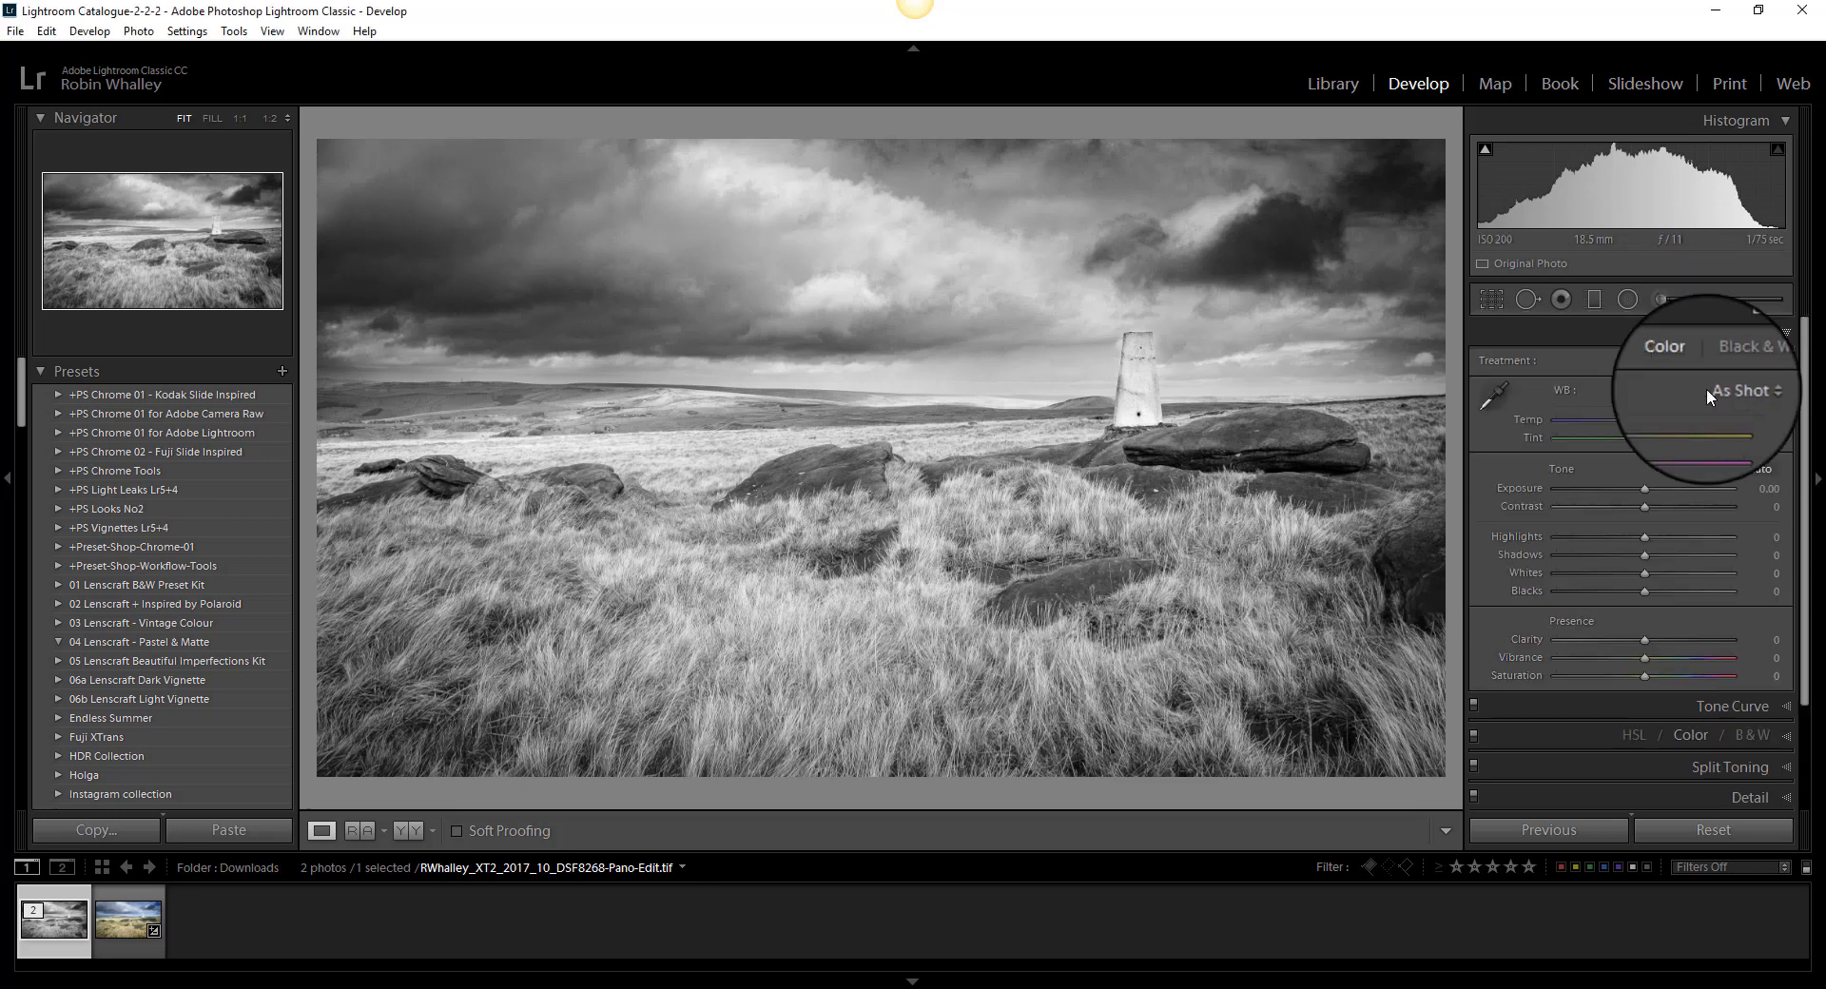
{"action": "mouse_move", "coordinate": [1649, 575]}
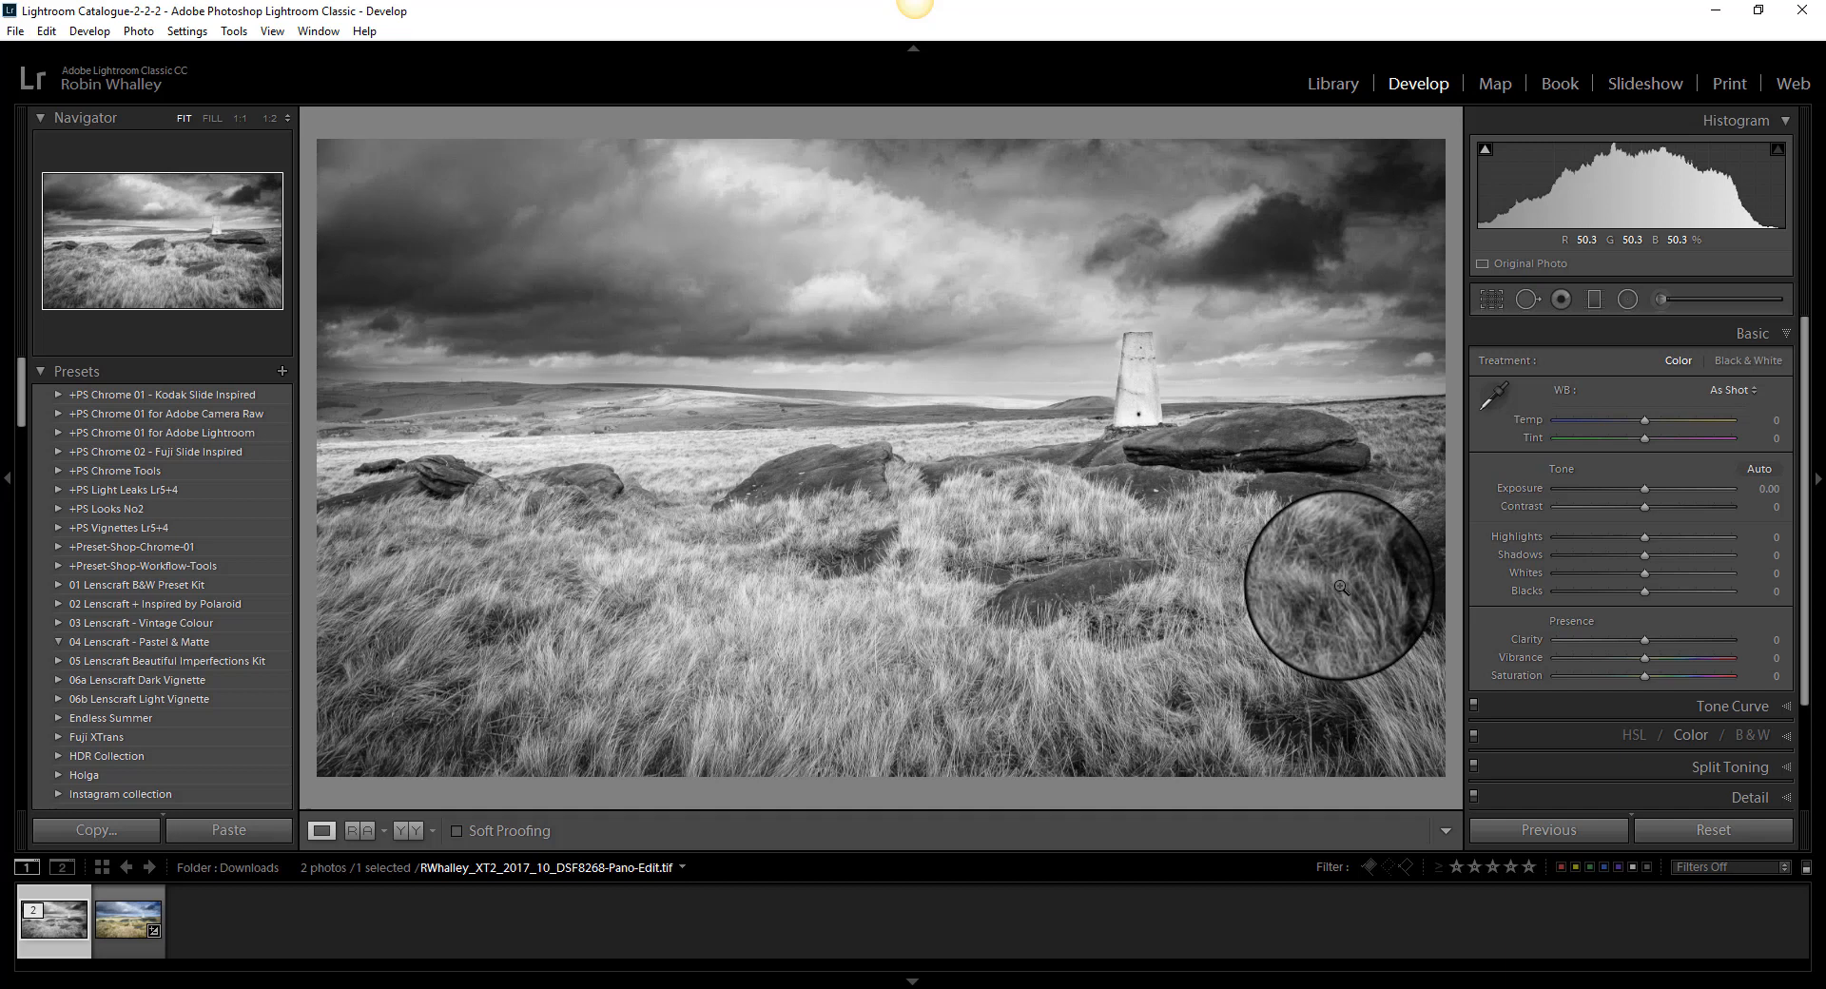
{"action": "mouse_move", "coordinate": [974, 373]}
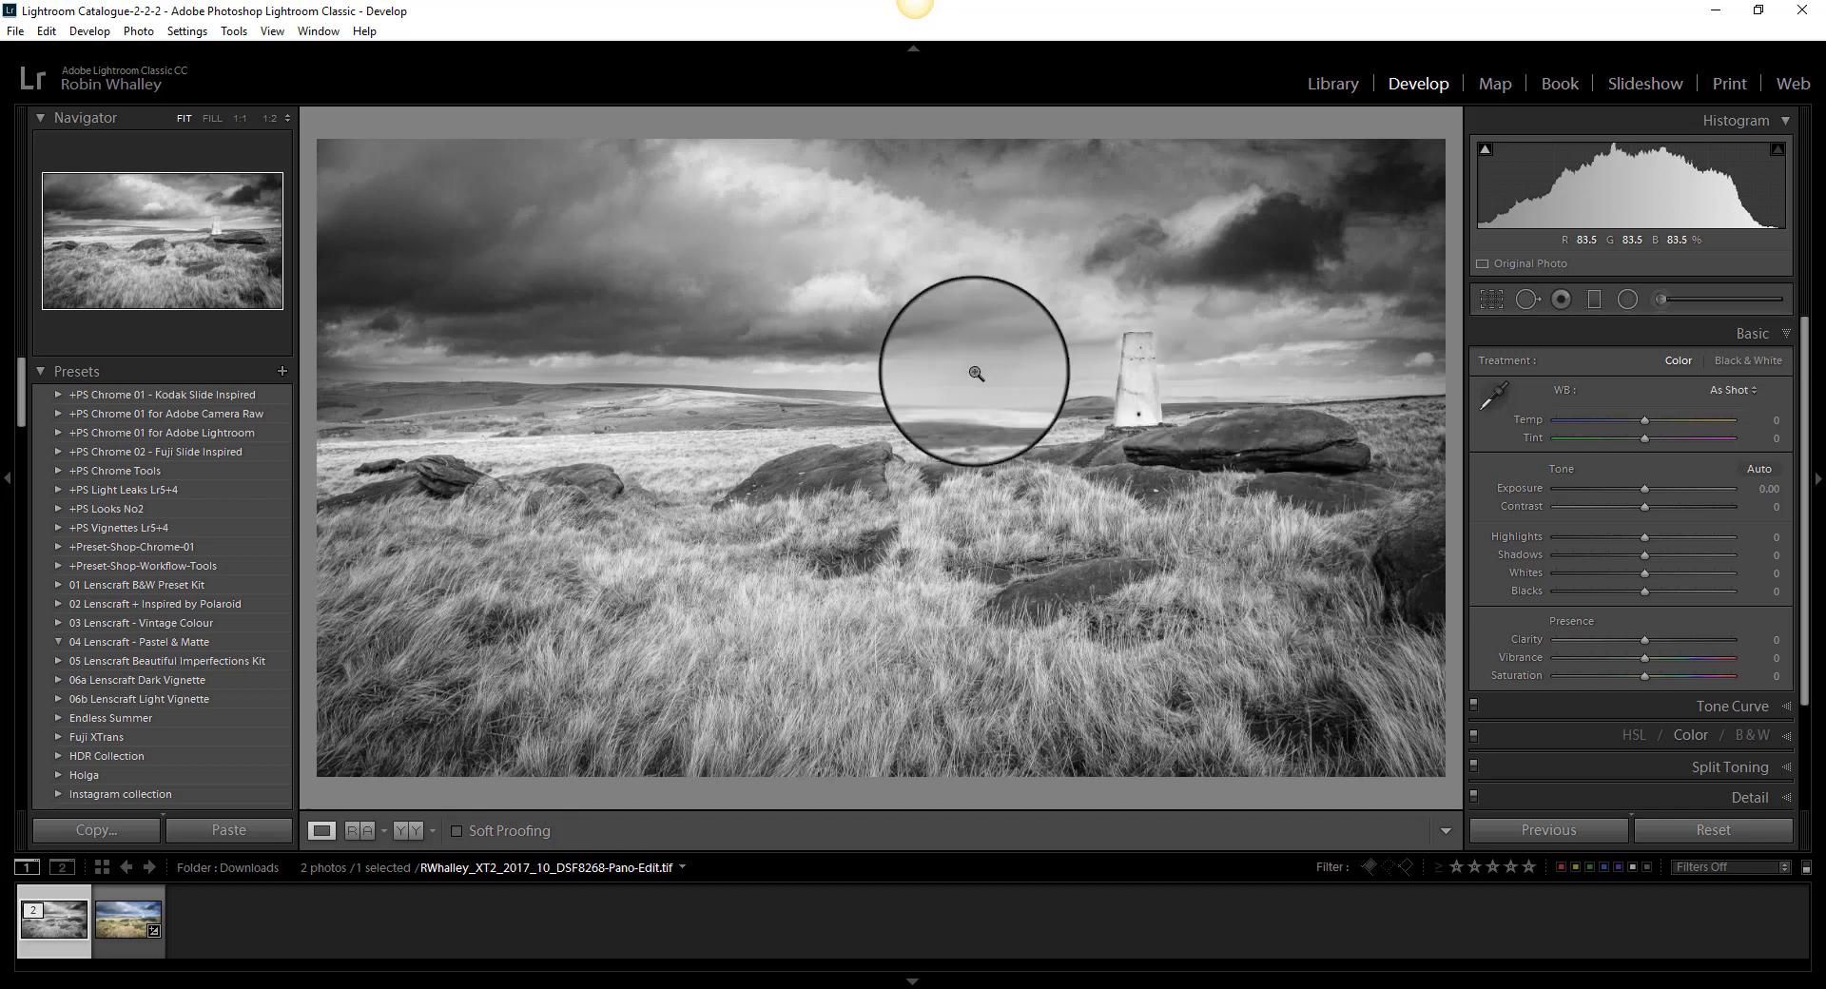
{"action": "mouse_move", "coordinate": [933, 539]}
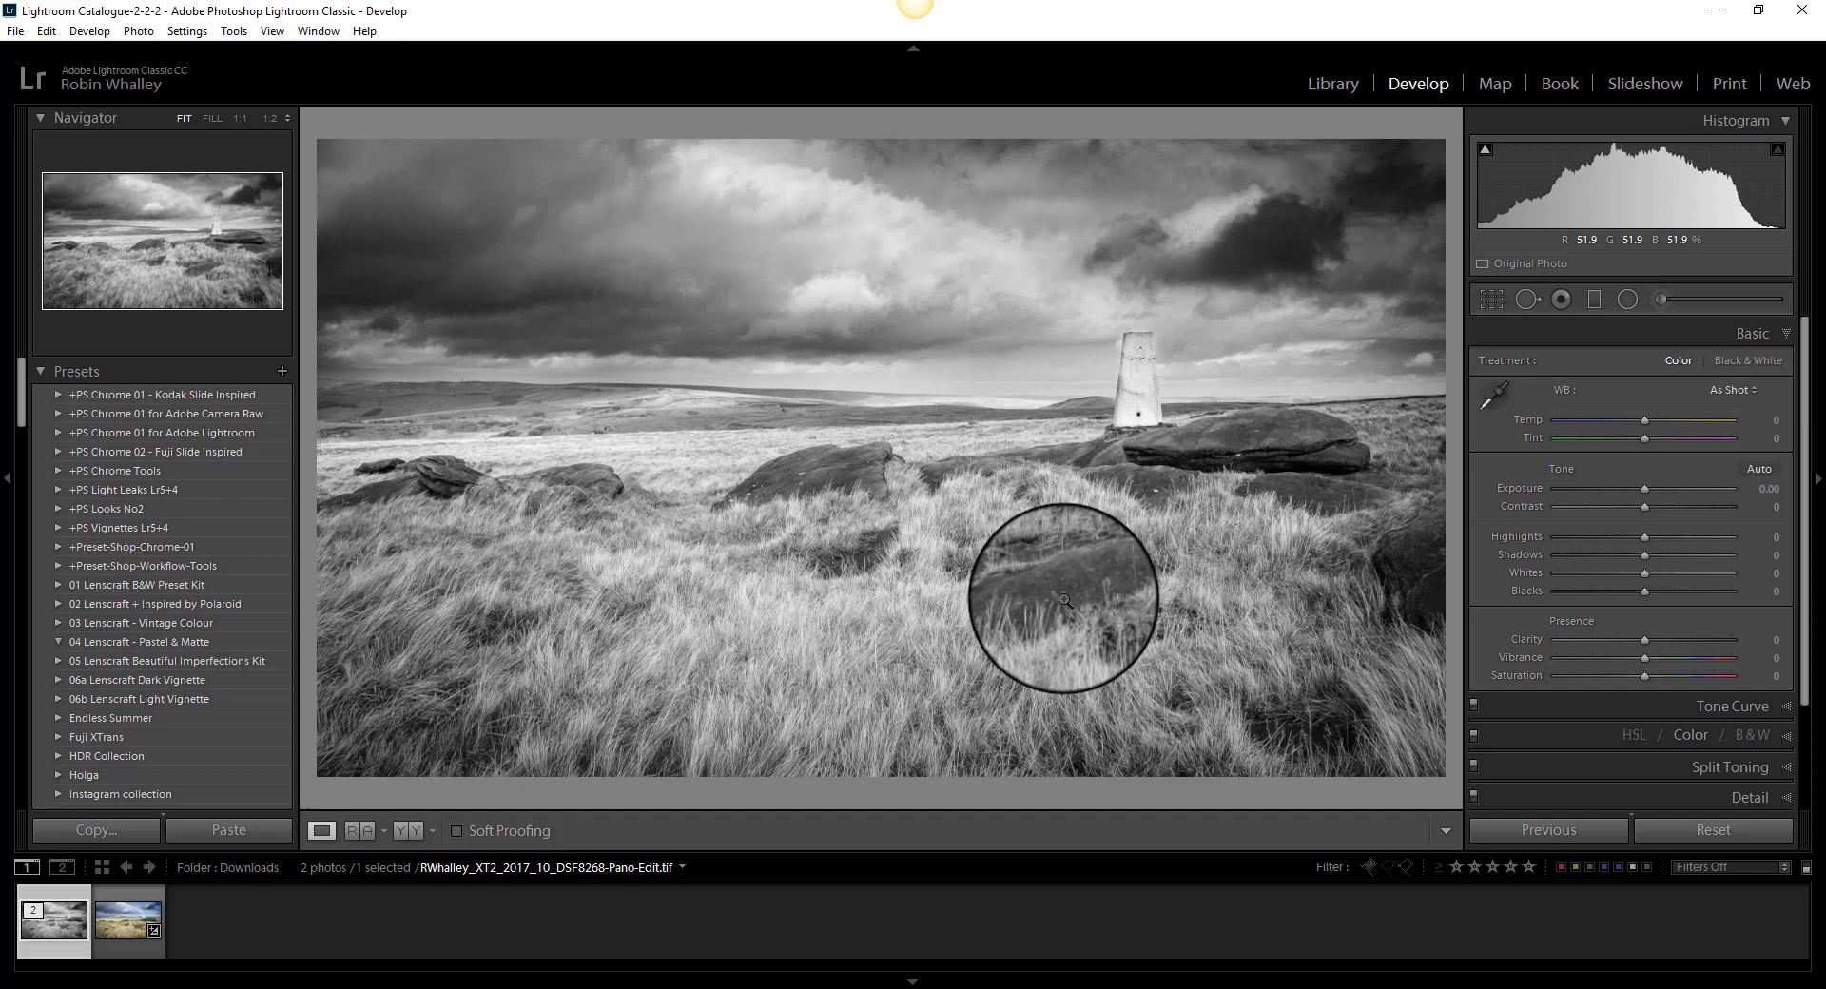
{"action": "mouse_move", "coordinate": [716, 301]}
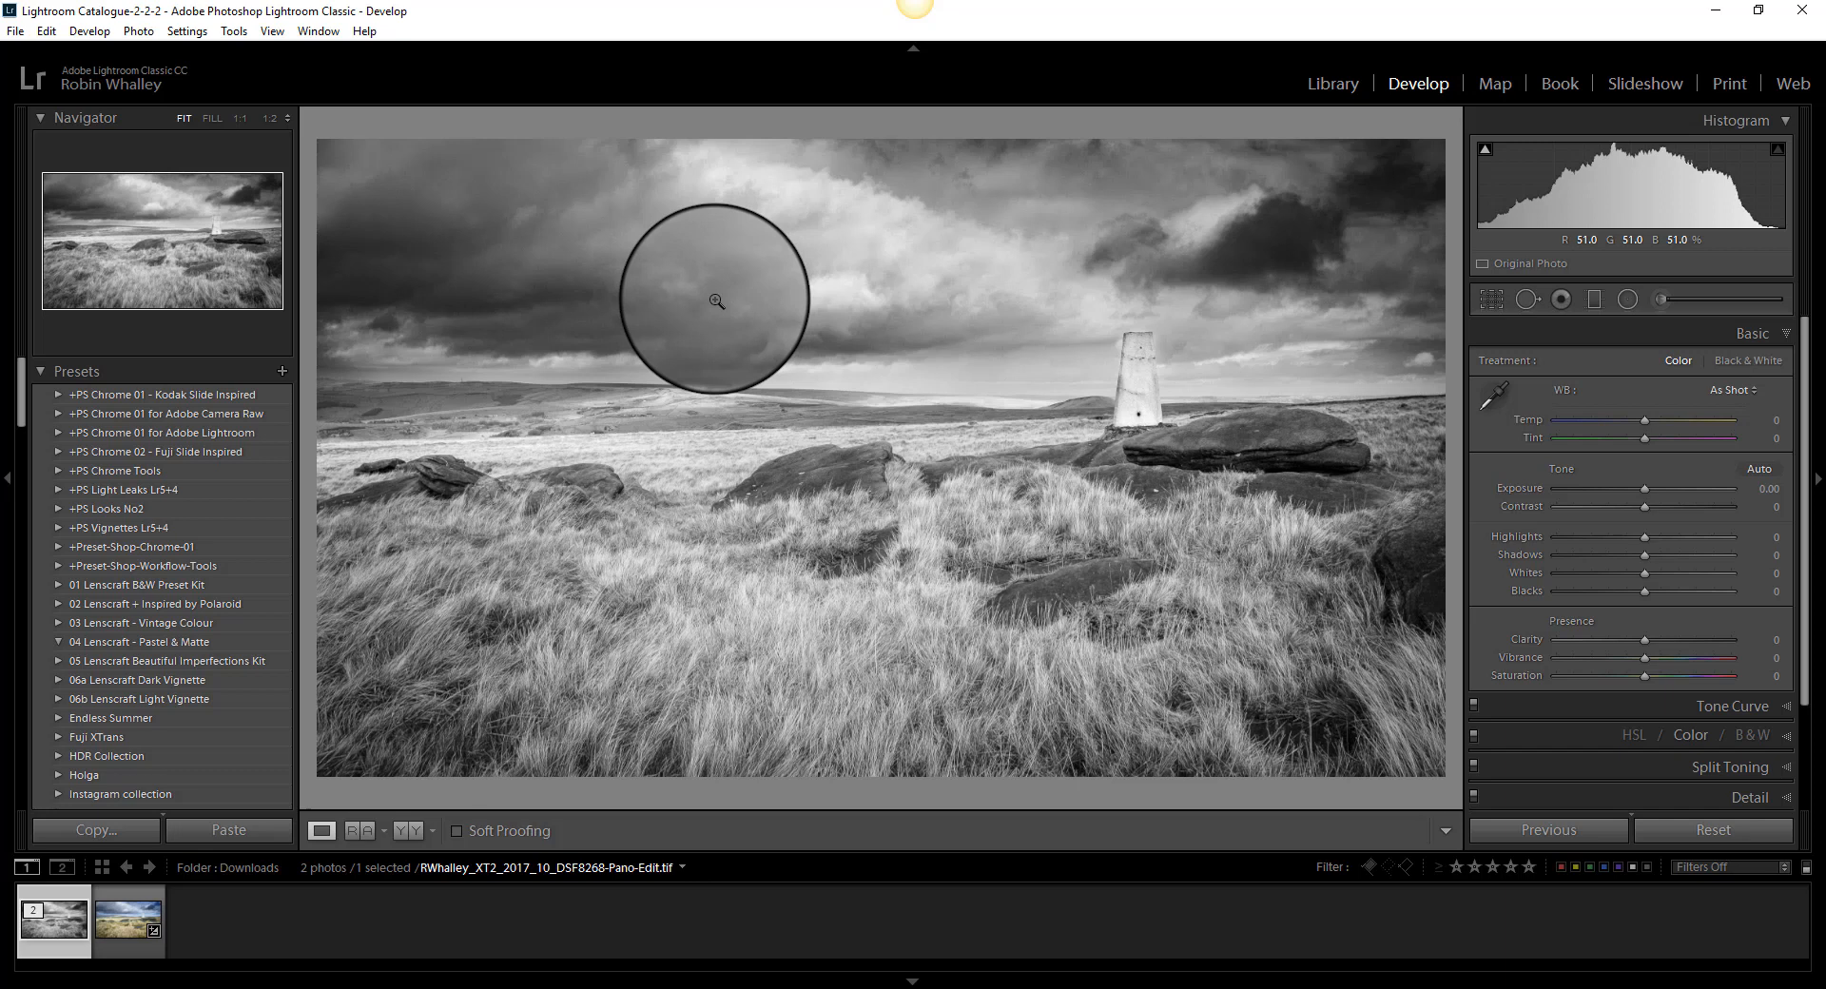
{"action": "mouse_move", "coordinate": [472, 328]}
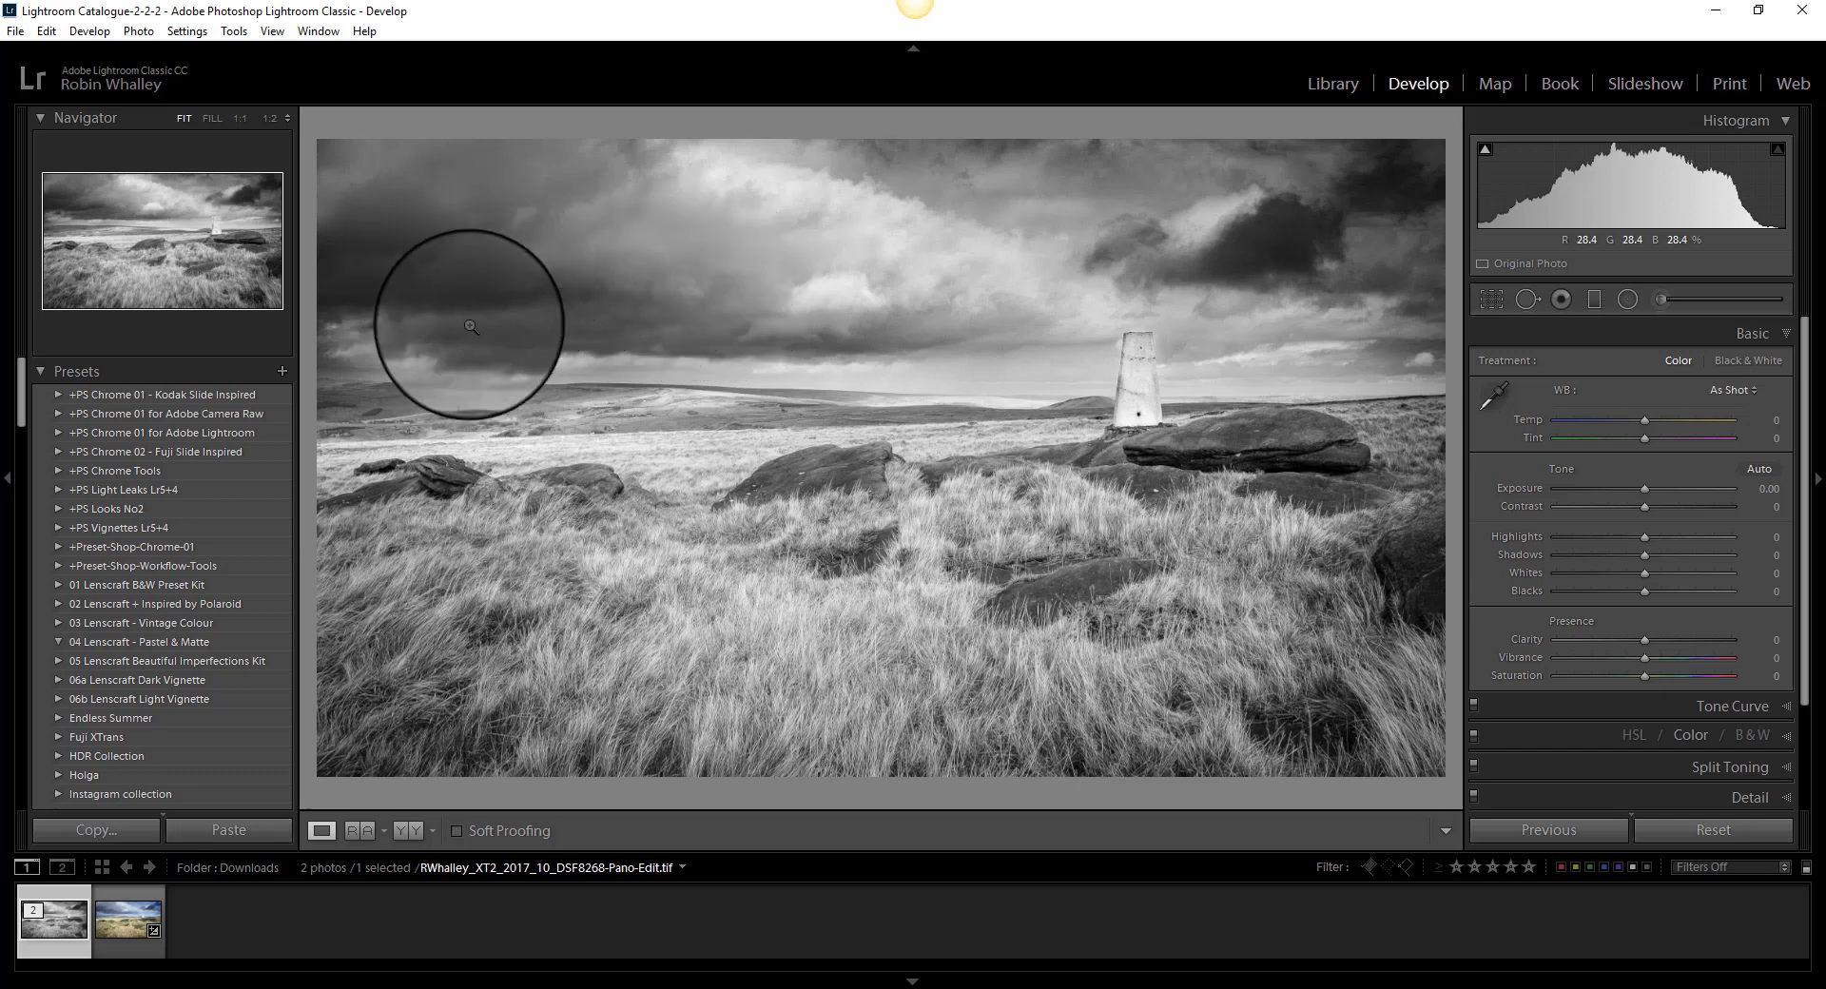
{"action": "mouse_move", "coordinate": [1067, 324]}
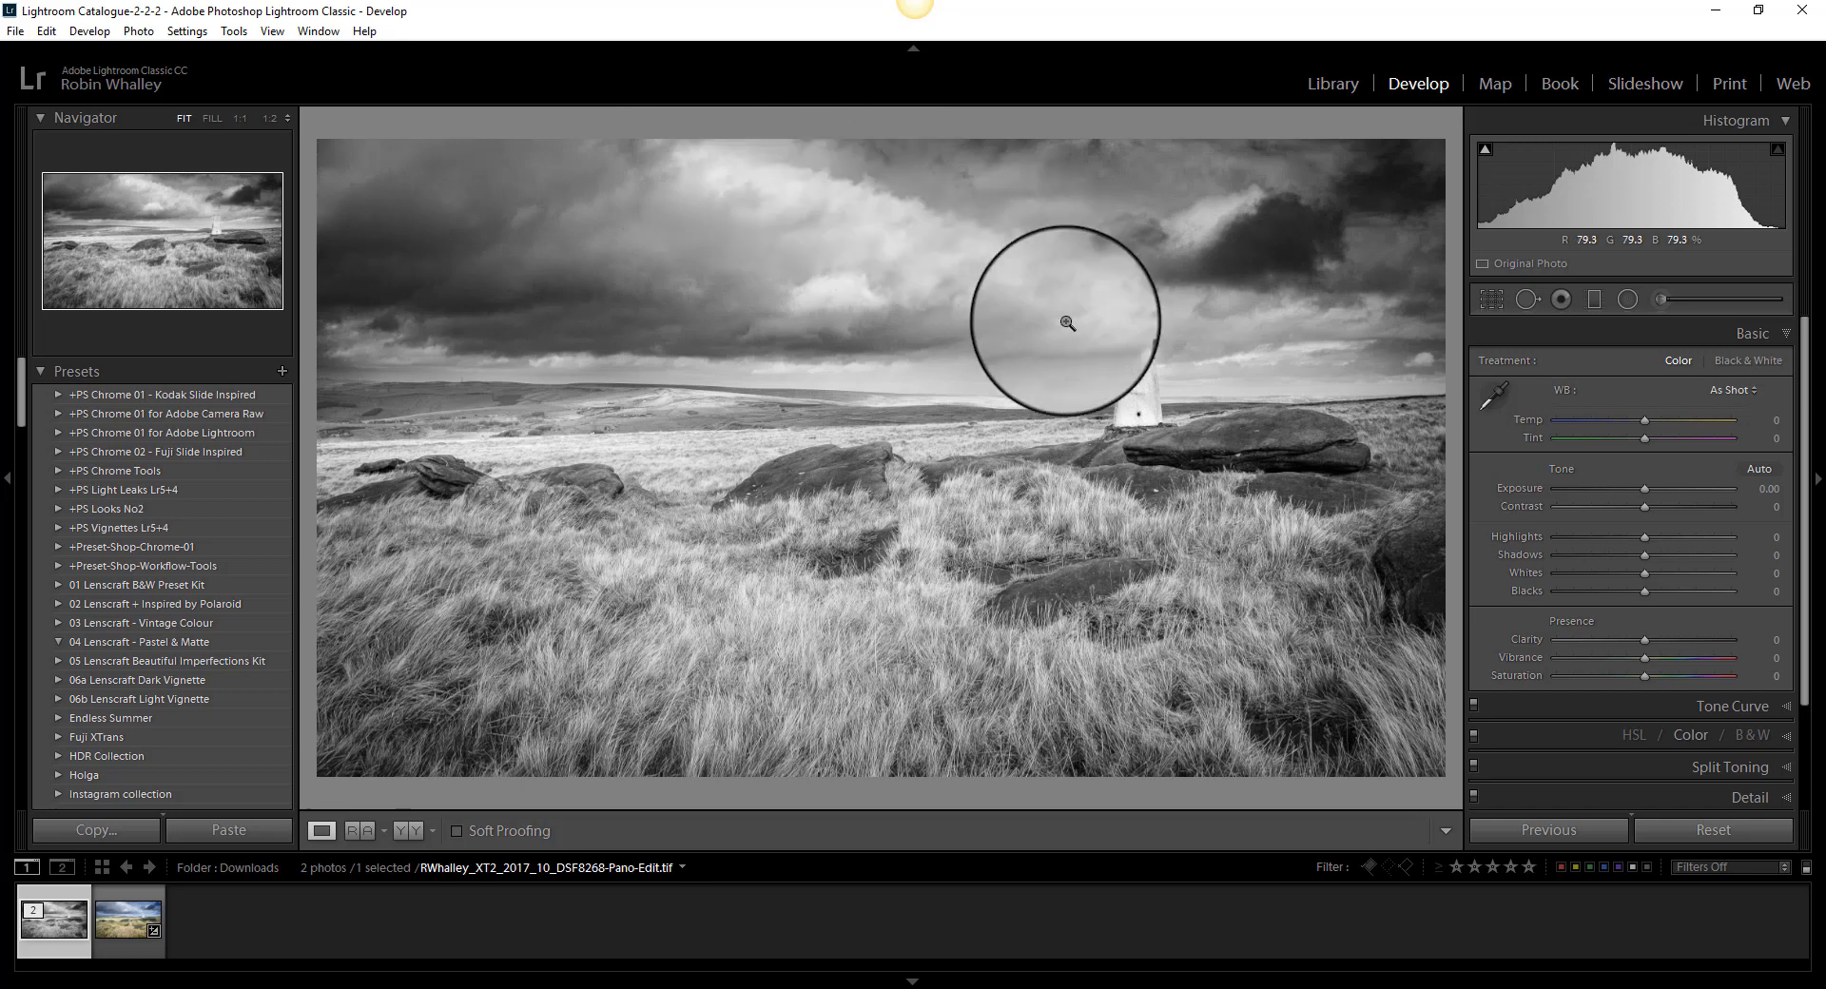
{"action": "mouse_move", "coordinate": [958, 304]}
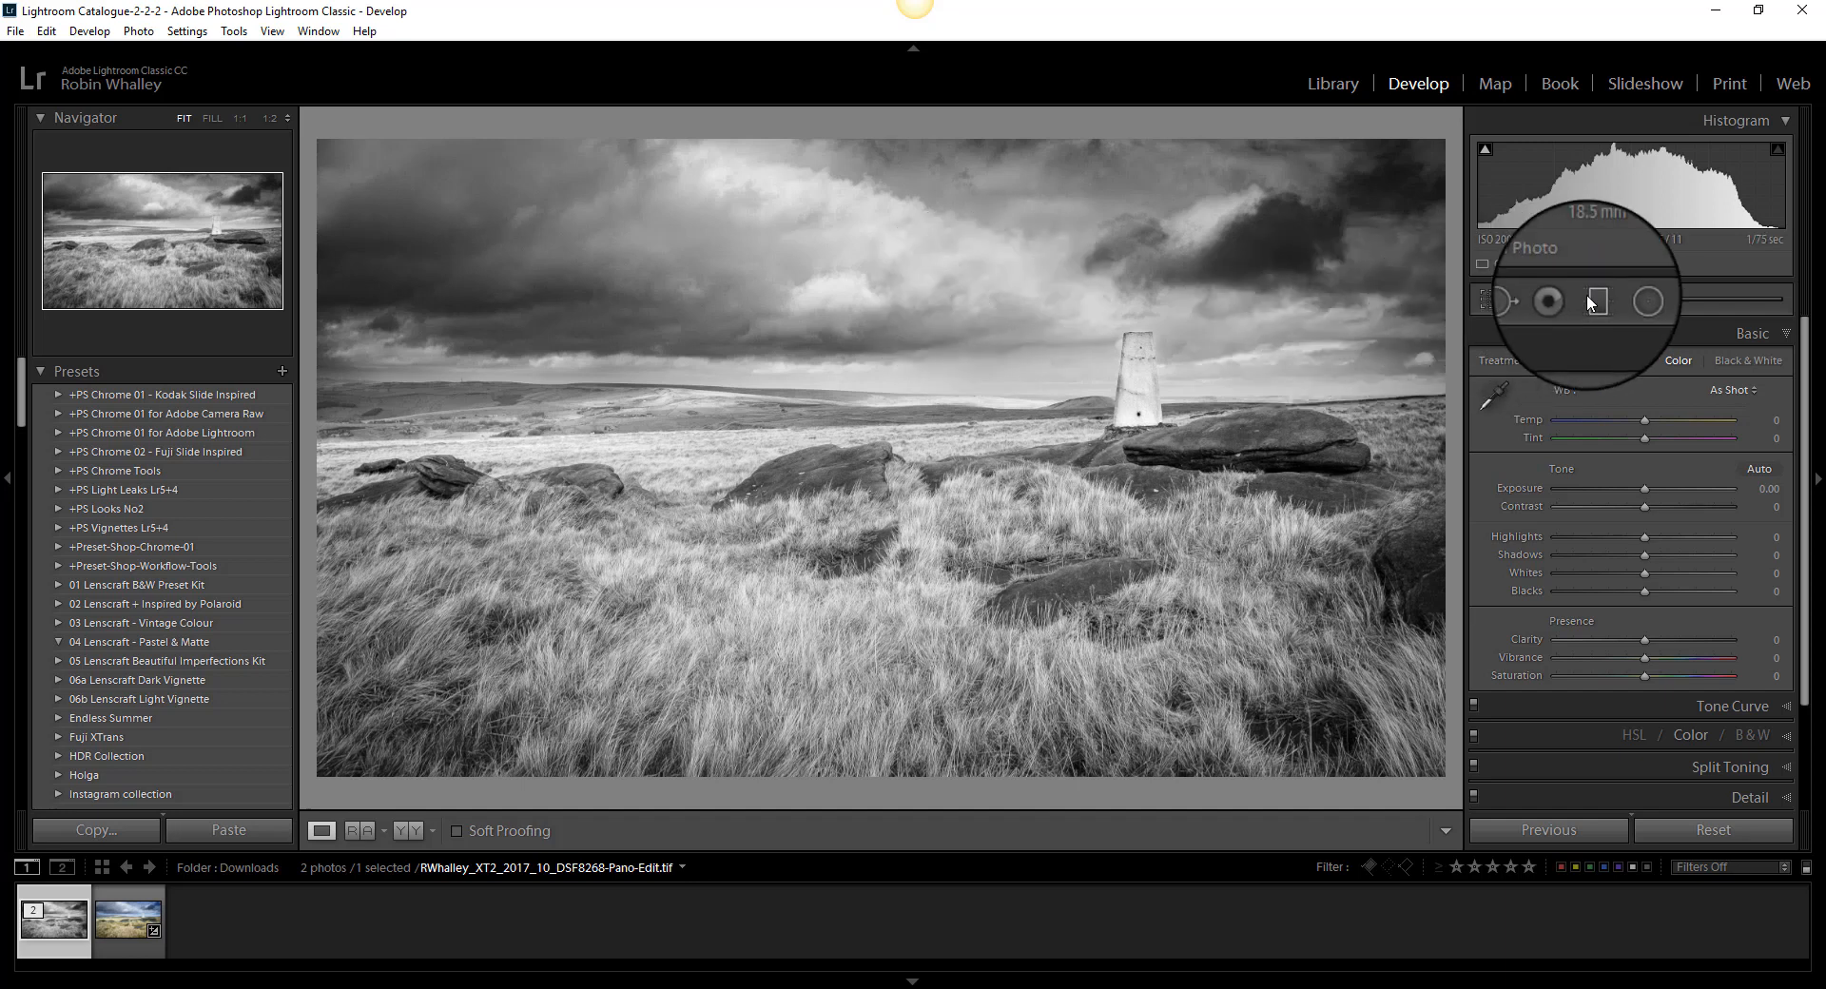
- Add a graduated filter across the sky and display its red mask overlay
{"action": "left_click", "coordinate": [1594, 299]}
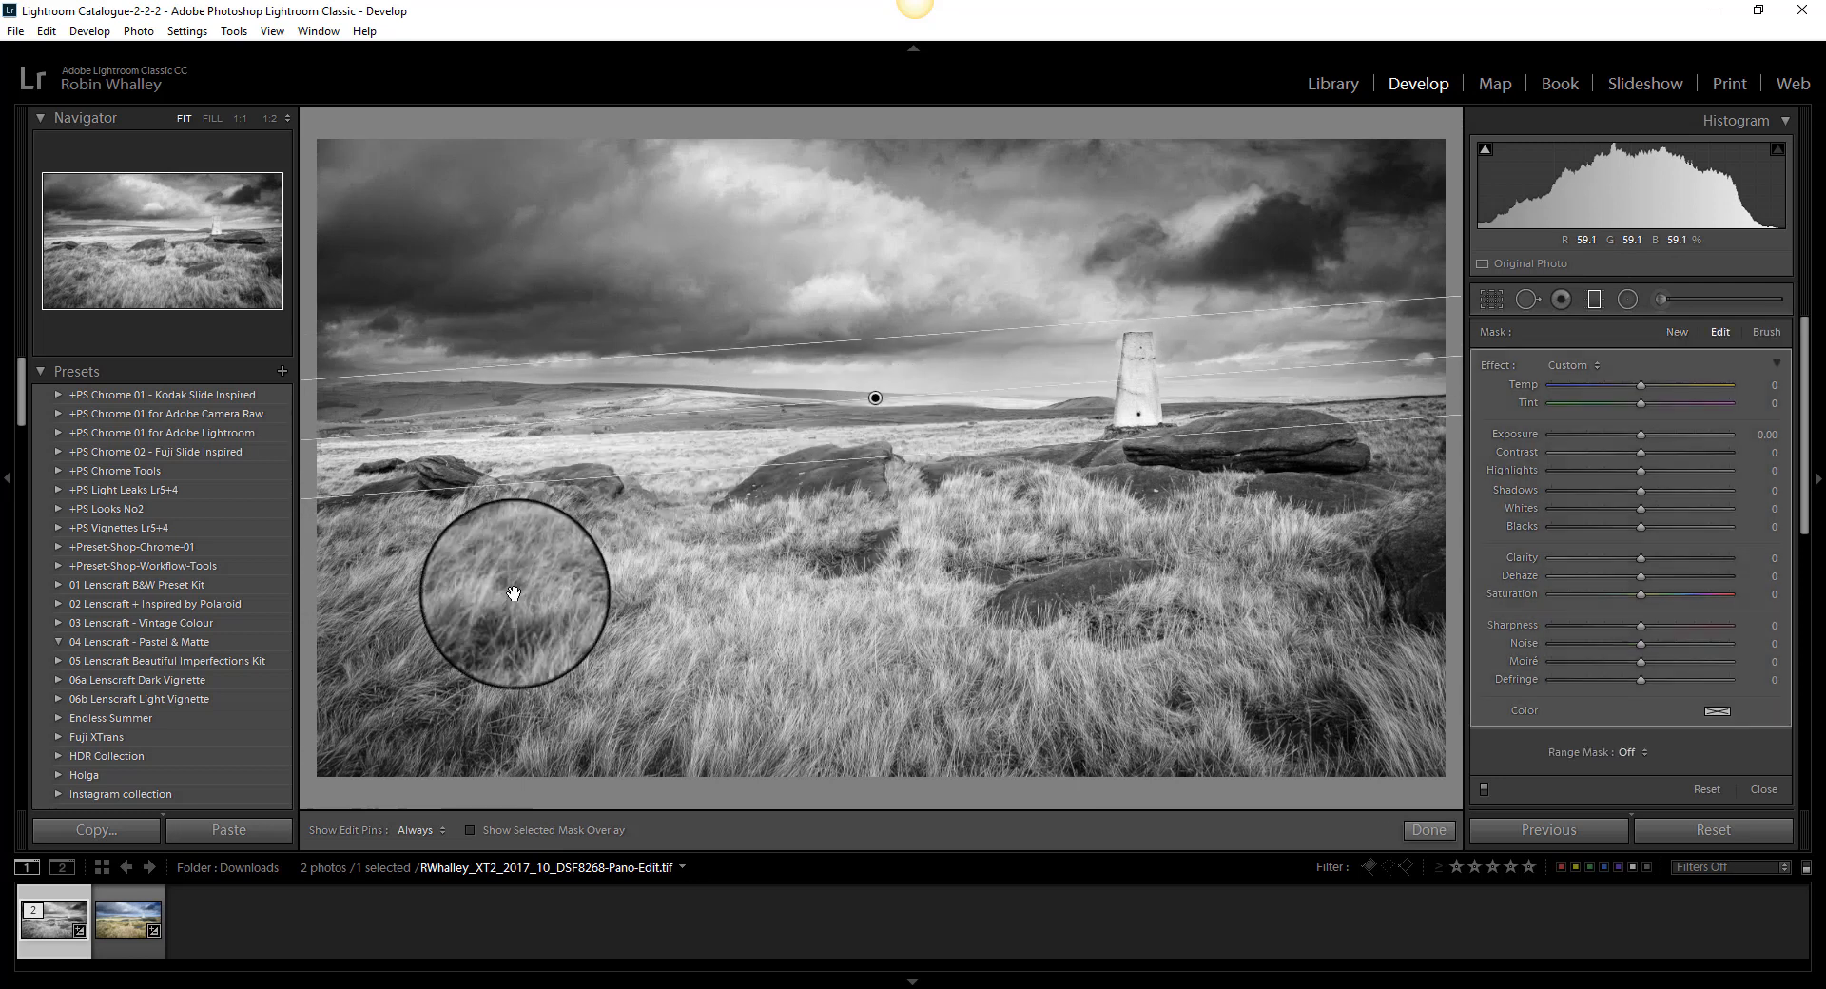
{"action": "mouse_move", "coordinate": [474, 832]}
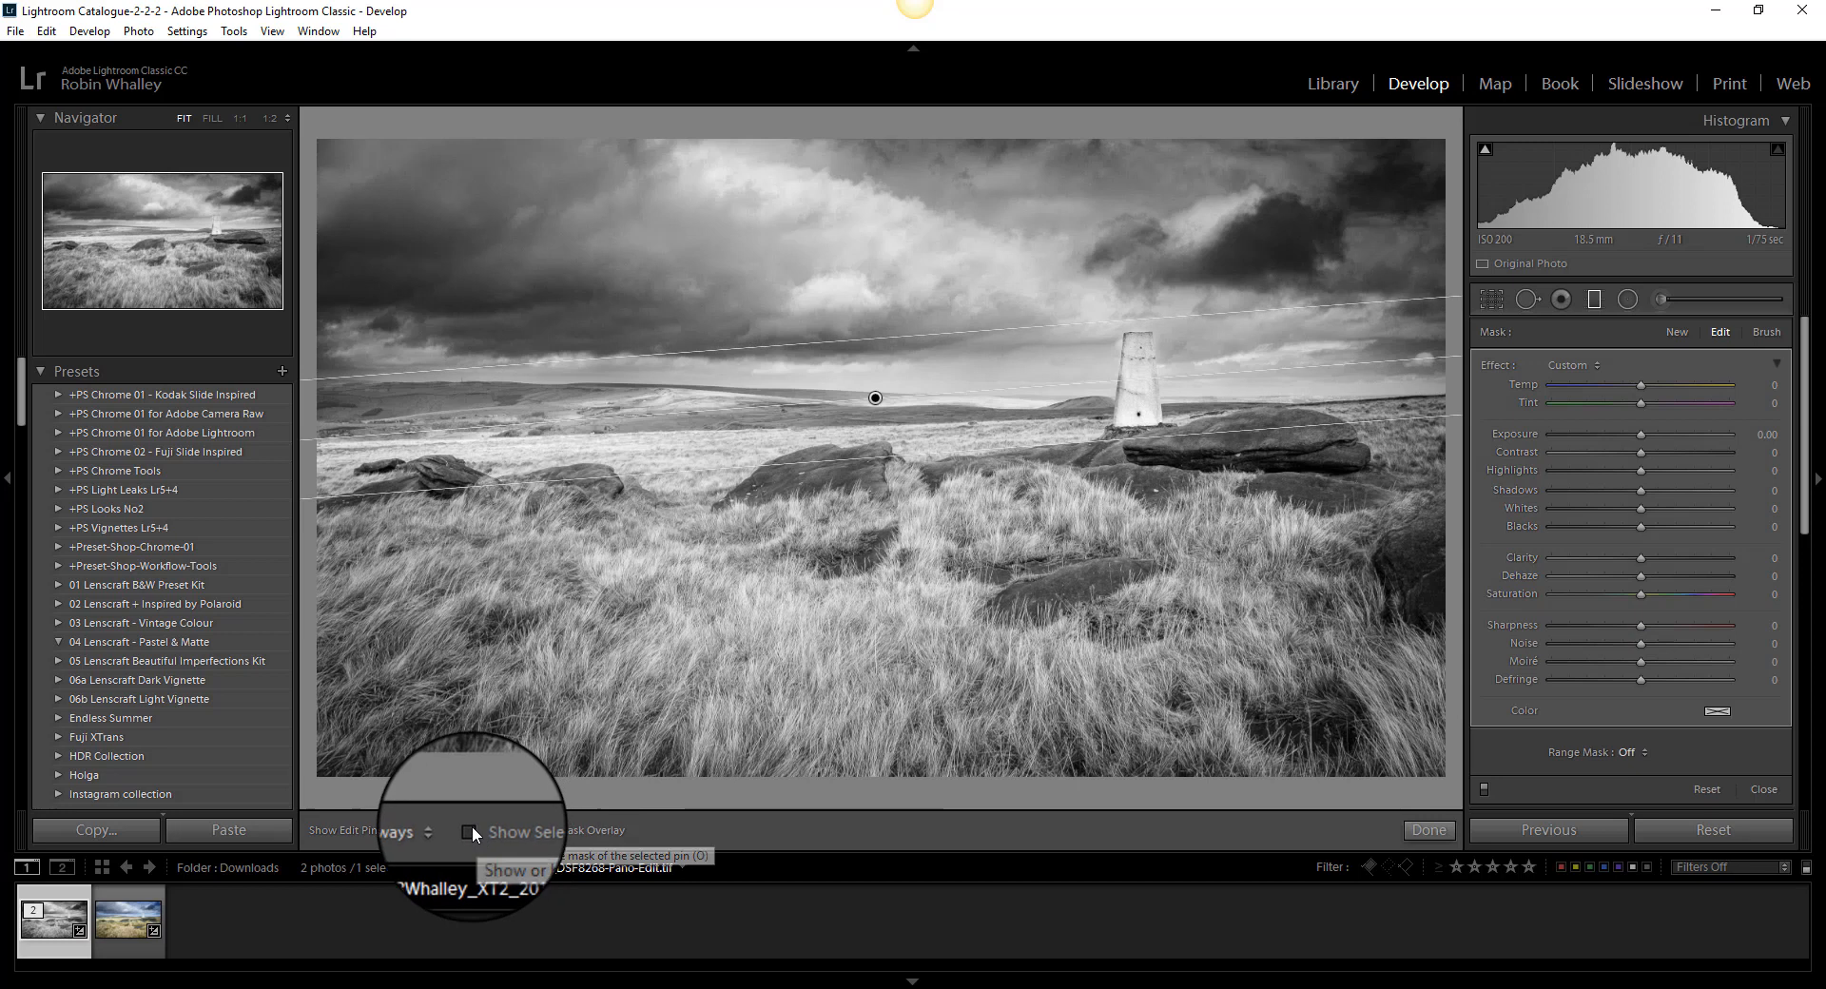
{"action": "left_click", "coordinate": [471, 830]}
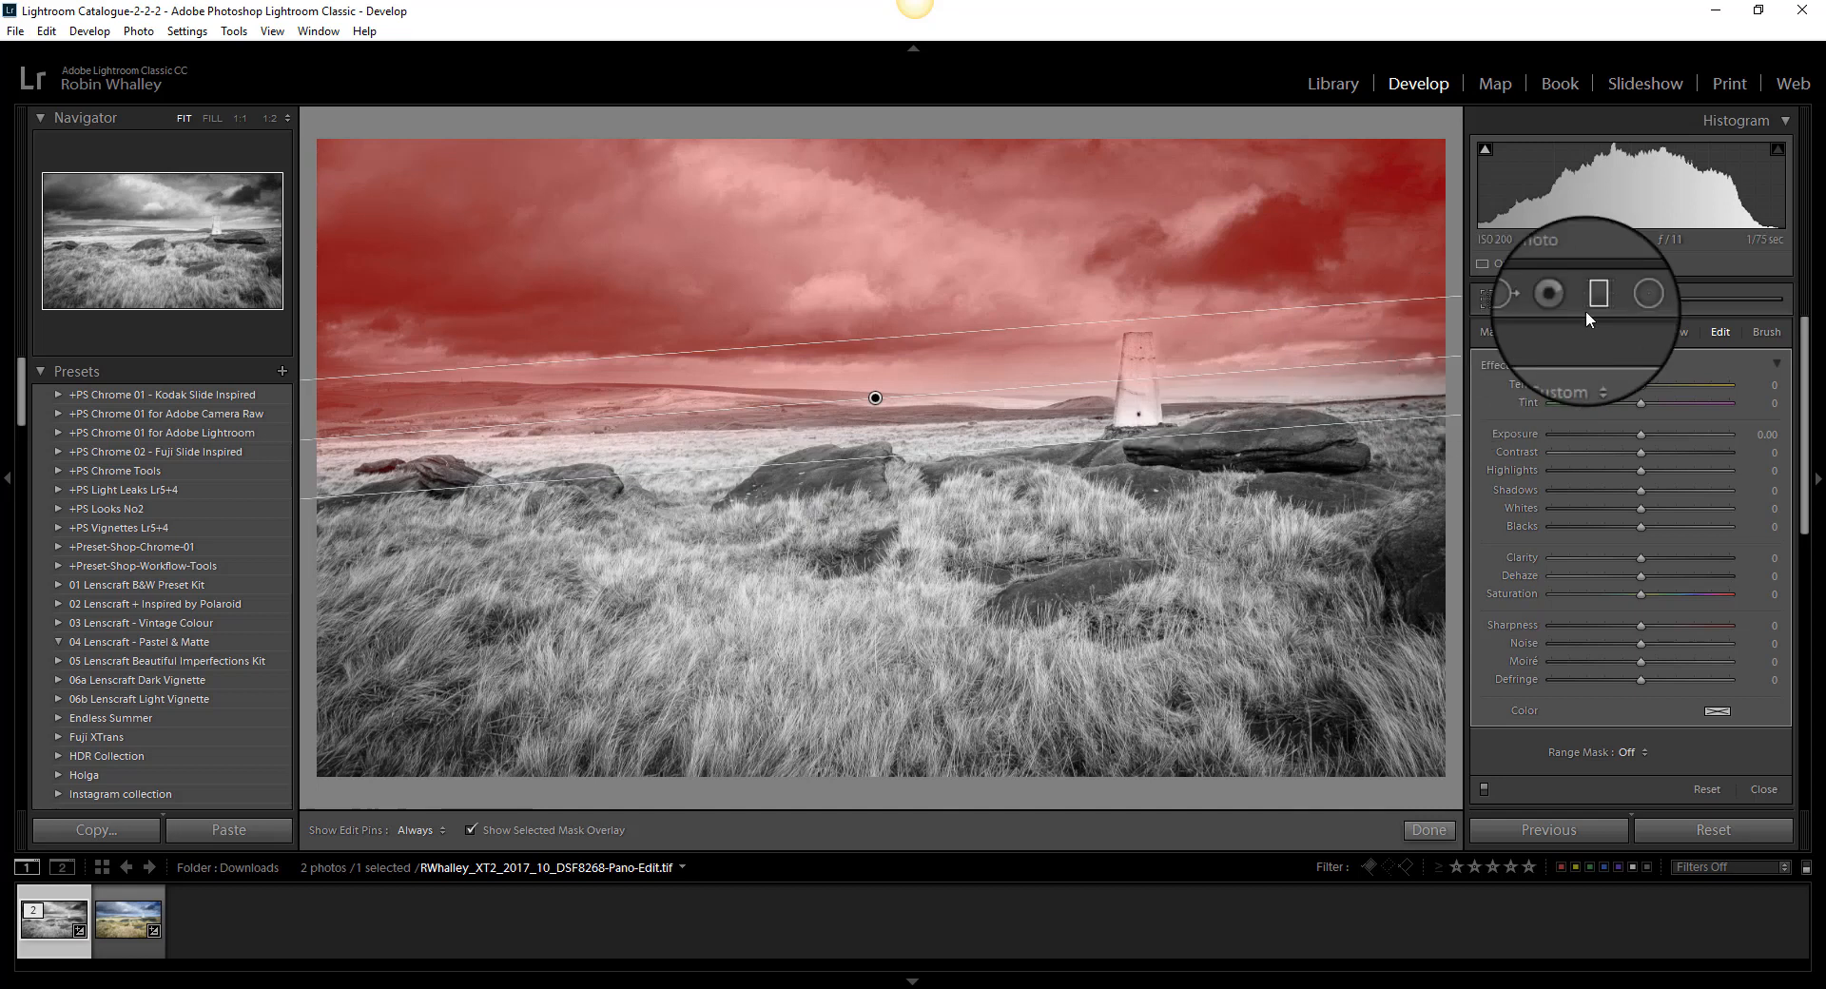
{"action": "mouse_move", "coordinate": [1621, 292]}
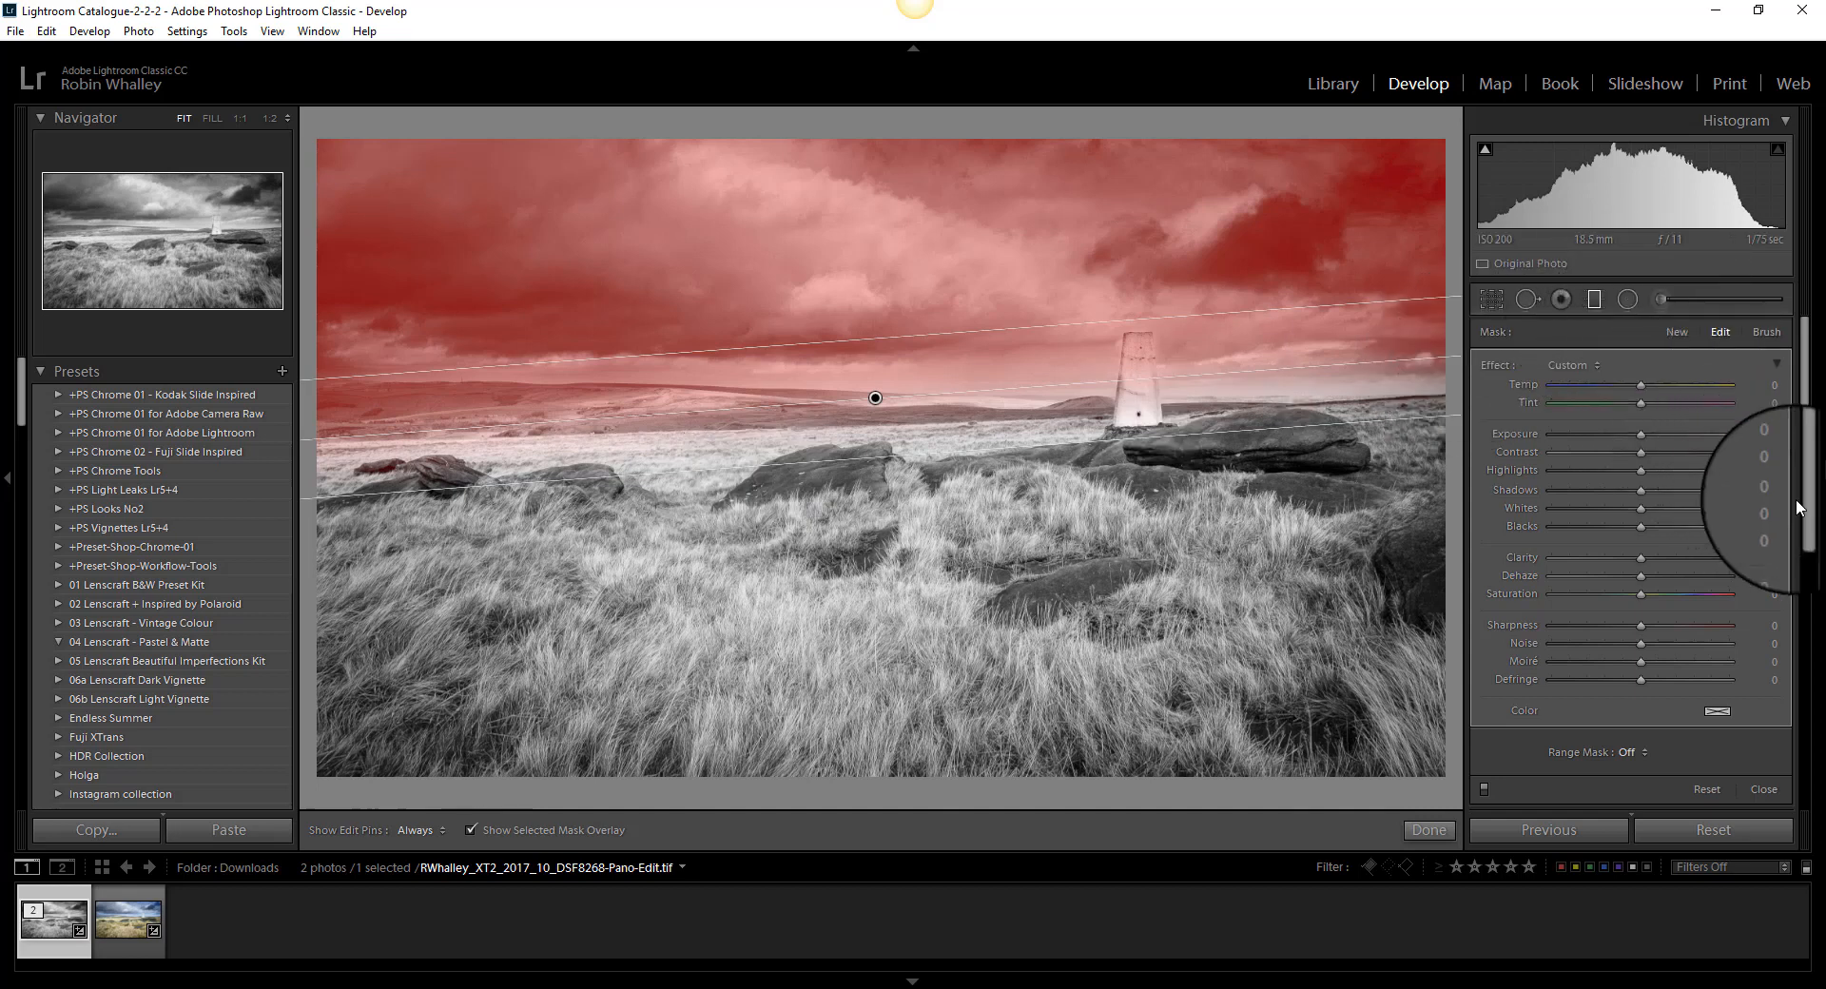
- Set the graduated filter's Range Mask from Off to Luminance
{"action": "scroll", "scroll_direction": "down", "scroll_amount": 3}
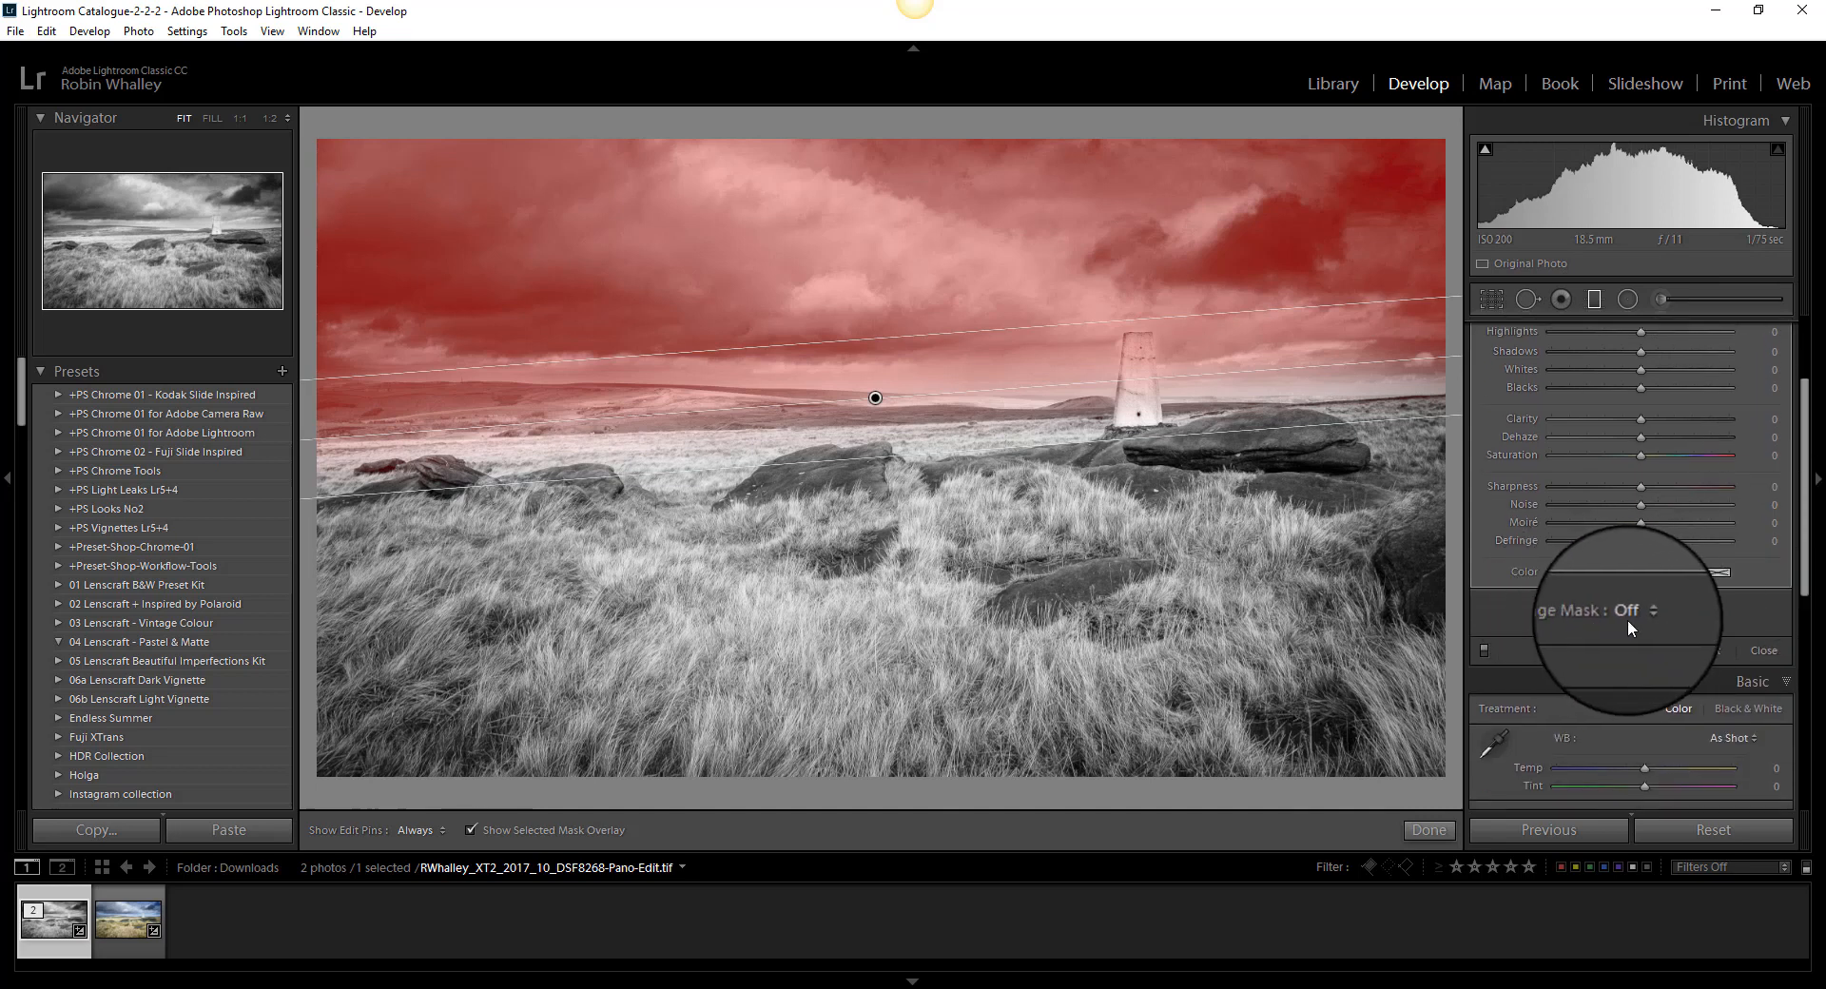
{"action": "mouse_move", "coordinate": [1644, 621]}
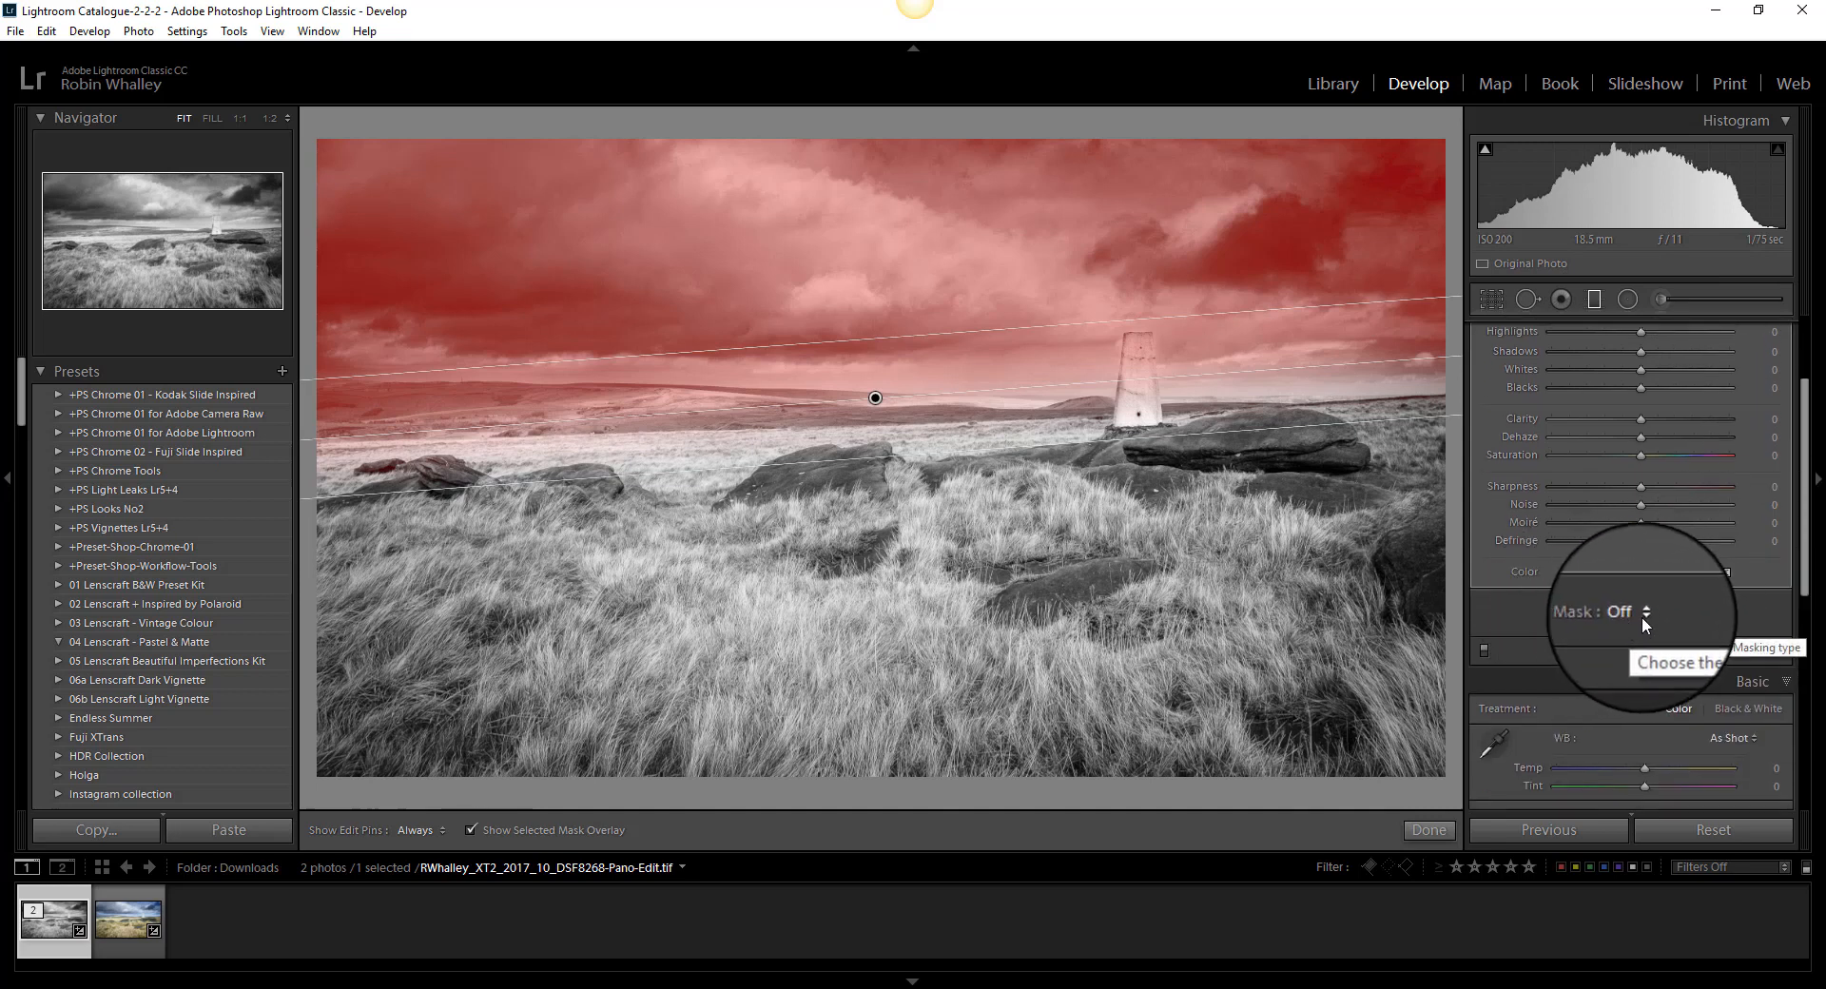
{"action": "left_click", "coordinate": [1635, 611]}
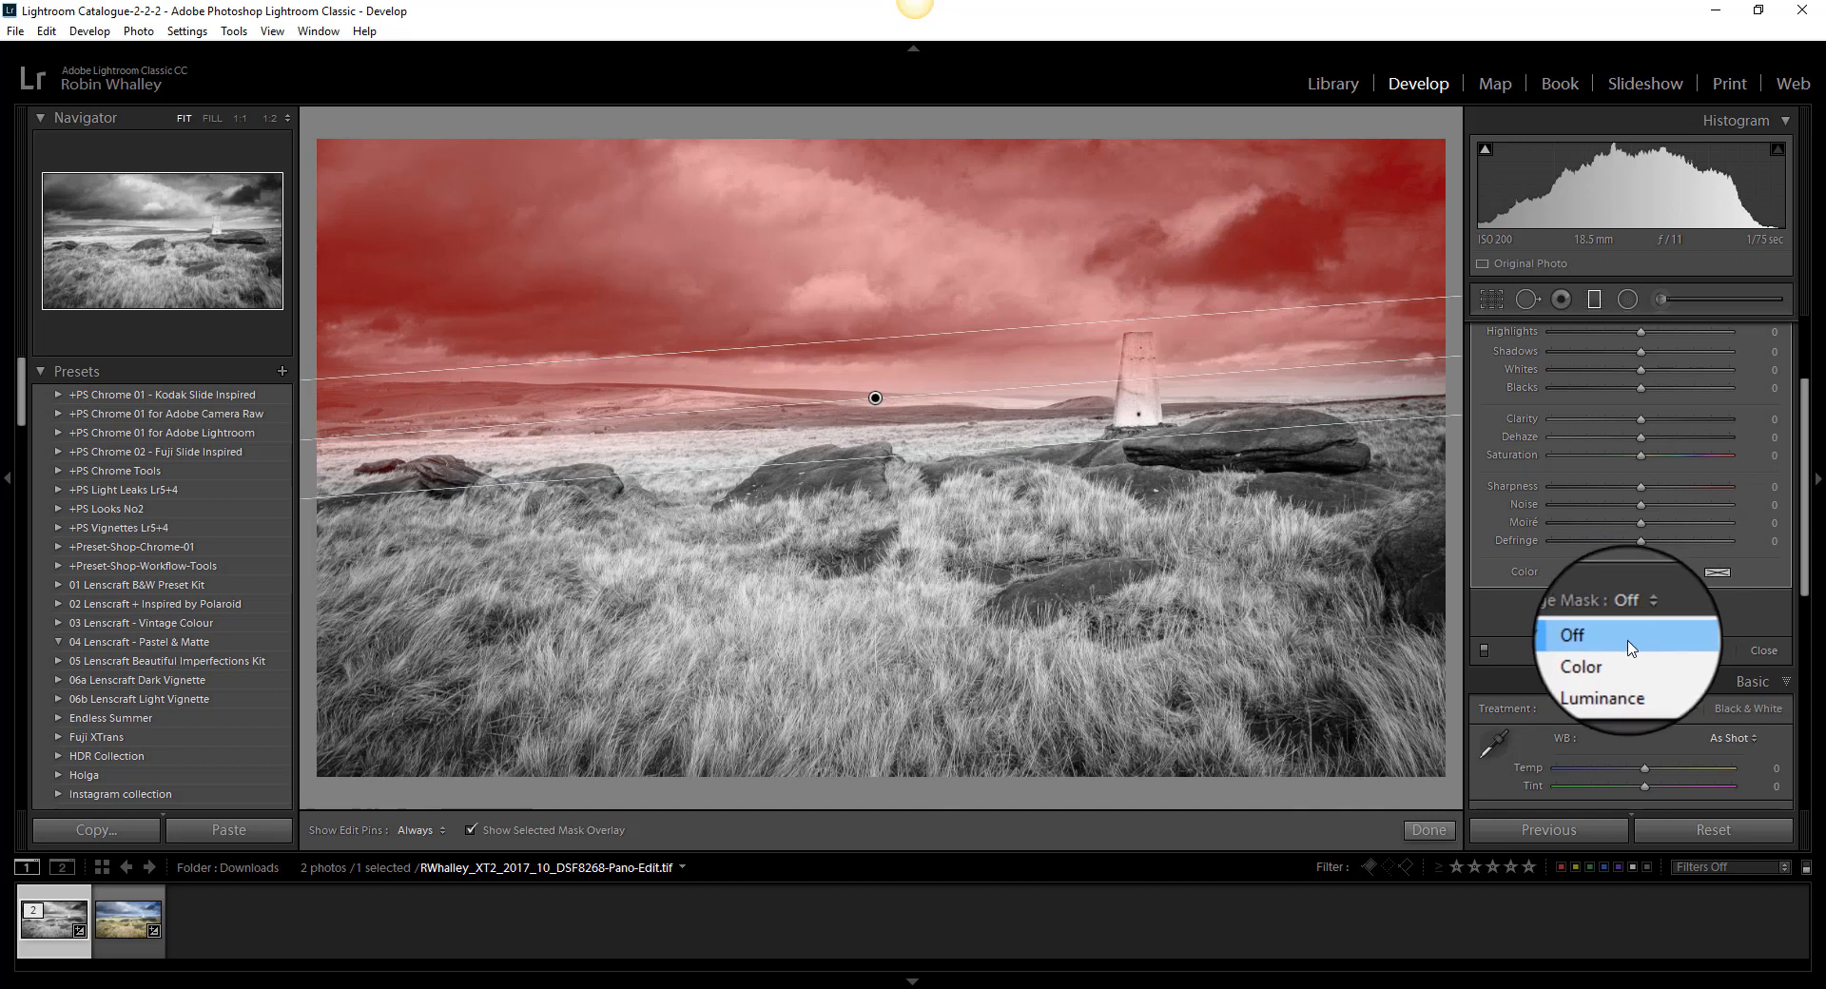
{"action": "mouse_move", "coordinate": [1627, 682]}
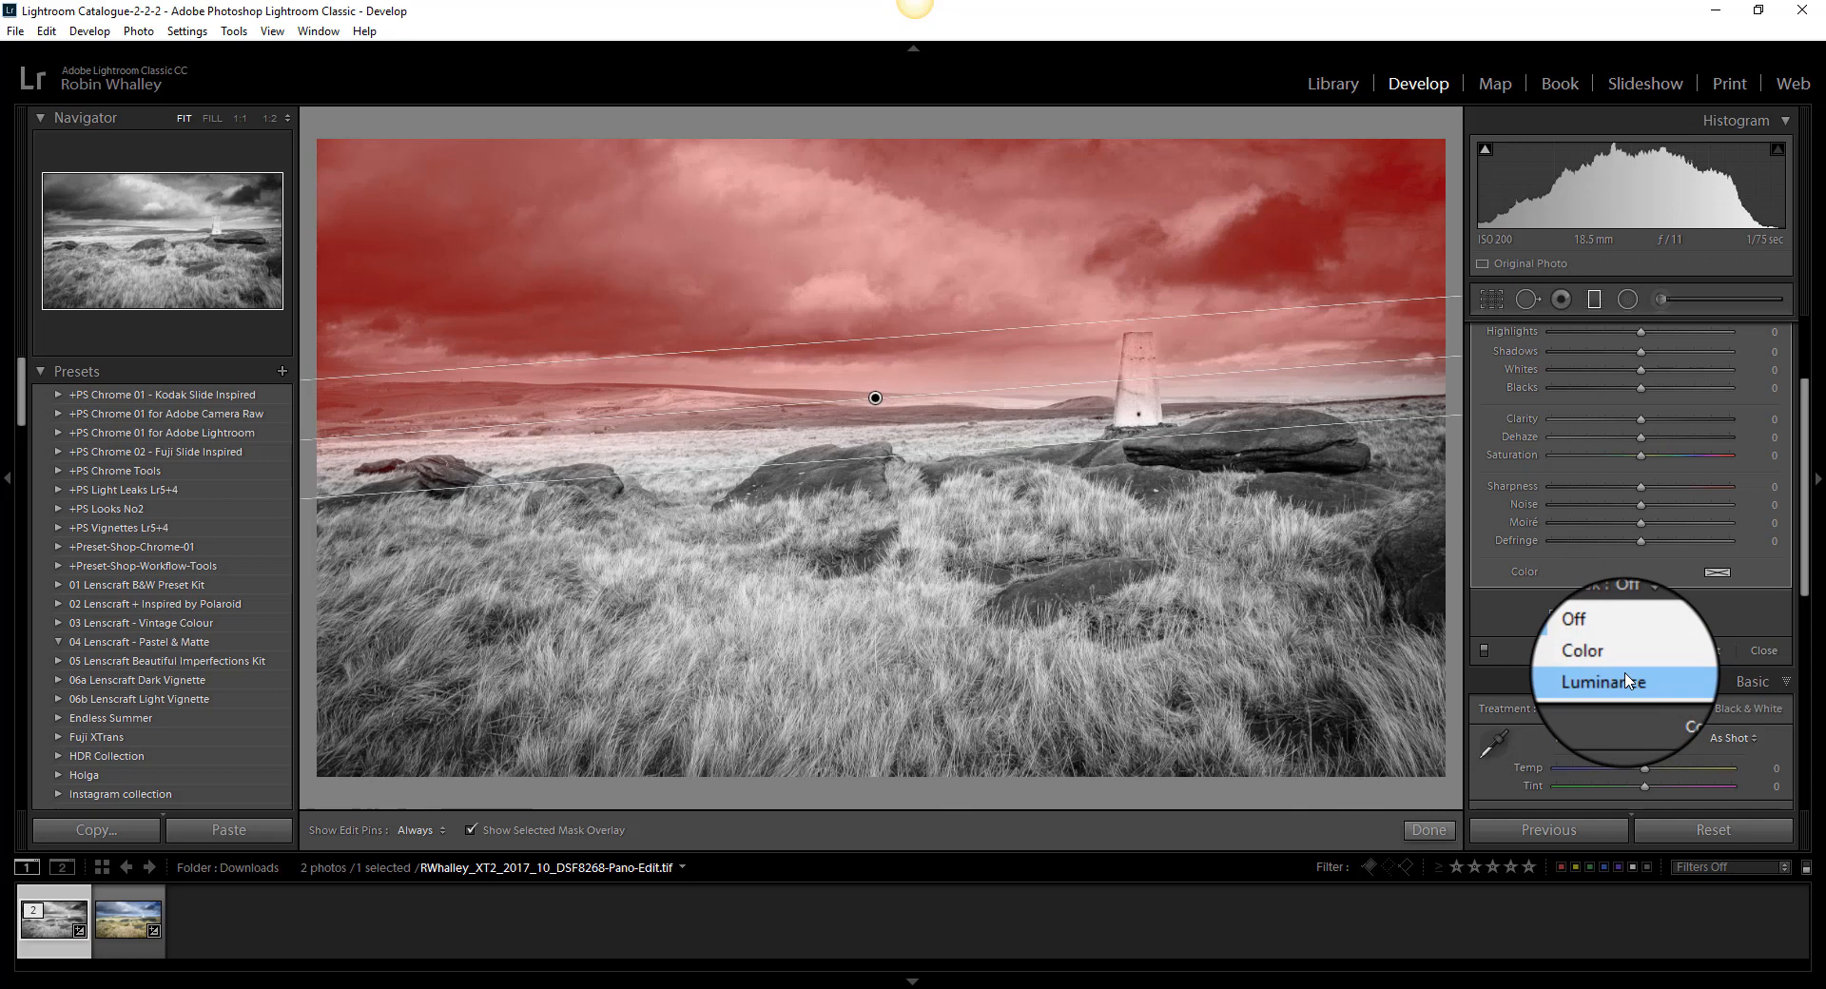
{"action": "left_click", "coordinate": [1603, 682]}
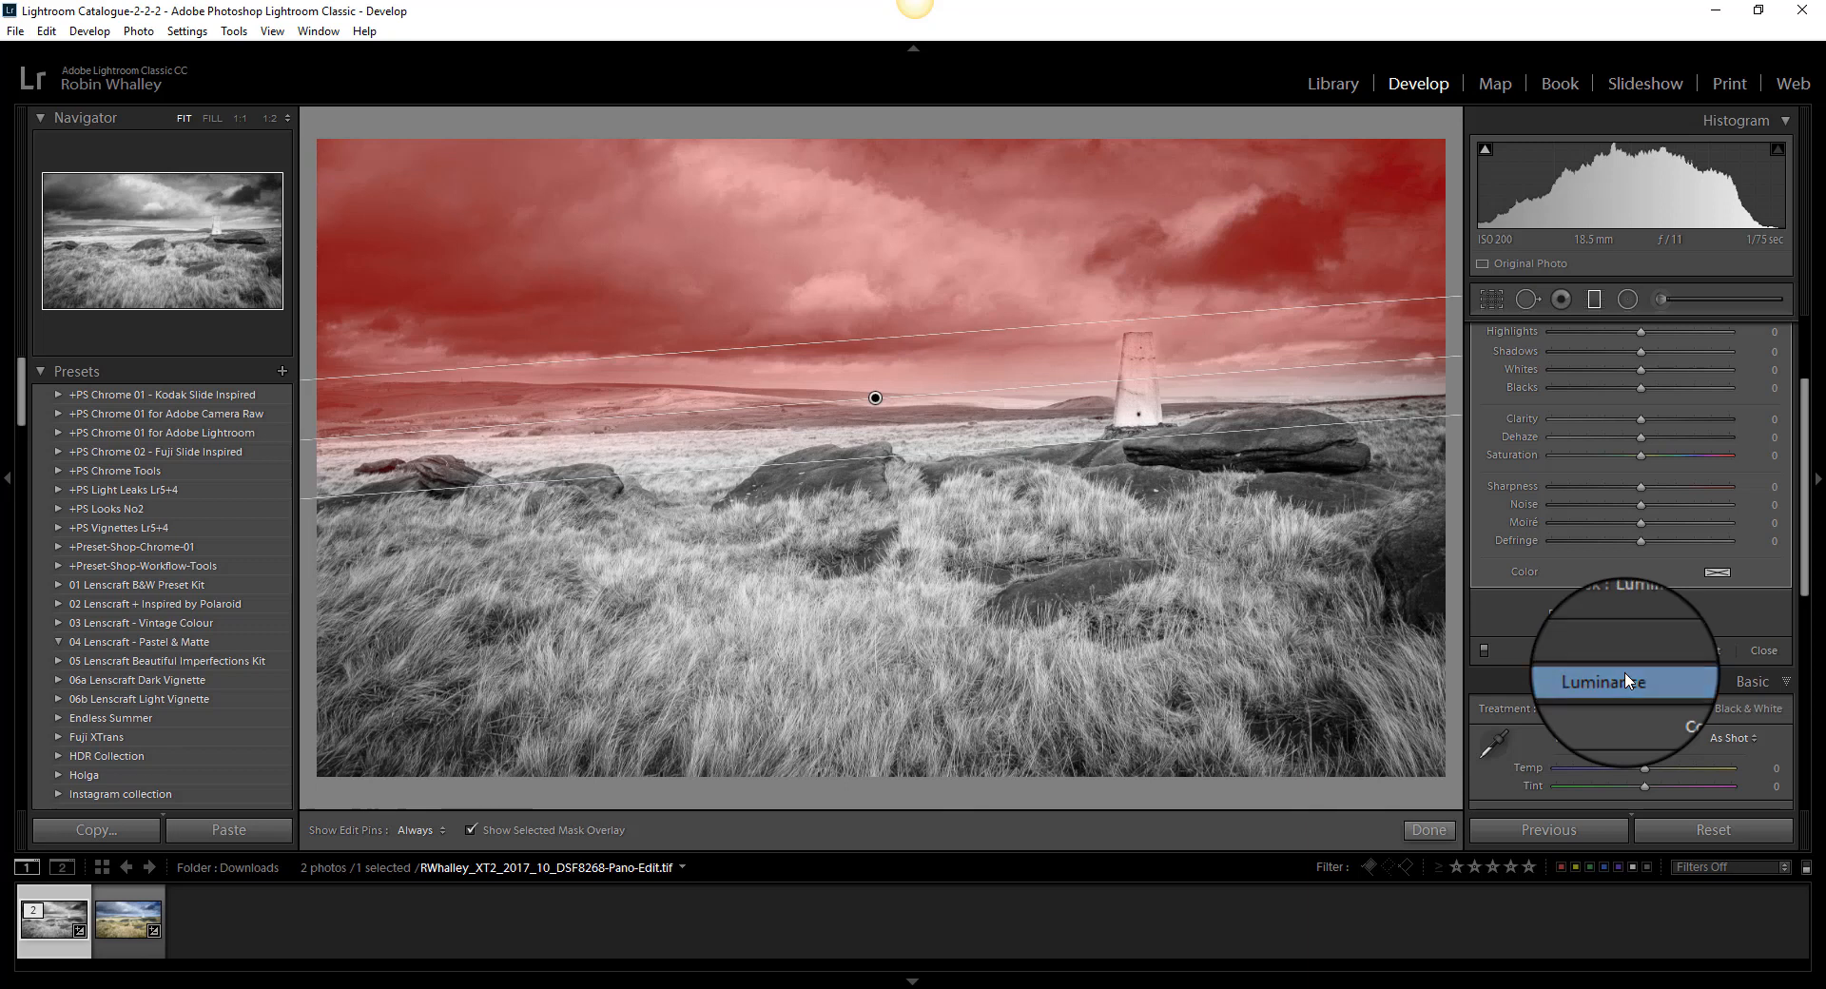
{"action": "left_click", "coordinate": [1603, 681]}
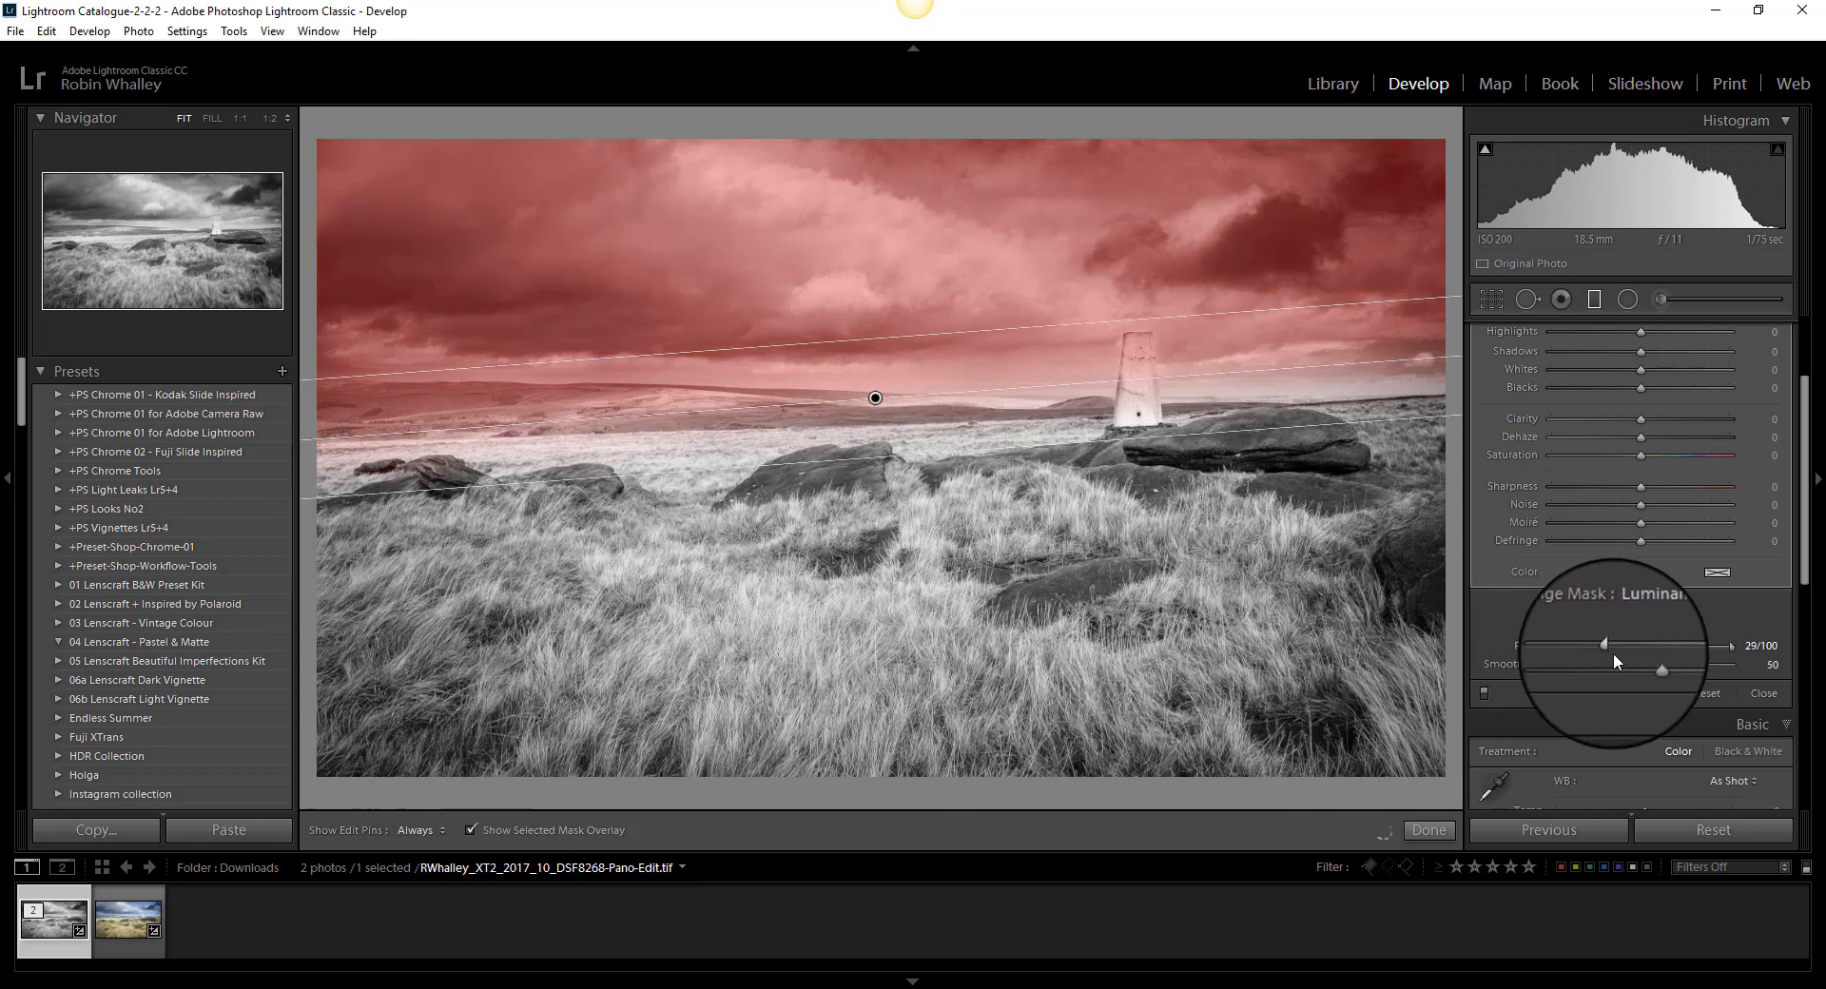
- Tune the sky filter's luminance Range to 26/100 and Smoothness to 46
{"action": "left_click_drag", "start_coordinate": [1604, 643], "coordinate": [1670, 637]}
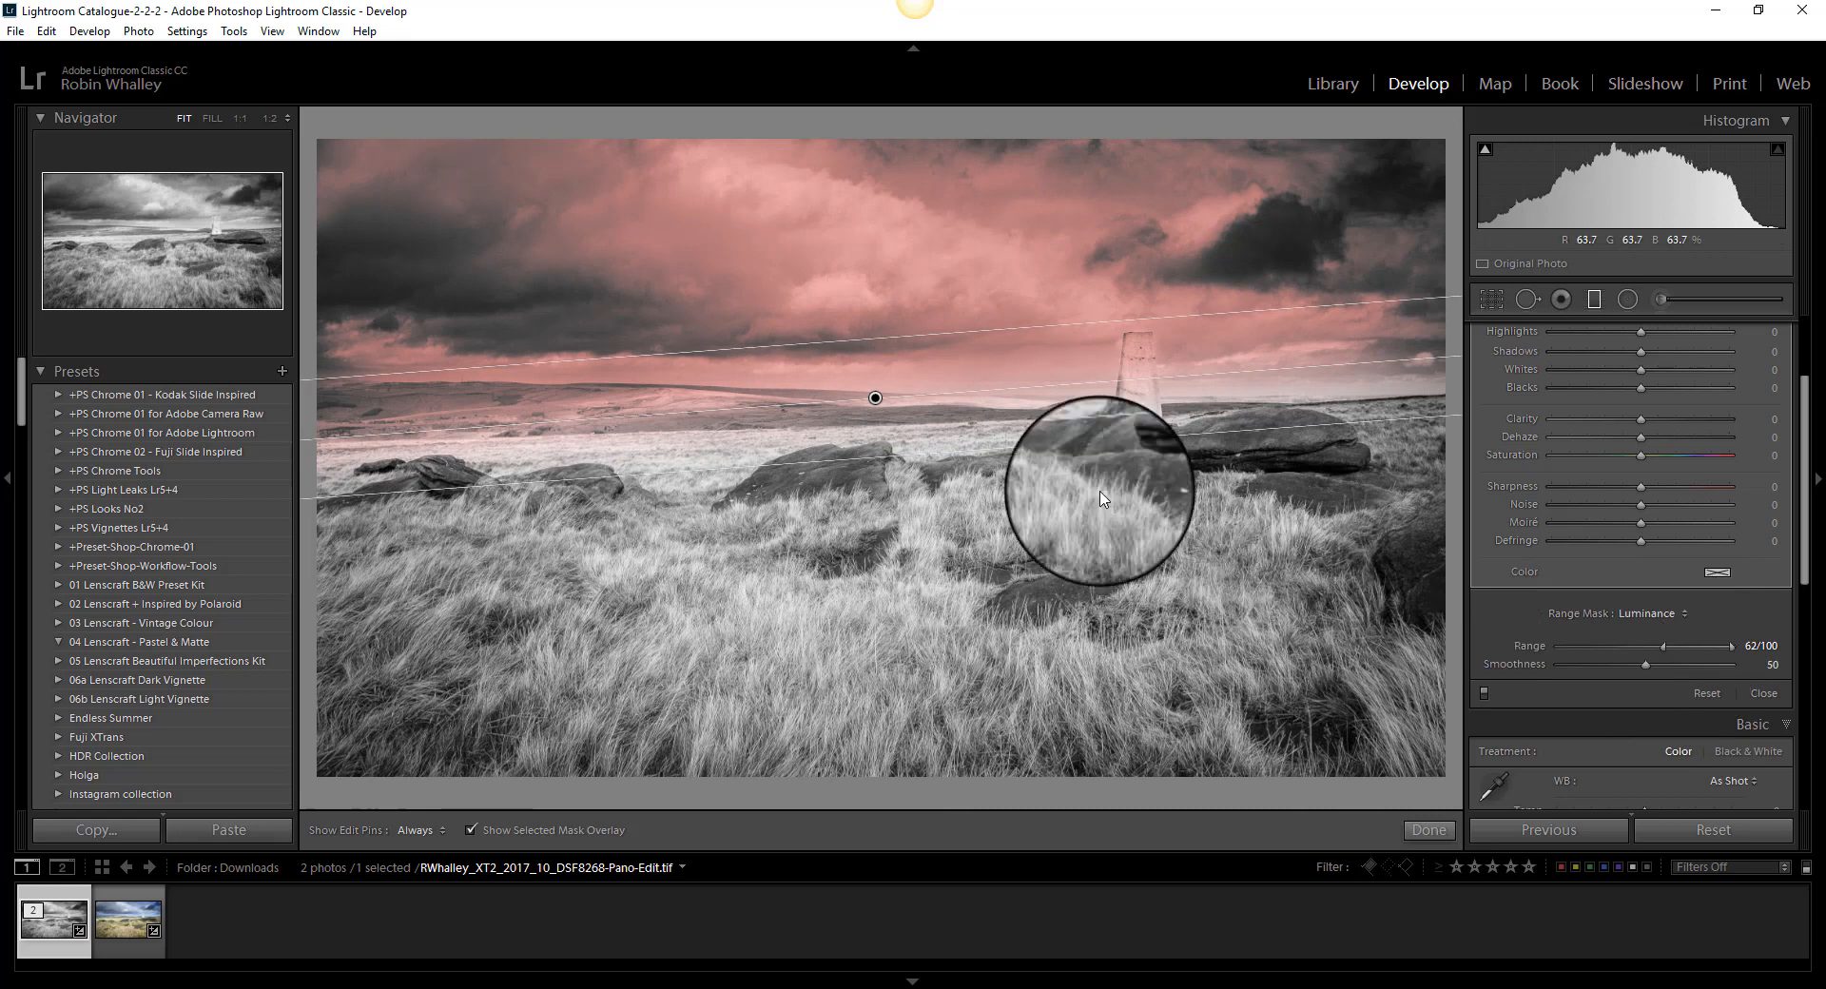
{"action": "mouse_move", "coordinate": [616, 331]}
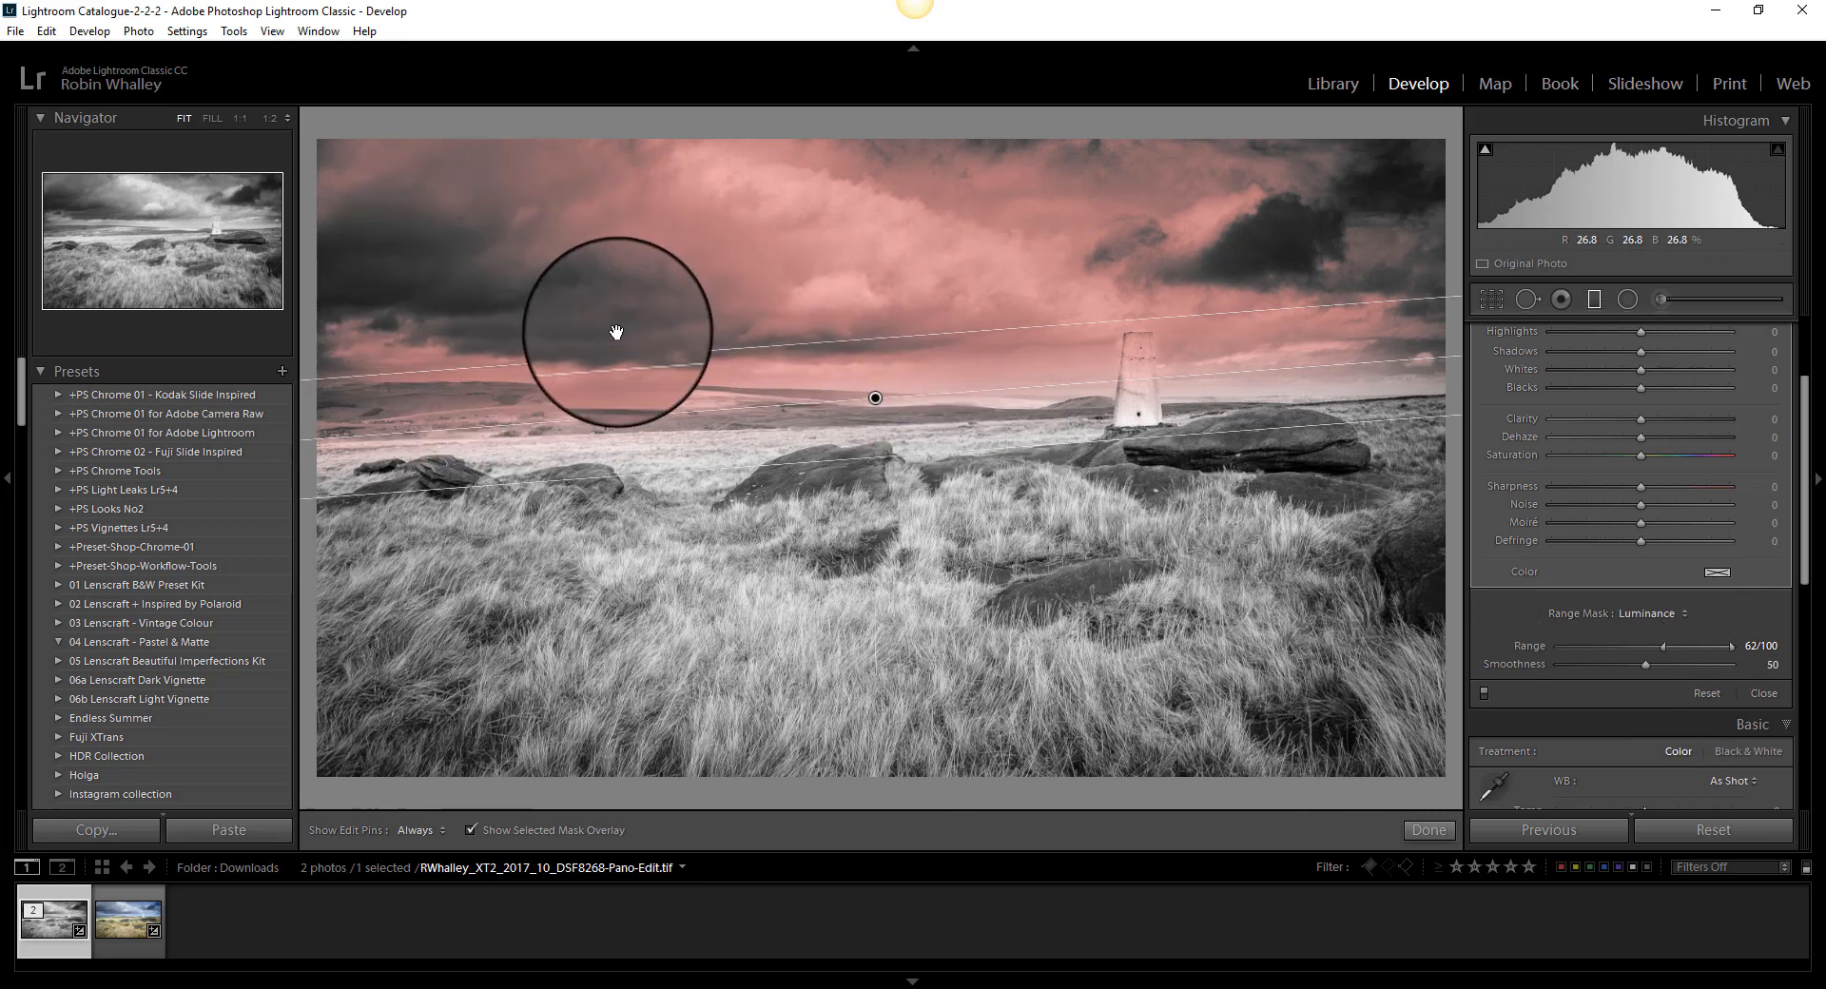
{"action": "mouse_move", "coordinate": [1197, 293]}
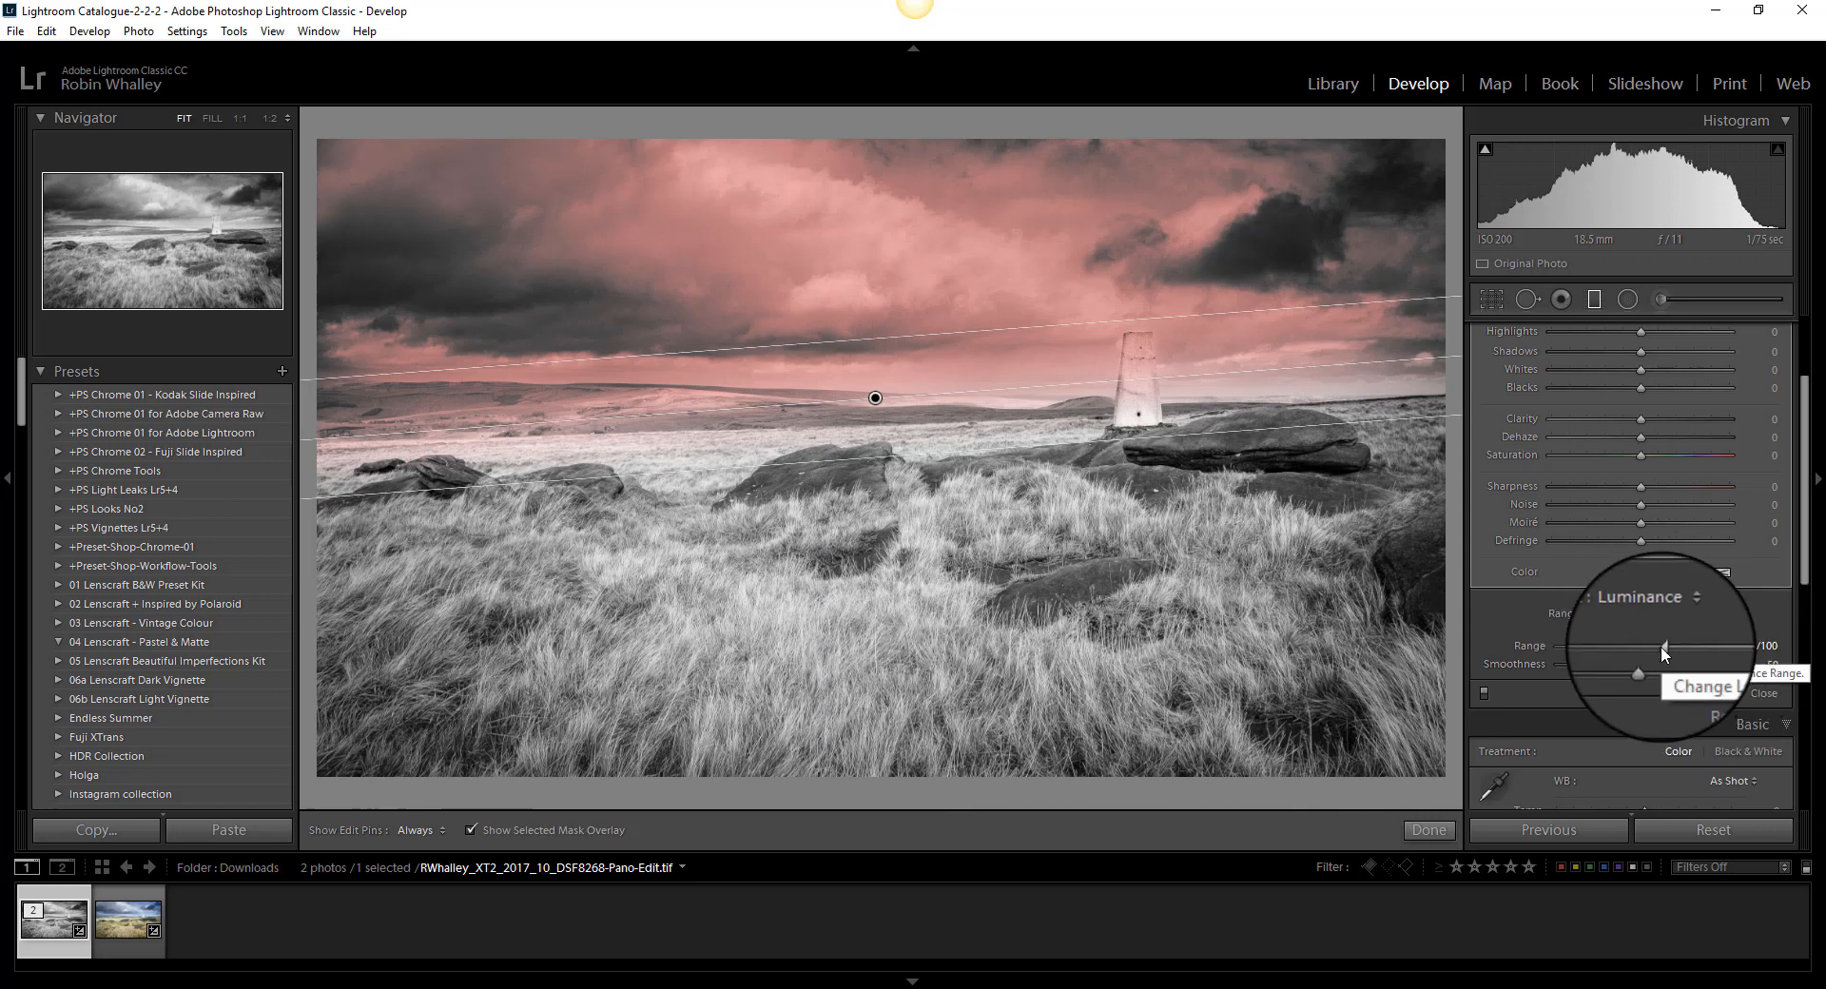
{"action": "left_click_drag", "start_coordinate": [1639, 646], "coordinate": [1732, 646]}
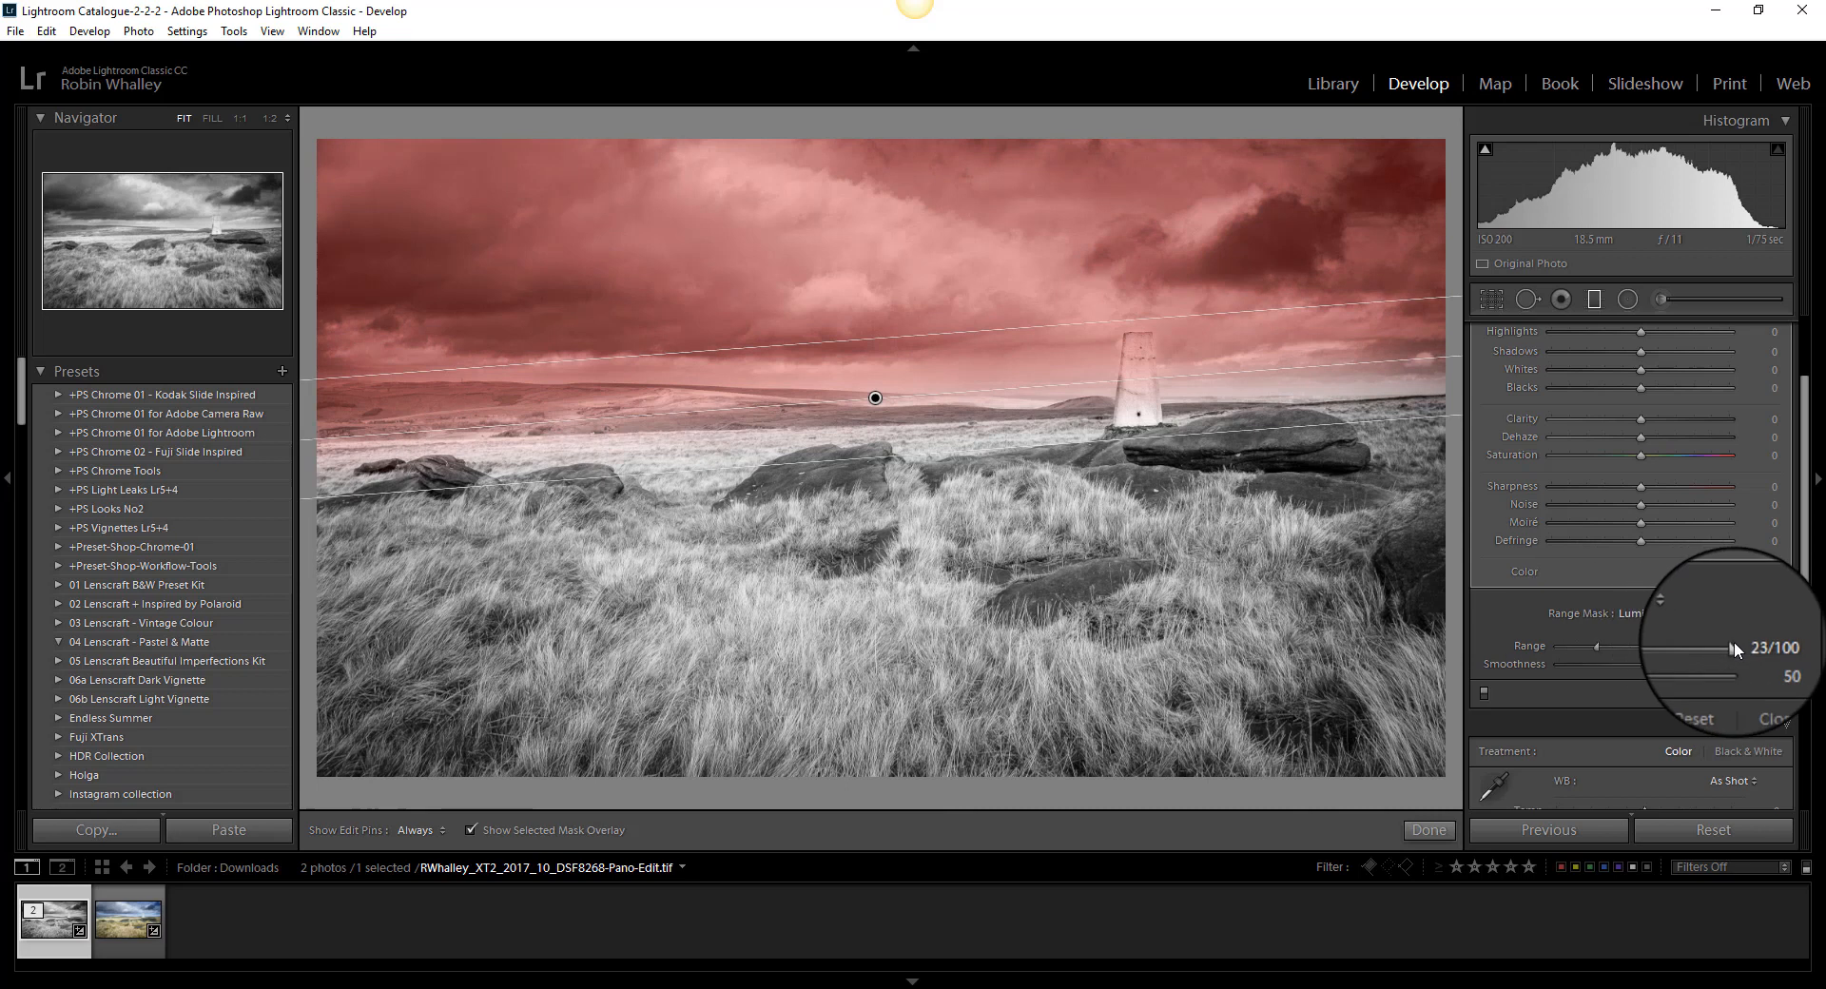
{"action": "left_click_drag", "start_coordinate": [1732, 649], "coordinate": [1653, 643]}
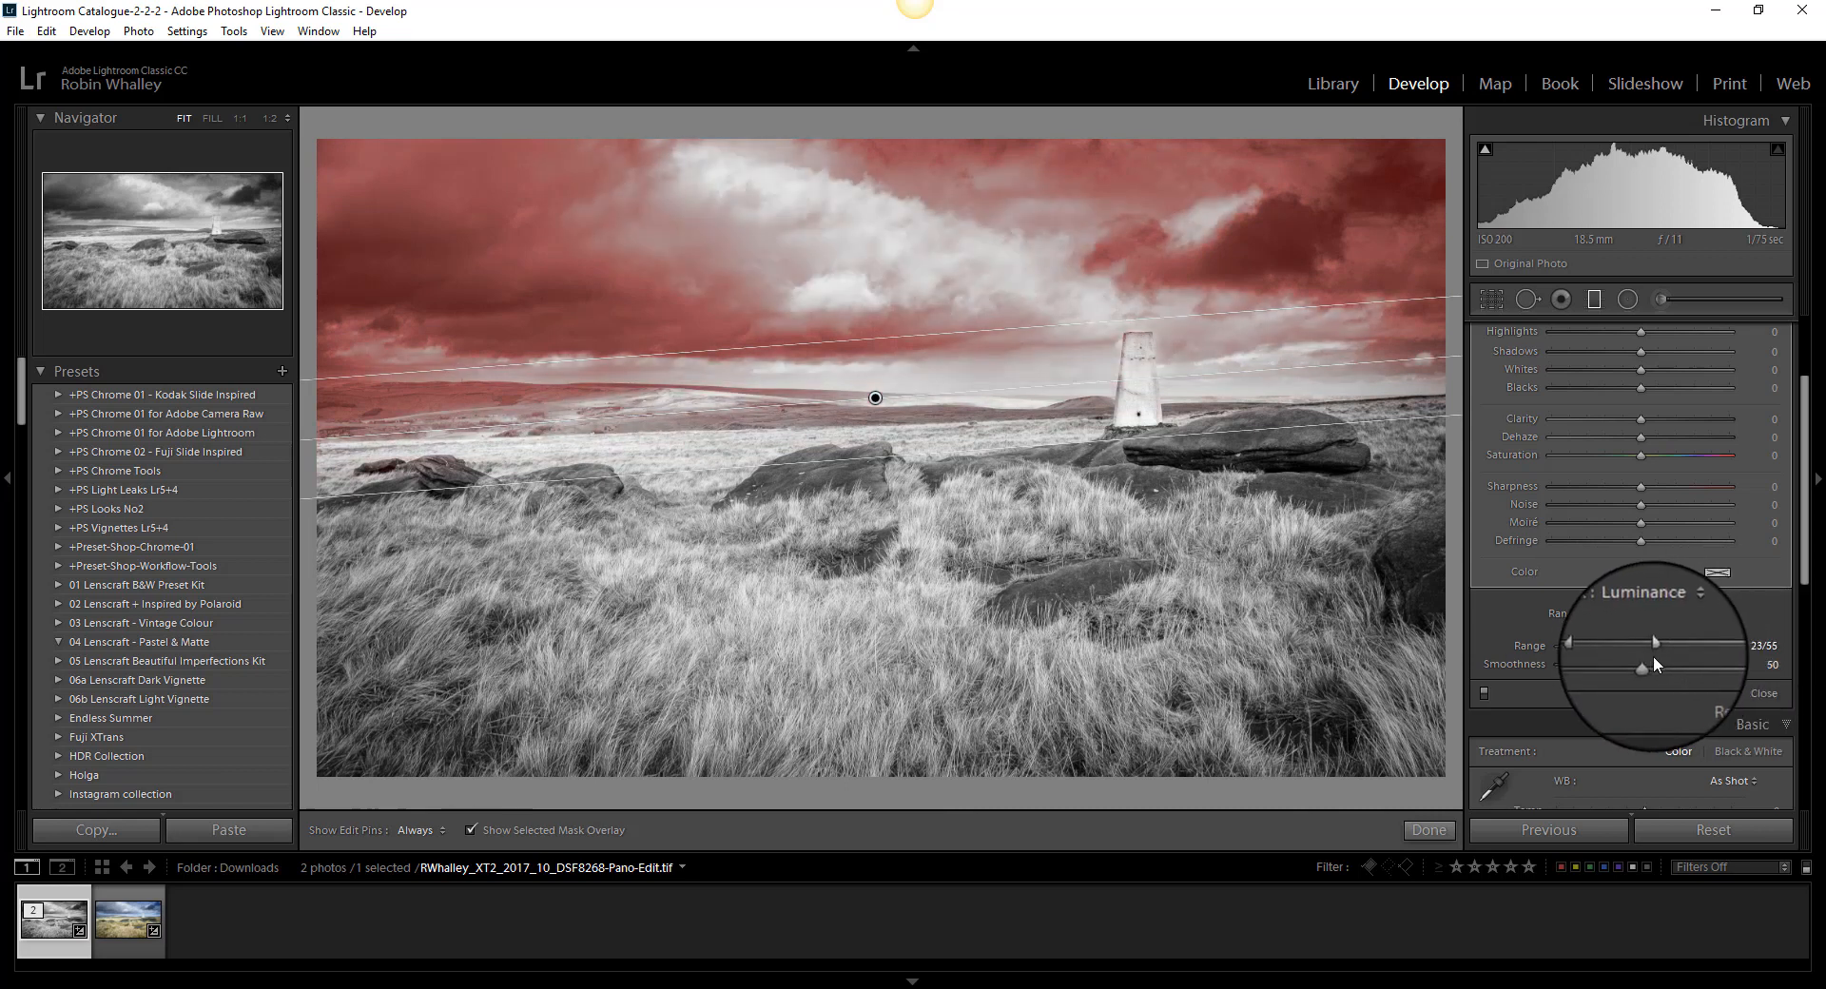
{"action": "left_click_drag", "start_coordinate": [1654, 644], "coordinate": [1593, 644]}
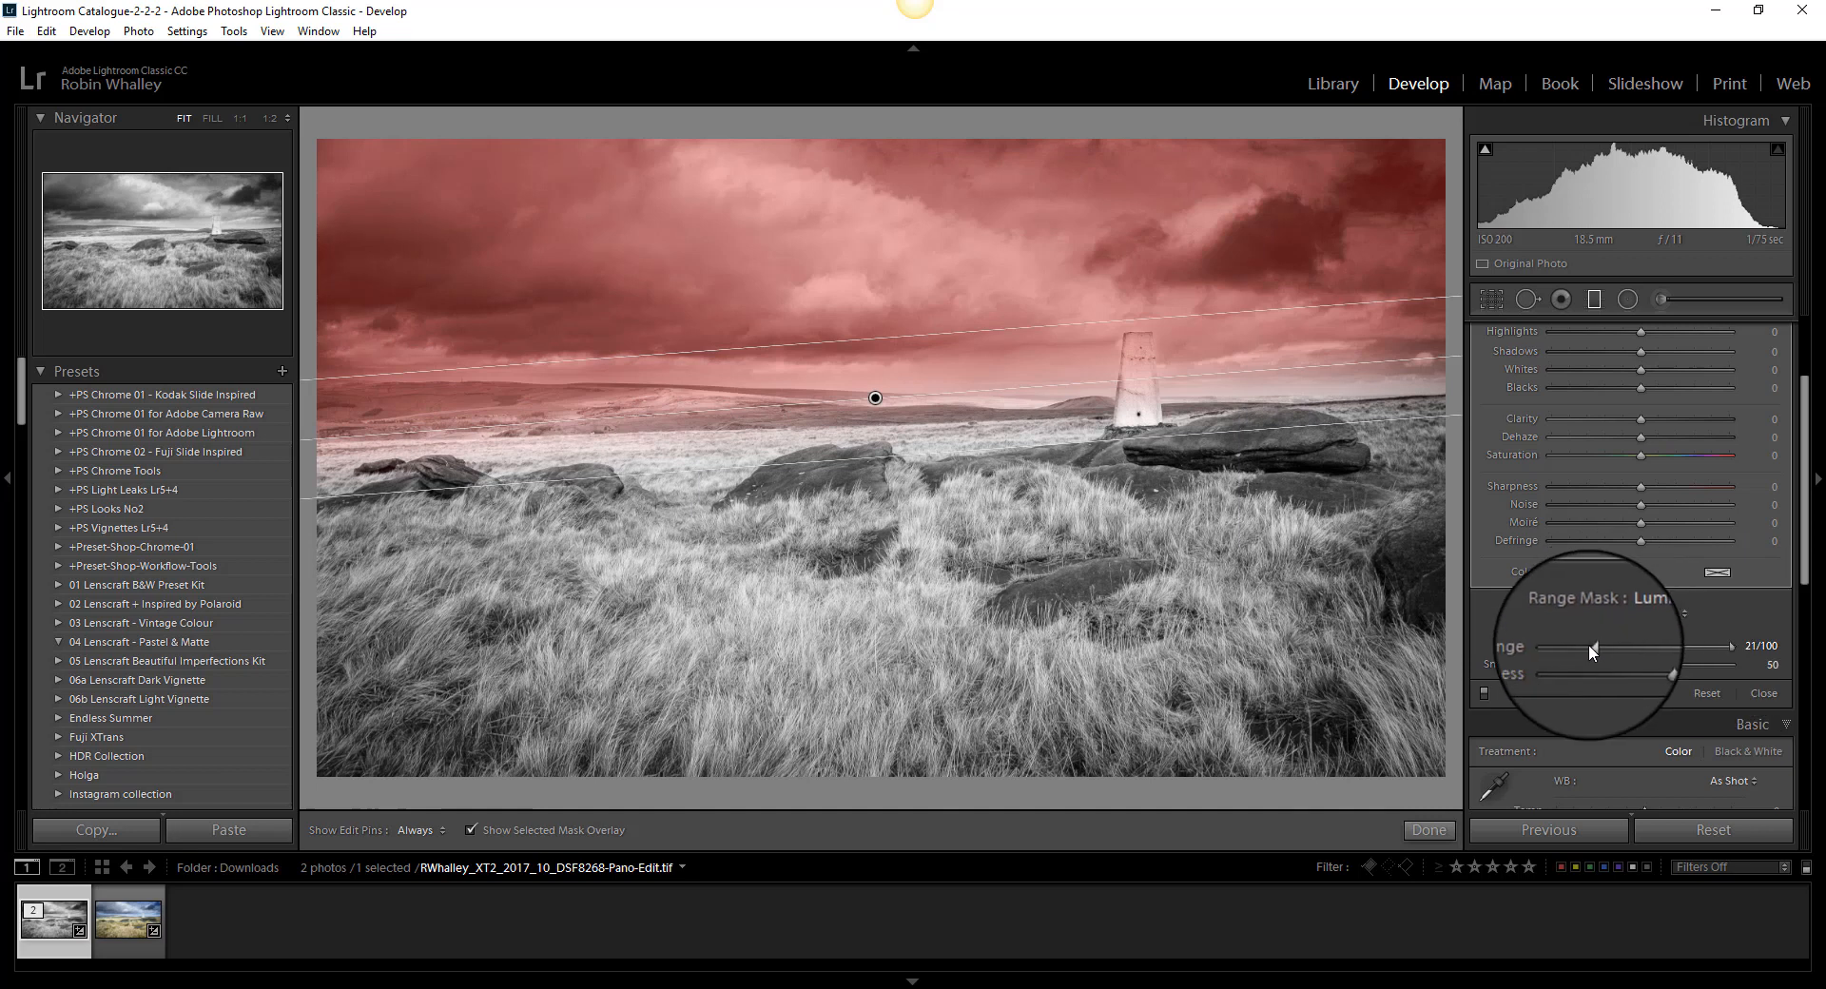
{"action": "left_click_drag", "start_coordinate": [1593, 646], "coordinate": [1642, 646]}
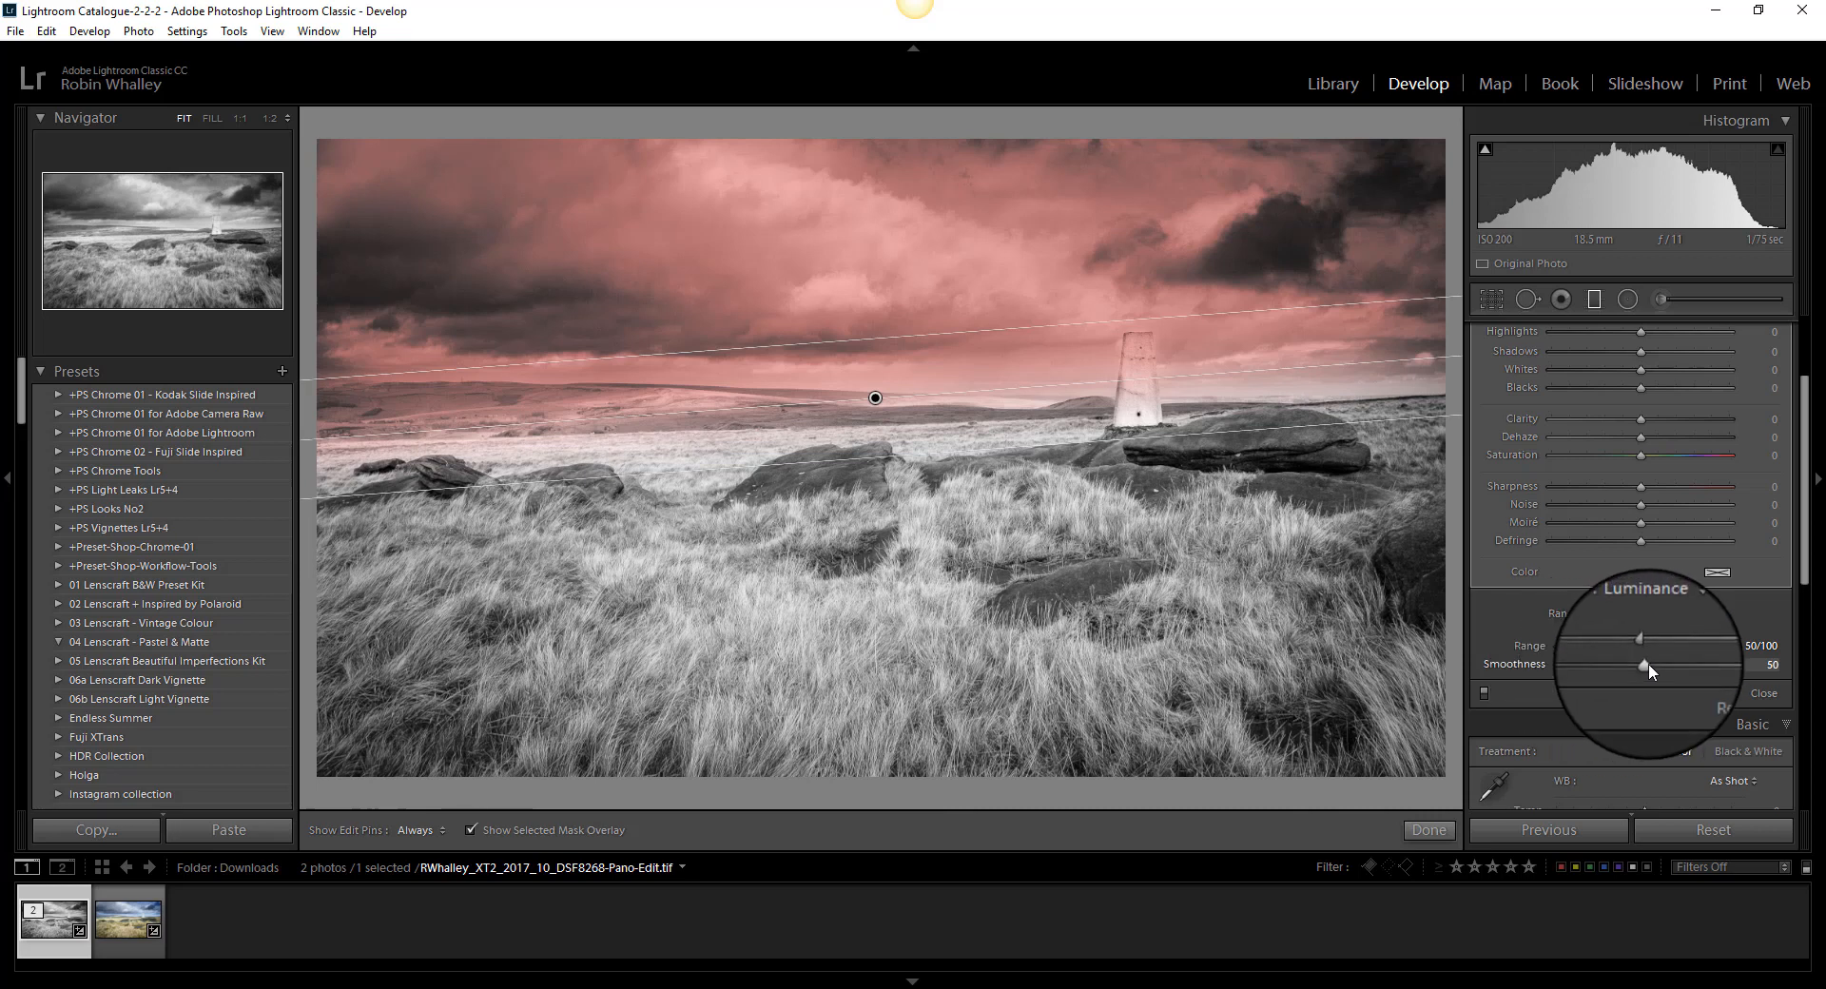
{"action": "left_click_drag", "start_coordinate": [1640, 663], "coordinate": [1568, 664]}
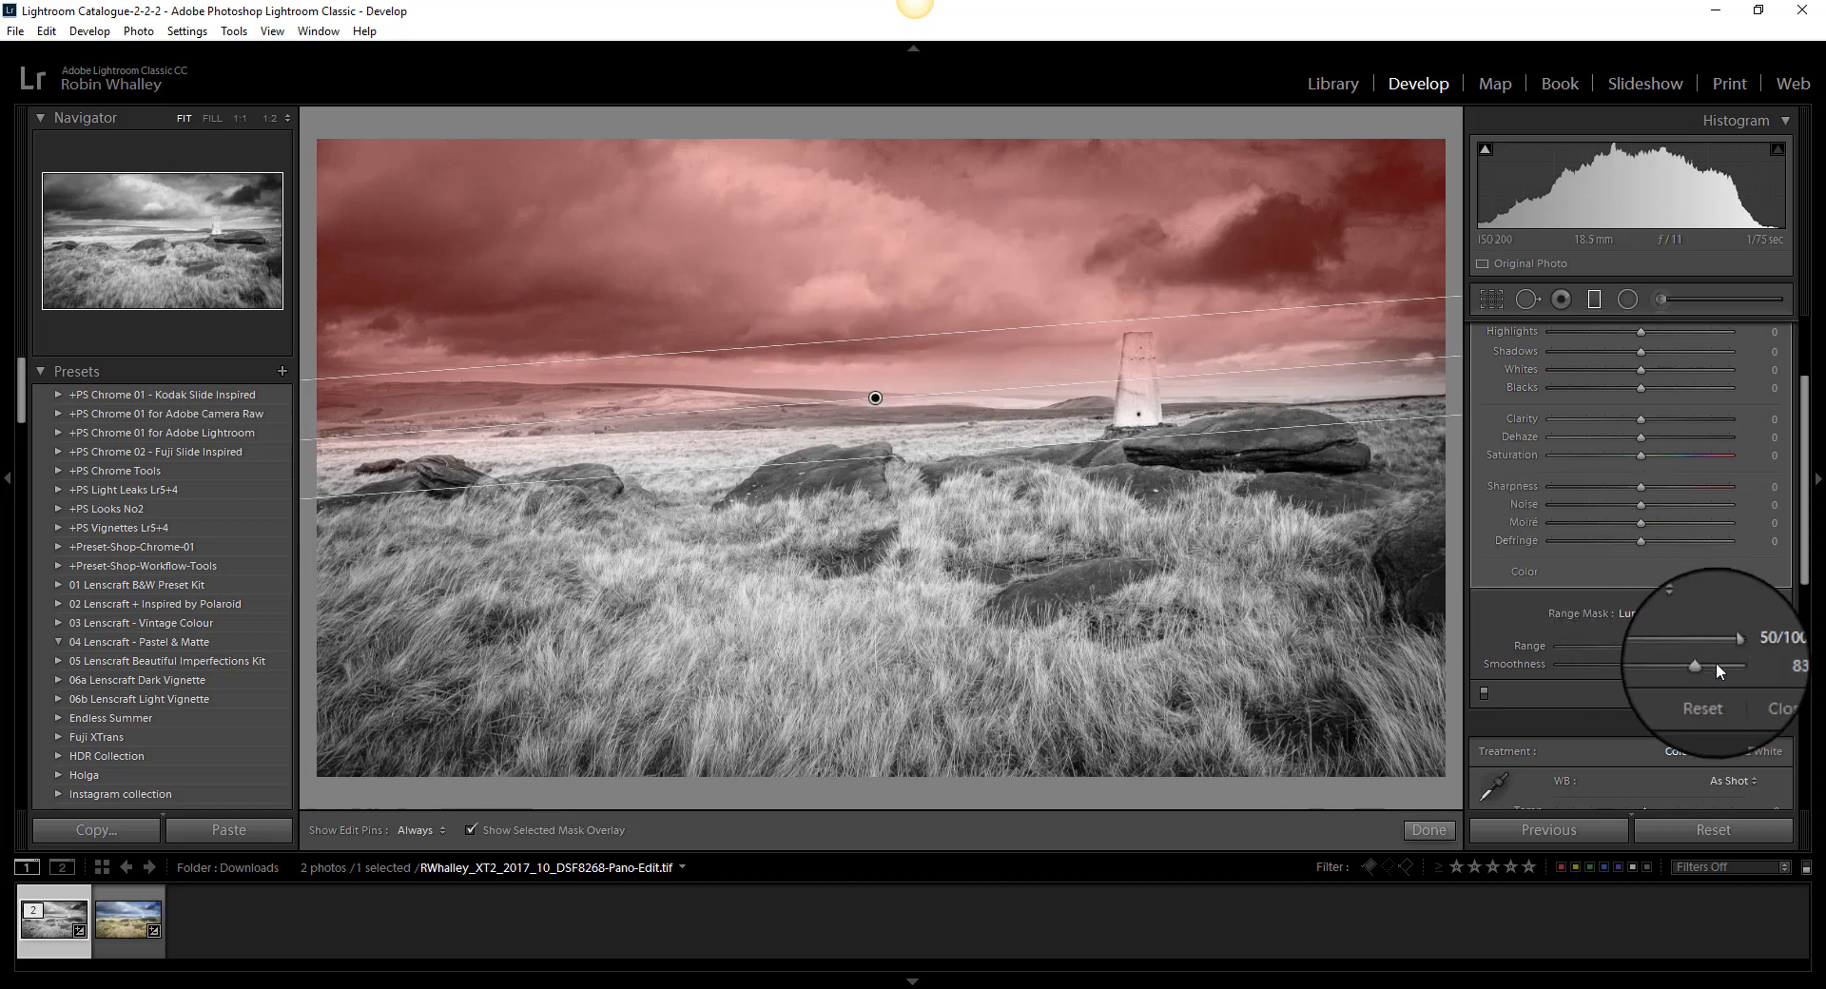
{"action": "left_click_drag", "start_coordinate": [1695, 665], "coordinate": [1643, 664]}
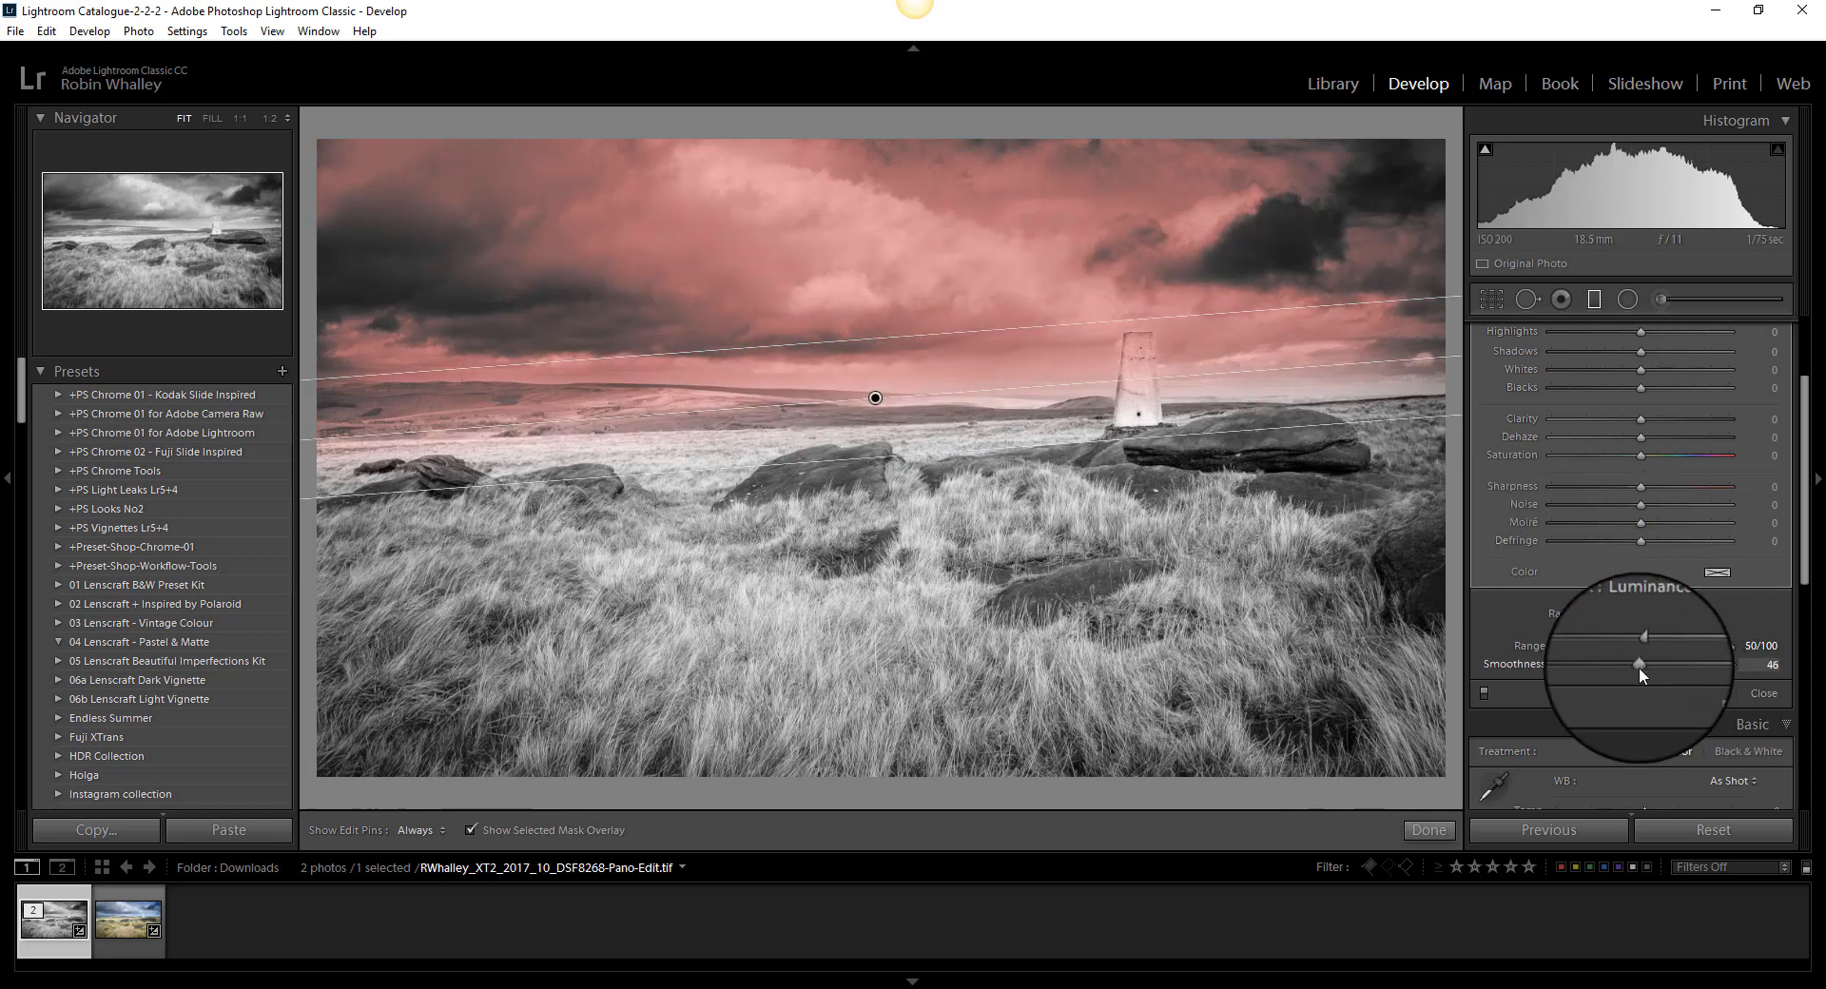
{"action": "left_click_drag", "start_coordinate": [1643, 636], "coordinate": [1597, 651]}
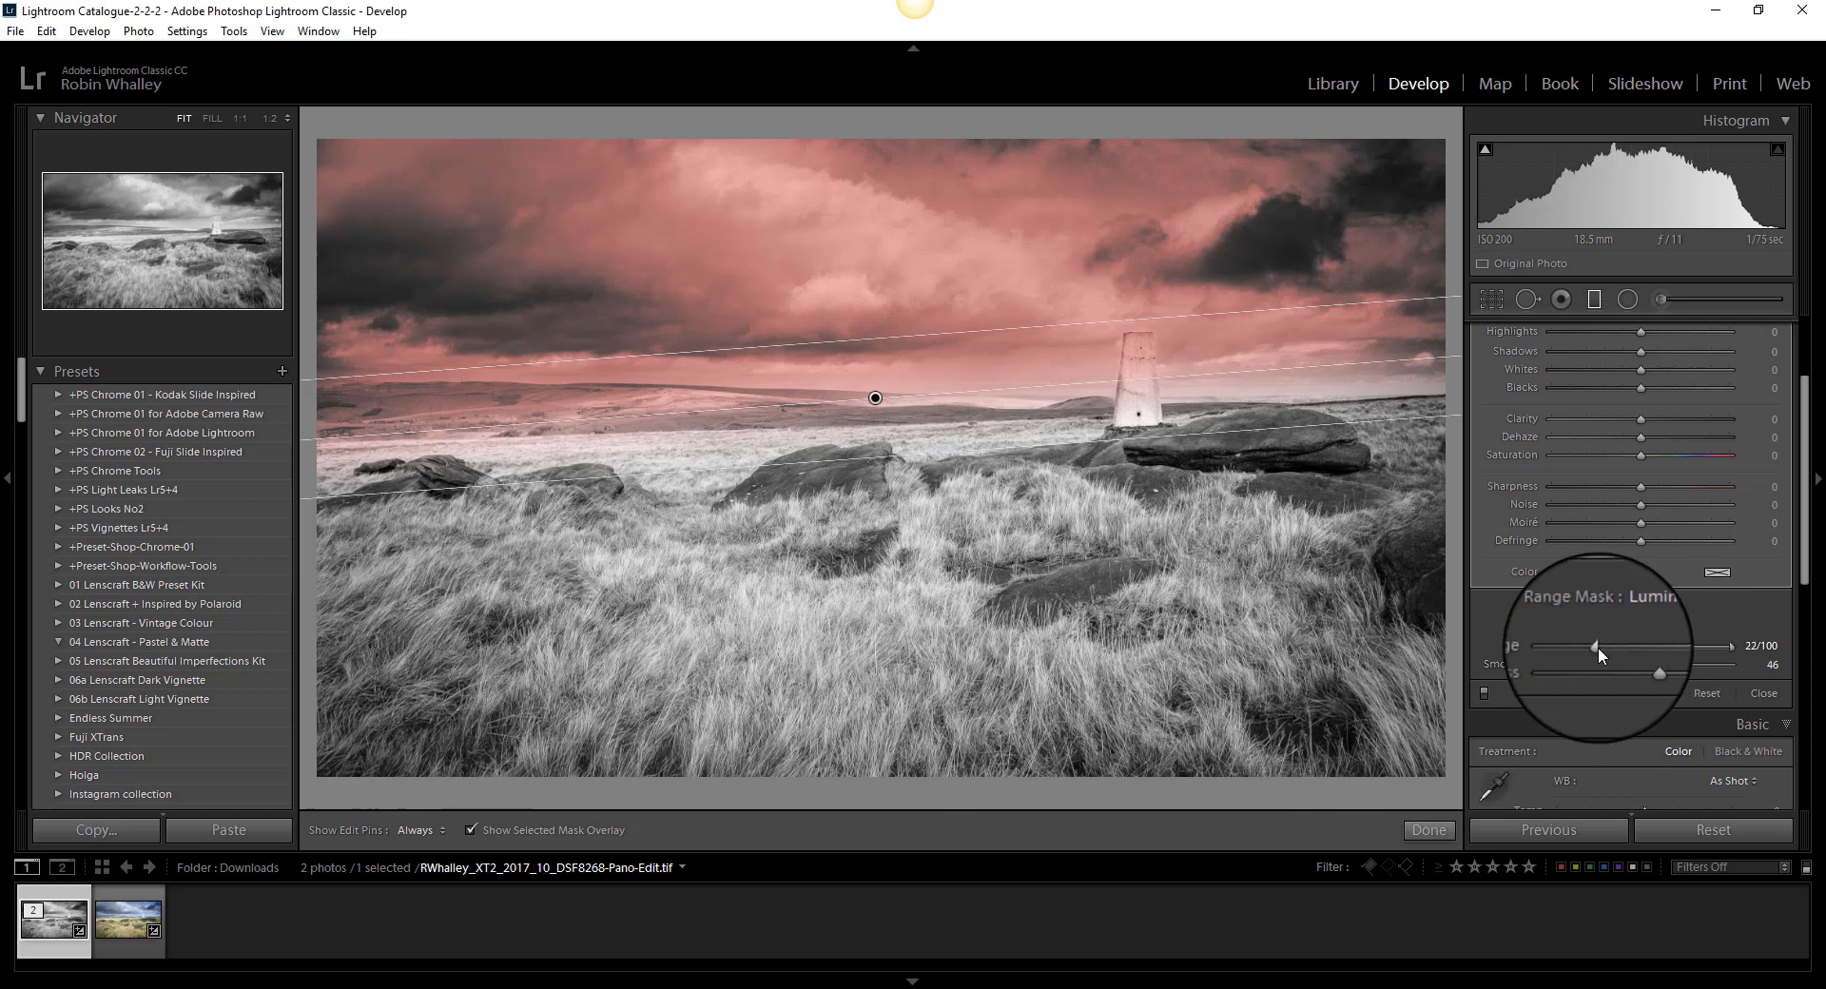
{"action": "left_click_drag", "start_coordinate": [1597, 648], "coordinate": [1605, 649]}
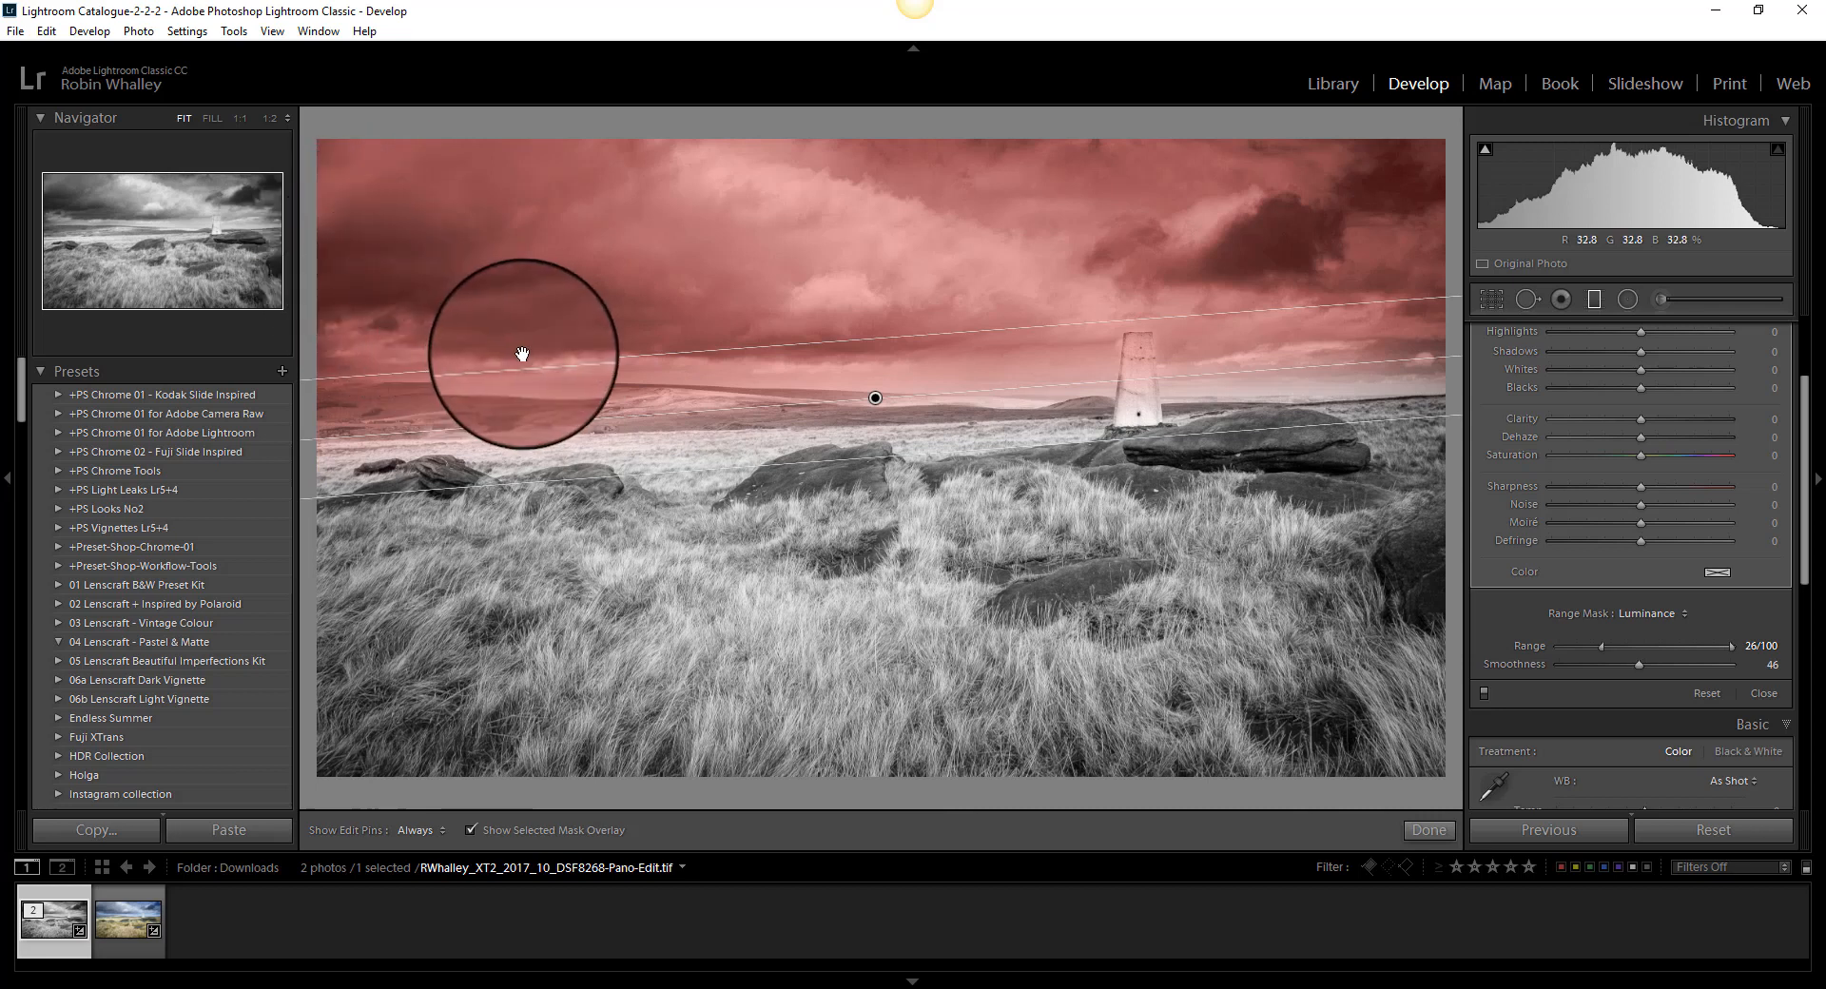
{"action": "mouse_move", "coordinate": [1030, 315]}
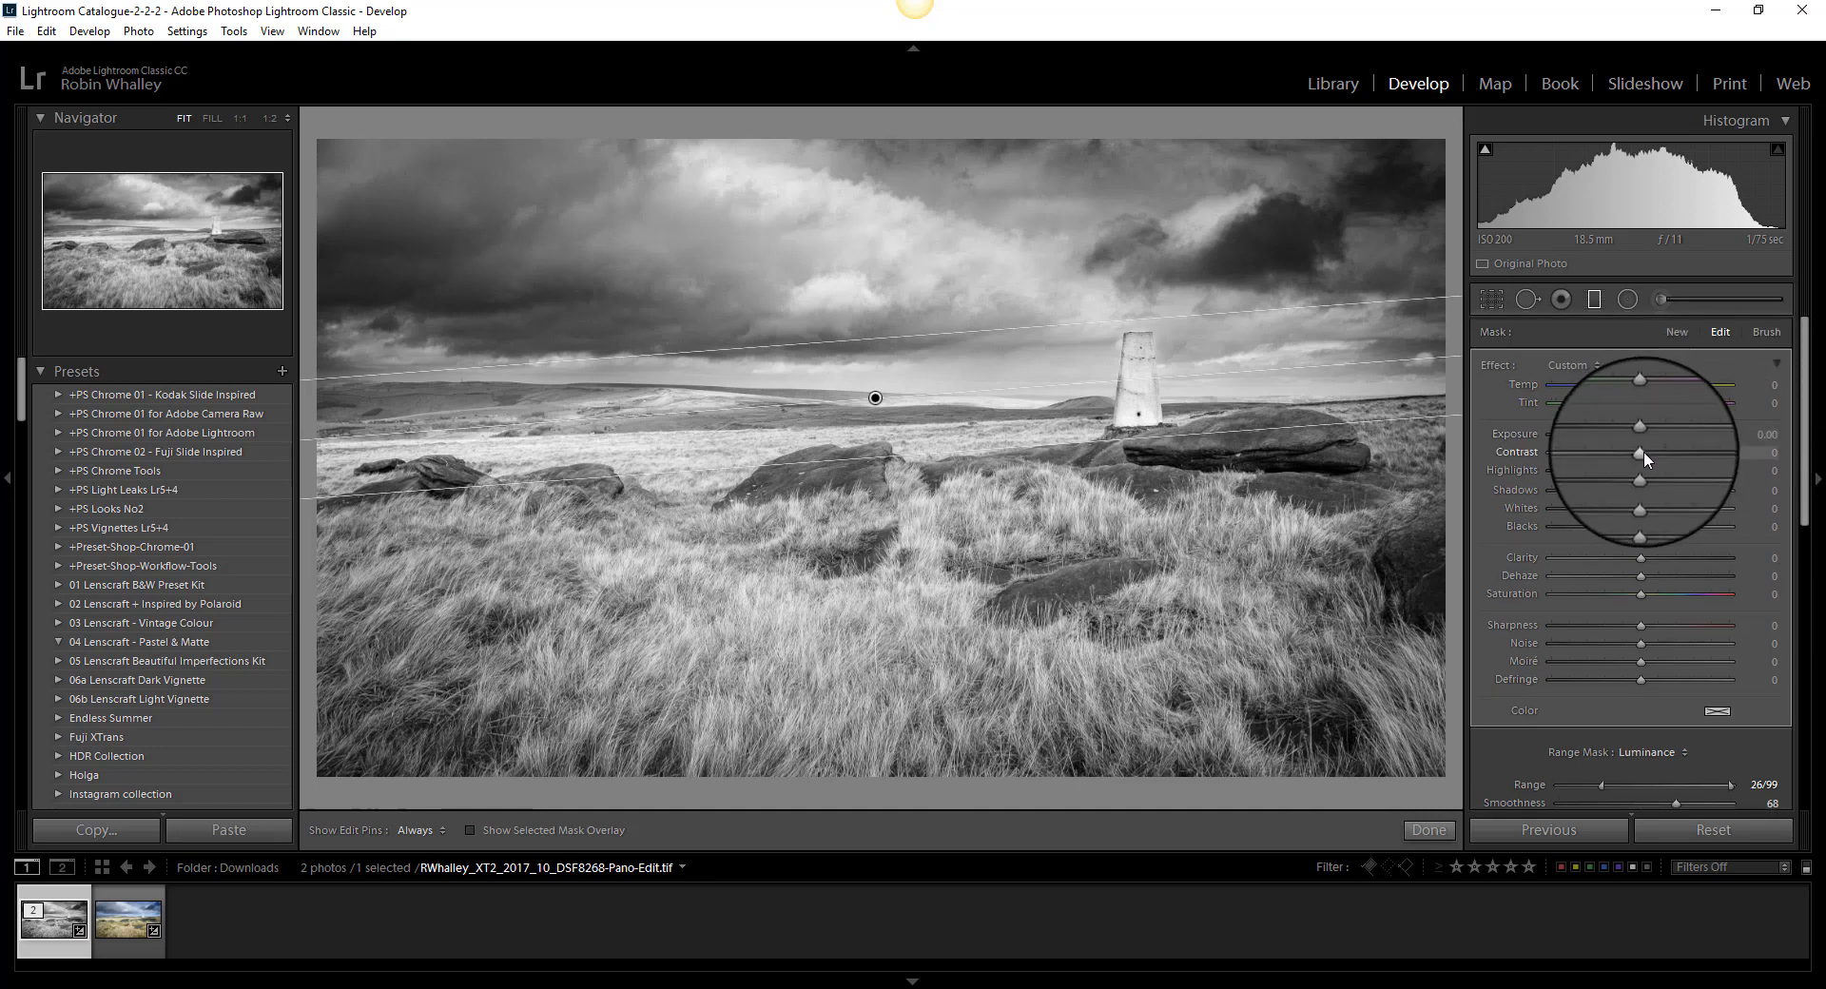
- Give the sky filter more contrast, exposure −0.38, dehaze 30 and clarity about 20
{"action": "left_click_drag", "start_coordinate": [1639, 451], "coordinate": [1691, 452]}
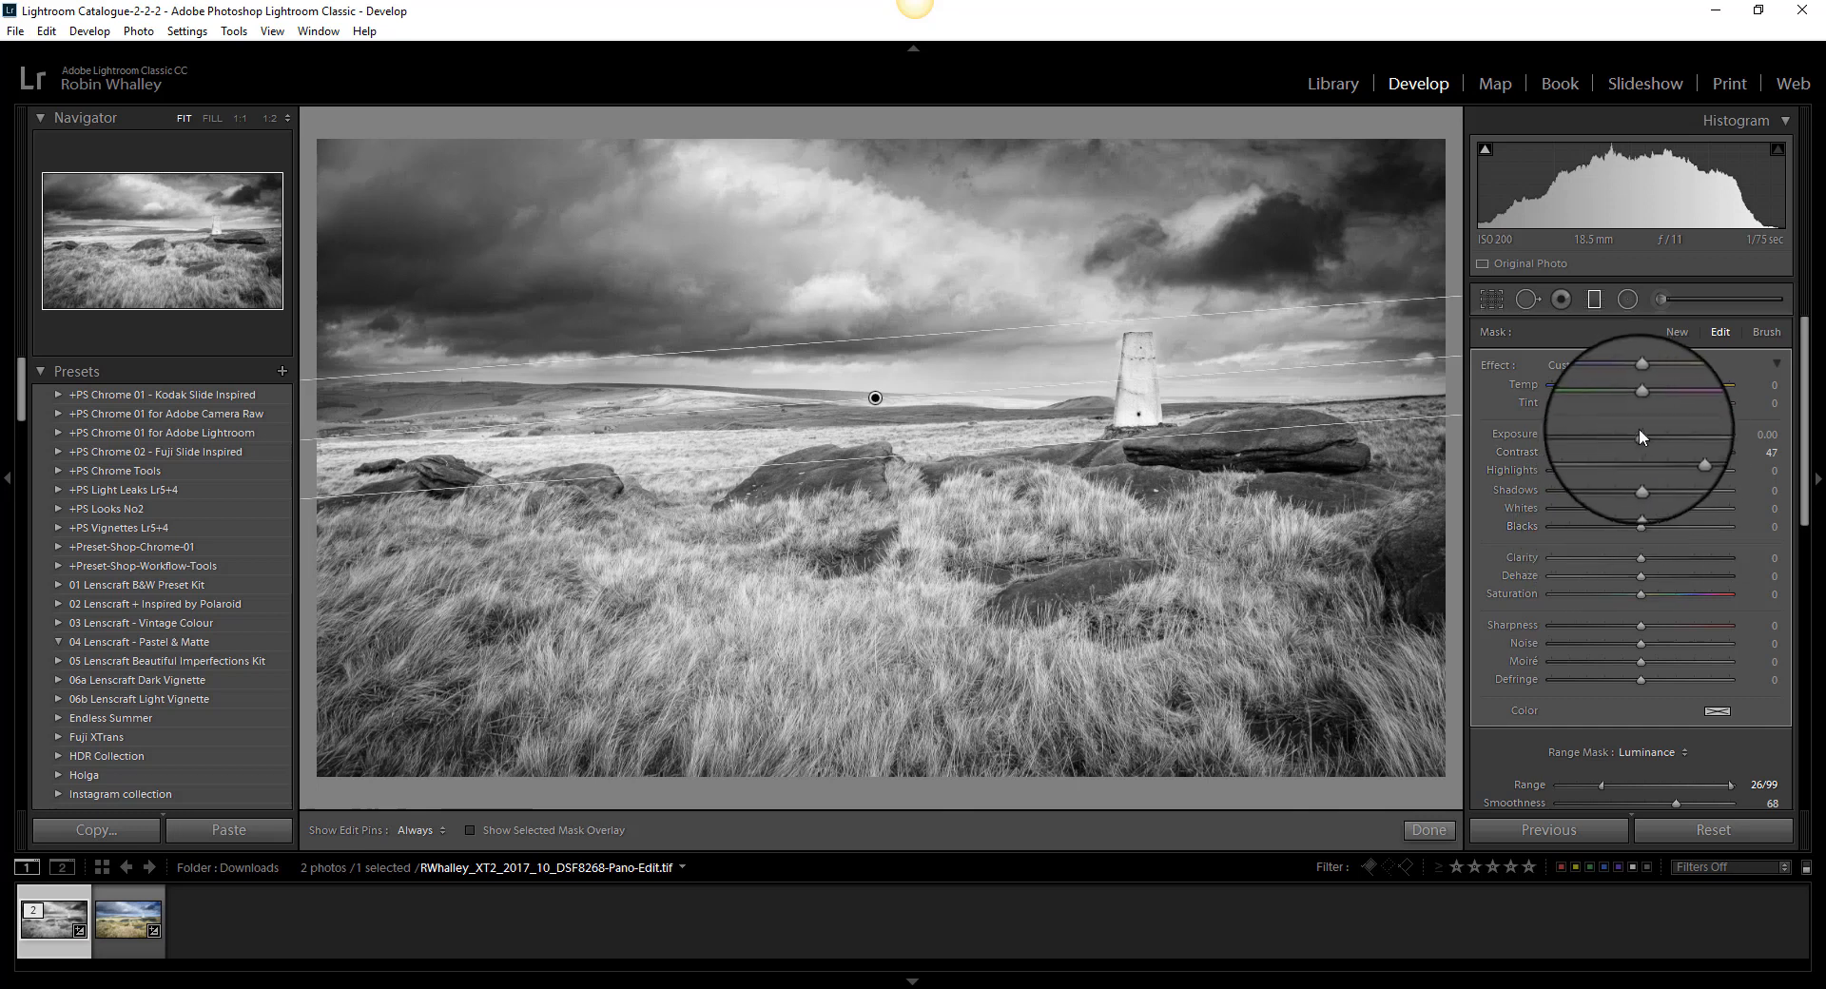
{"action": "left_click_drag", "start_coordinate": [1643, 434], "coordinate": [1632, 440]}
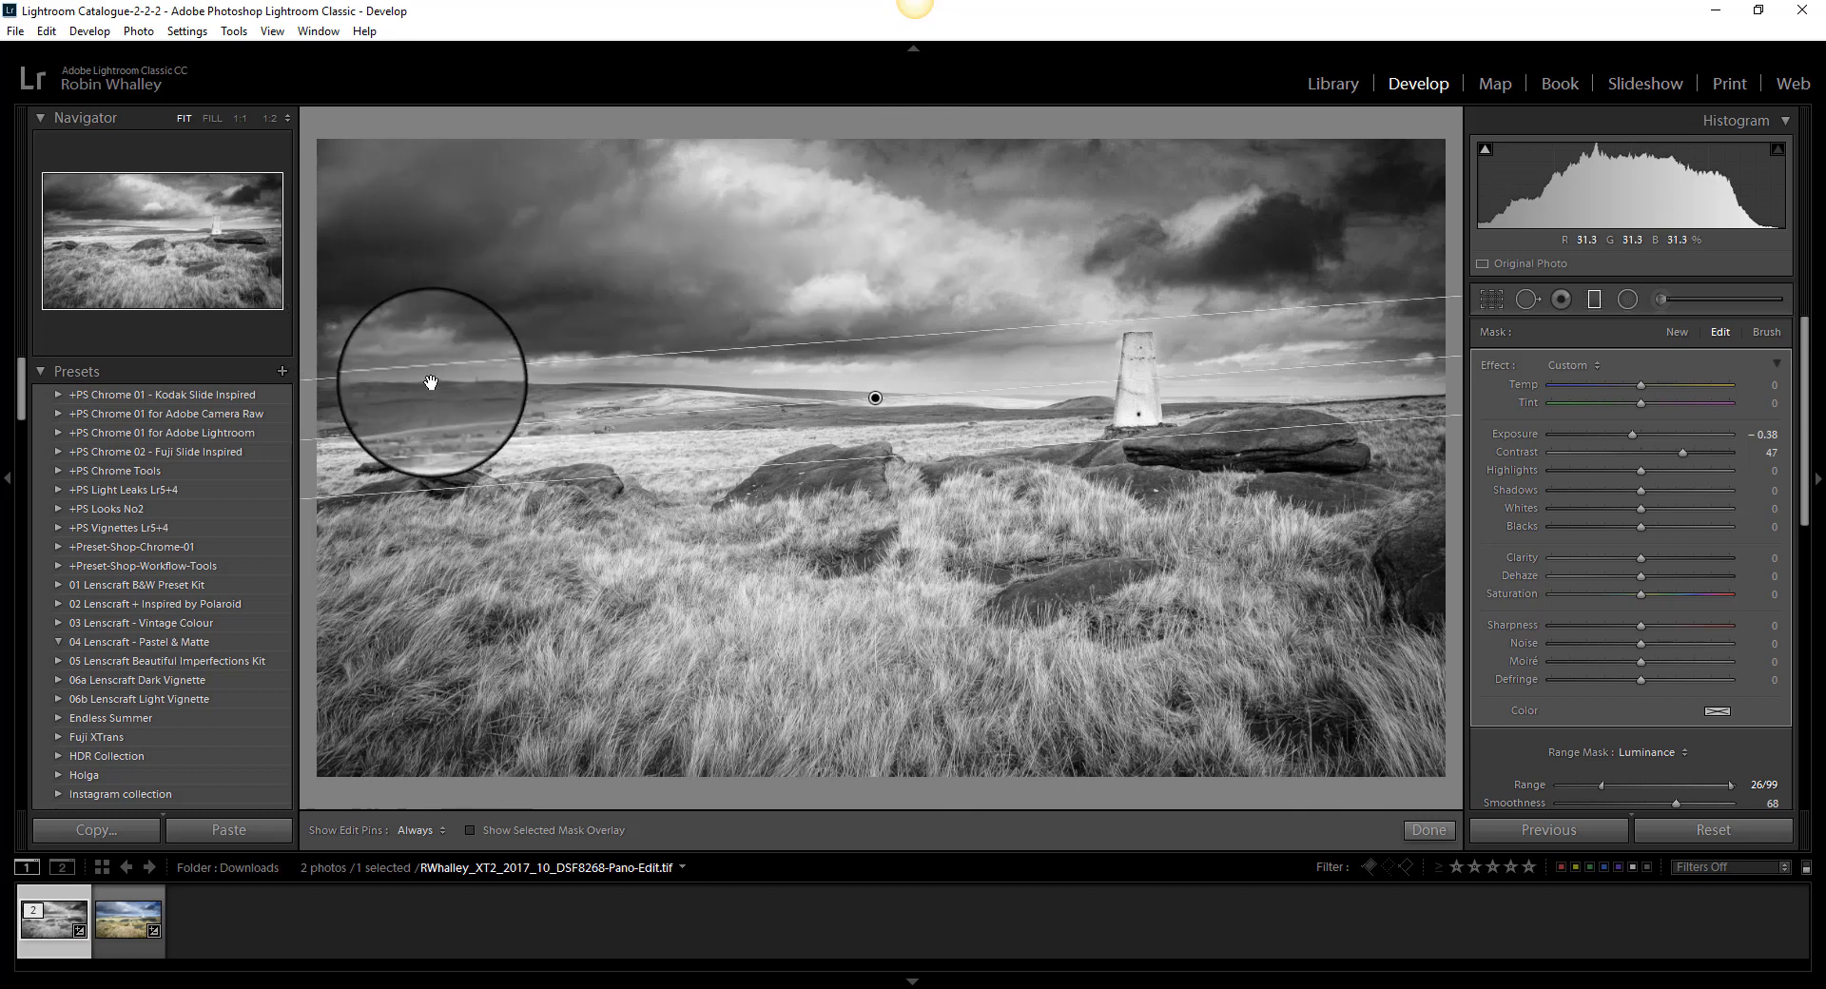
{"action": "mouse_move", "coordinate": [1556, 587]}
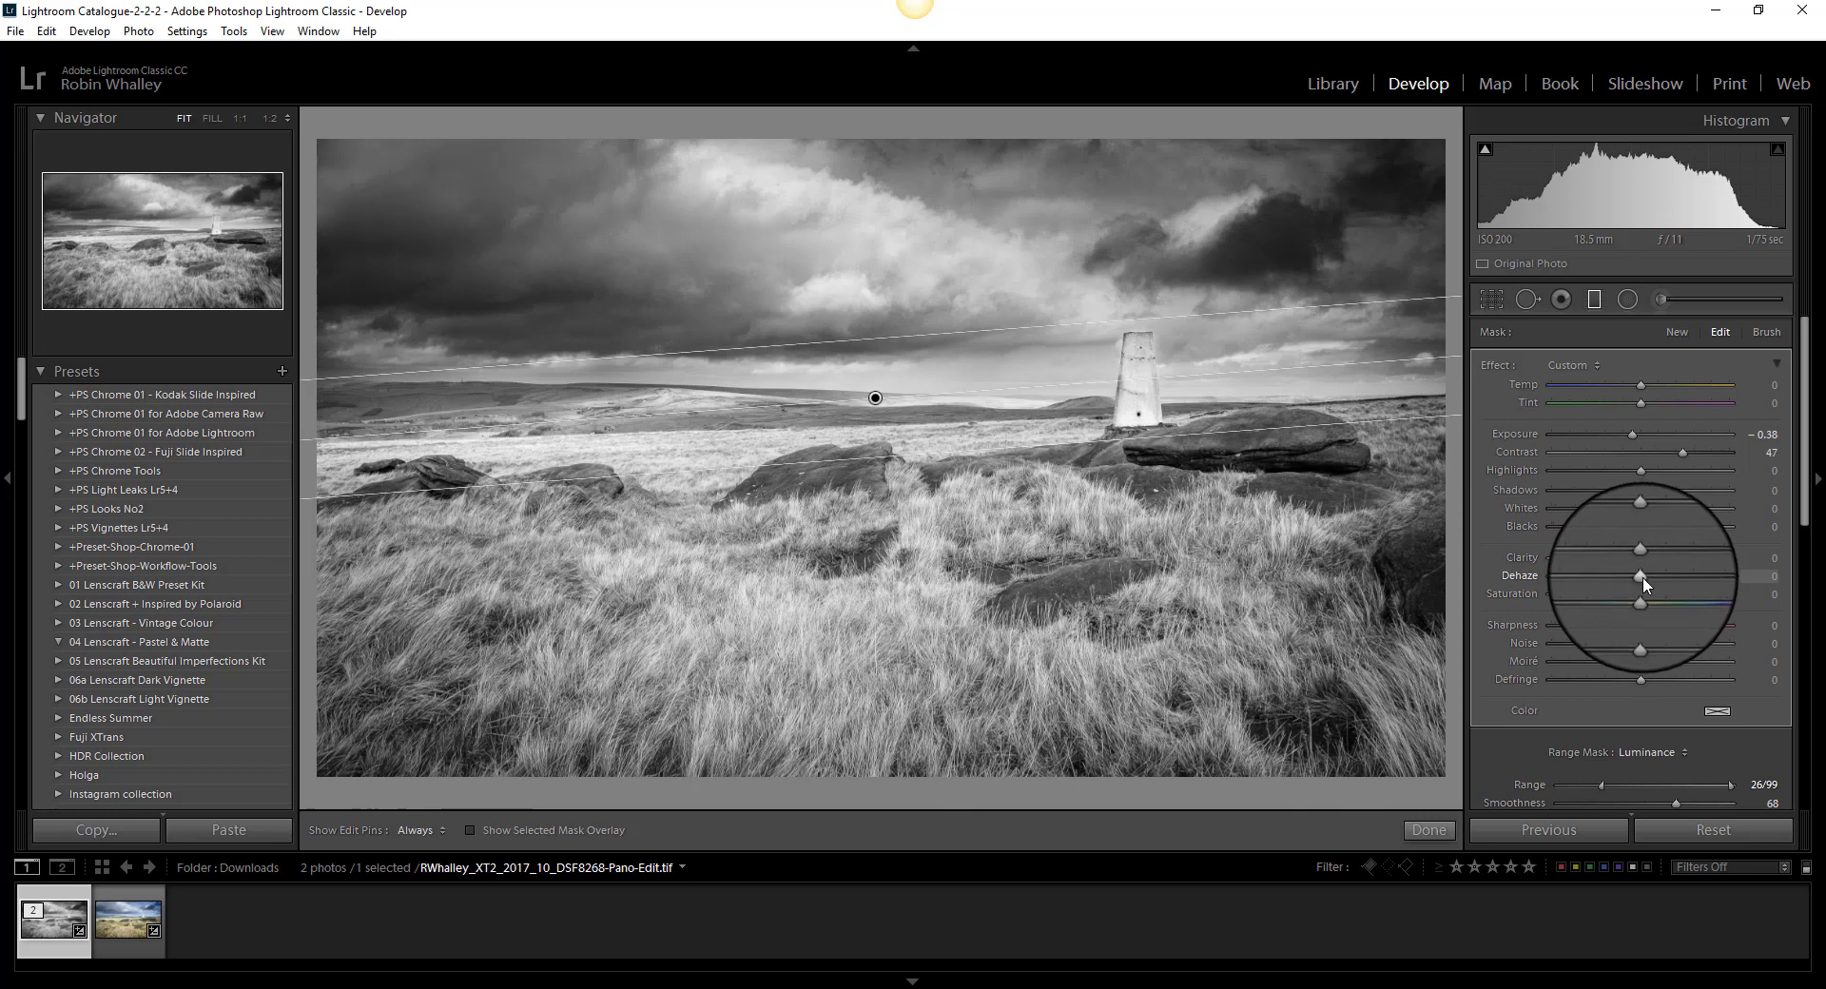
{"action": "left_click_drag", "start_coordinate": [1639, 577], "coordinate": [1667, 577]}
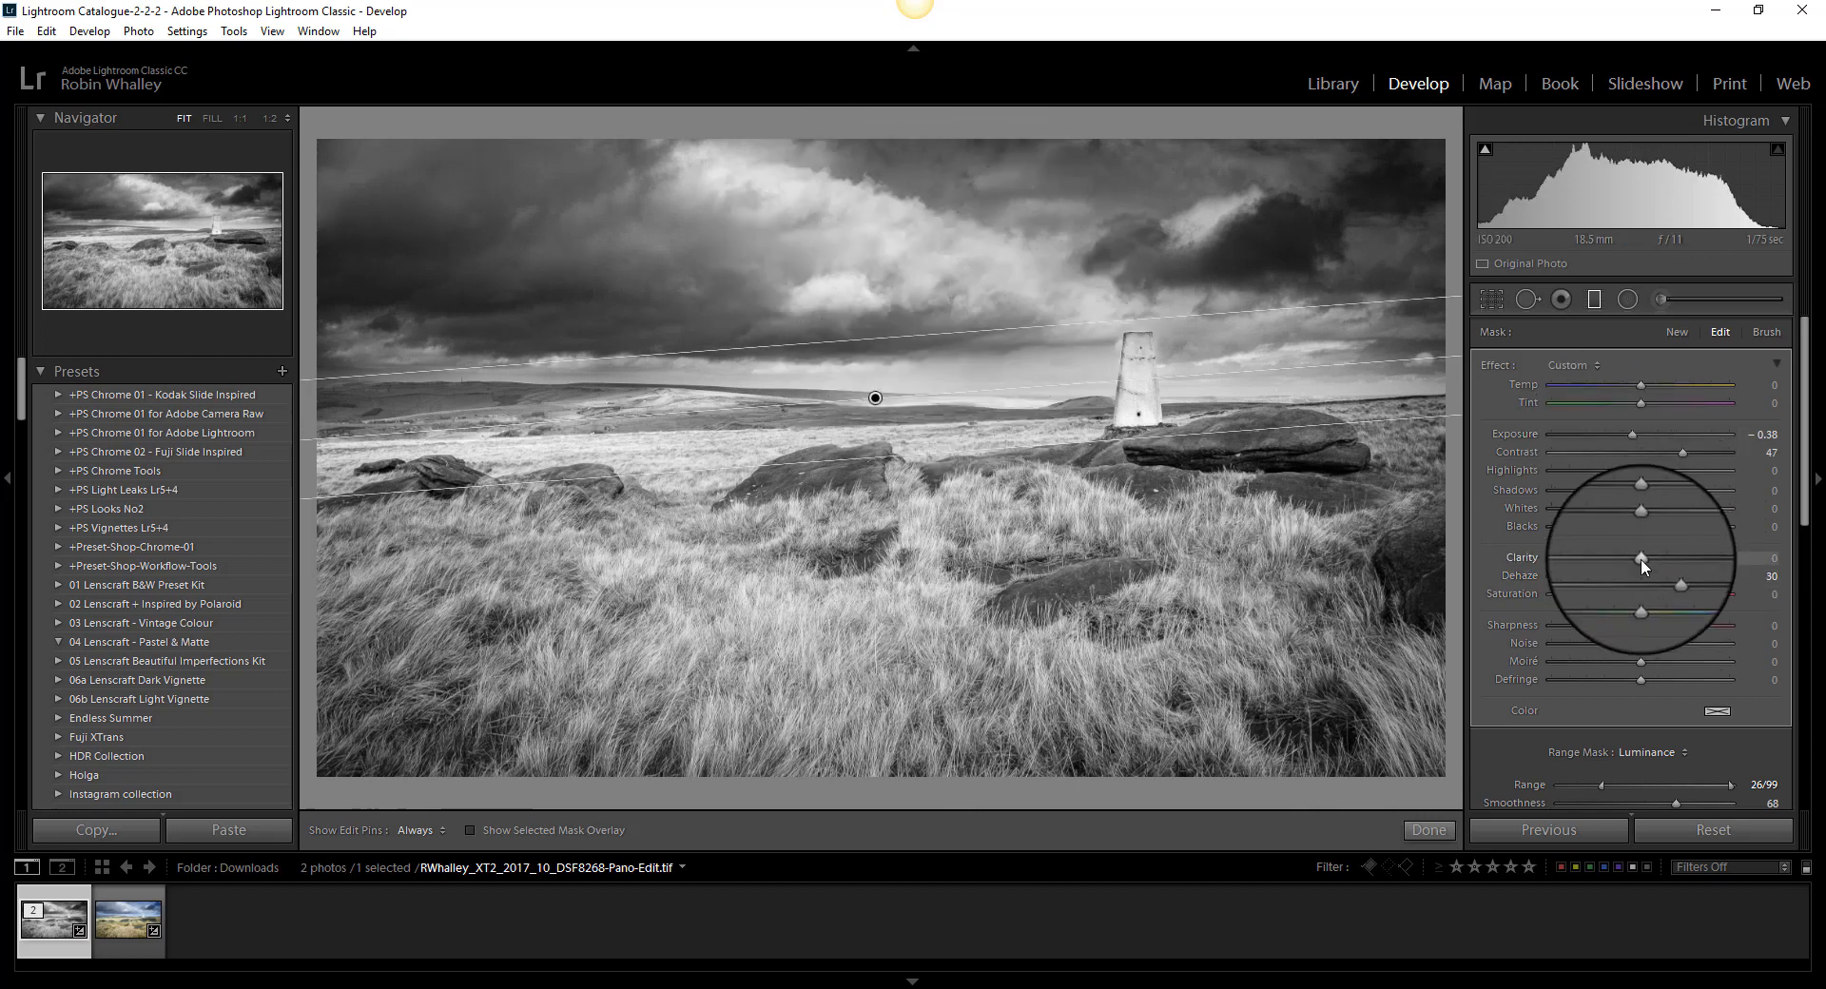
{"action": "left_click_drag", "start_coordinate": [1643, 556], "coordinate": [1663, 555]}
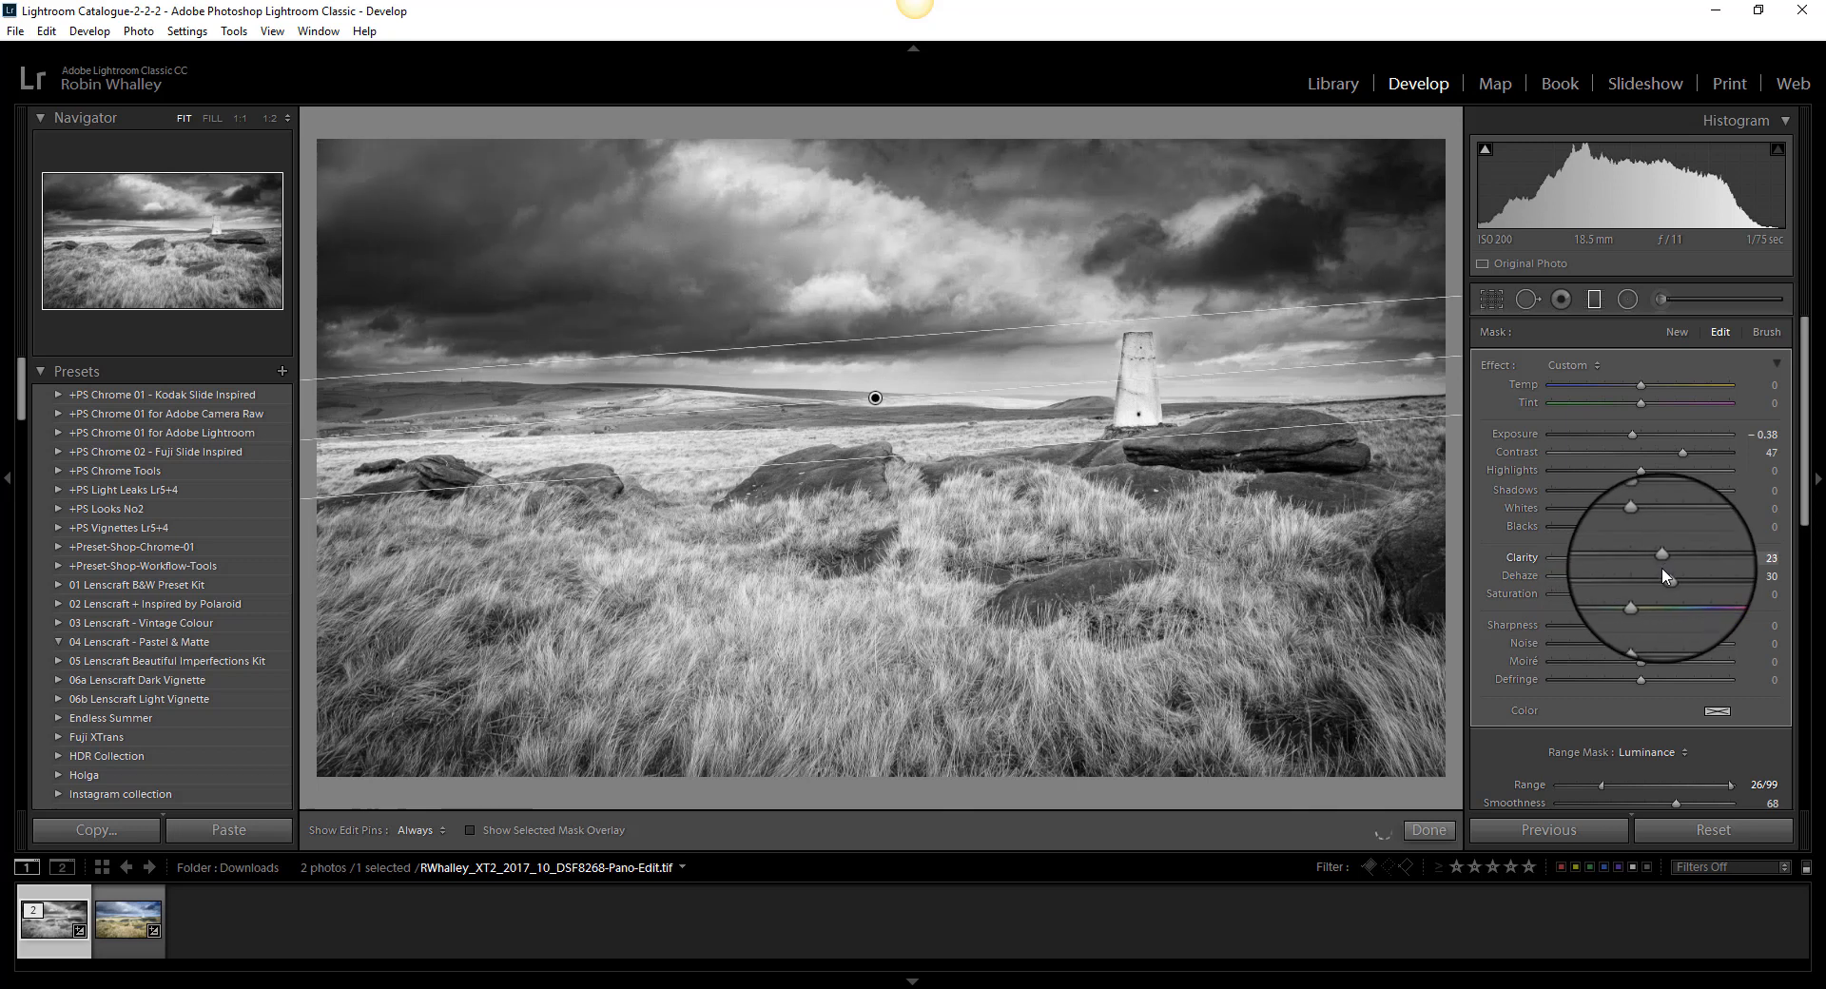
{"action": "left_click_drag", "start_coordinate": [1661, 554], "coordinate": [1654, 554]}
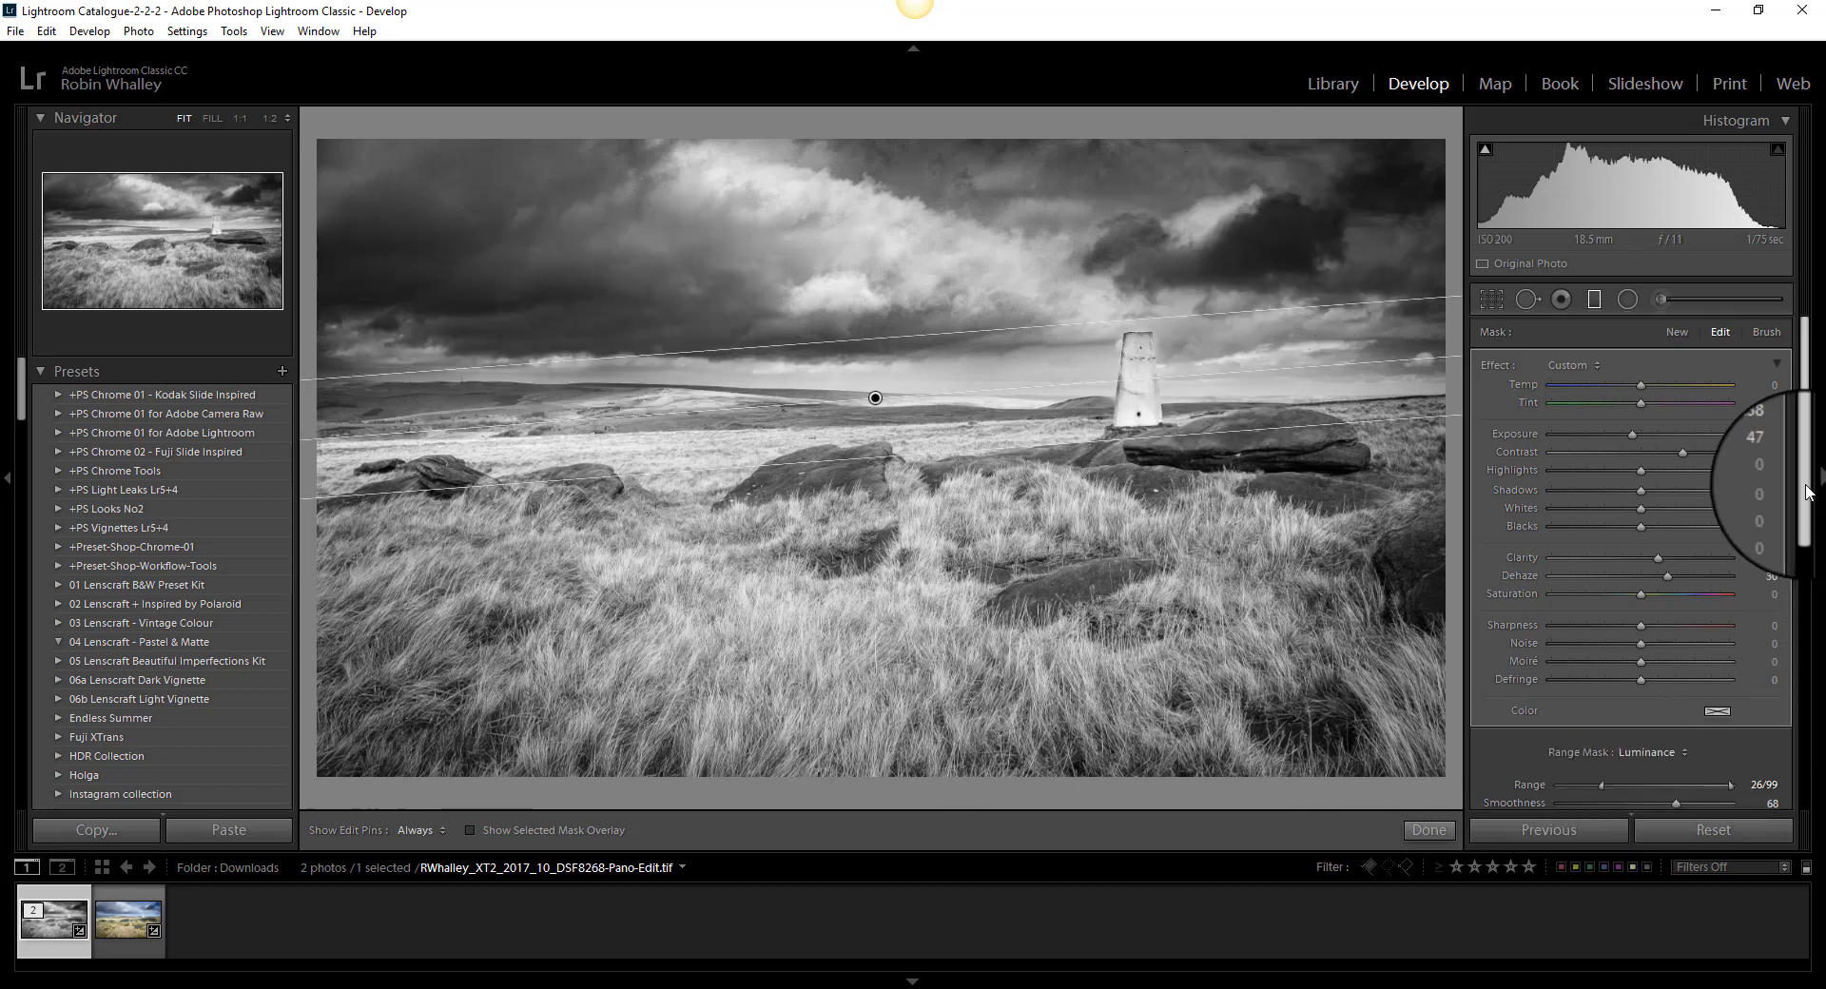
- Retune the sky mask's luminance range to about 39/99 with smoothness 50
{"action": "scroll", "scroll_direction": "down", "scroll_amount": 3}
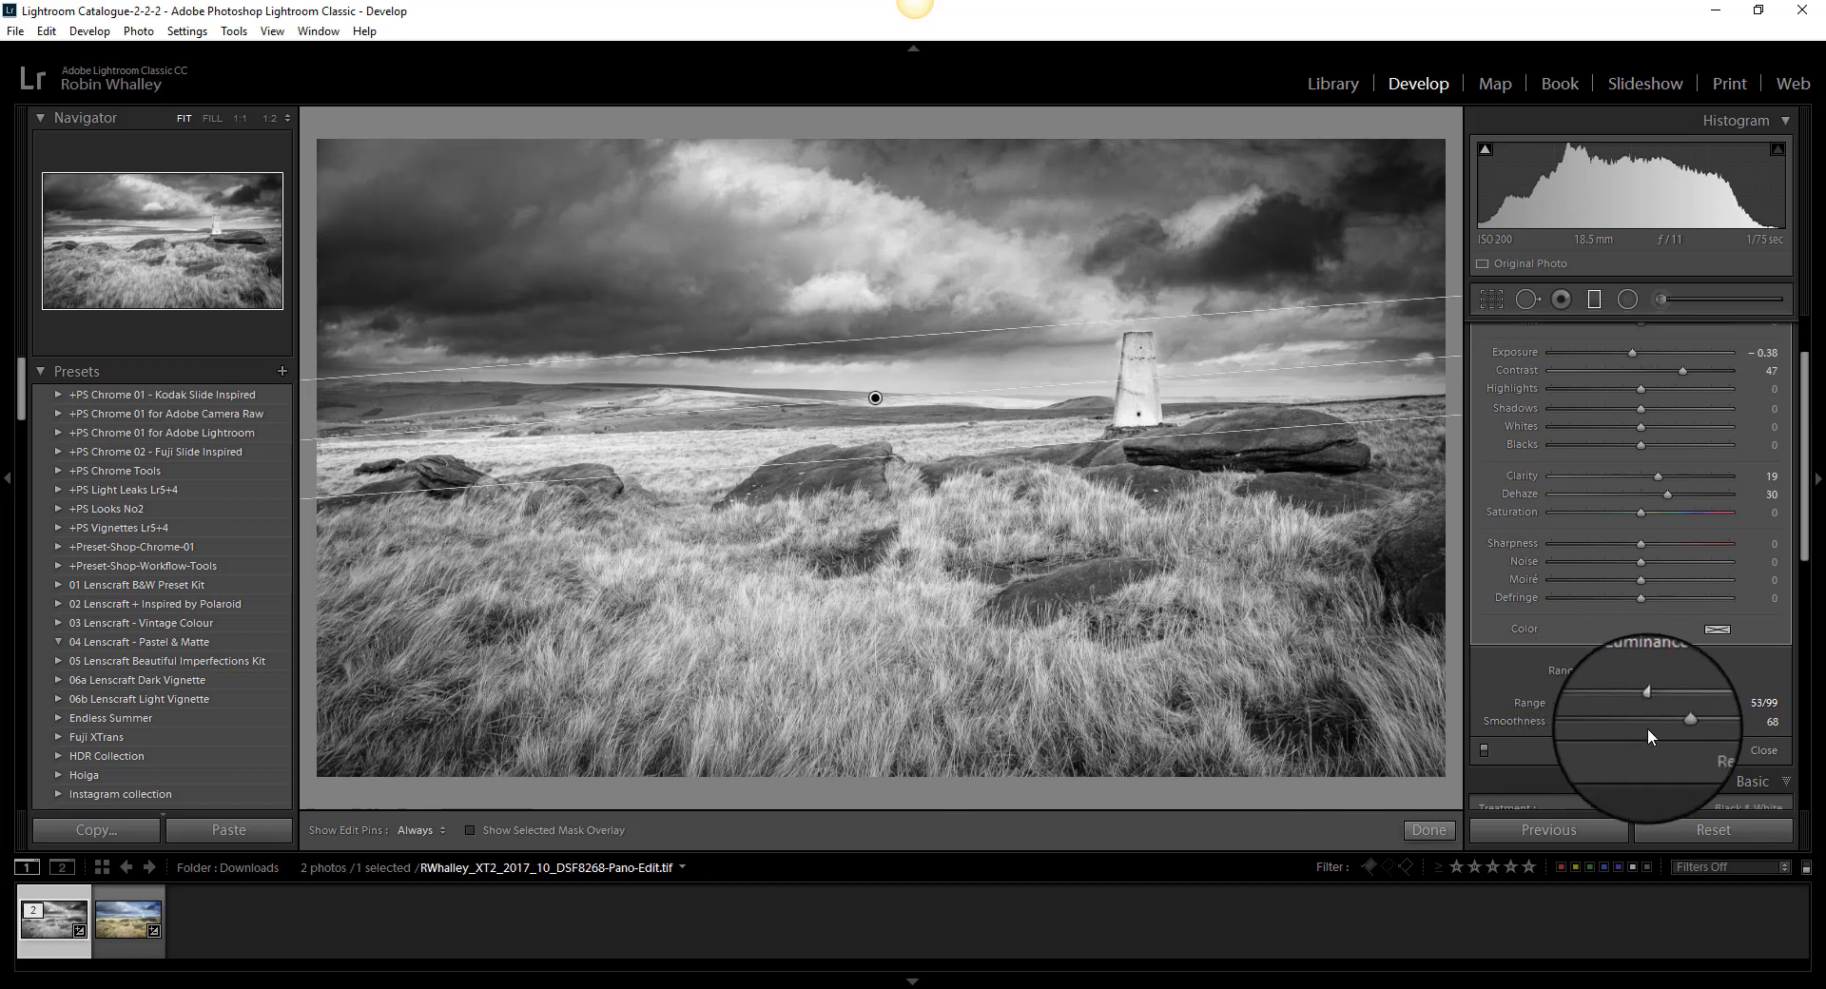
{"action": "left_click_drag", "start_coordinate": [1645, 690], "coordinate": [1628, 695]}
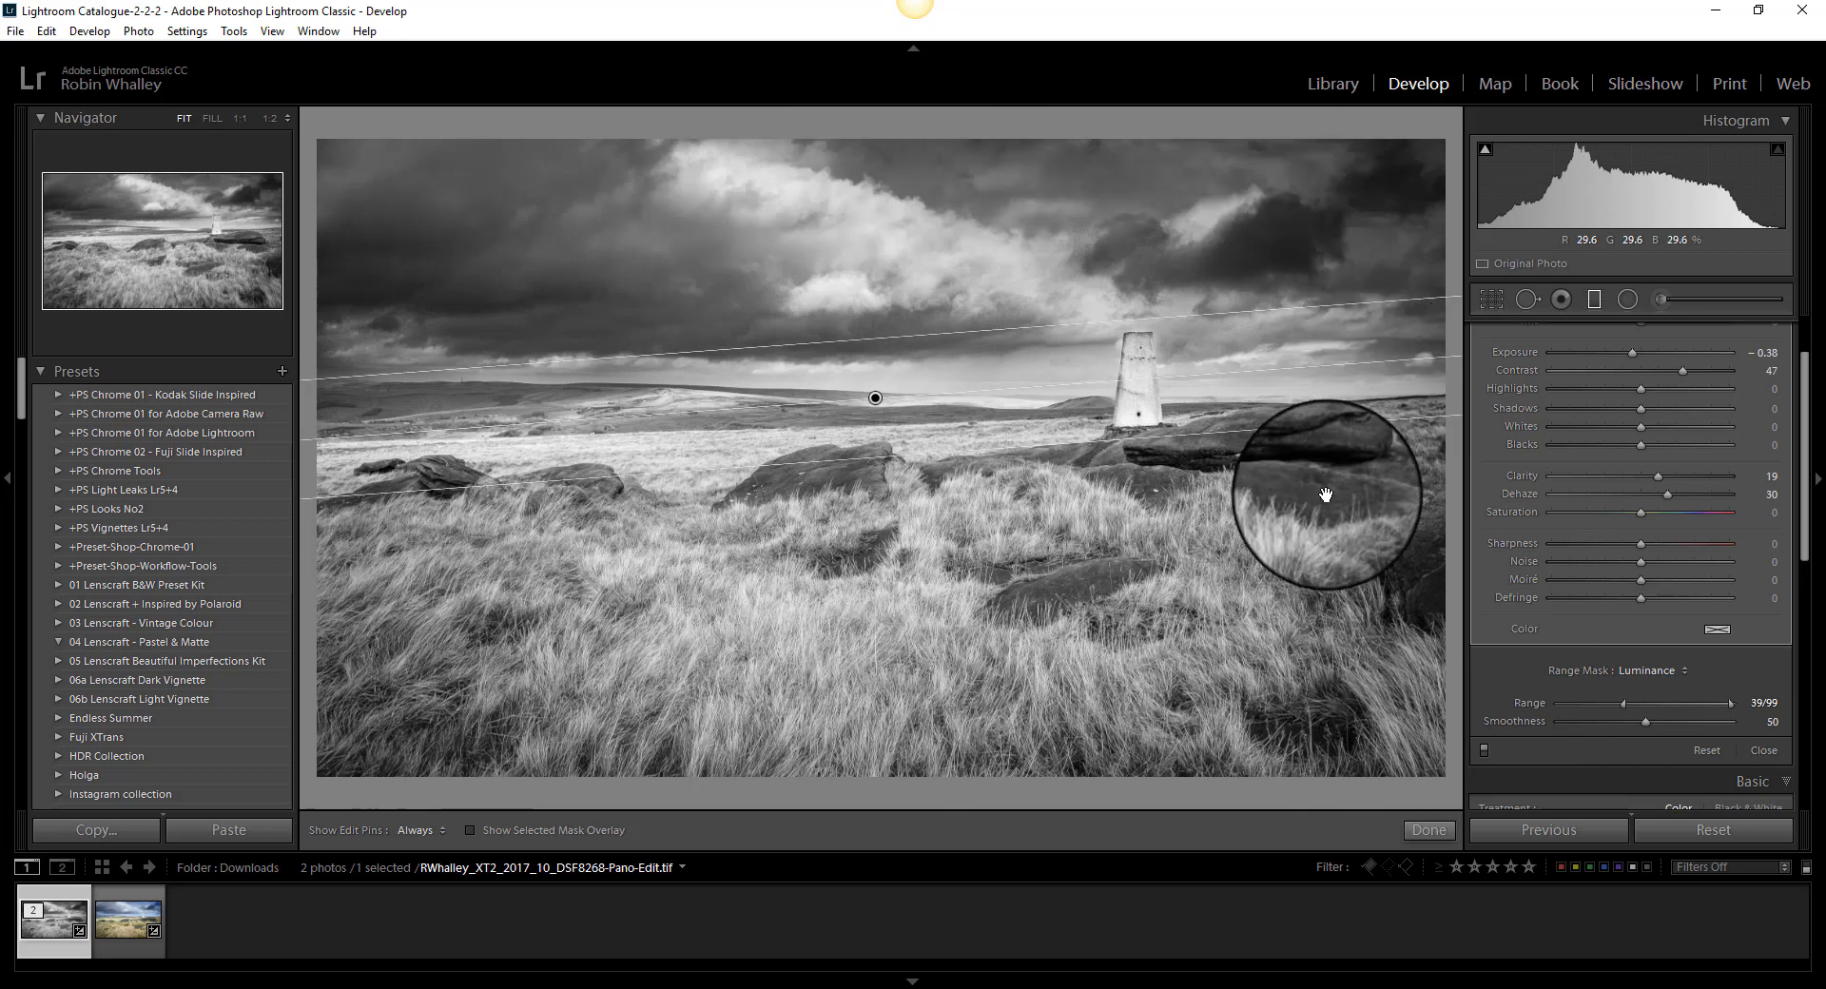
{"action": "mouse_move", "coordinate": [1437, 840]}
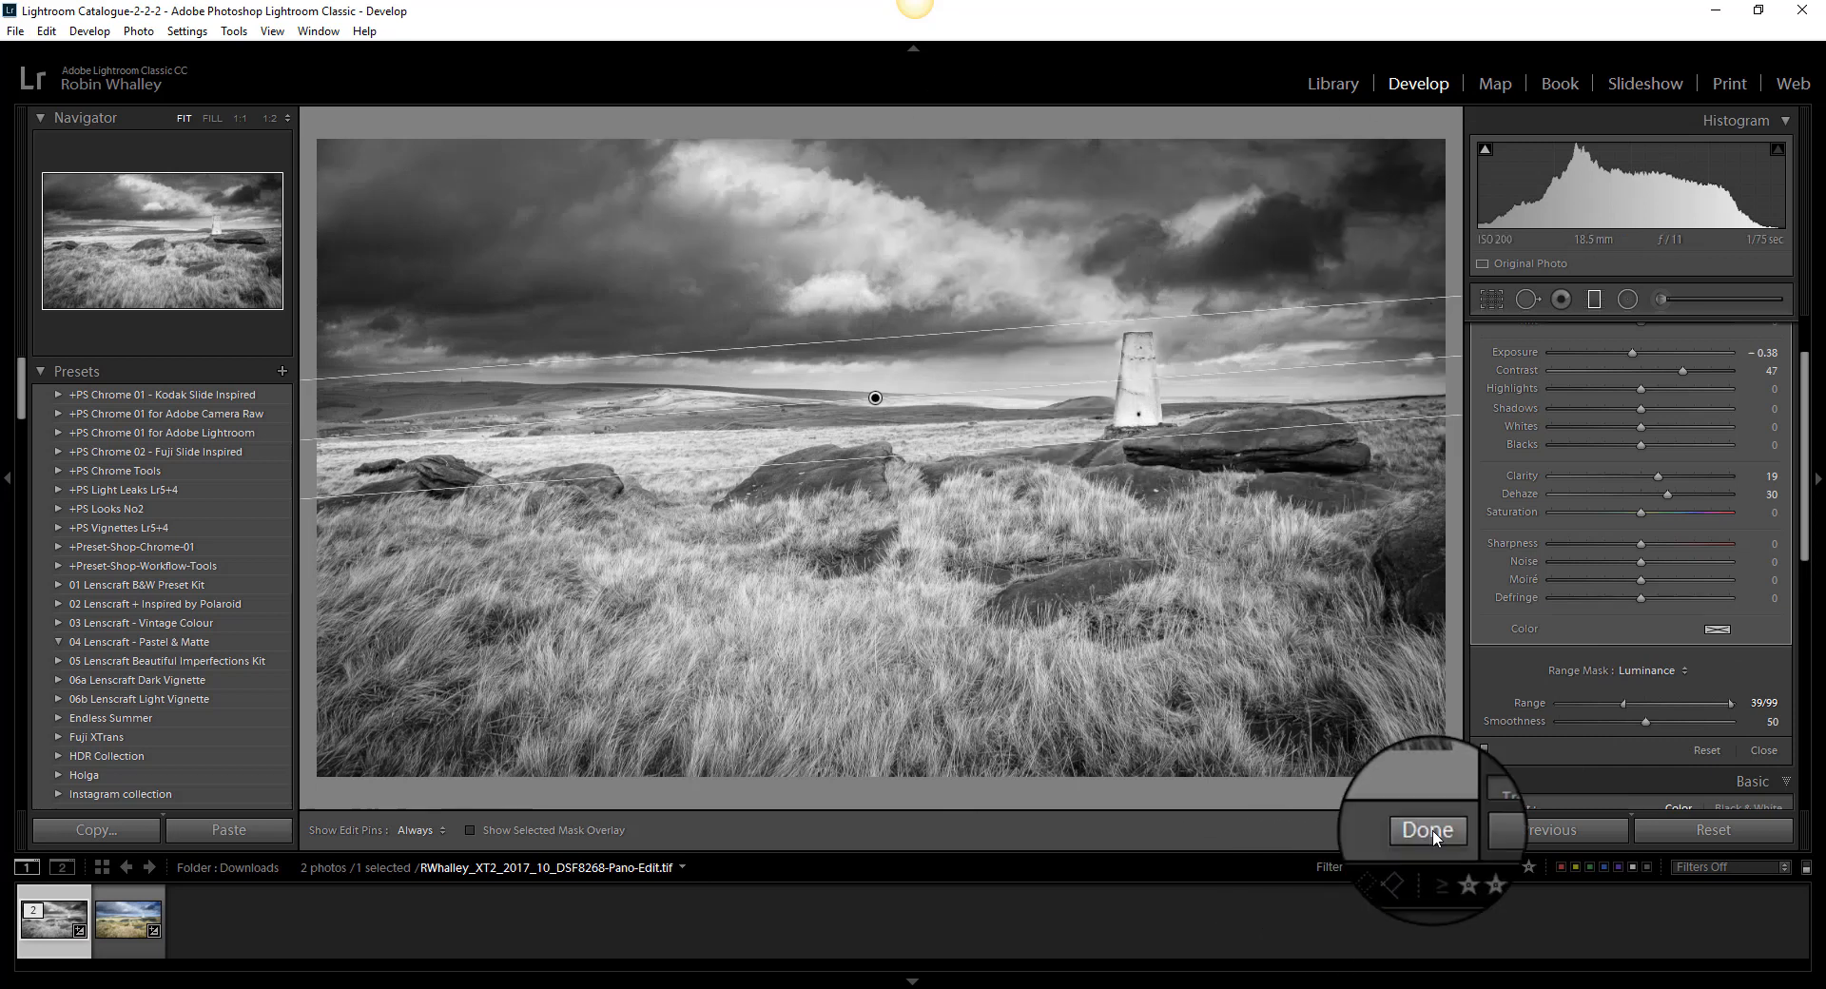
- Close the graduated filter, view Before & After side by side, then return to Loupe
{"action": "left_click", "coordinate": [1428, 830]}
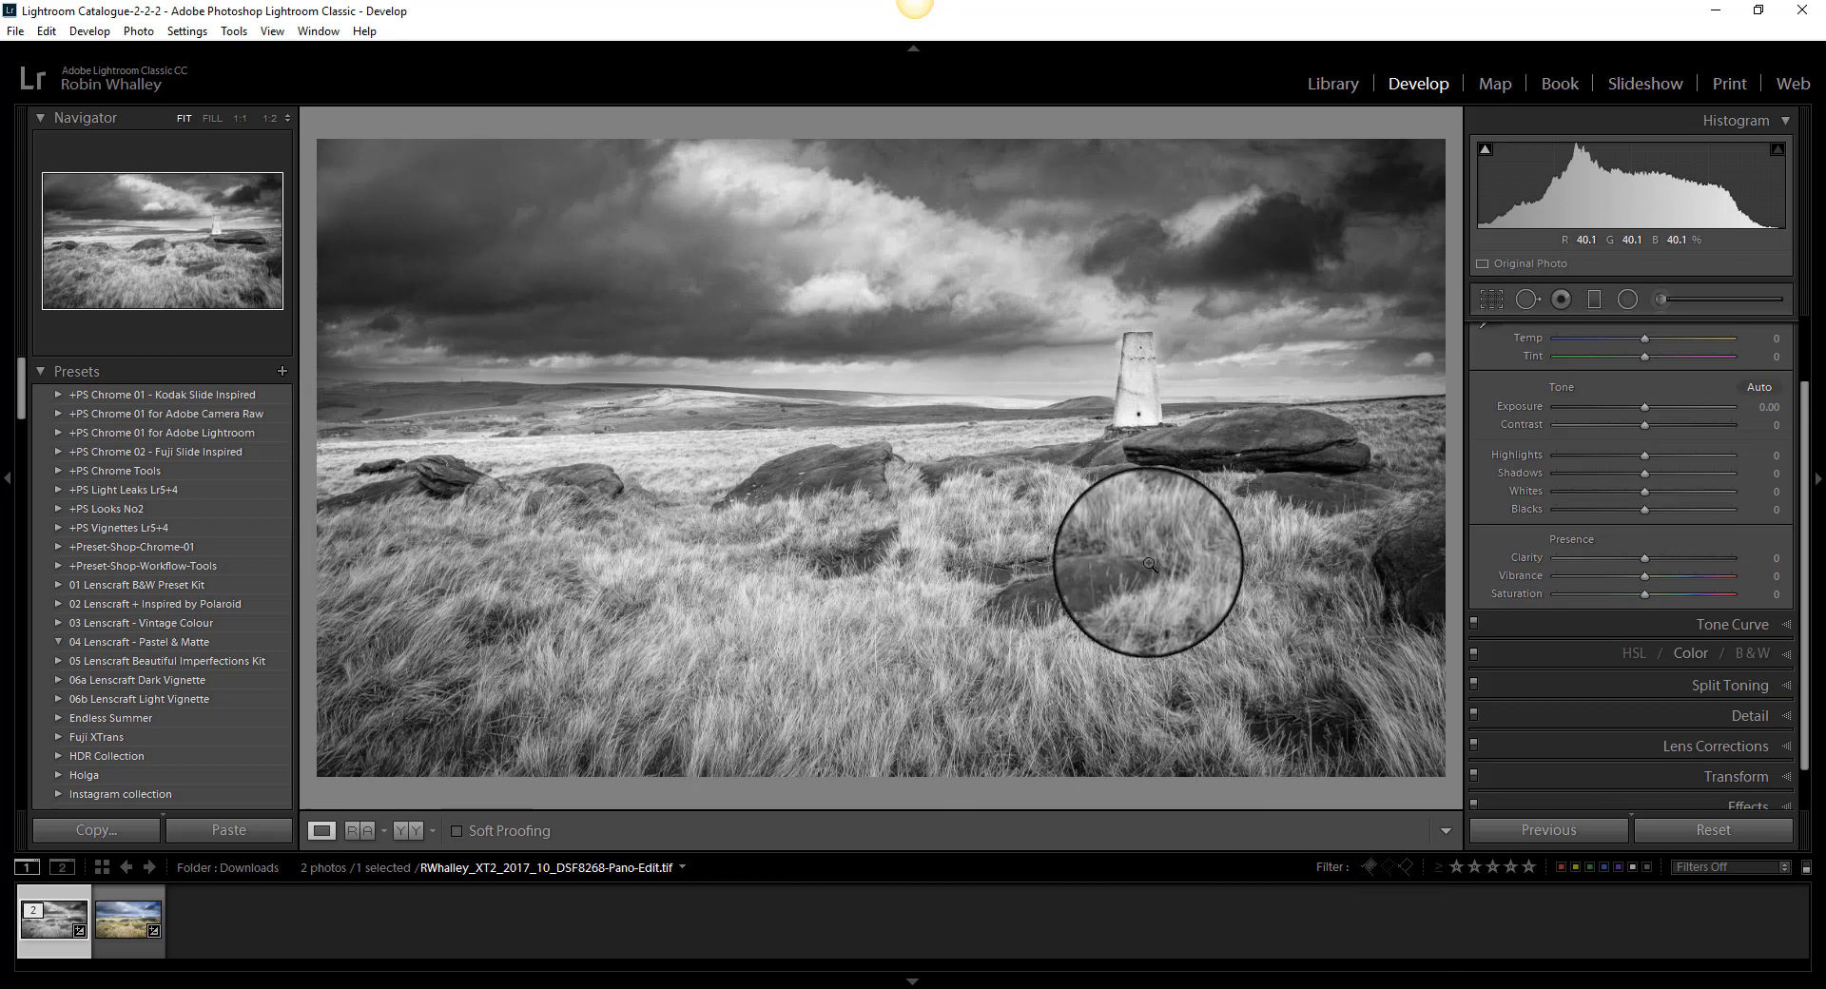
{"action": "left_click", "coordinate": [360, 830]}
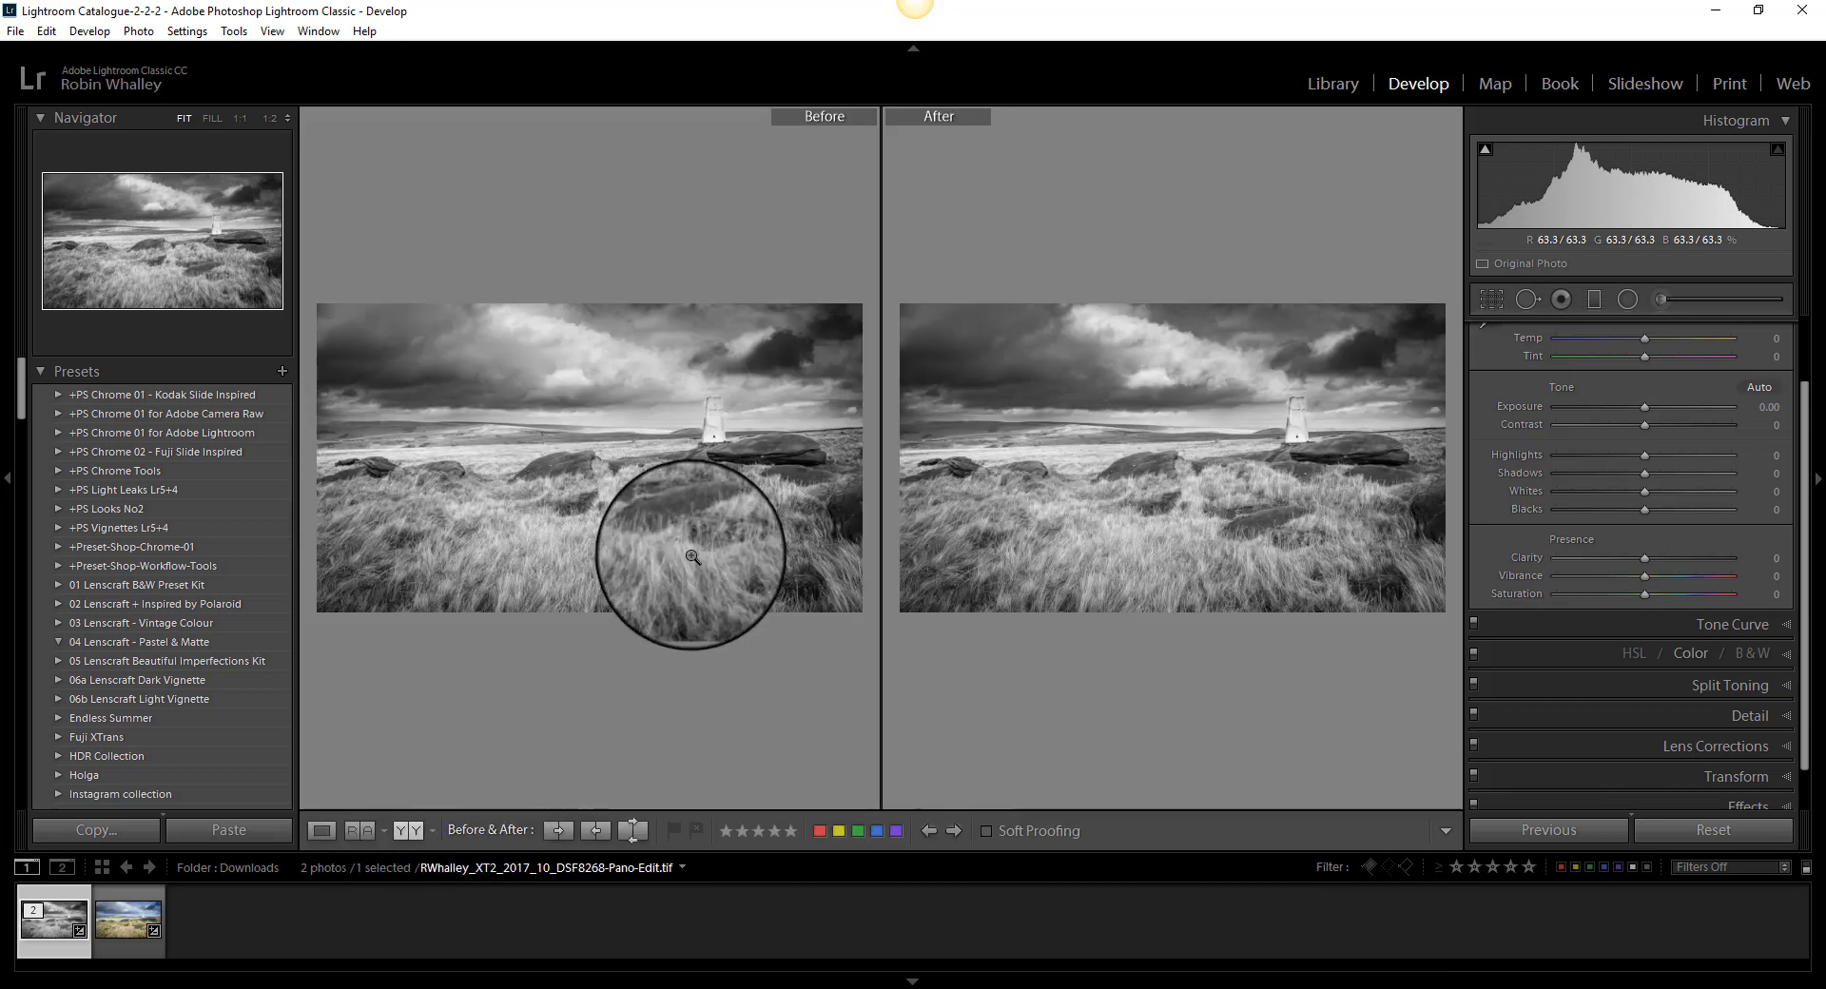
{"action": "mouse_move", "coordinate": [1231, 306]}
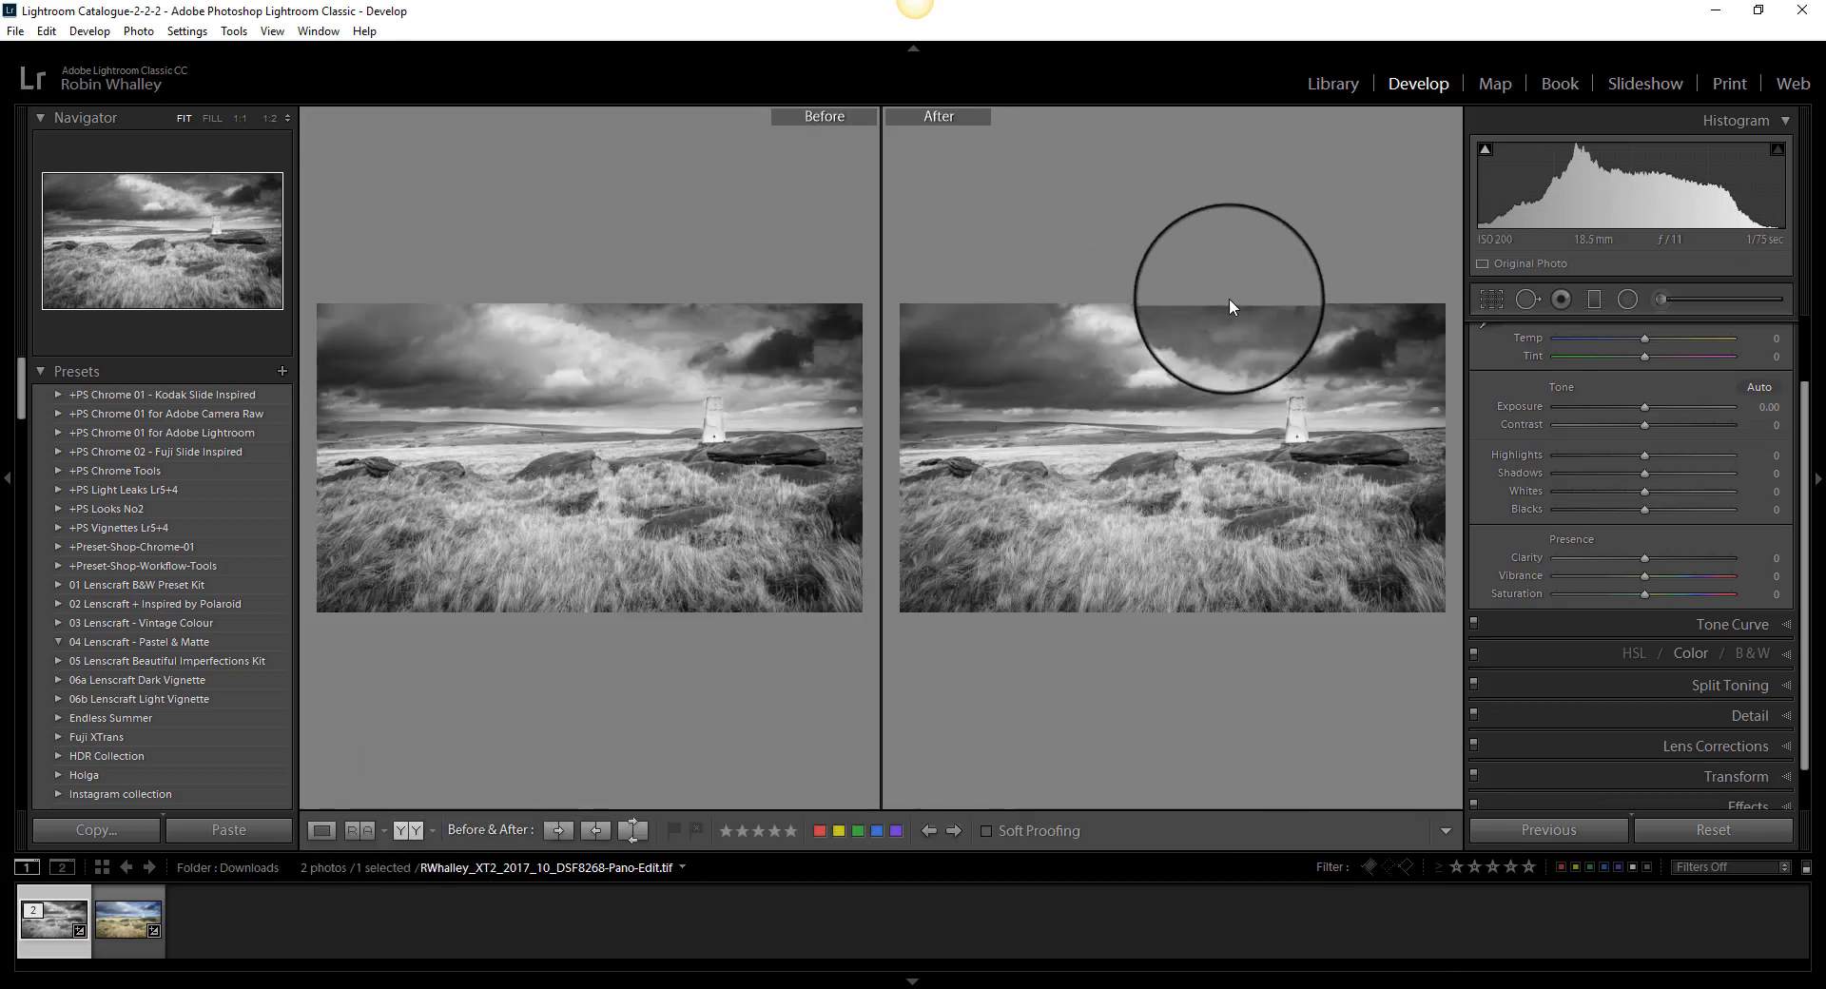
{"action": "mouse_move", "coordinate": [1164, 395]}
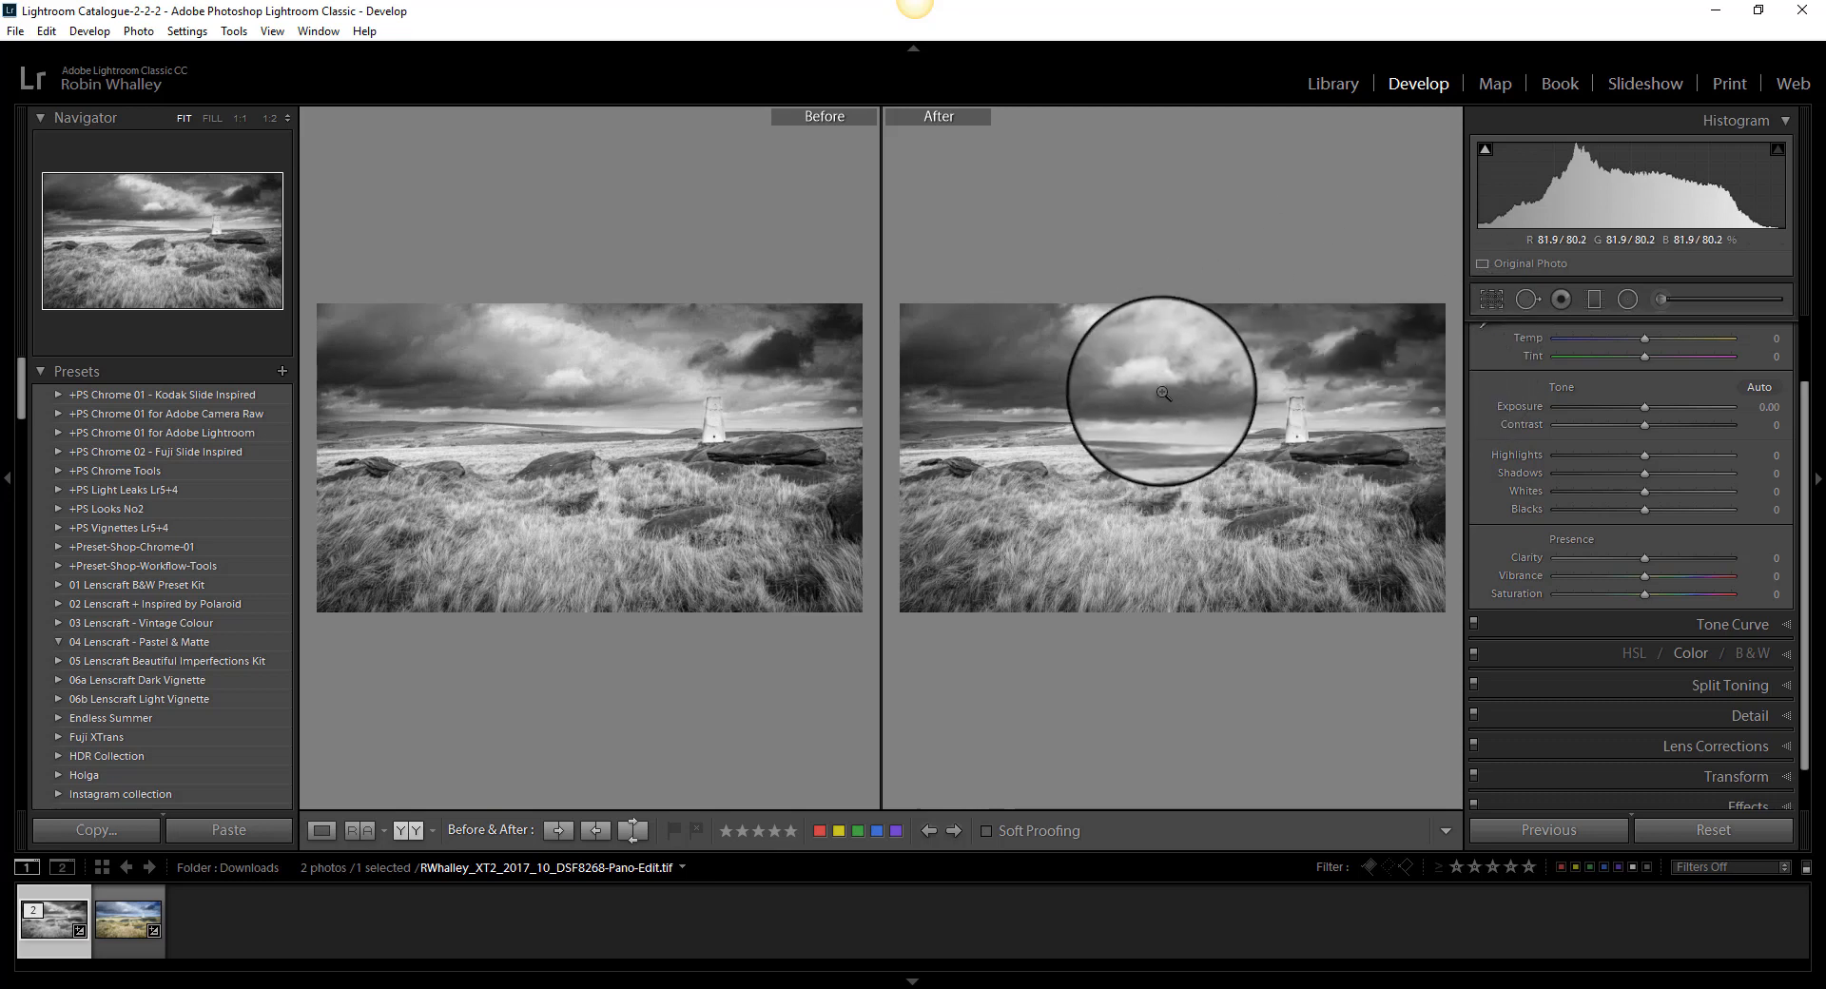
{"action": "mouse_move", "coordinate": [1201, 381]}
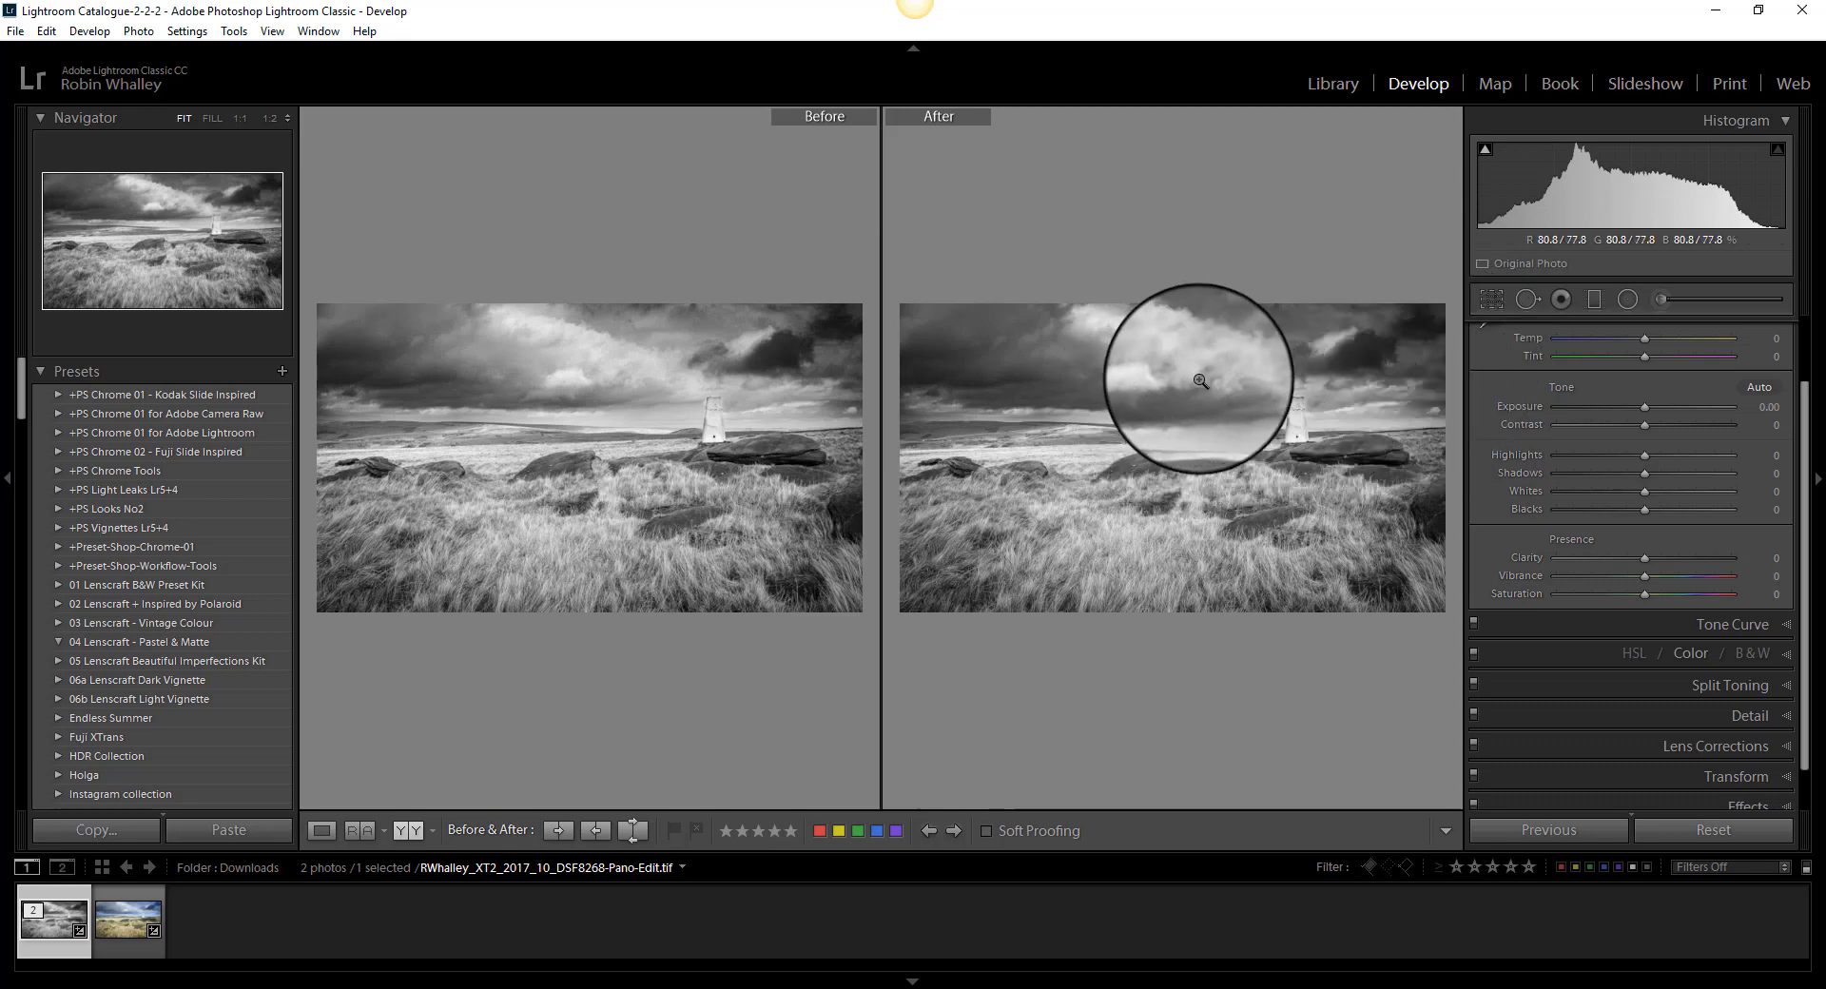
{"action": "mouse_move", "coordinate": [1286, 431]}
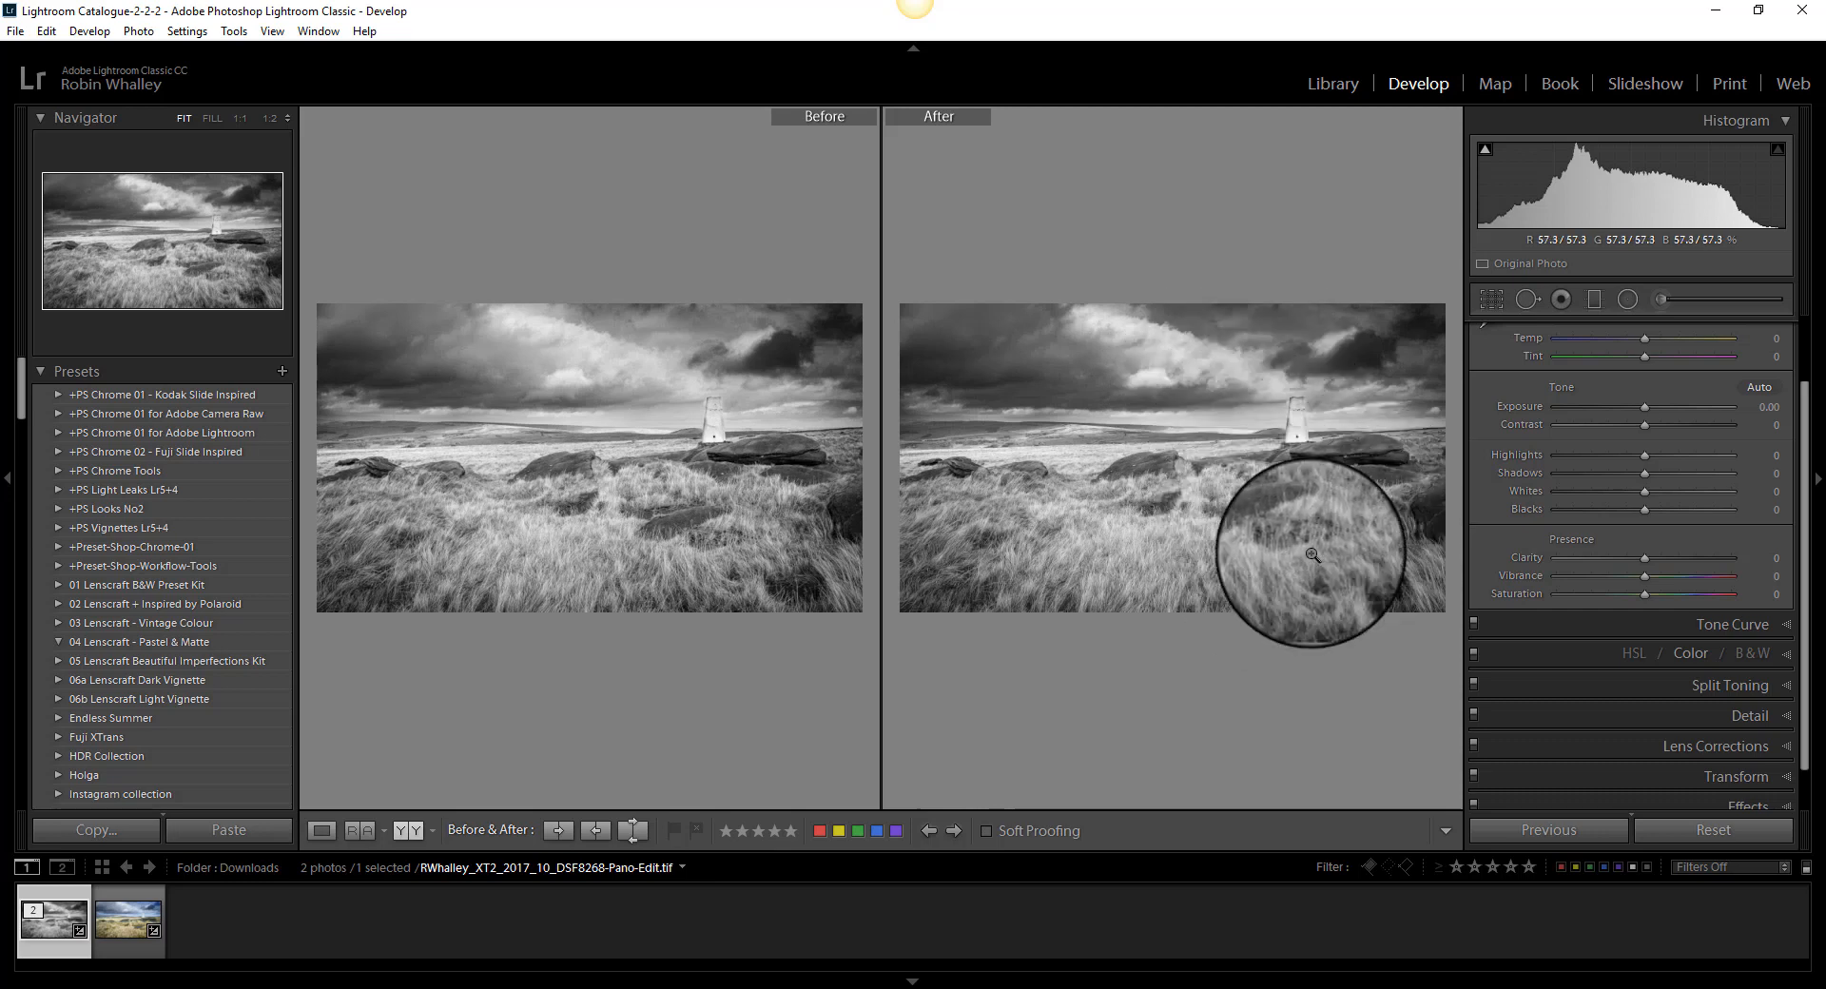
{"action": "mouse_move", "coordinate": [564, 610]}
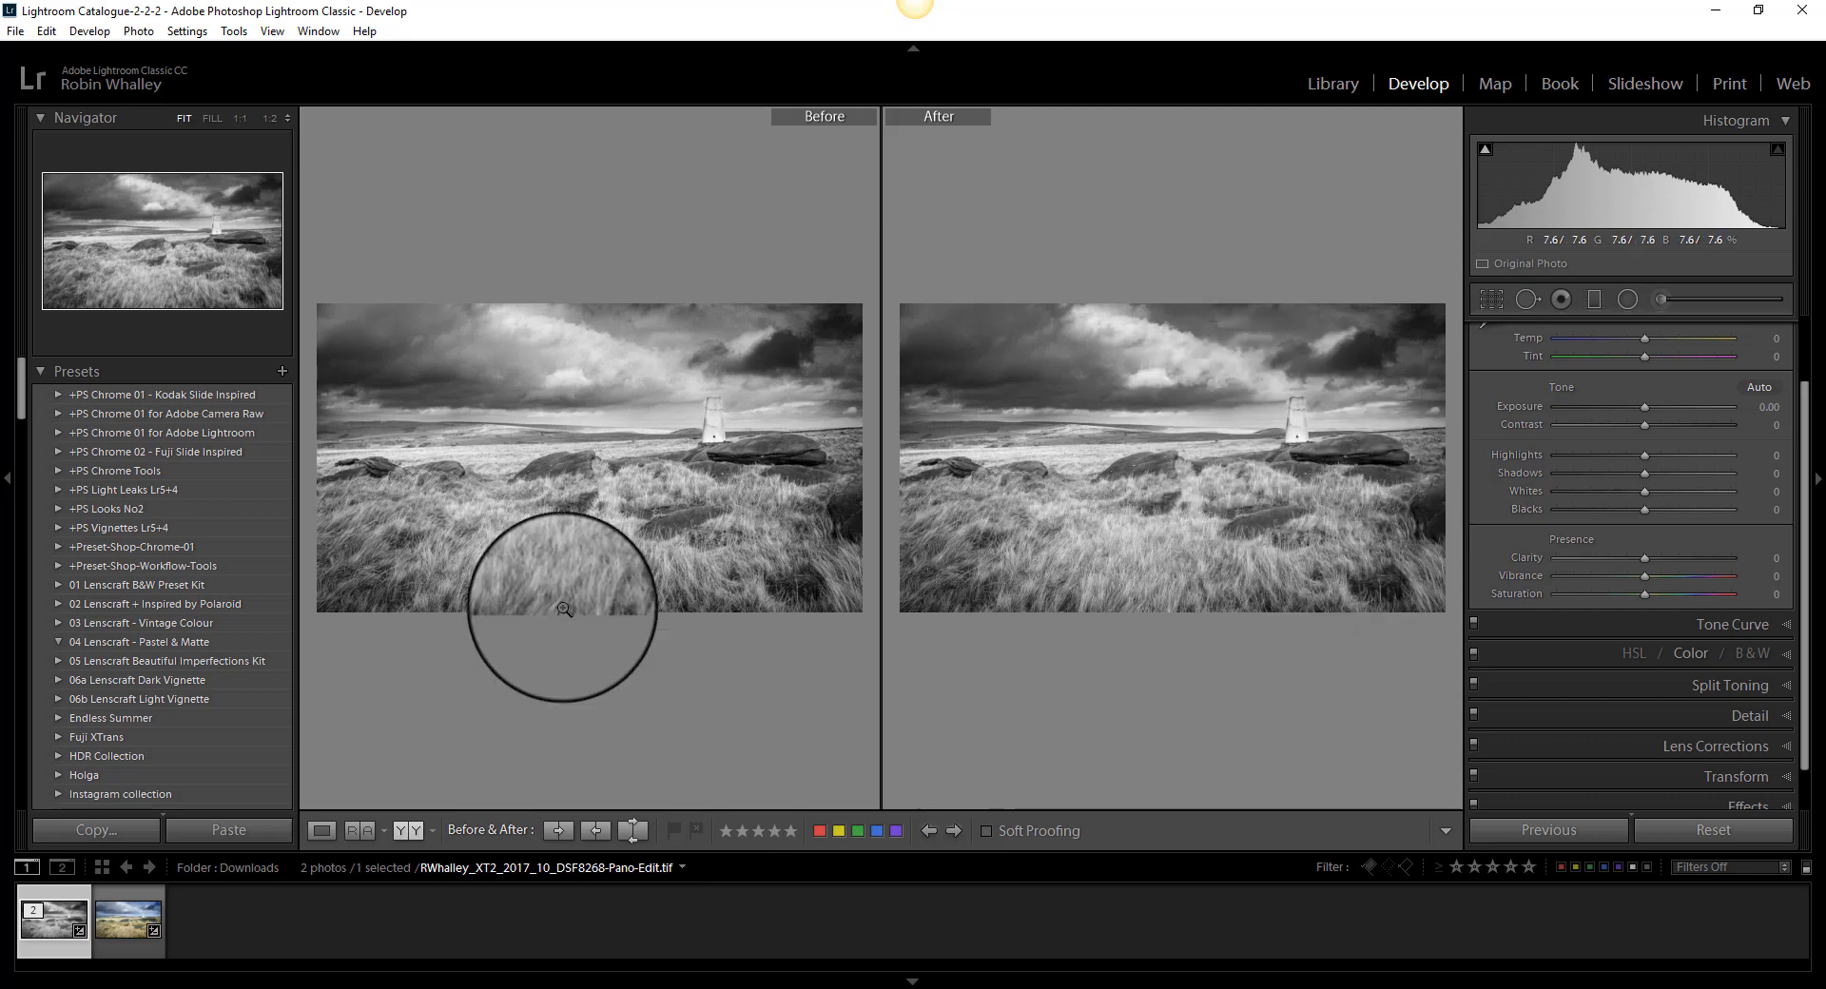
{"action": "left_click", "coordinate": [322, 830]}
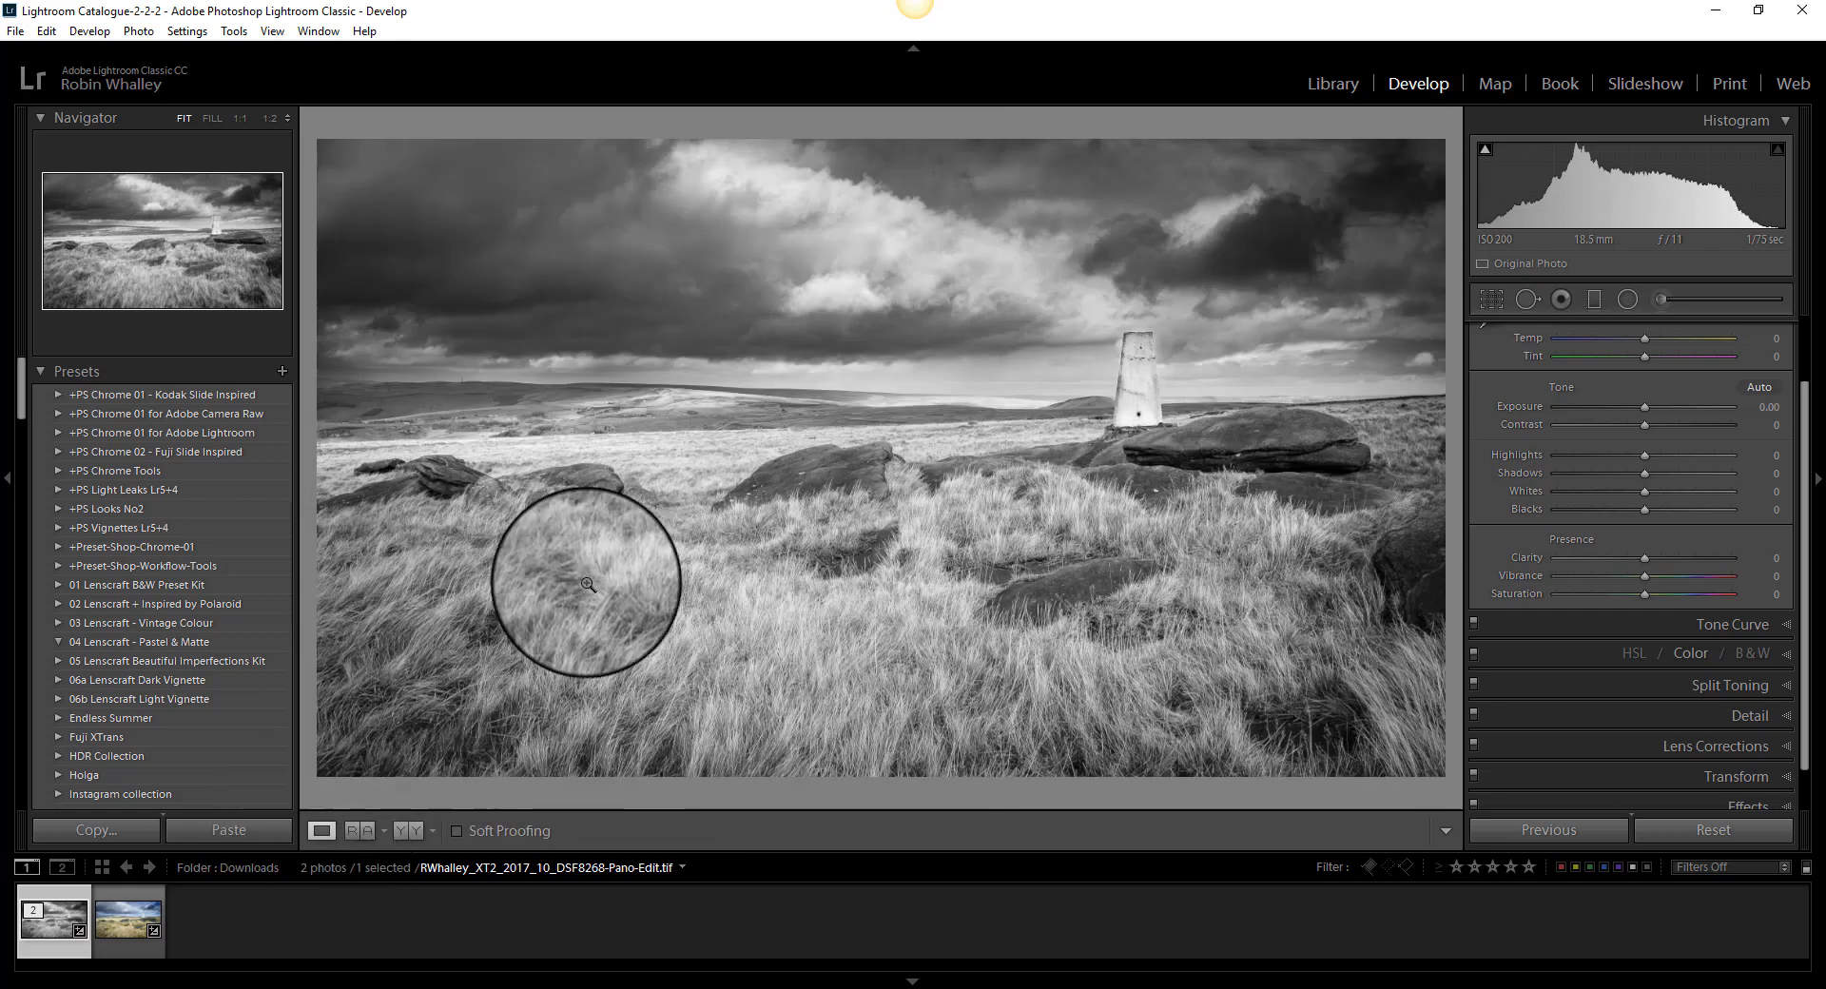
{"action": "mouse_move", "coordinate": [668, 578]}
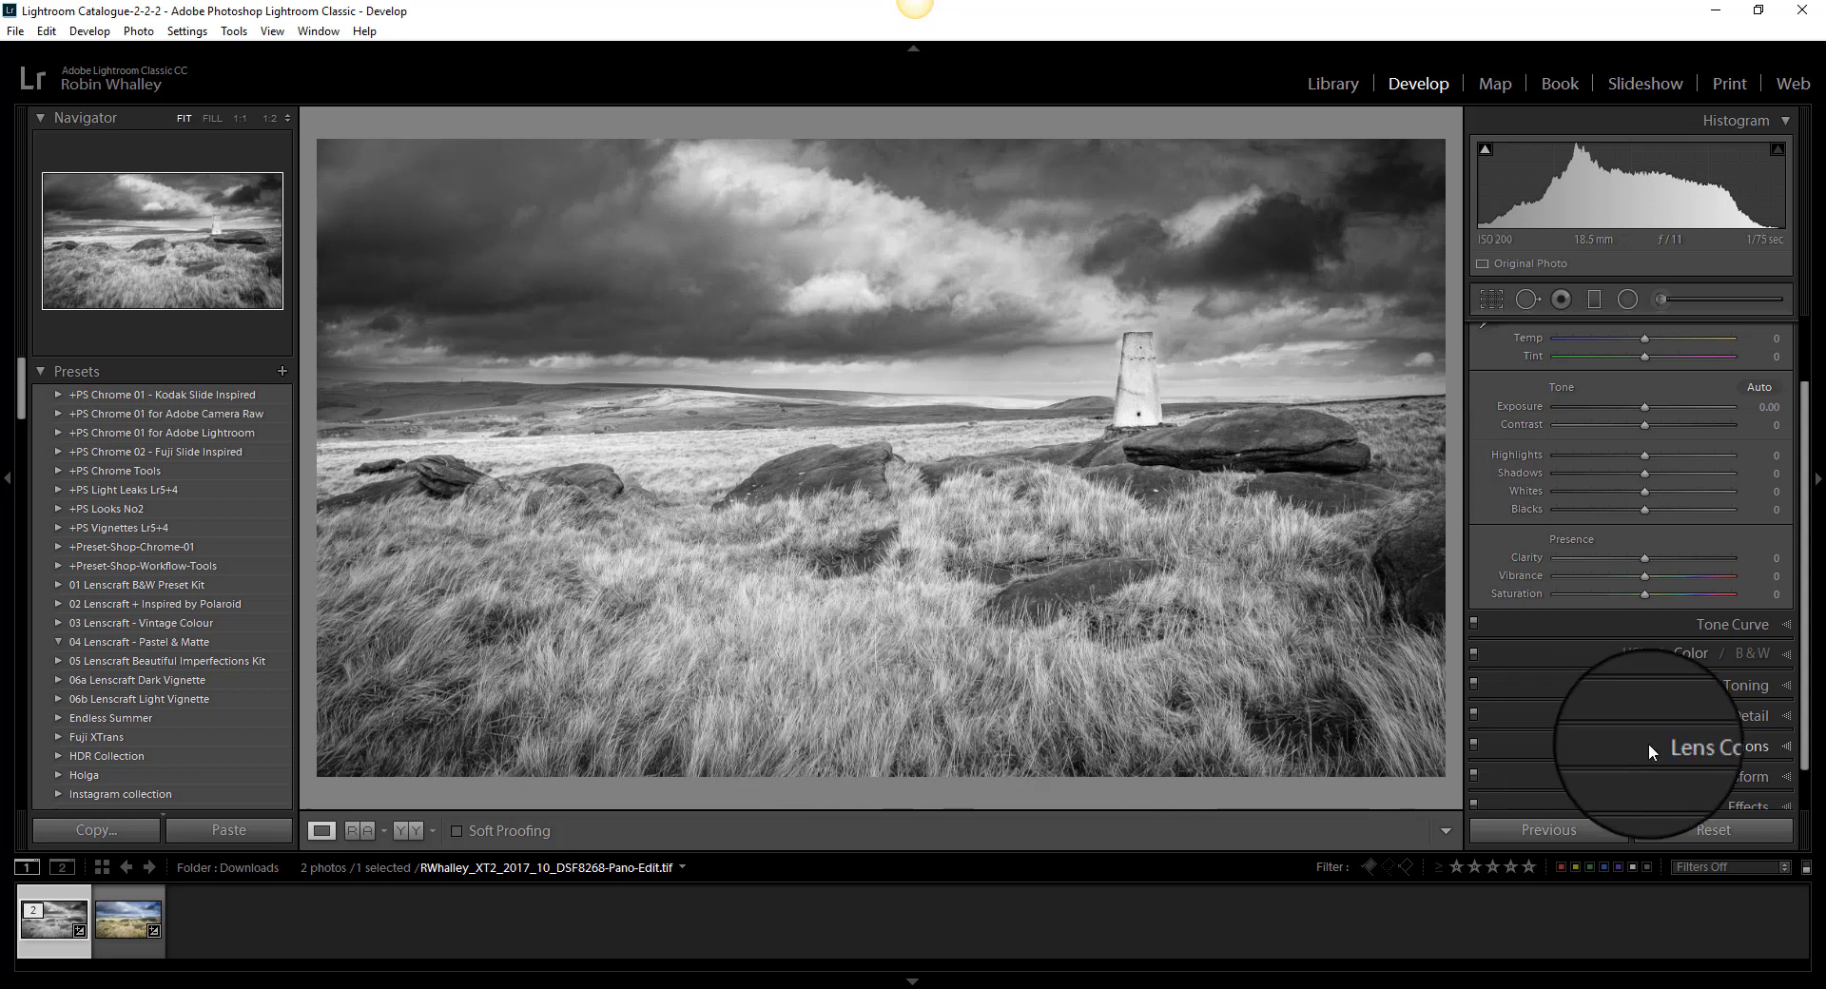
- Paint an adjustment brush mask over the left grass, bottom foreground and right sky
{"action": "scroll", "scroll_direction": "down", "scroll_amount": 3}
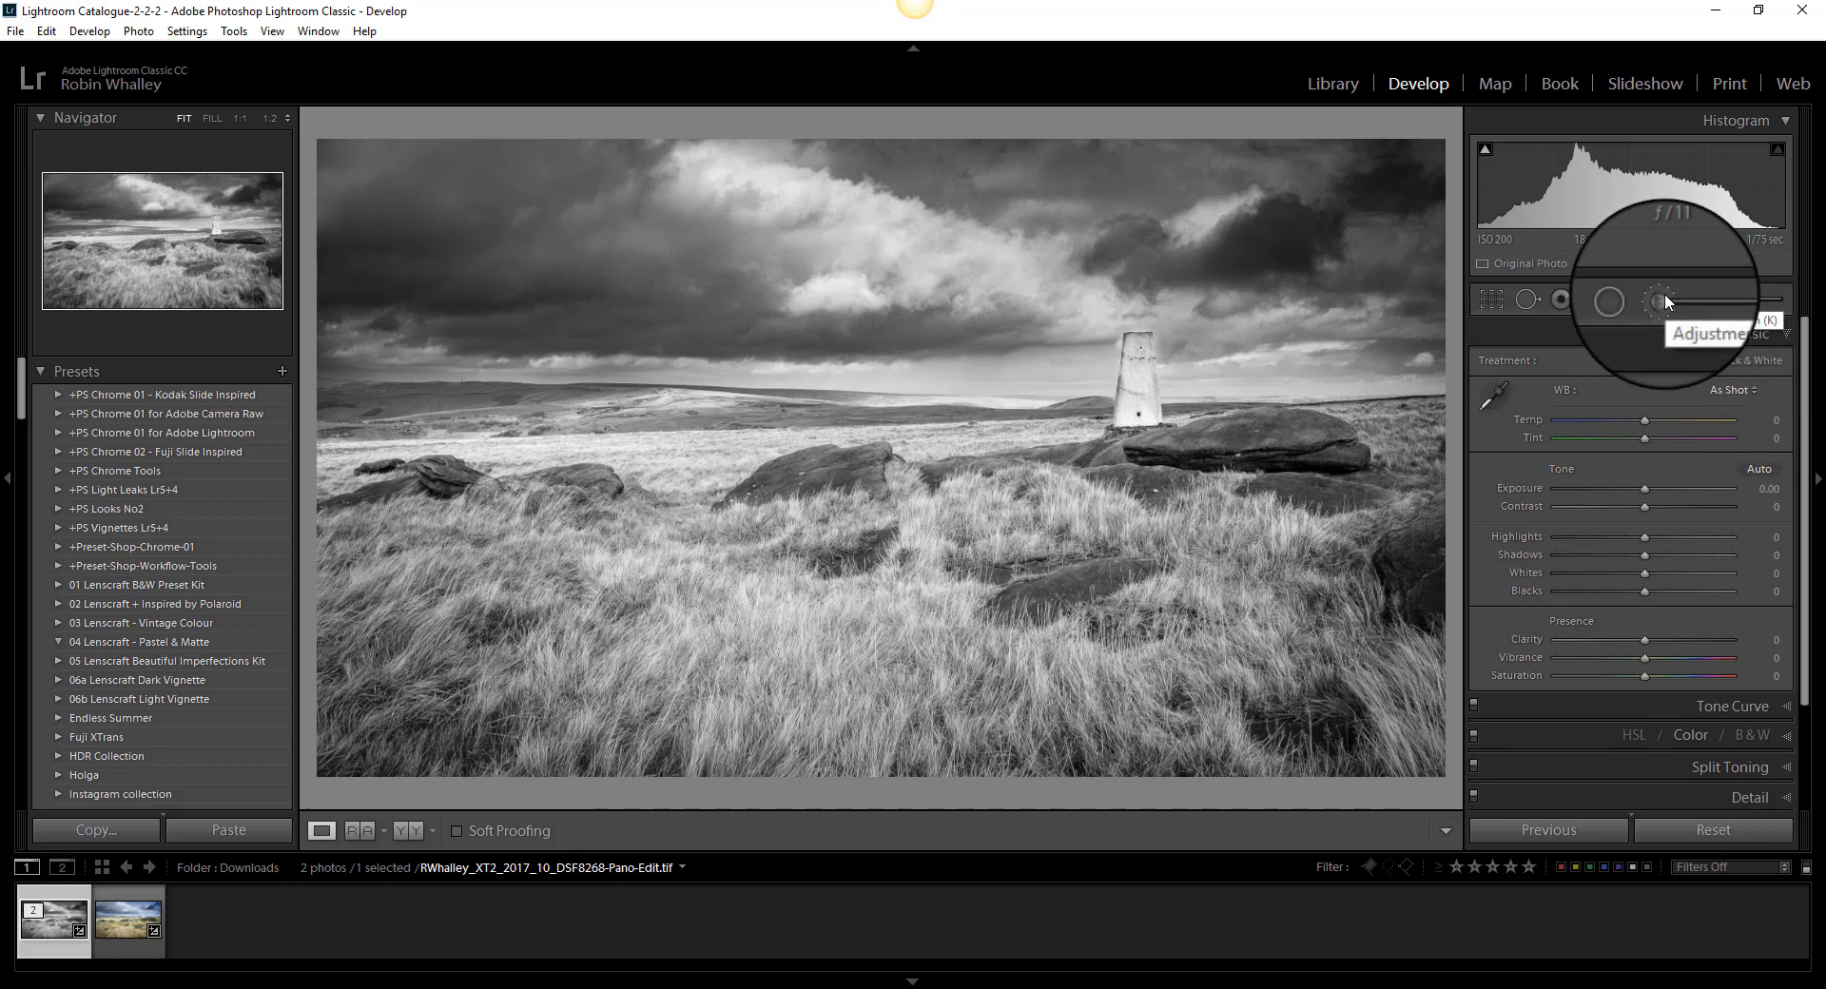
{"action": "left_click", "coordinate": [1658, 301]}
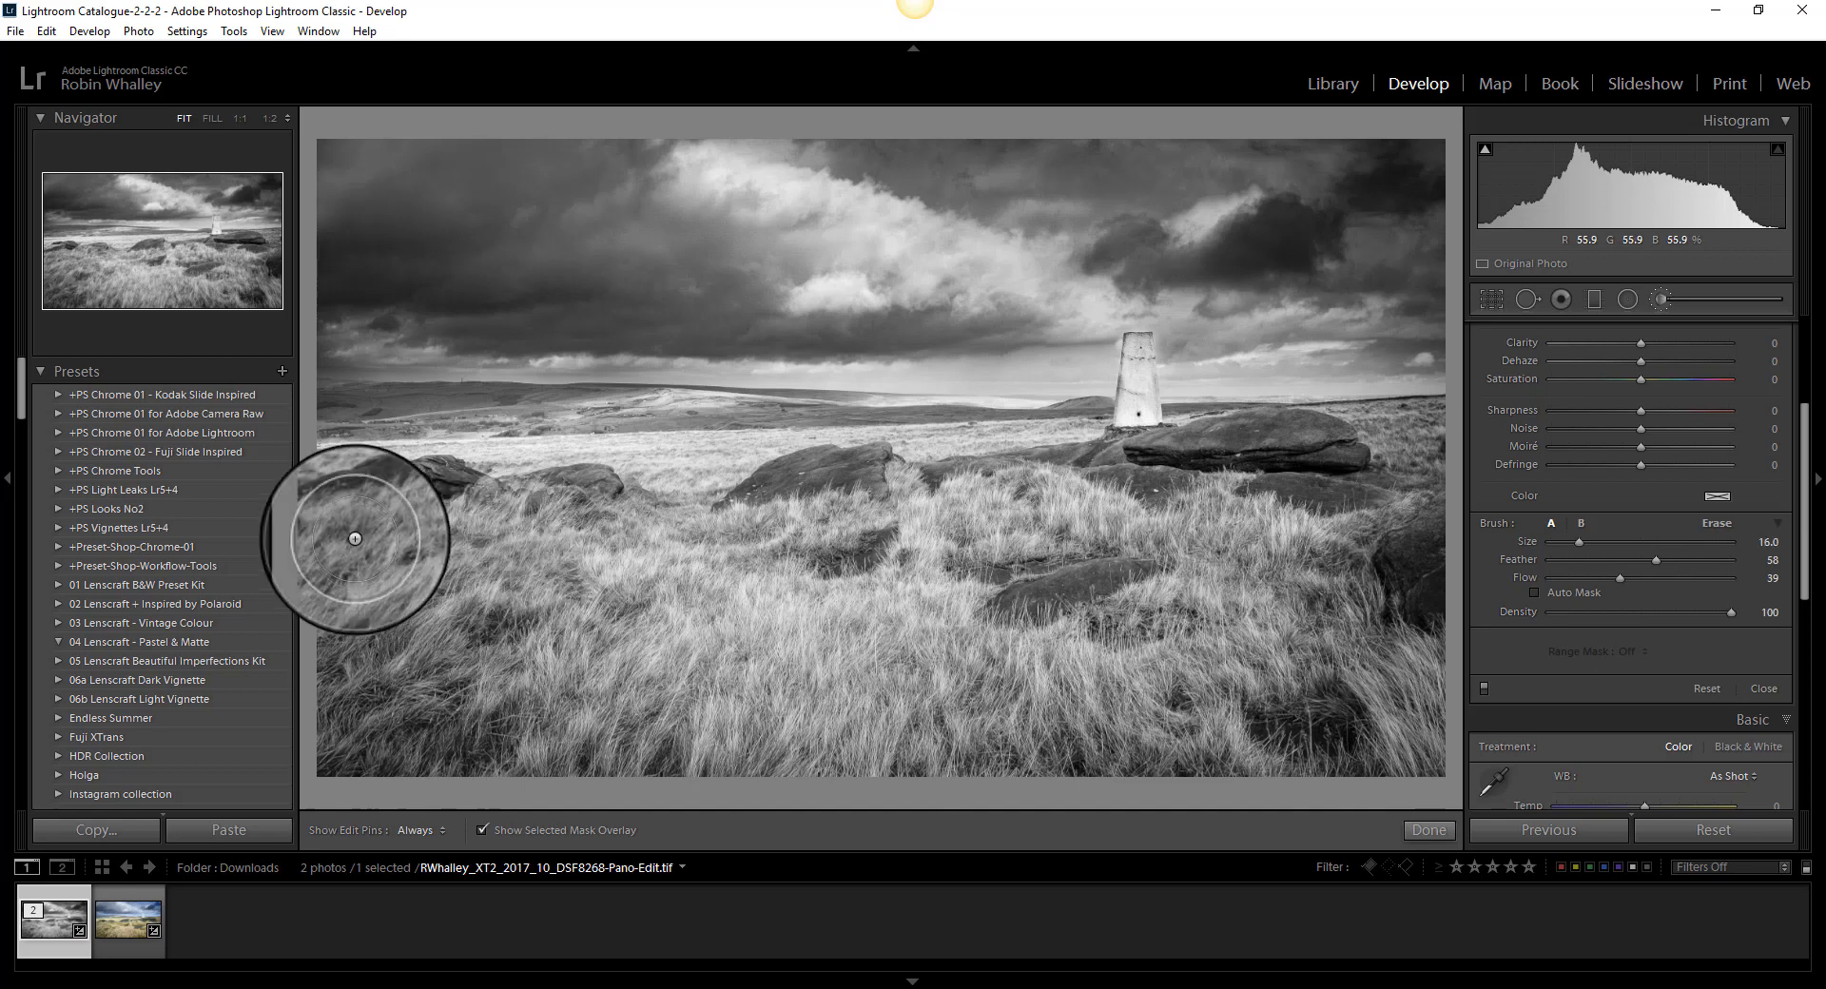
{"action": "left_click_drag", "start_coordinate": [354, 538], "coordinate": [524, 652]}
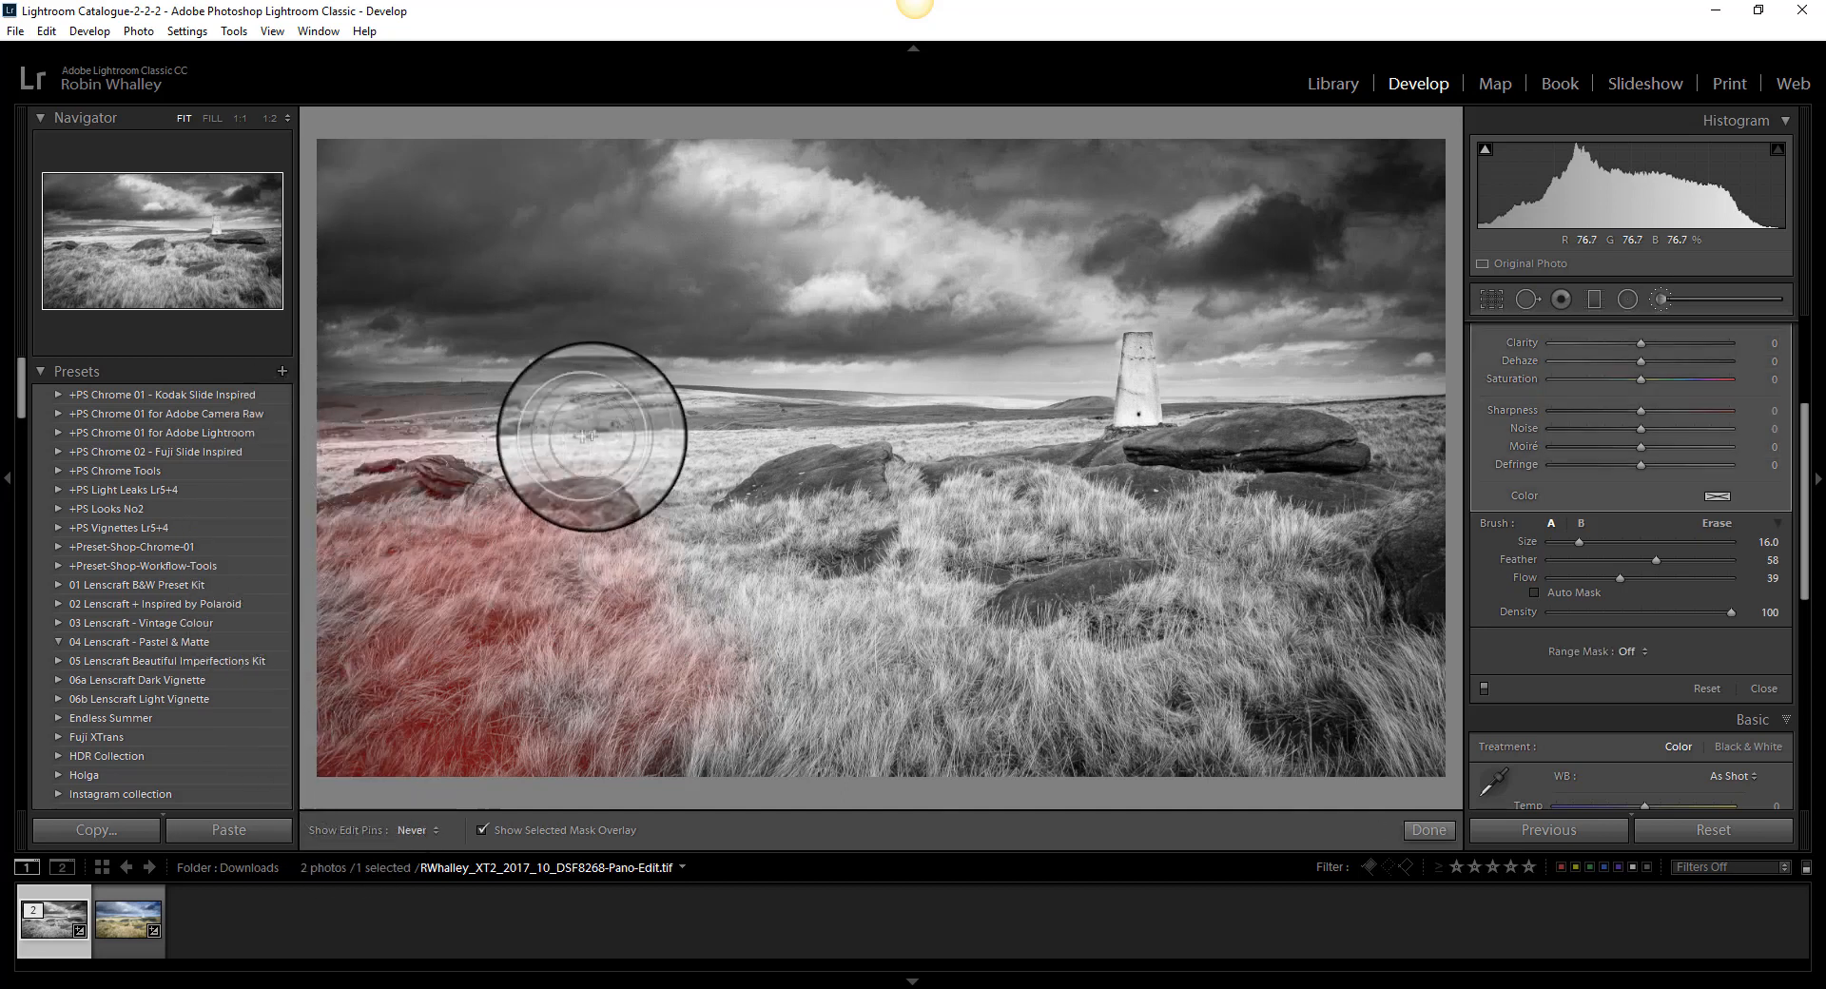
{"action": "left_click_drag", "start_coordinate": [588, 434], "coordinate": [466, 740]}
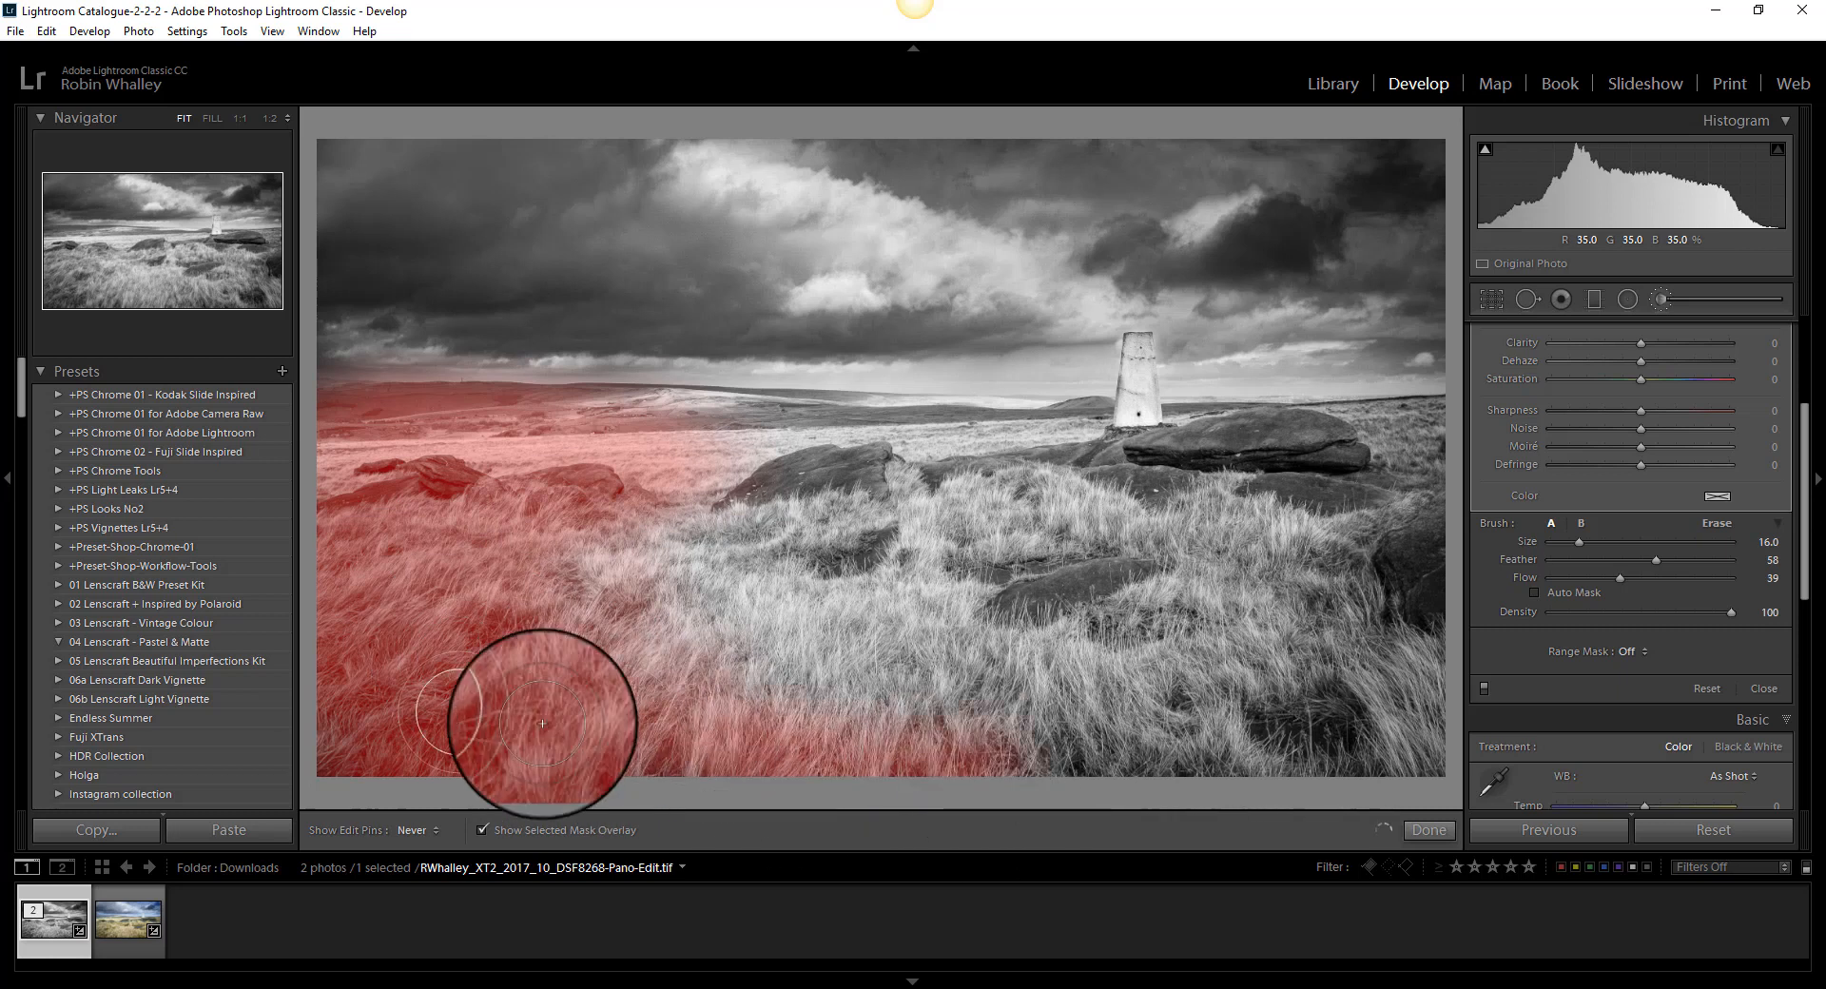
{"action": "left_click_drag", "start_coordinate": [541, 724], "coordinate": [1187, 537]}
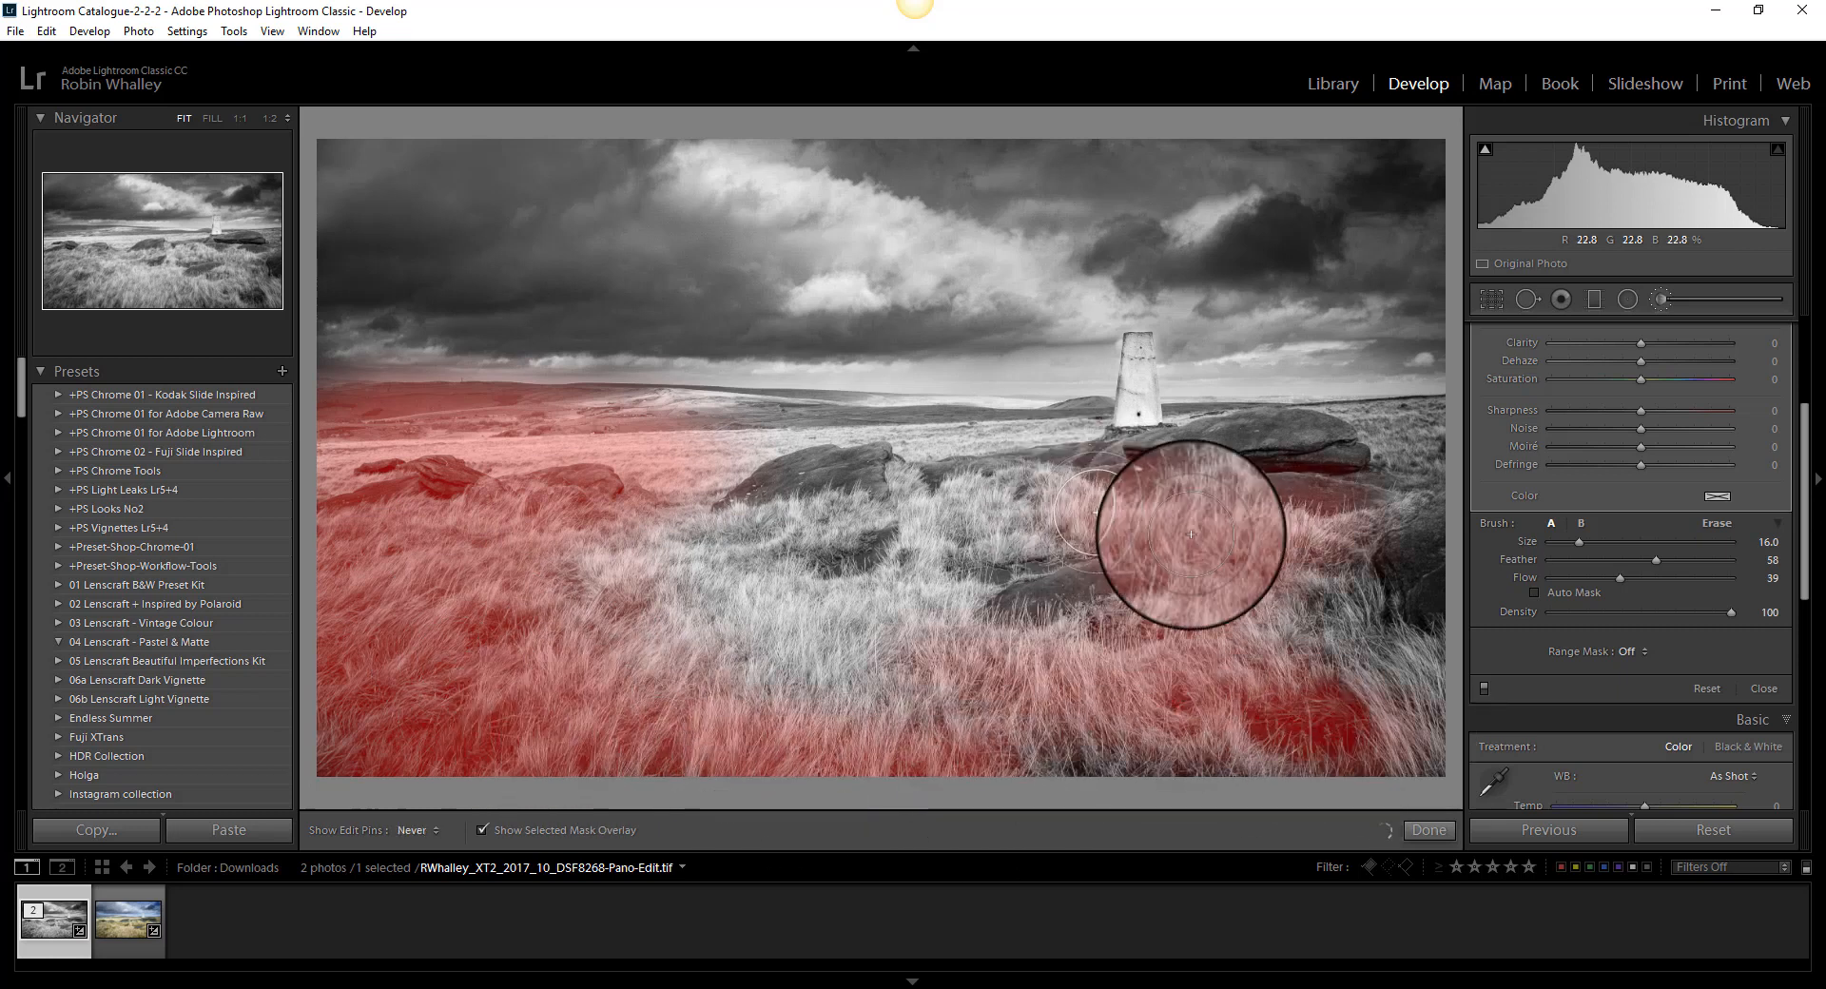
{"action": "left_click_drag", "start_coordinate": [1188, 535], "coordinate": [1378, 183]}
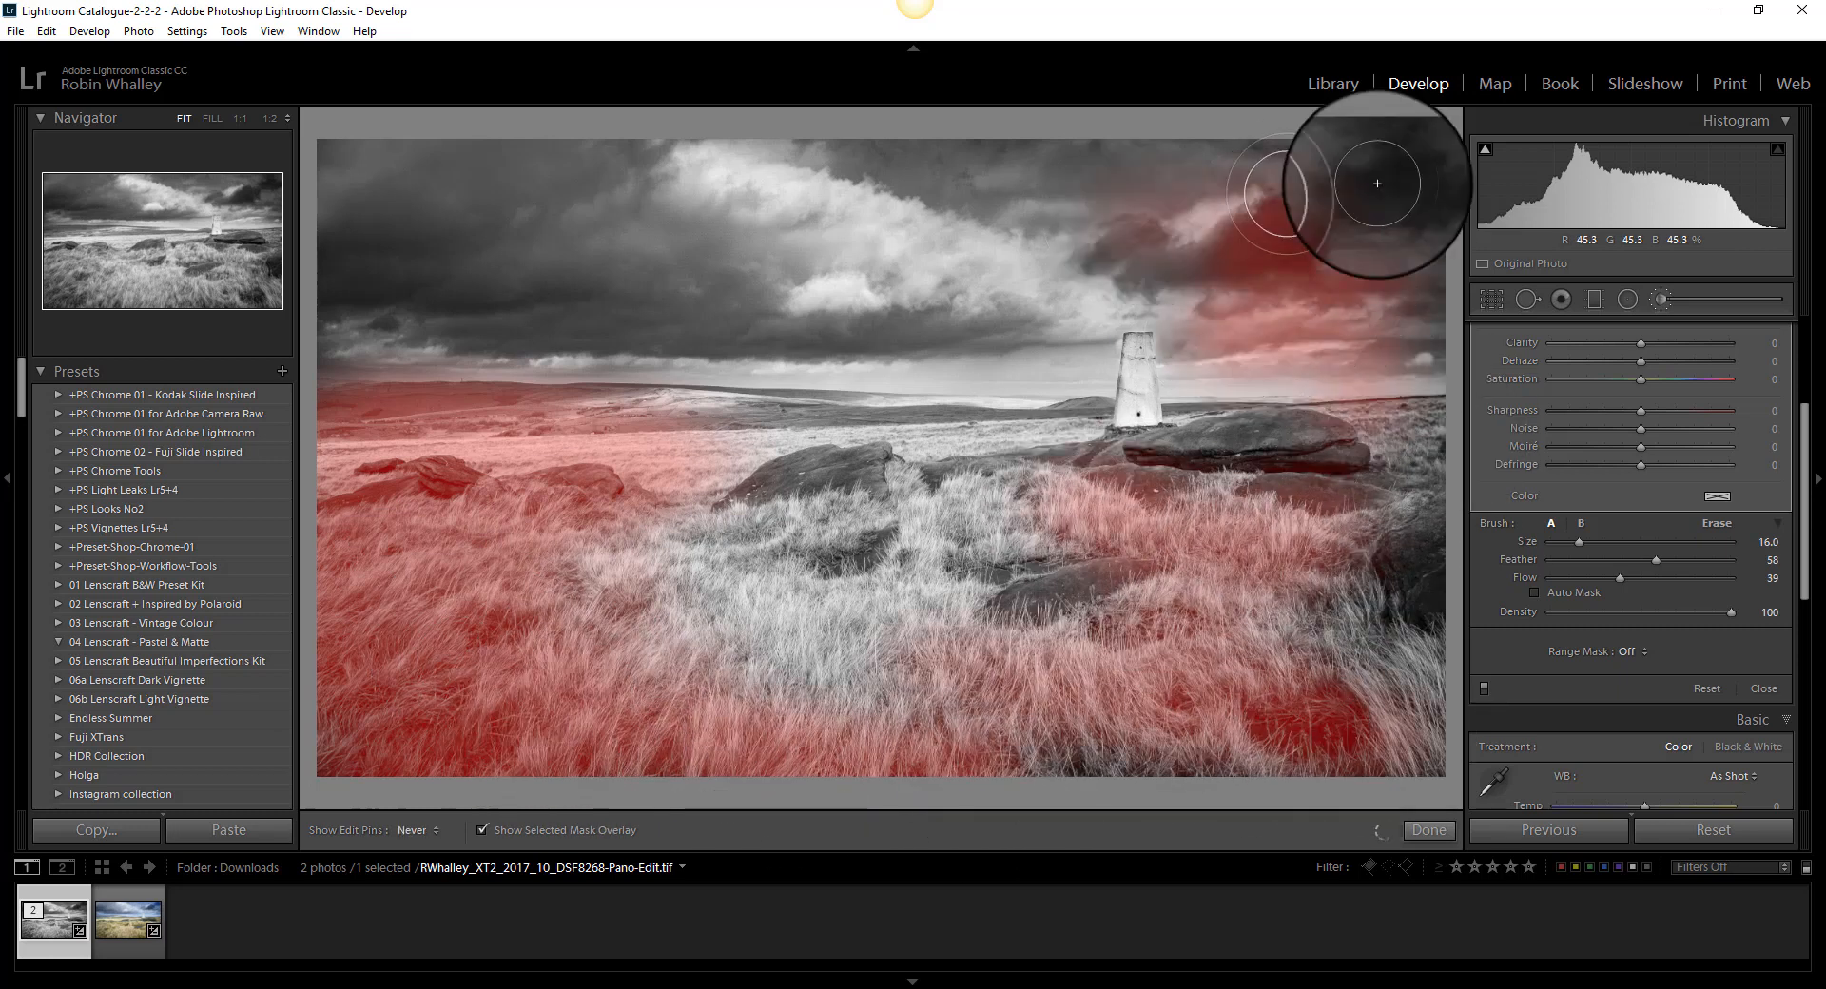
{"action": "left_click_drag", "start_coordinate": [1376, 182], "coordinate": [1328, 156]}
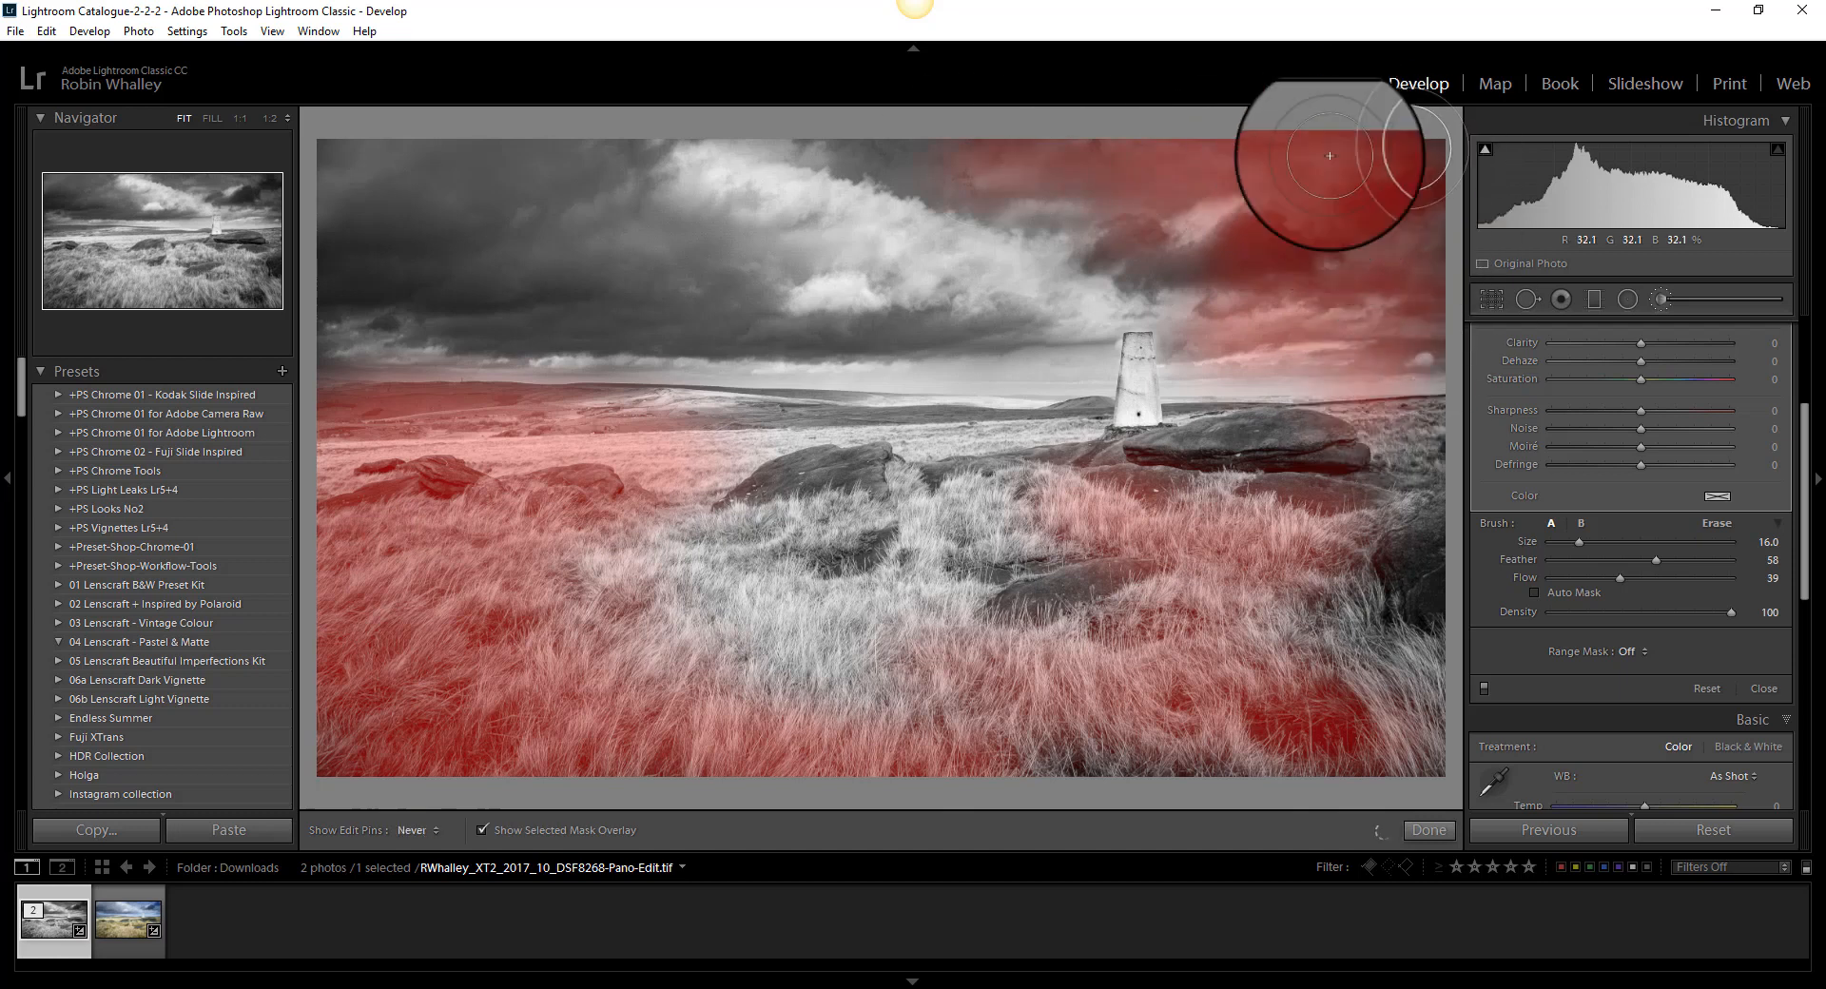
{"action": "mouse_move", "coordinate": [1328, 687]}
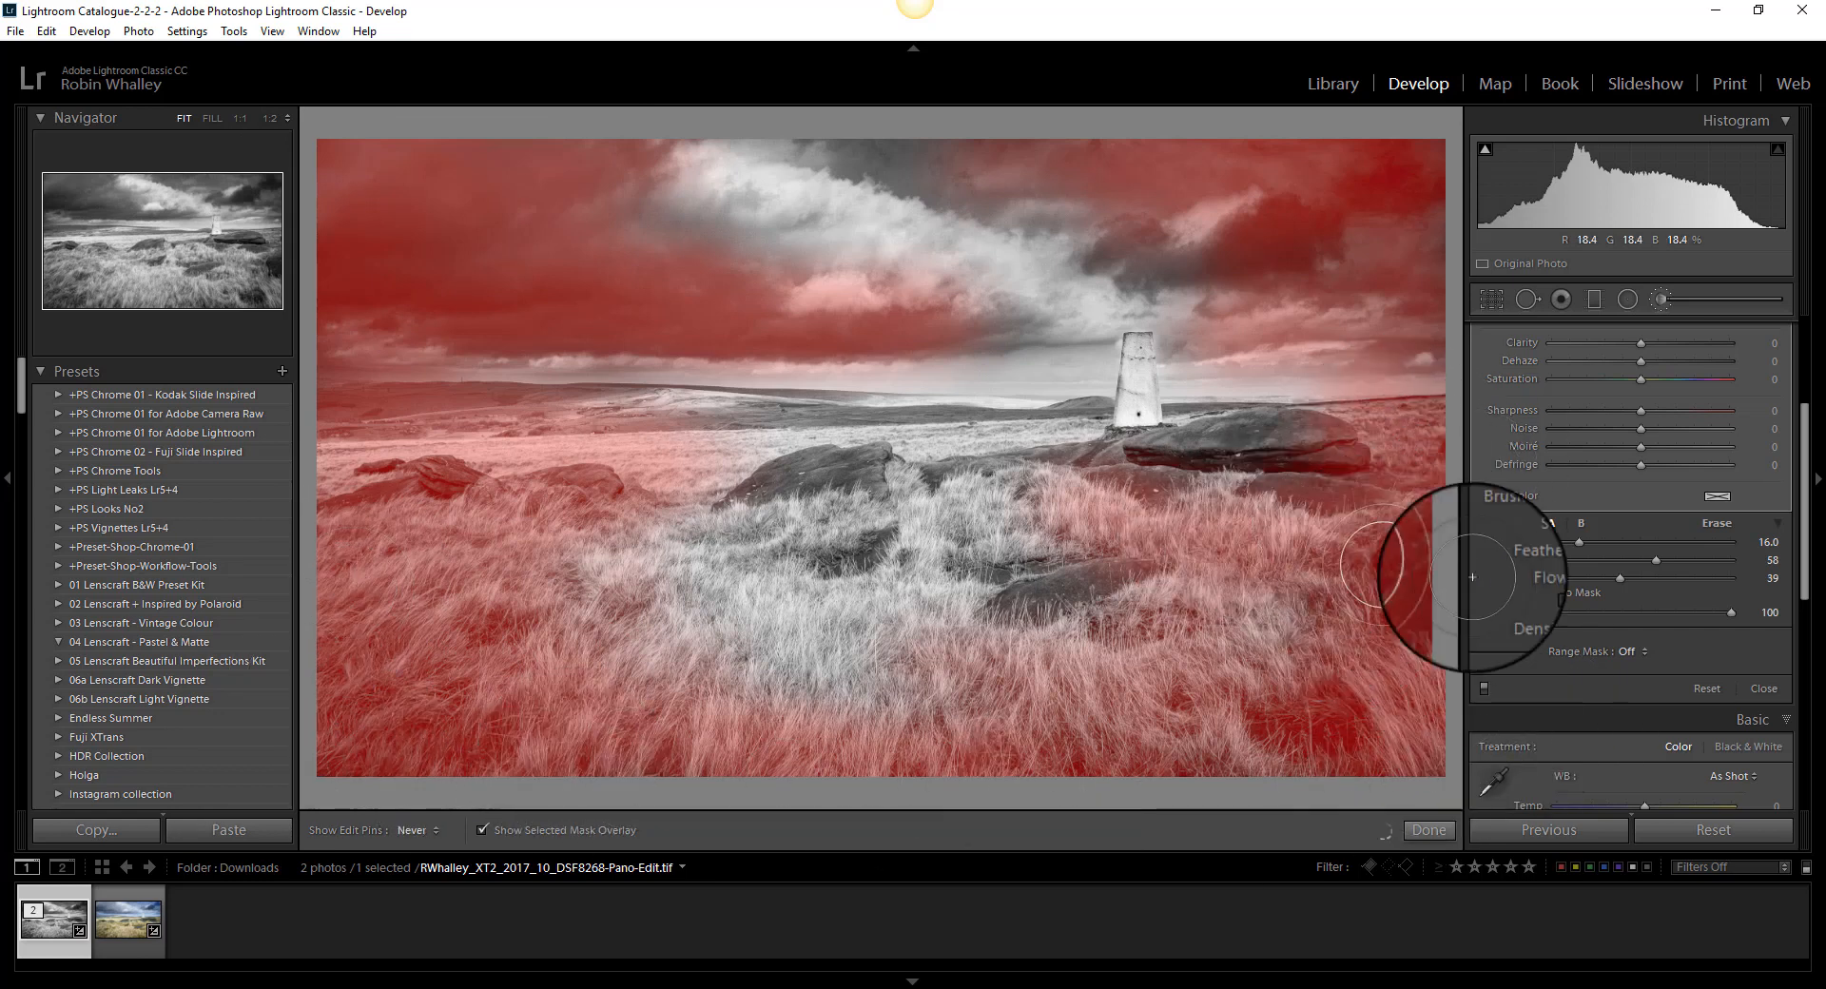
{"action": "mouse_move", "coordinate": [466, 794]}
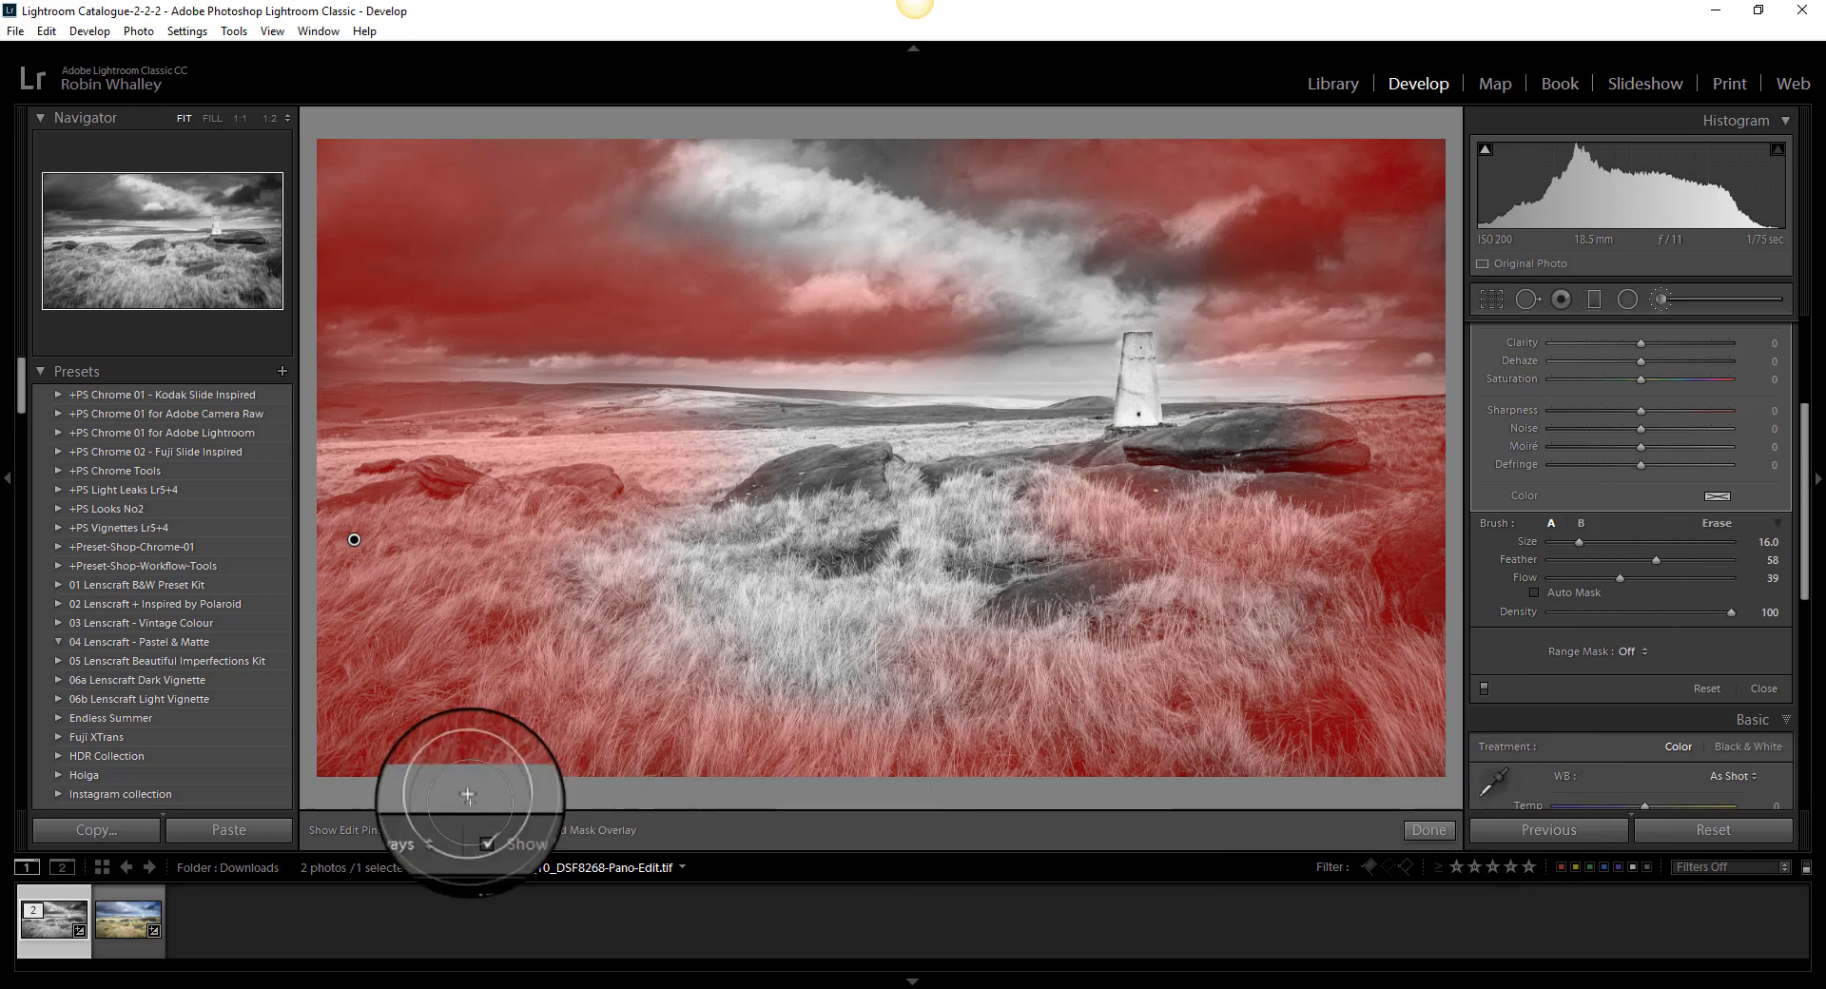
- Hide the overlay and set the edge brush to exposure −0.64, contrast 20, dehaze 12, clarity 20
{"action": "left_click", "coordinate": [486, 831]}
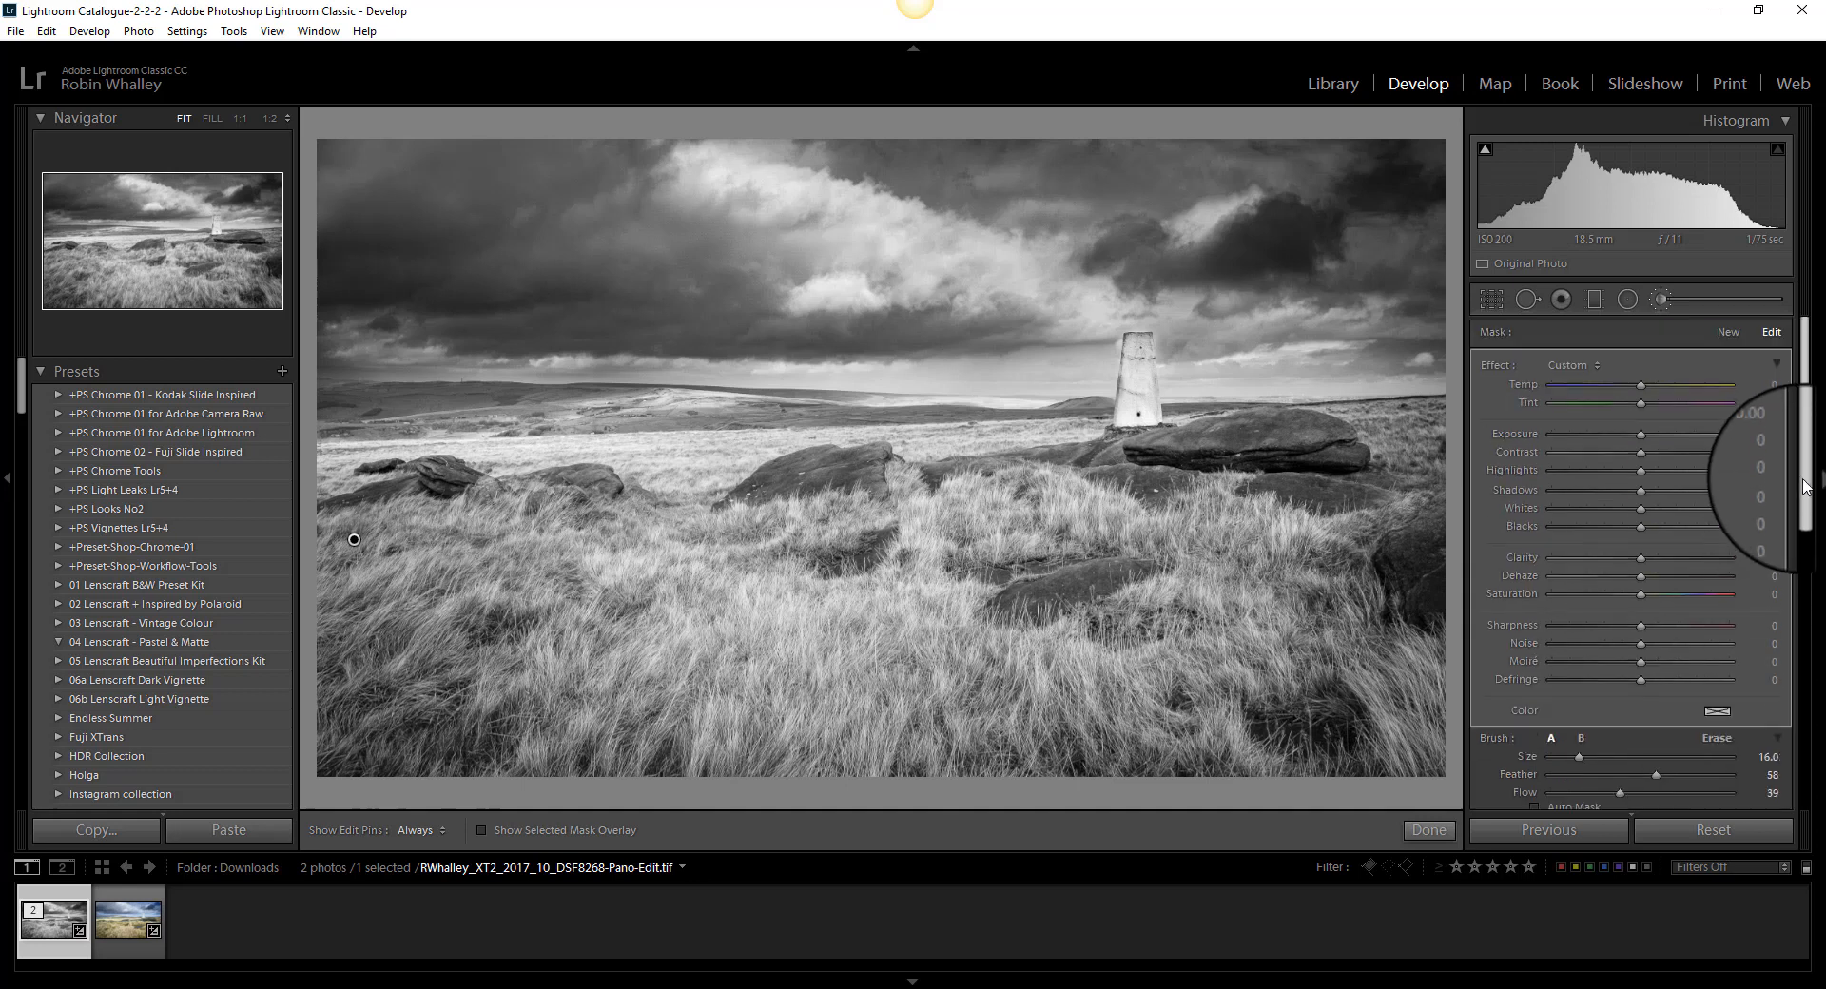
{"action": "left_click_drag", "start_coordinate": [1677, 434], "coordinate": [1604, 434]}
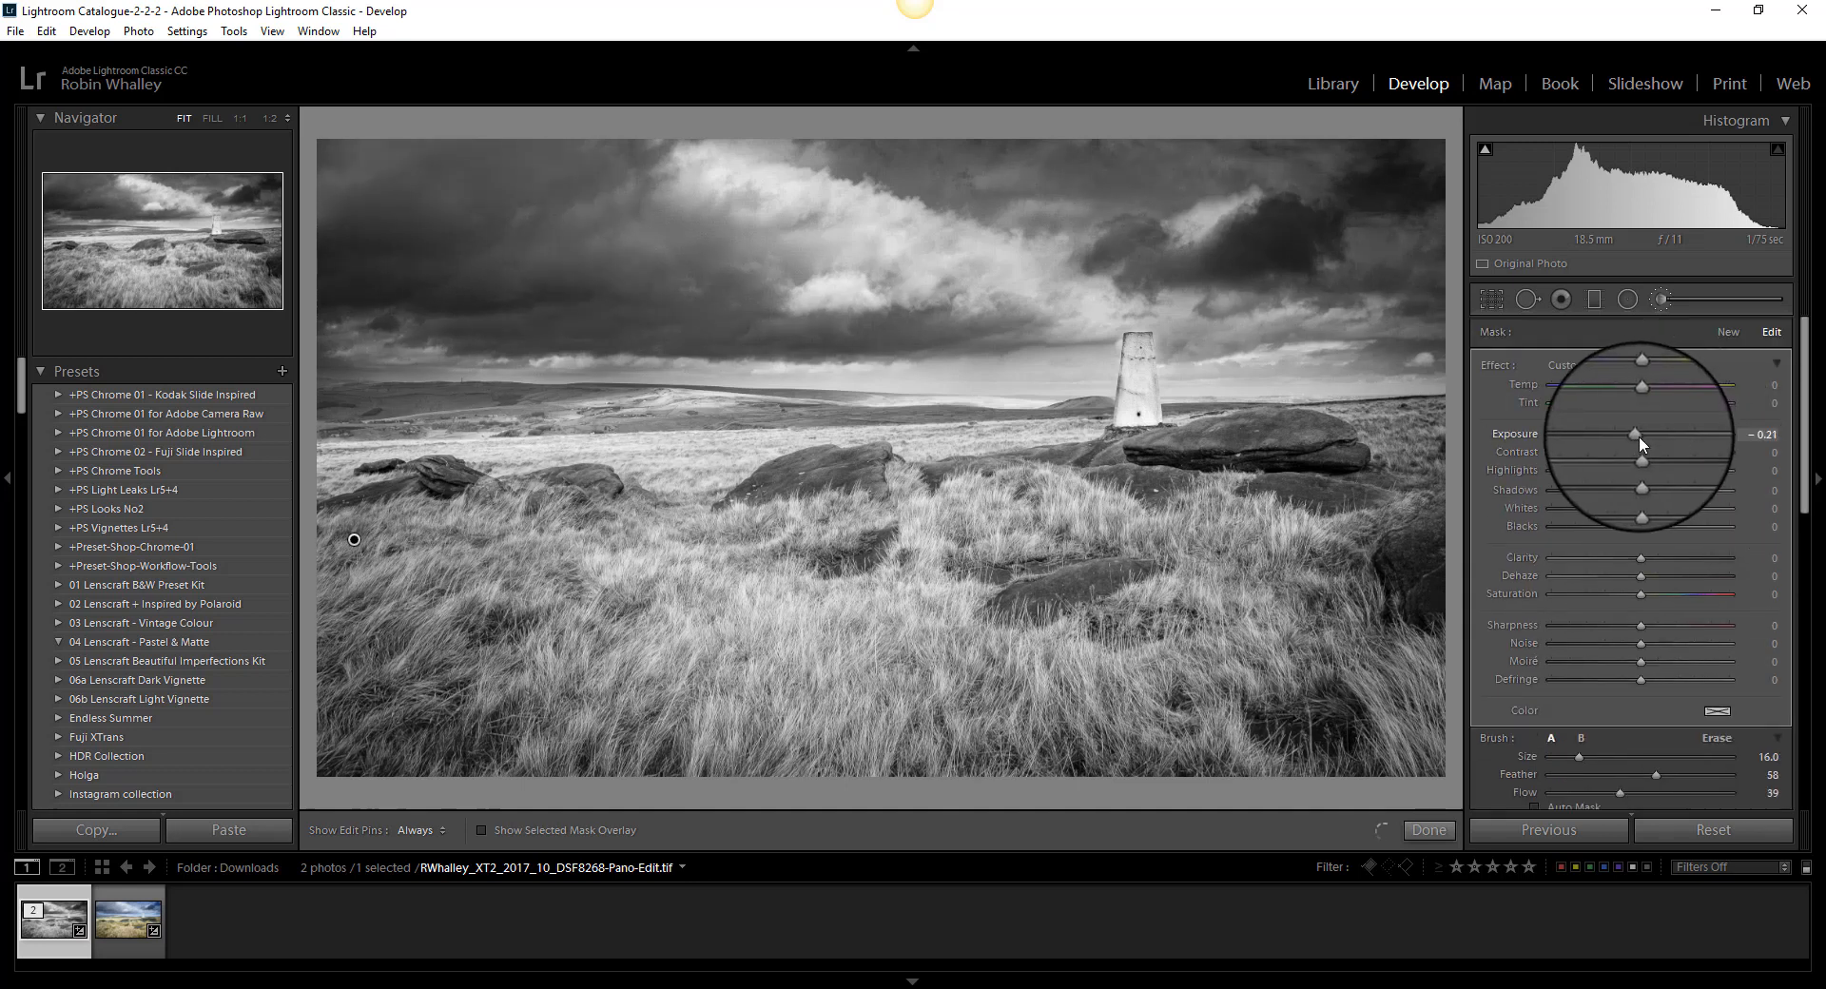
{"action": "left_click_drag", "start_coordinate": [1641, 433], "coordinate": [1630, 434]}
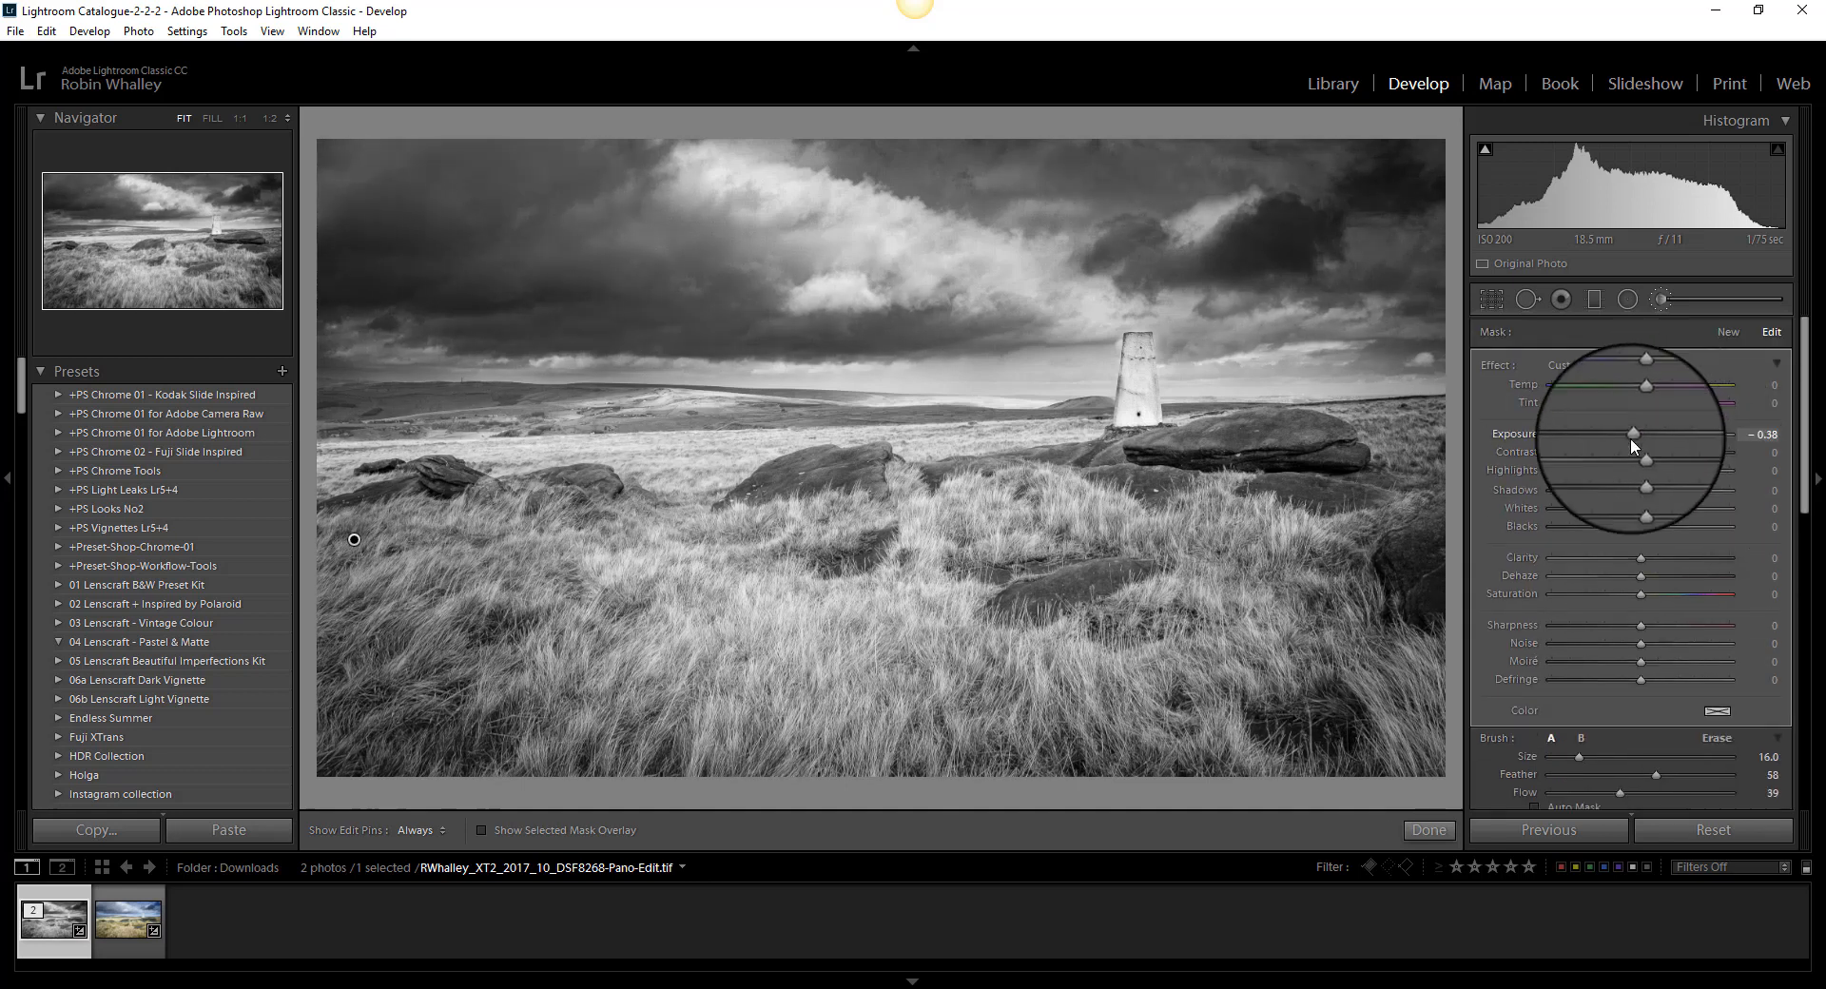
{"action": "left_click_drag", "start_coordinate": [1646, 434], "coordinate": [1625, 434]}
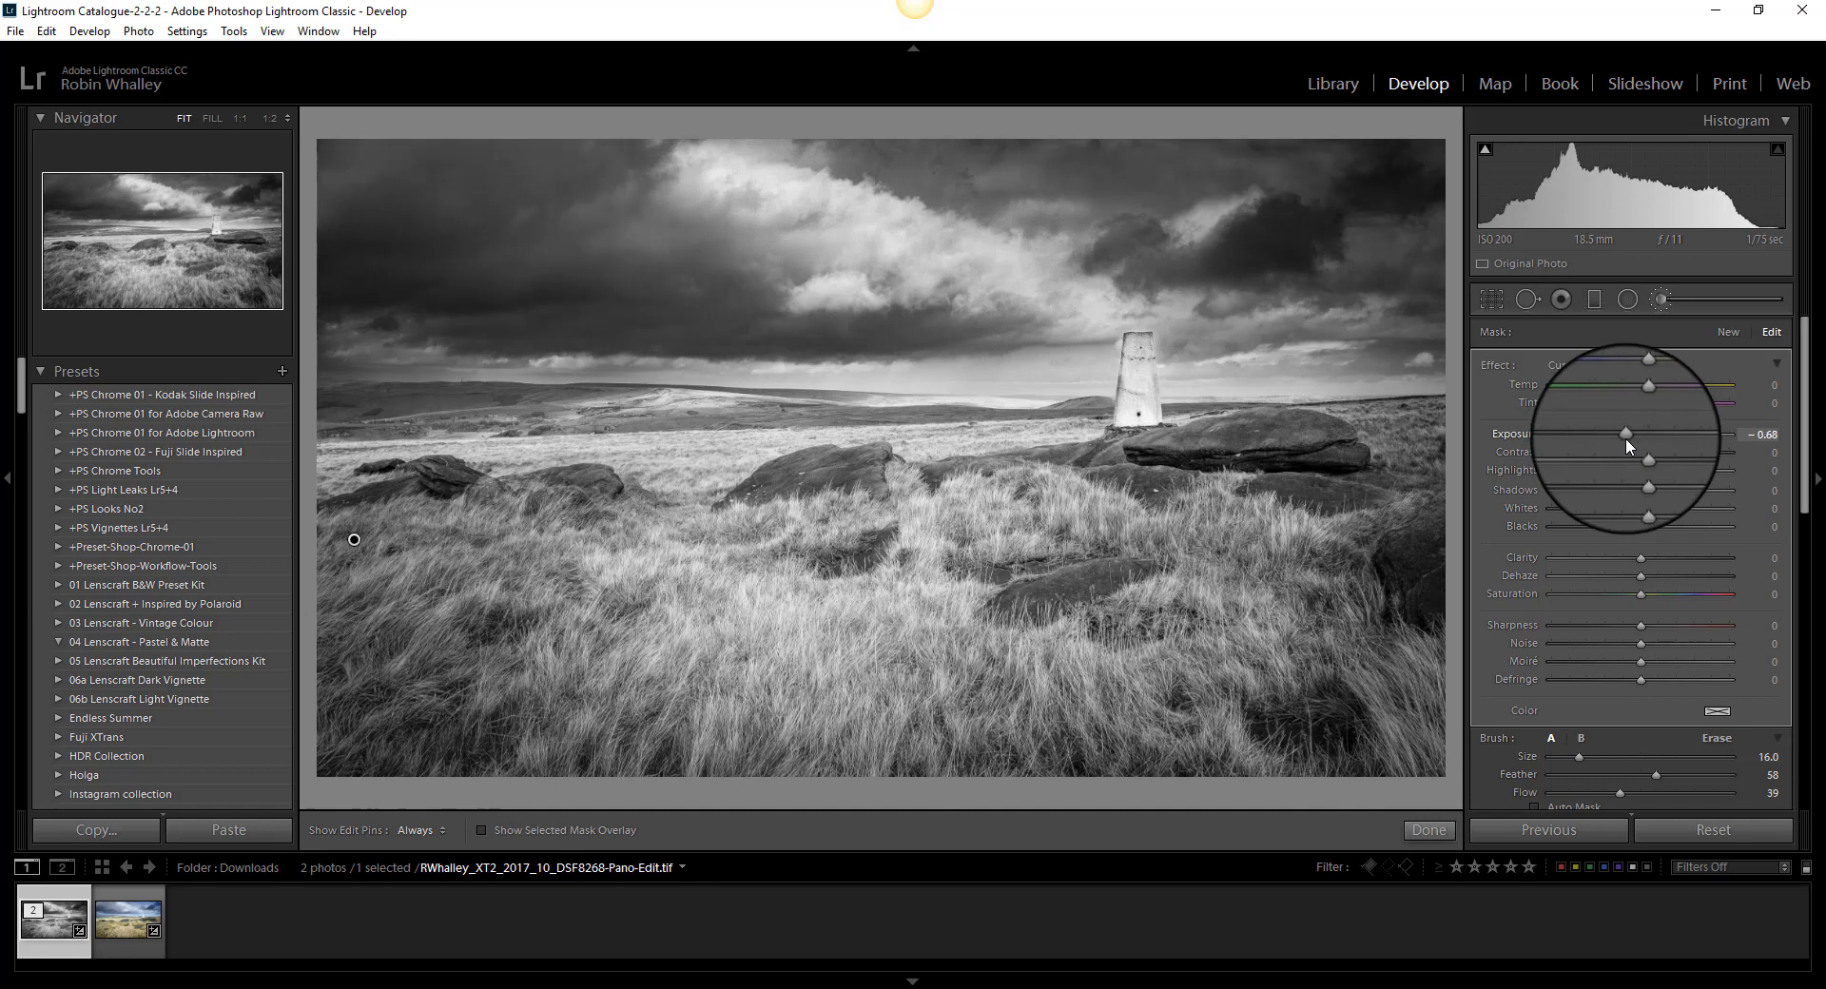
{"action": "left_click_drag", "start_coordinate": [1646, 452], "coordinate": [1655, 455]}
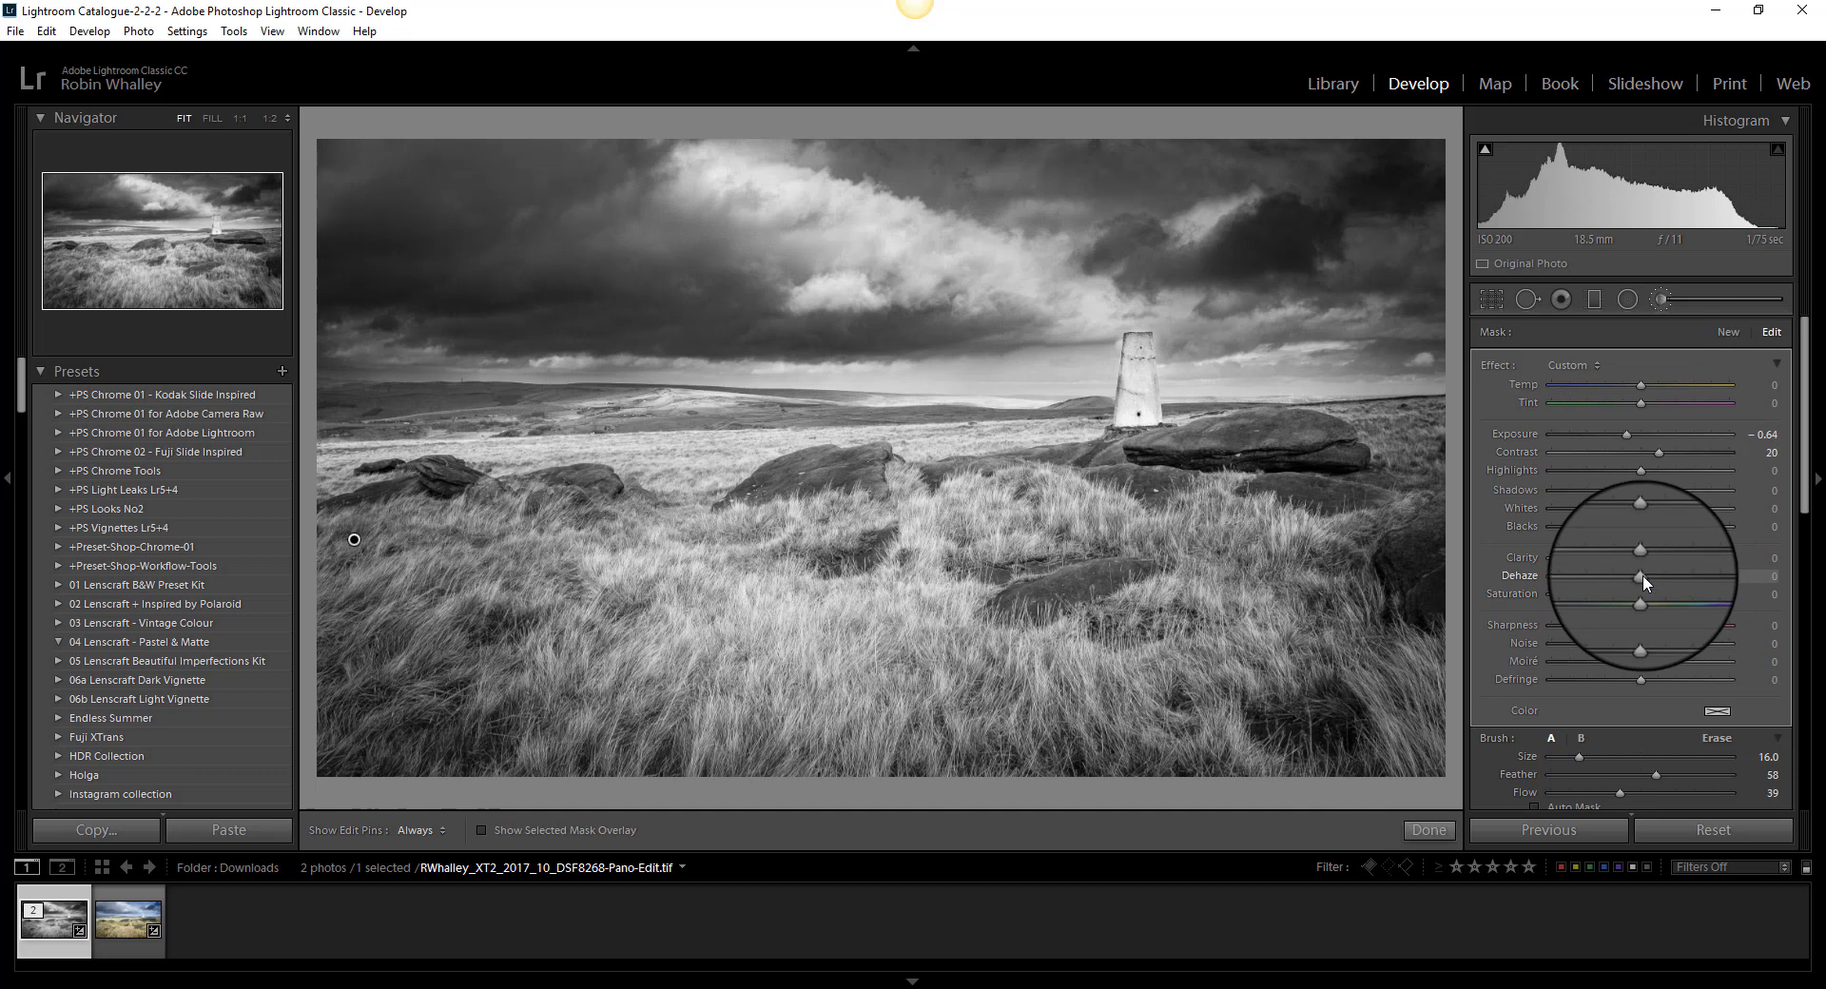
{"action": "left_click_drag", "start_coordinate": [1607, 575], "coordinate": [1651, 575]}
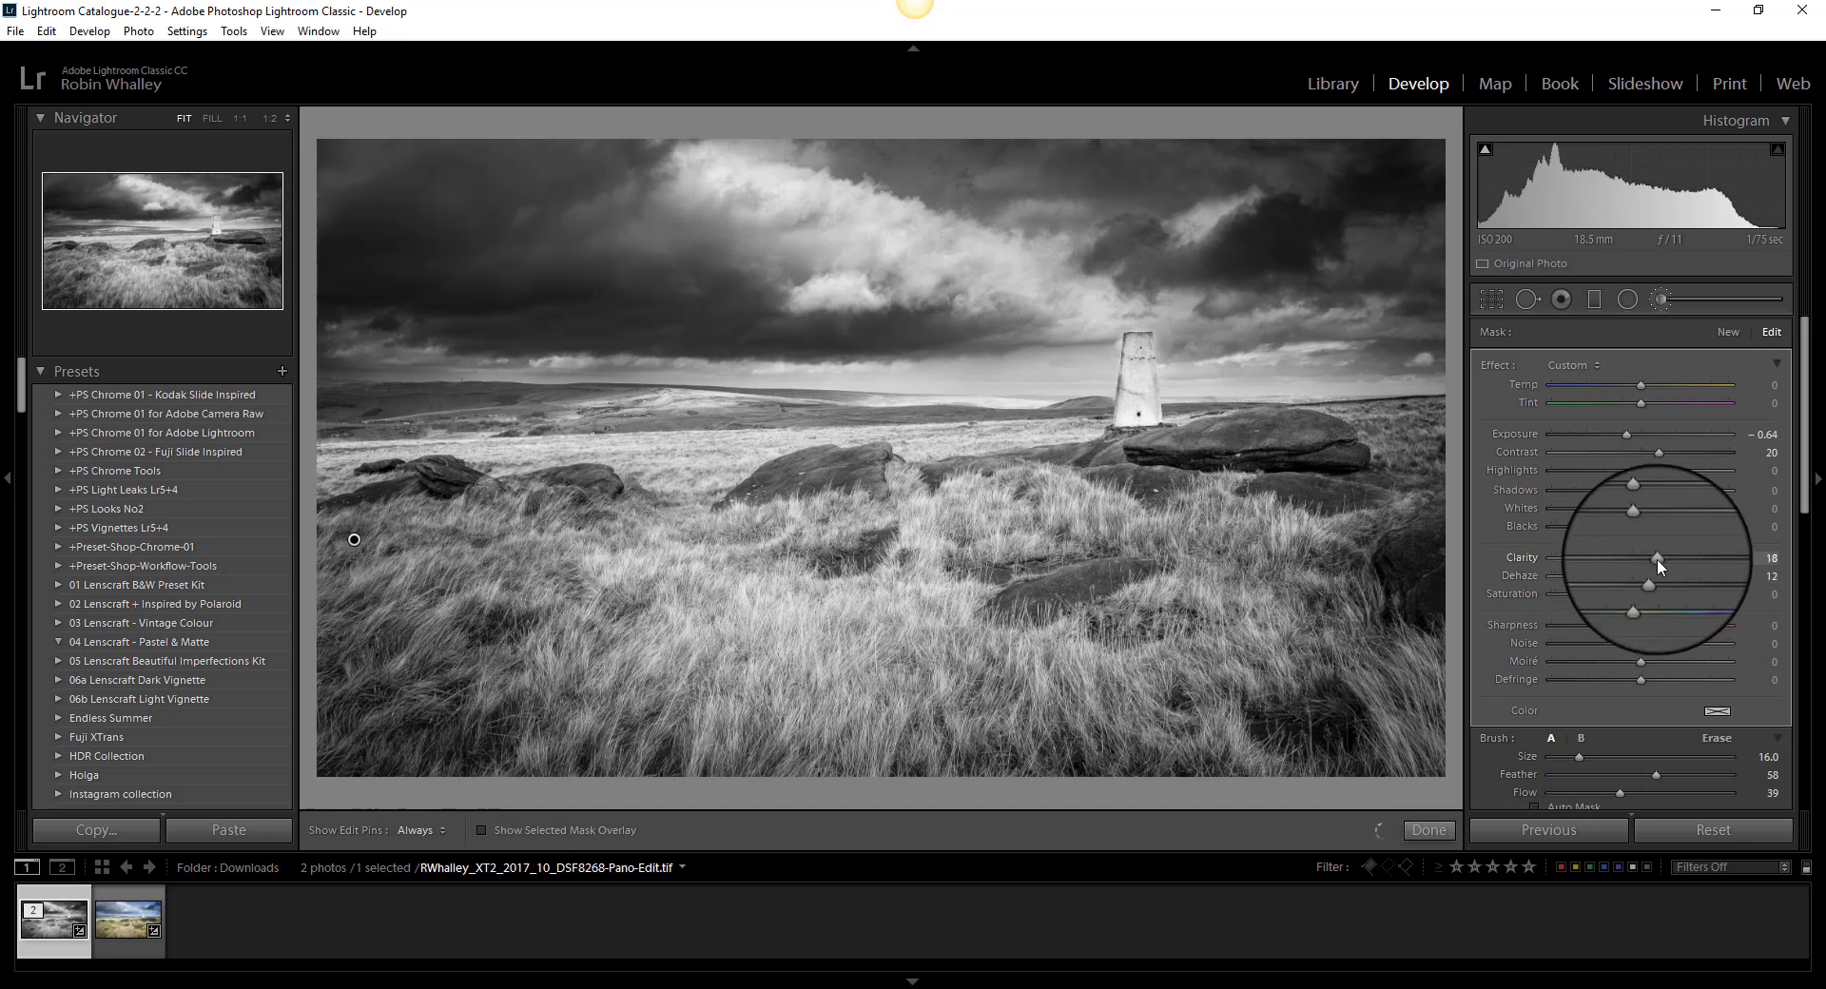
{"action": "left_click_drag", "start_coordinate": [1653, 558], "coordinate": [1661, 558]}
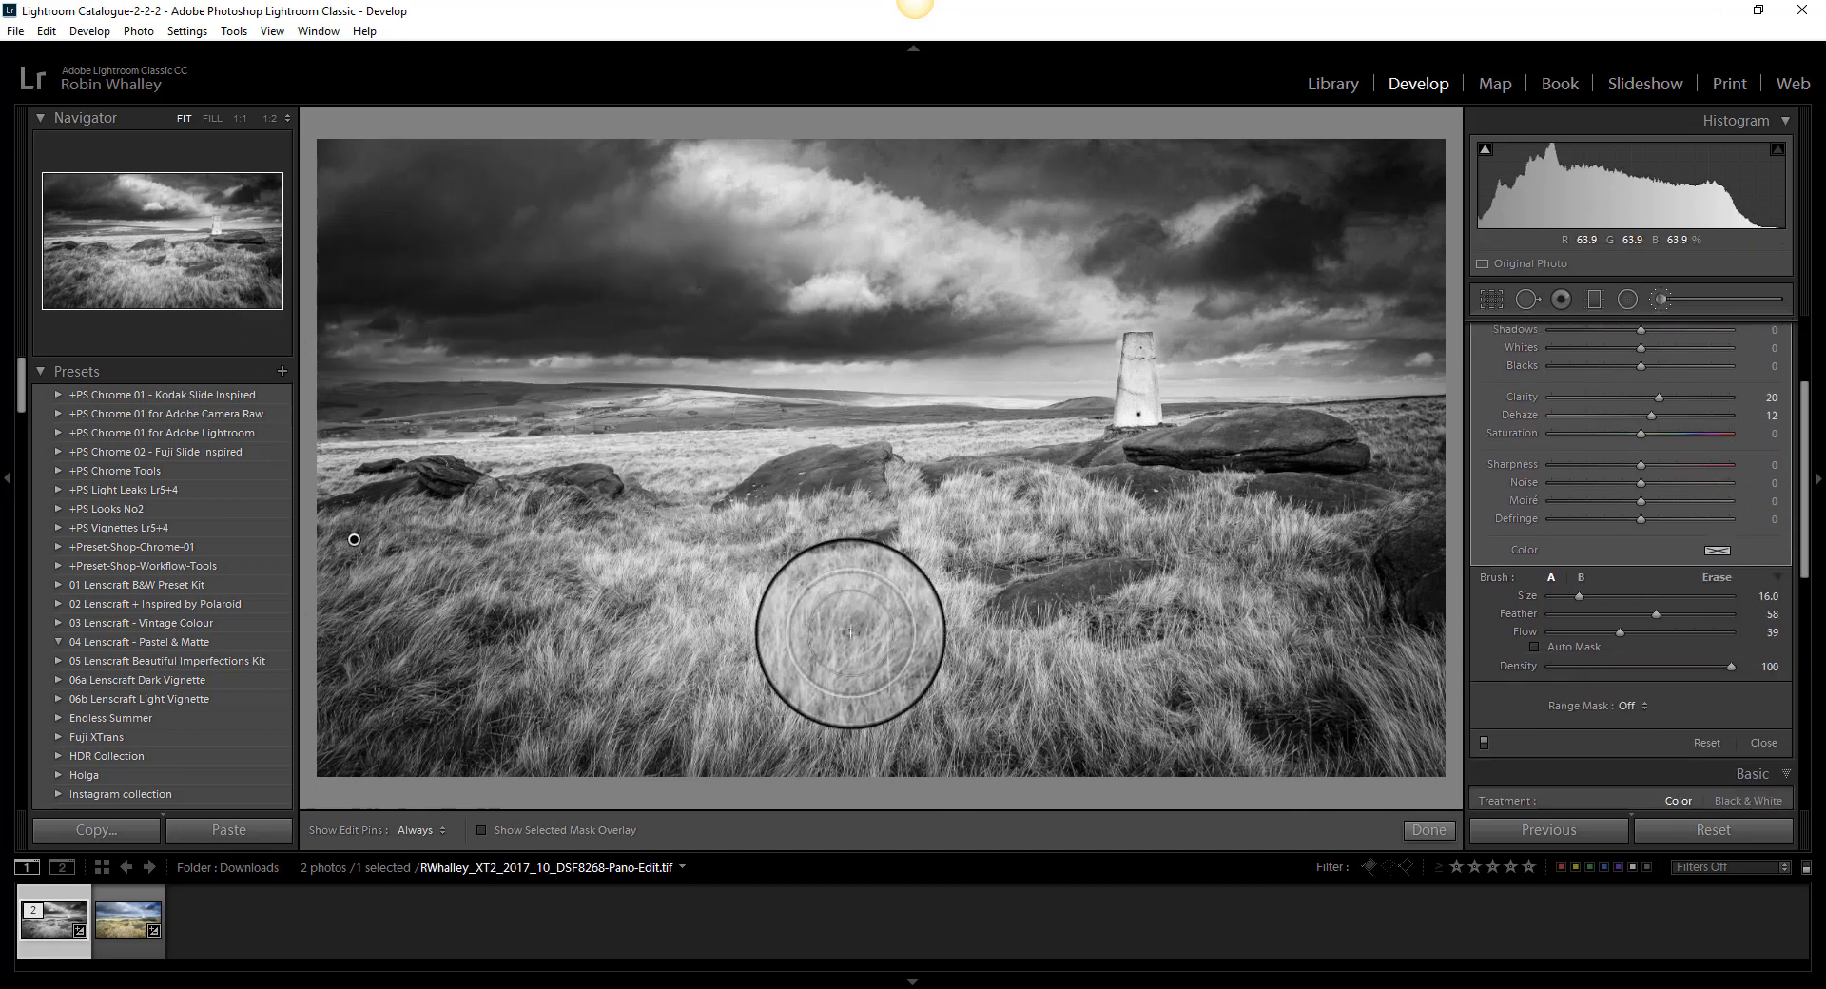
- Restrict the edge brush to luminance range 26–99 and raise contrast and highlights
{"action": "left_click", "coordinate": [1626, 705]}
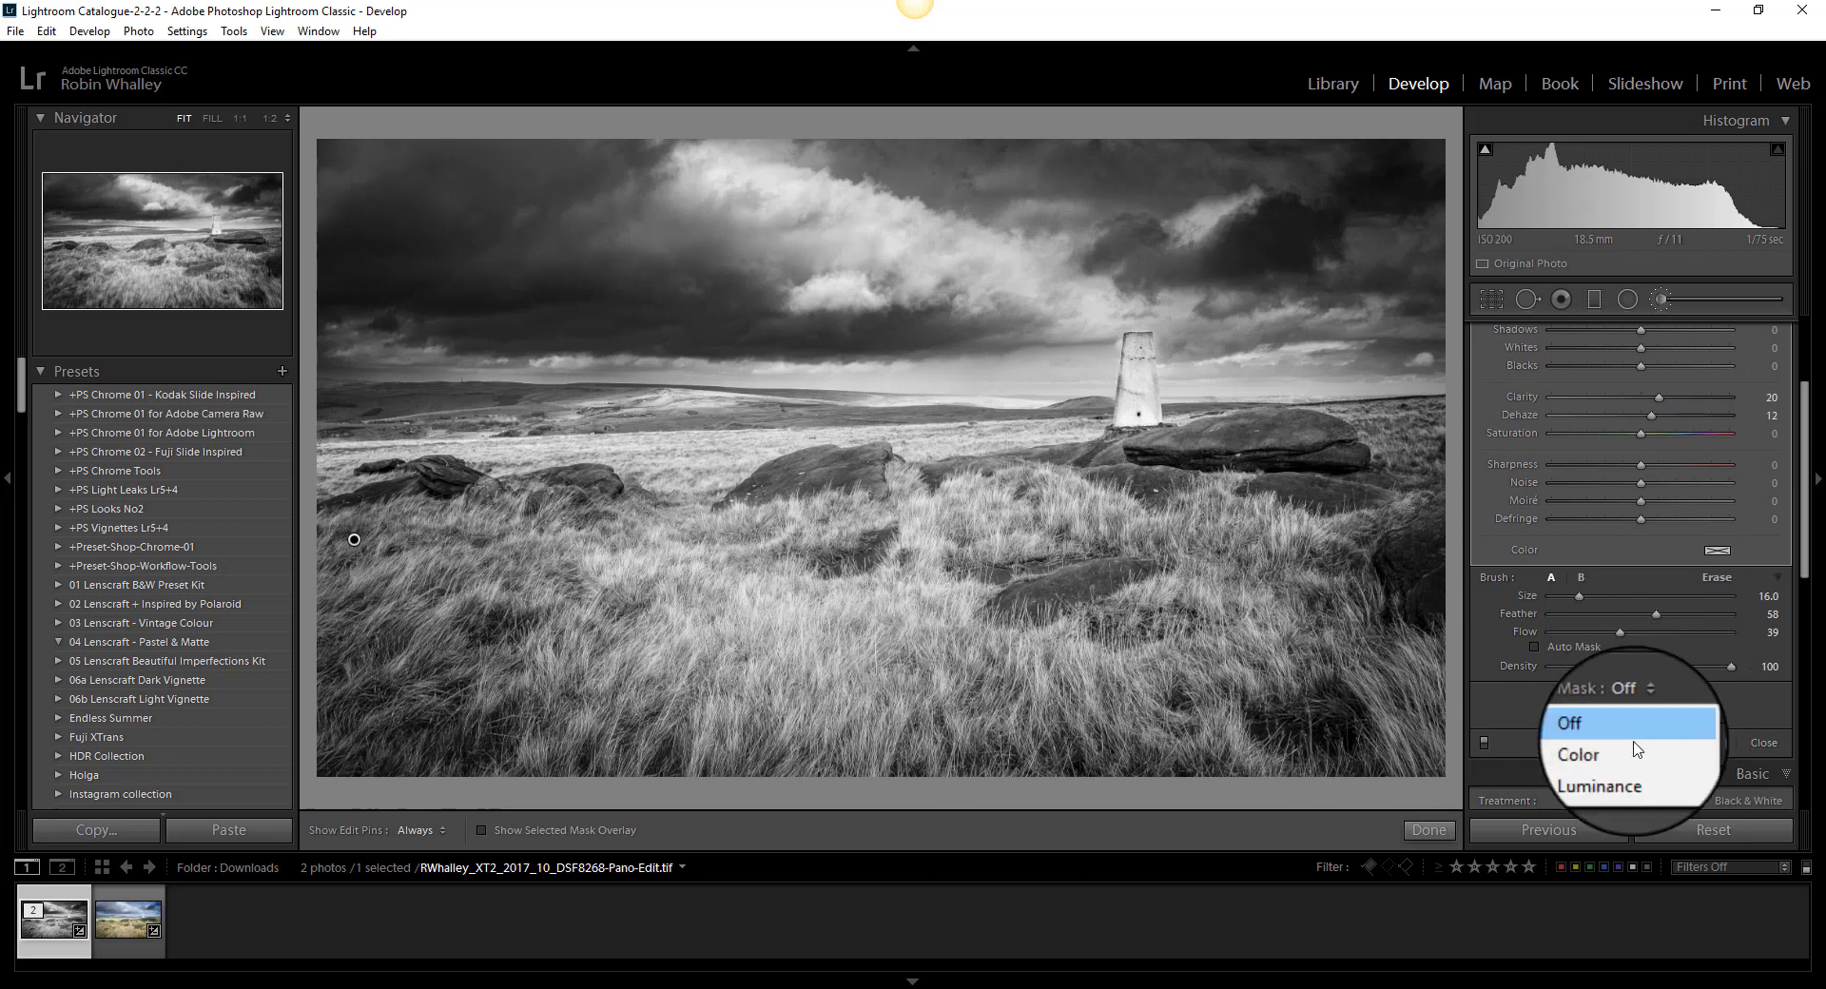
{"action": "left_click", "coordinate": [1598, 786]}
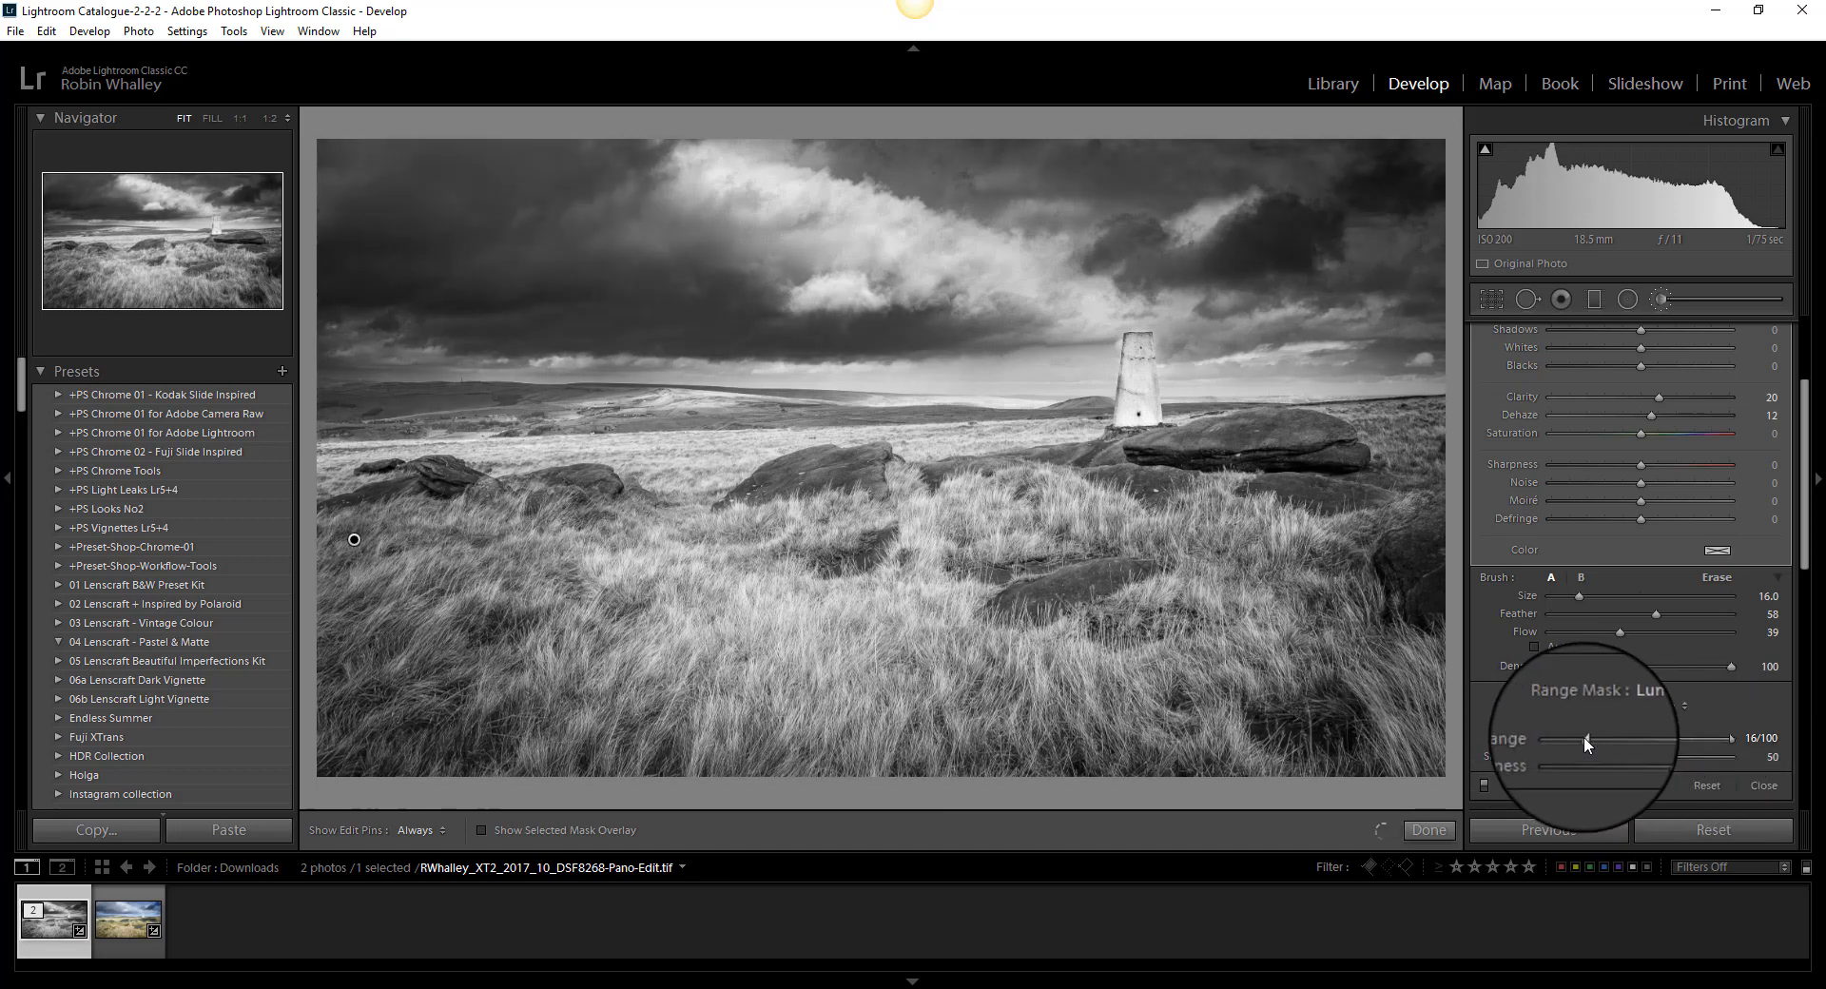
{"action": "left_click_drag", "start_coordinate": [1586, 739], "coordinate": [1607, 739]}
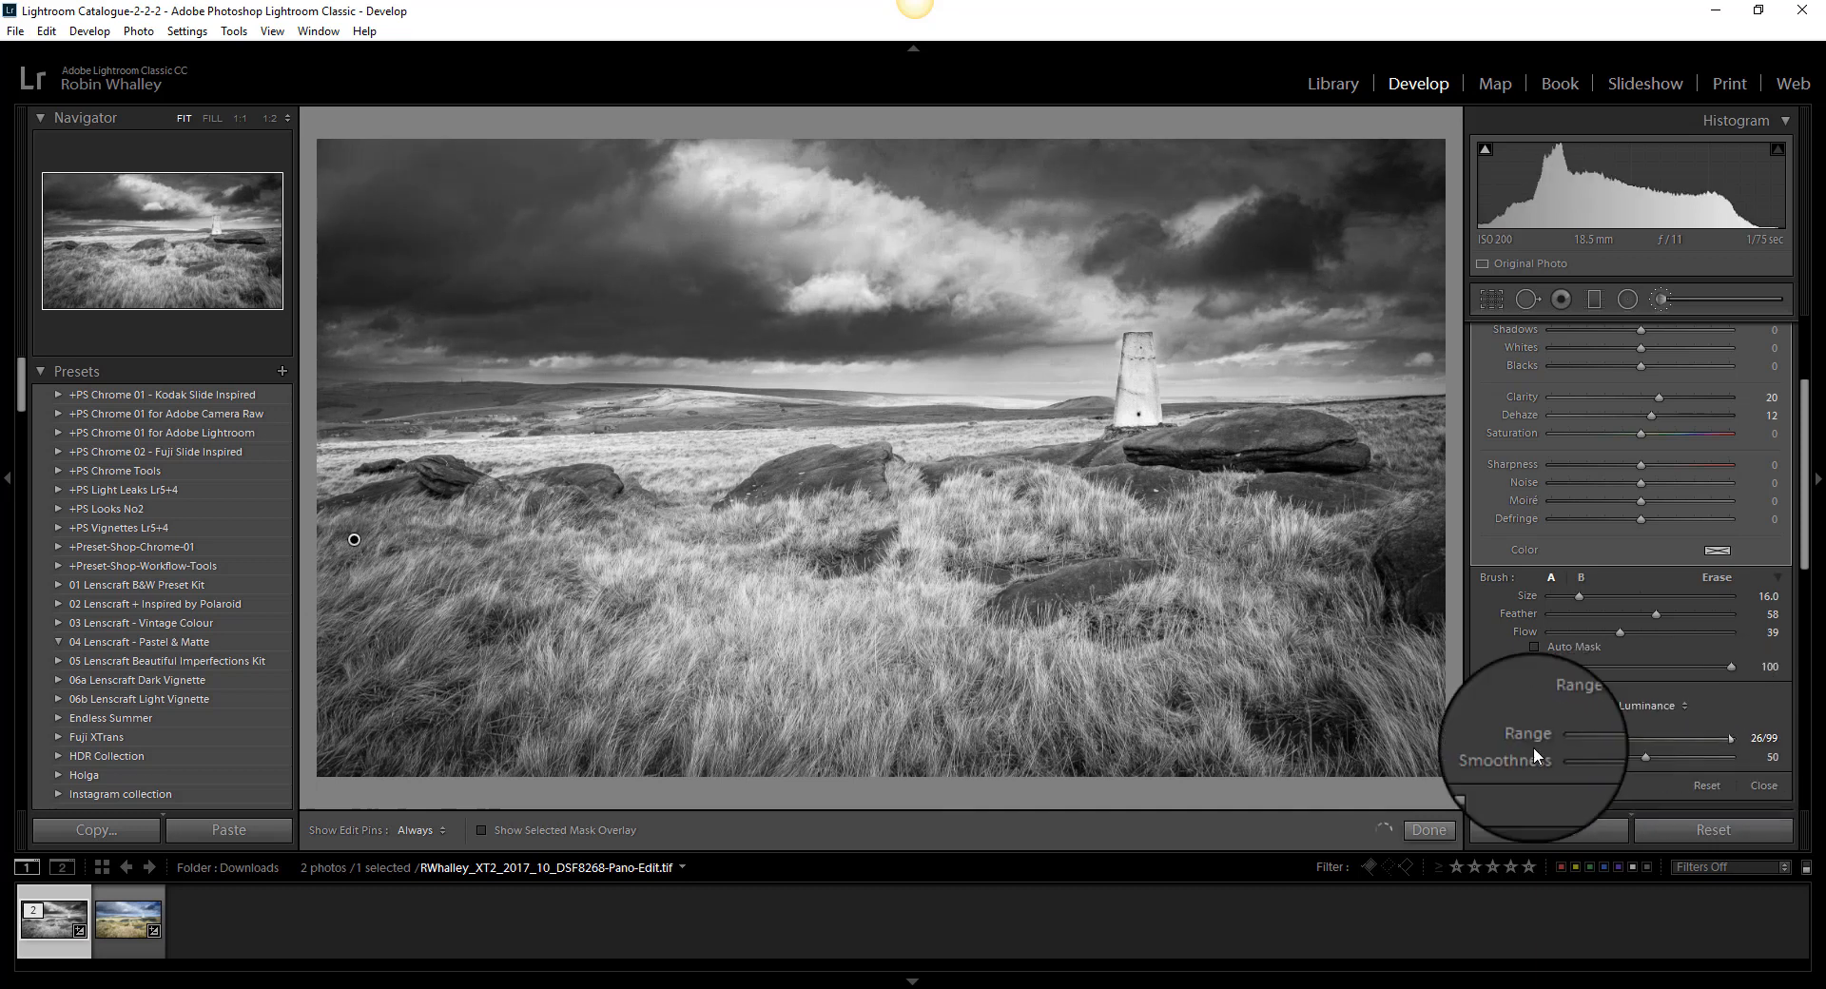
{"action": "left_click_drag", "start_coordinate": [1723, 740], "coordinate": [1593, 744]}
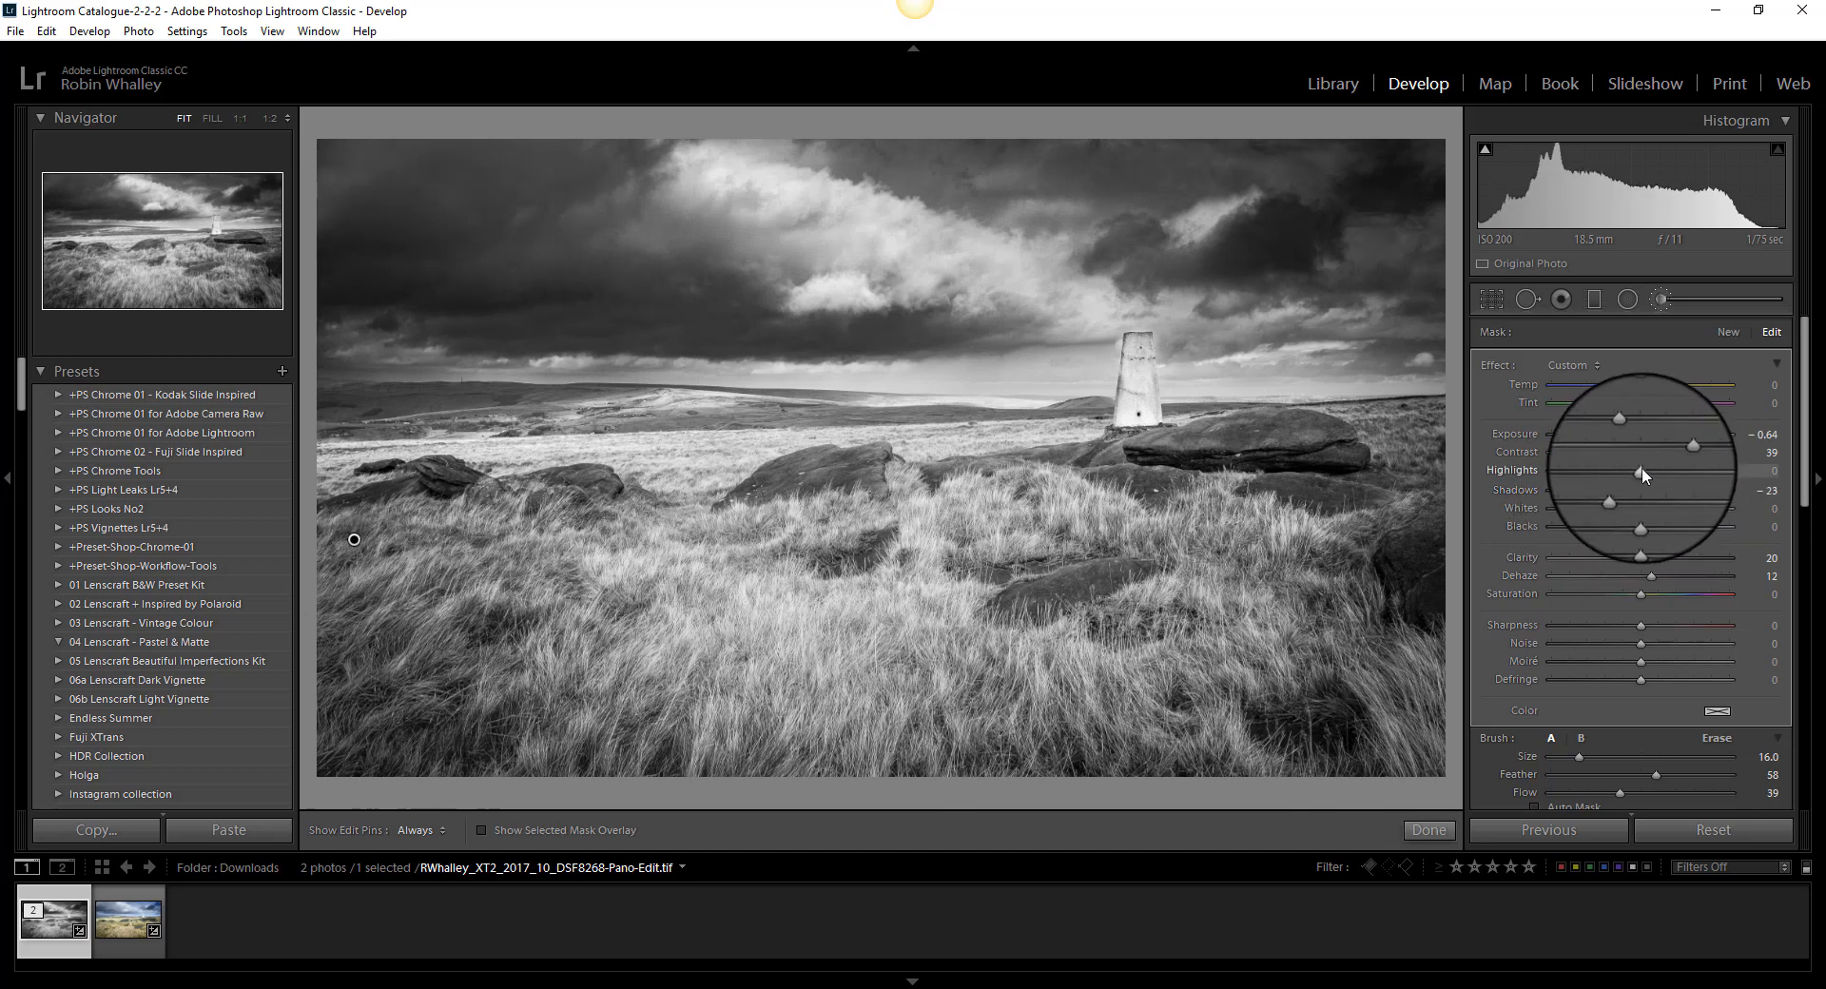
{"action": "left_click_drag", "start_coordinate": [1609, 472], "coordinate": [1674, 472]}
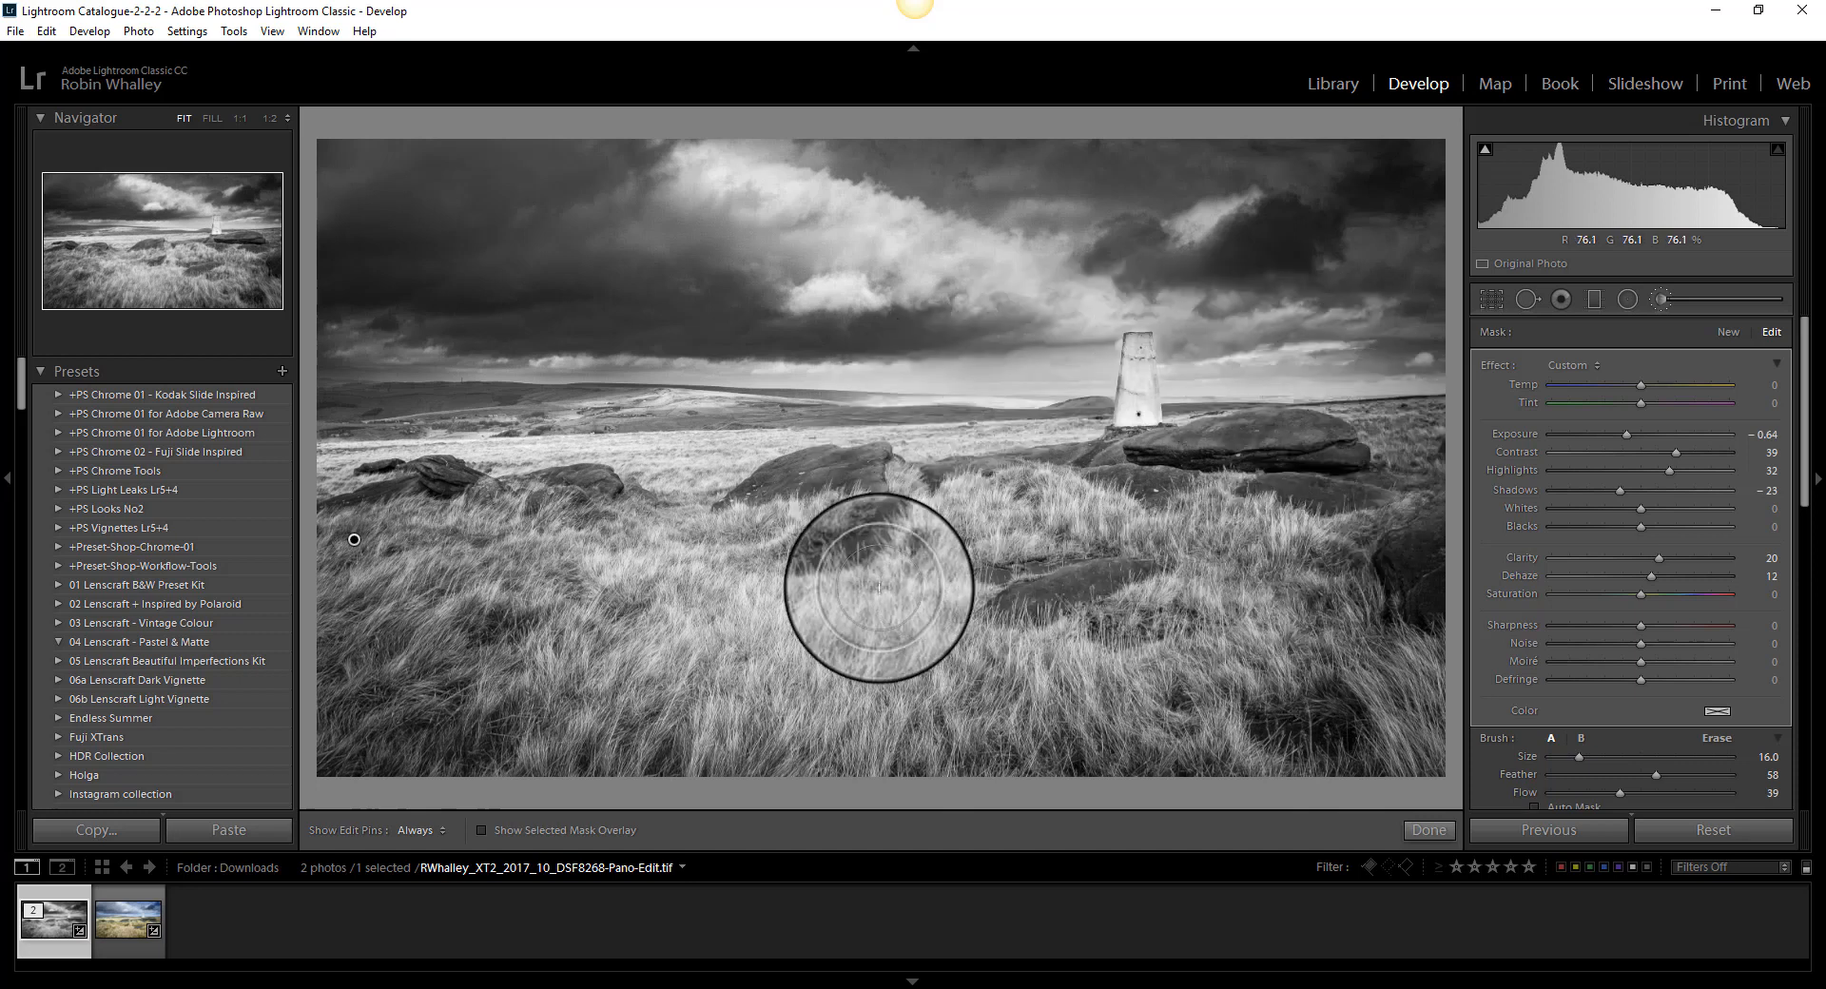
- Paint a new mask over the left, middle and right rocks and trig pillar, then hide the overlay
{"action": "left_click_drag", "start_coordinate": [879, 589], "coordinate": [996, 565]}
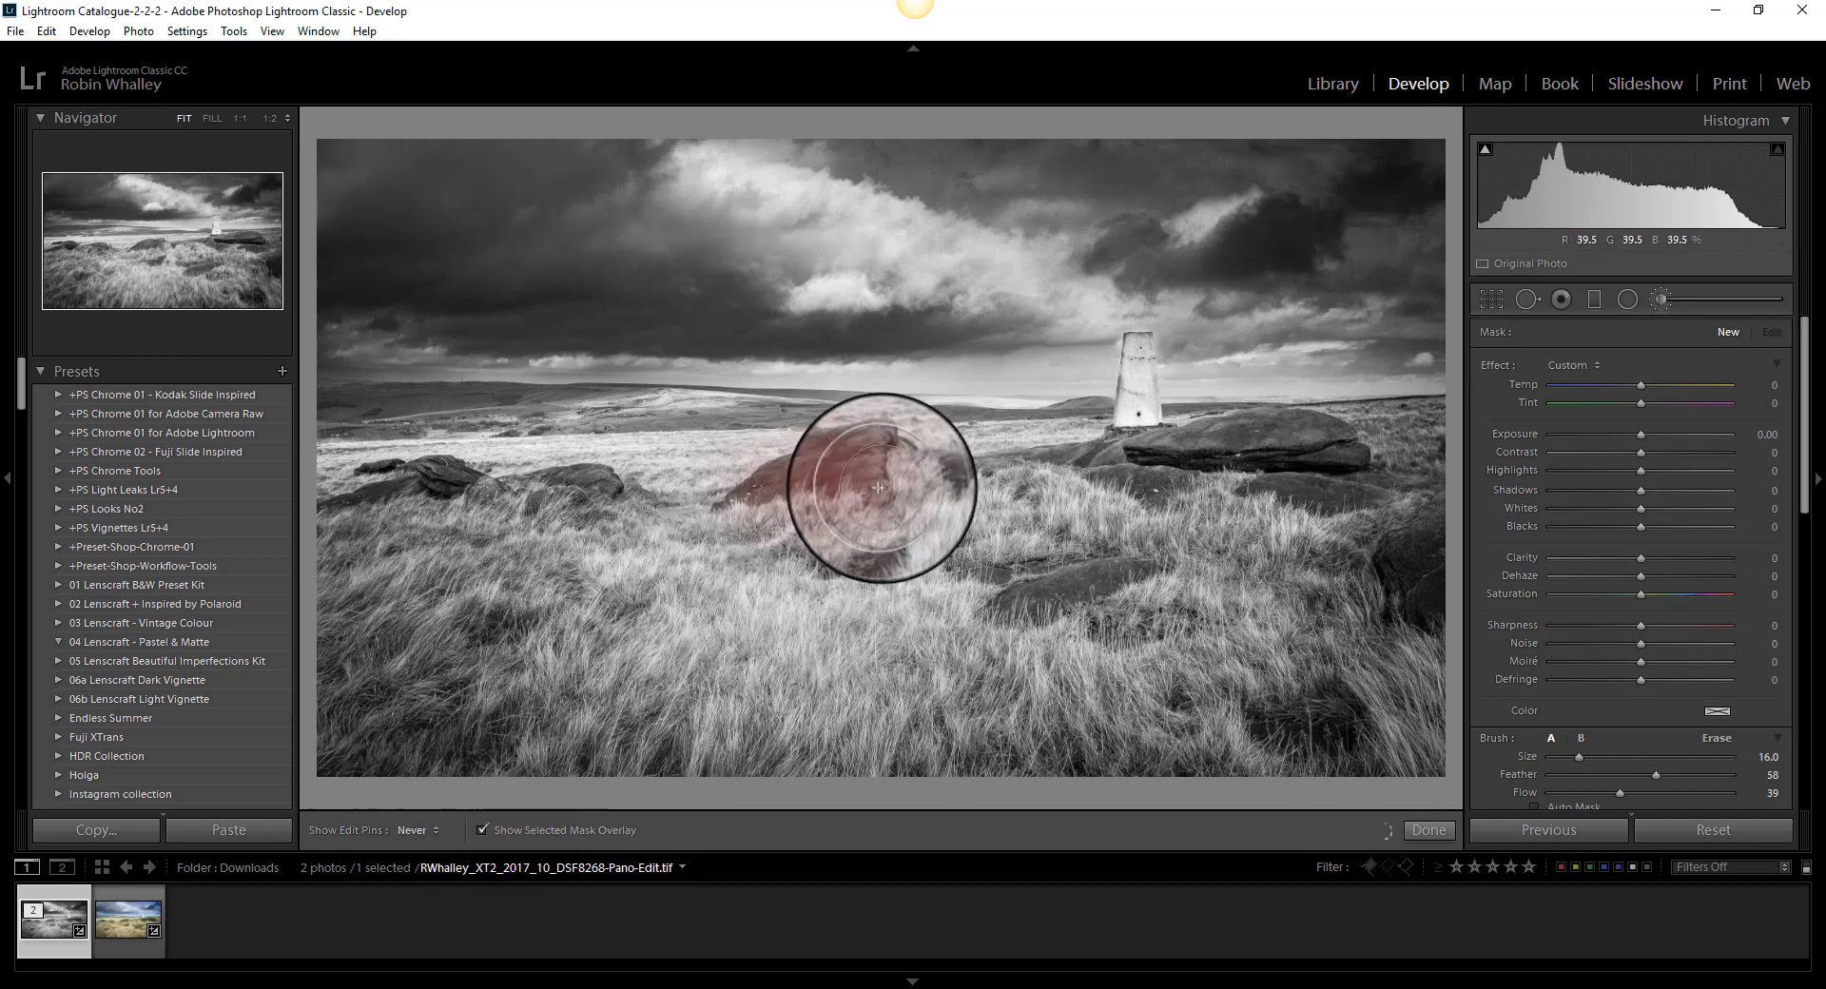
{"action": "left_click_drag", "start_coordinate": [879, 485], "coordinate": [1141, 364]}
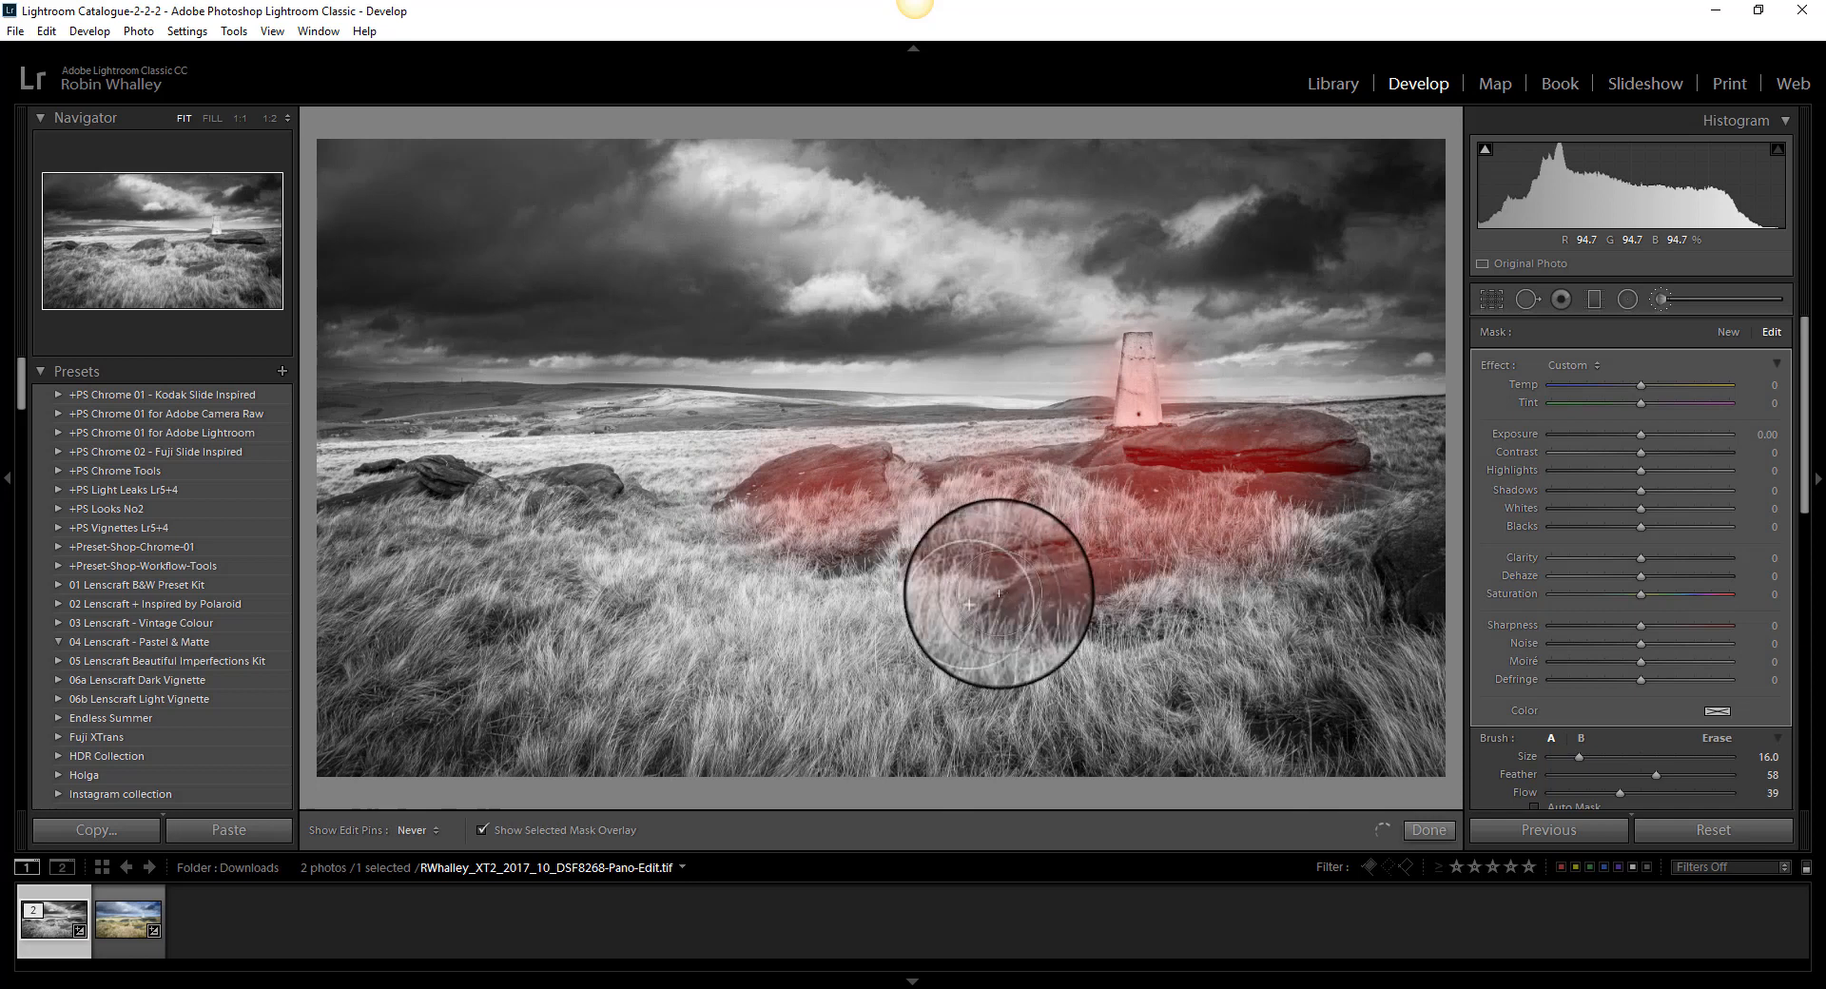
{"action": "left_click_drag", "start_coordinate": [970, 602], "coordinate": [1029, 472]}
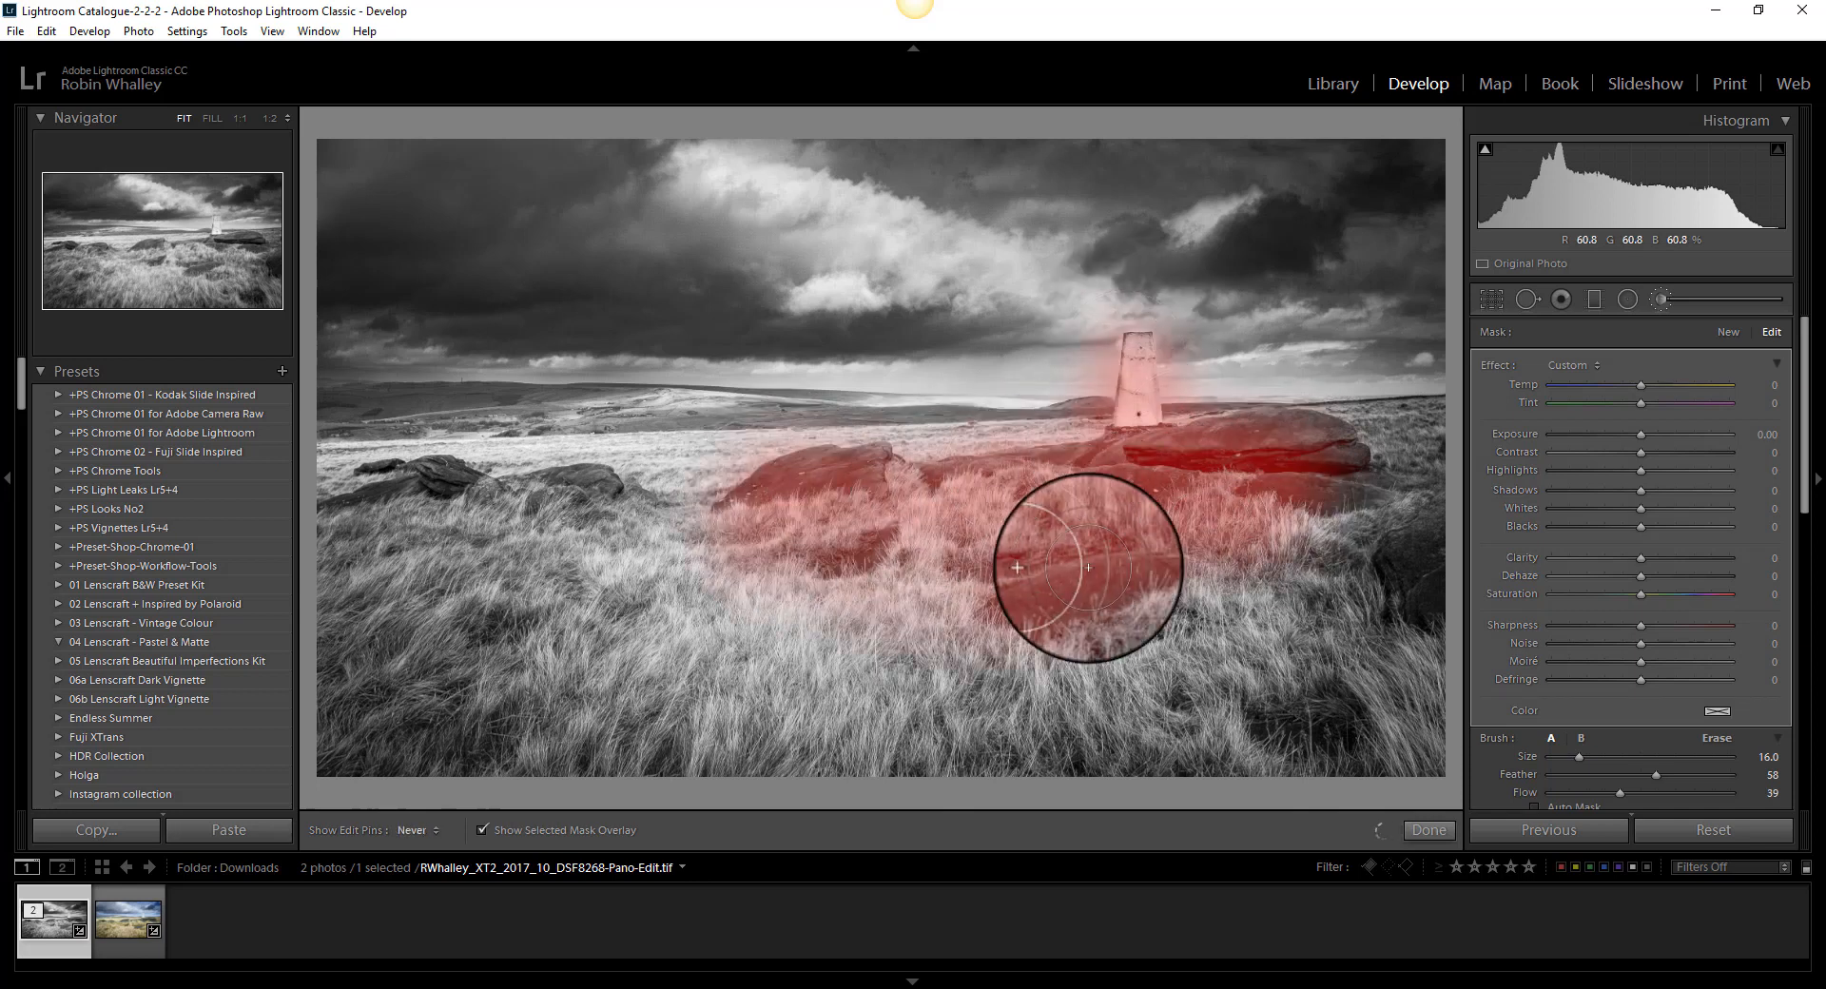
{"action": "left_click_drag", "start_coordinate": [1083, 568], "coordinate": [652, 519]}
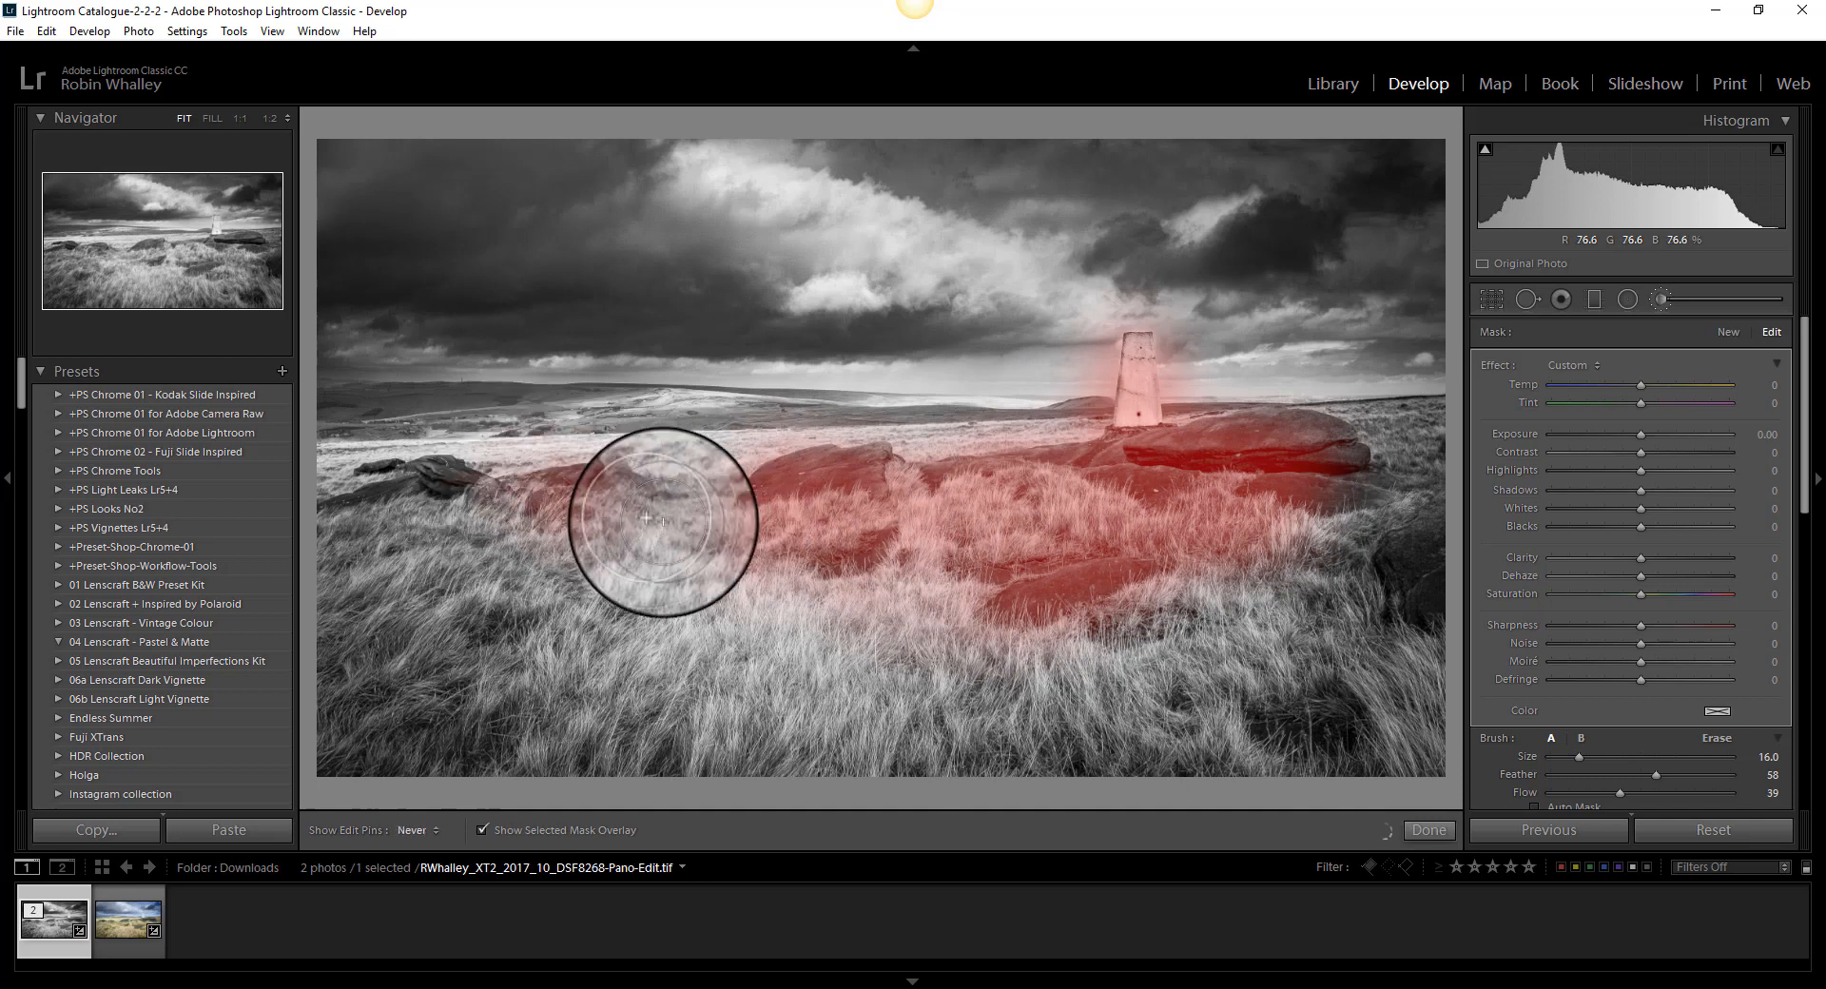
{"action": "left_click_drag", "start_coordinate": [664, 519], "coordinate": [965, 481]}
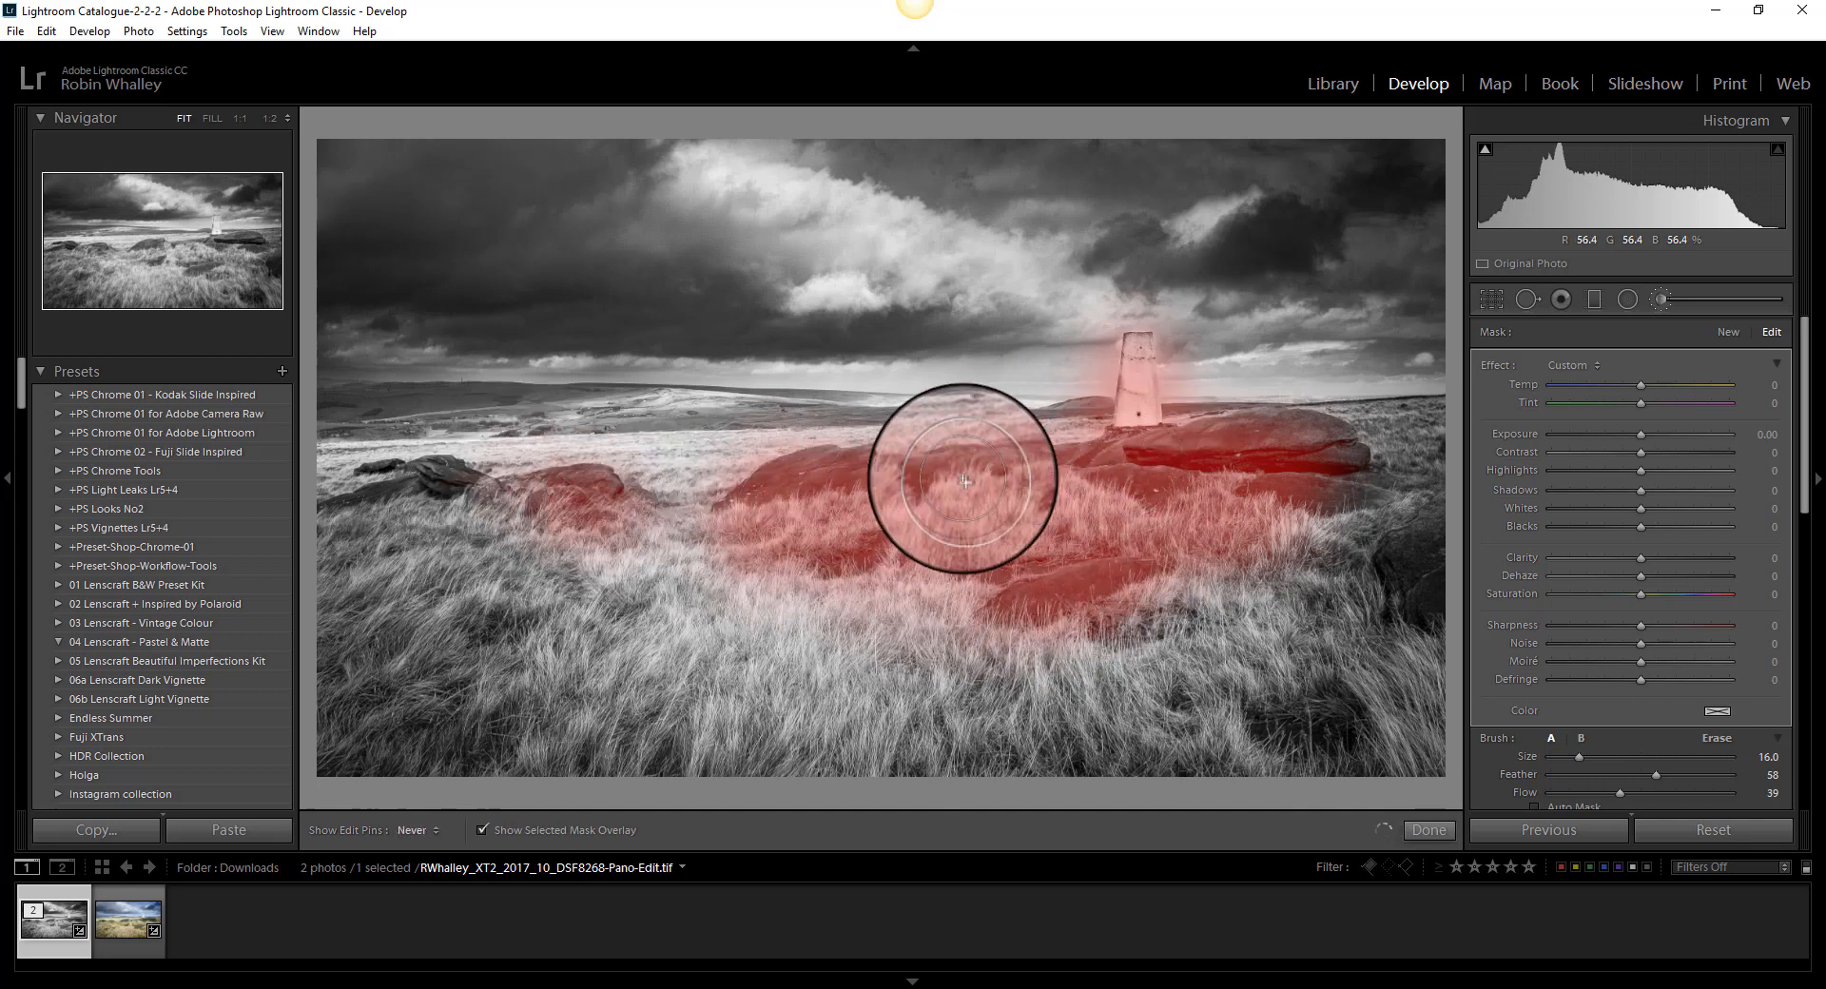
{"action": "left_click_drag", "start_coordinate": [964, 481], "coordinate": [1114, 513]}
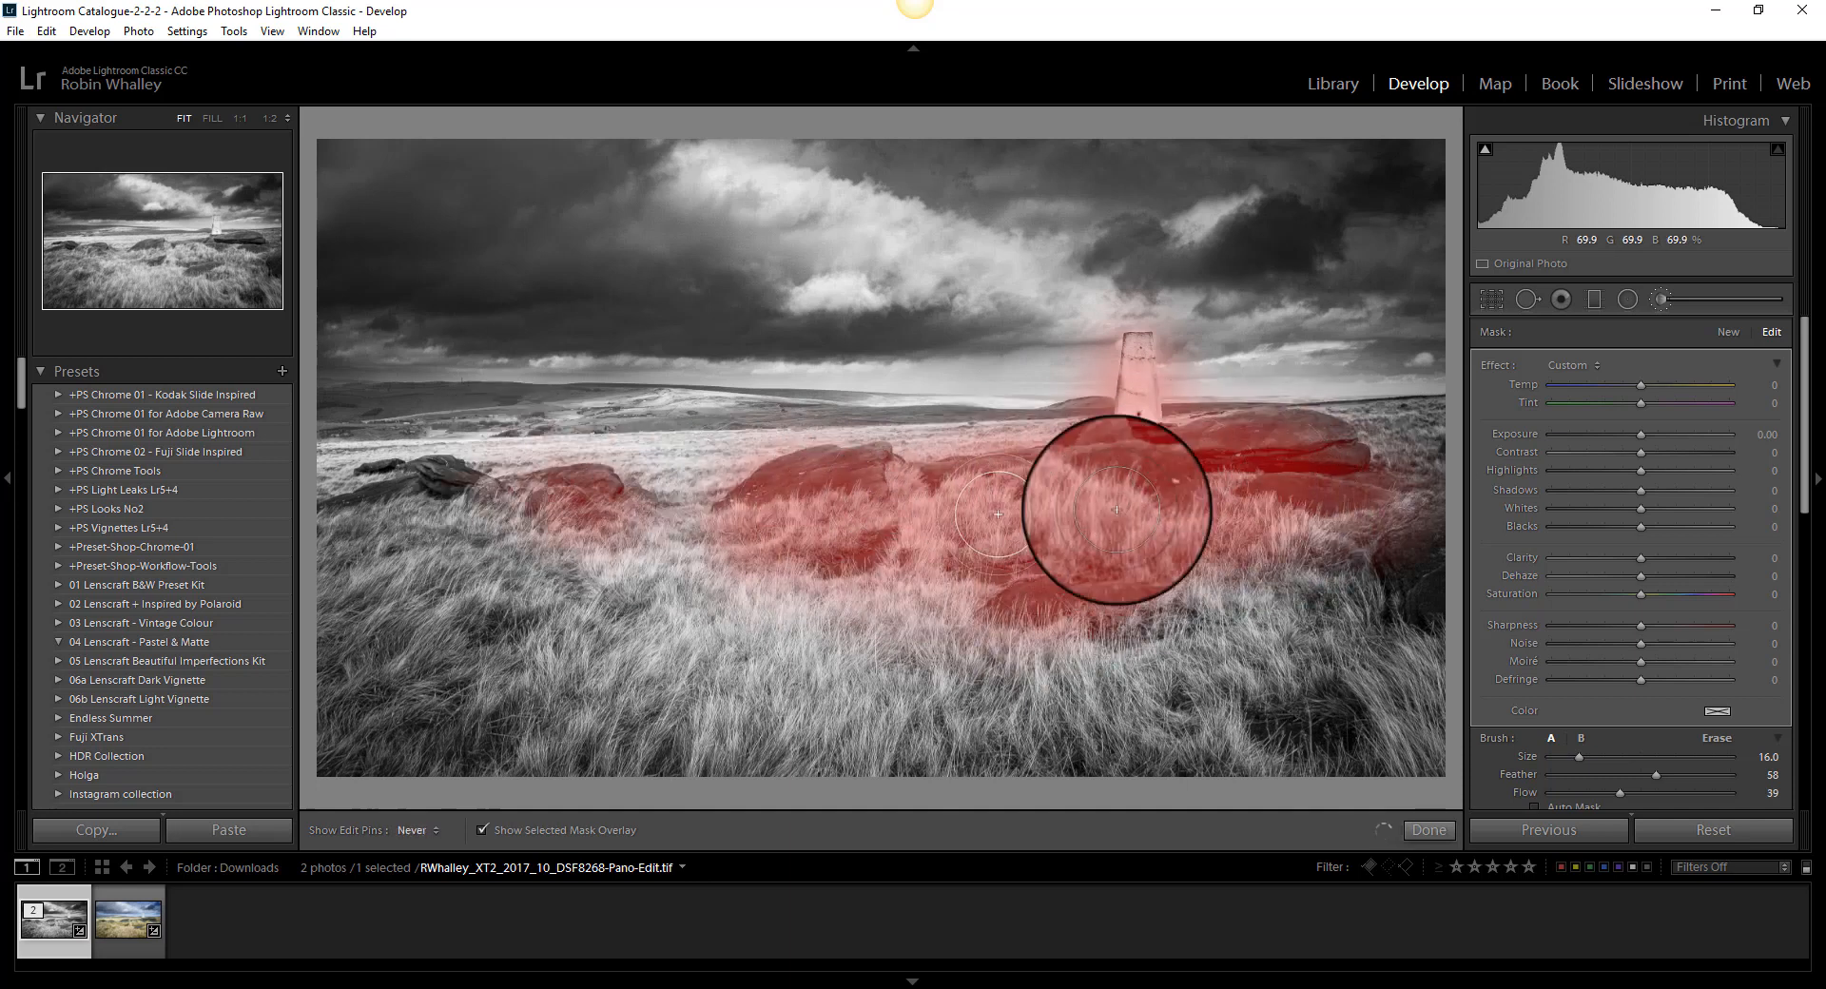
{"action": "left_click_drag", "start_coordinate": [1114, 510], "coordinate": [882, 483]}
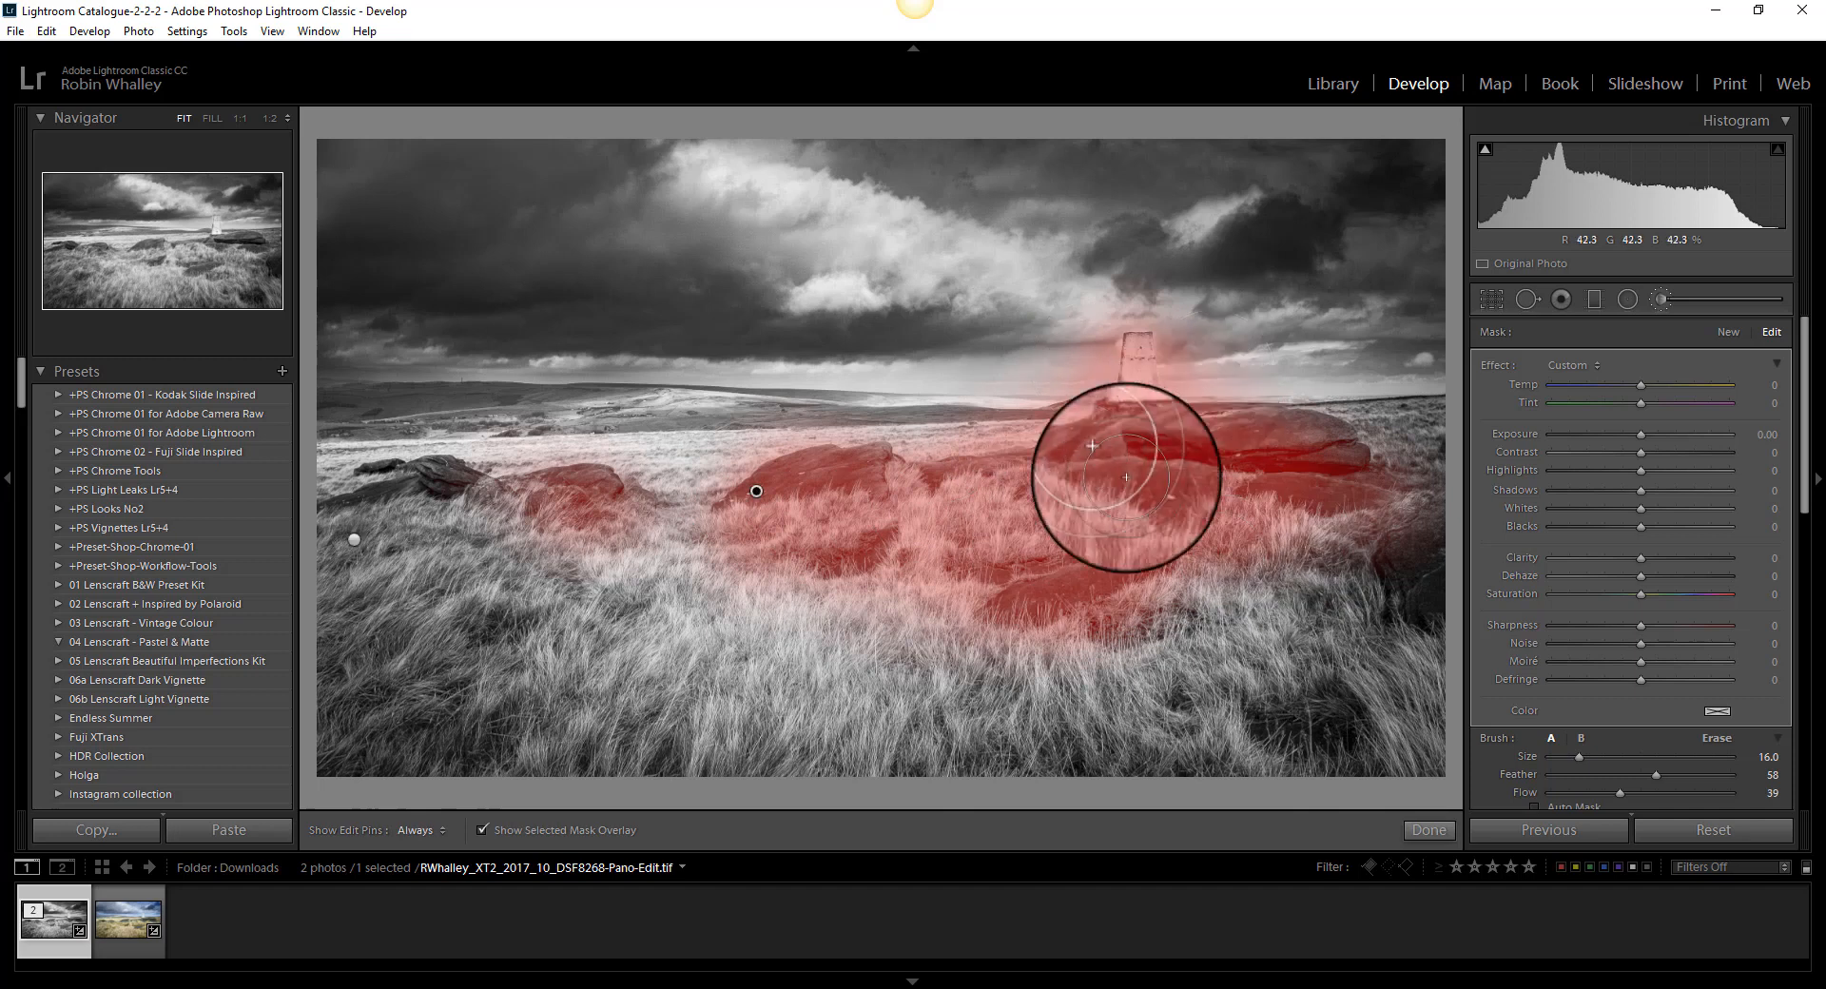
{"action": "left_click_drag", "start_coordinate": [1124, 477], "coordinate": [1154, 485]}
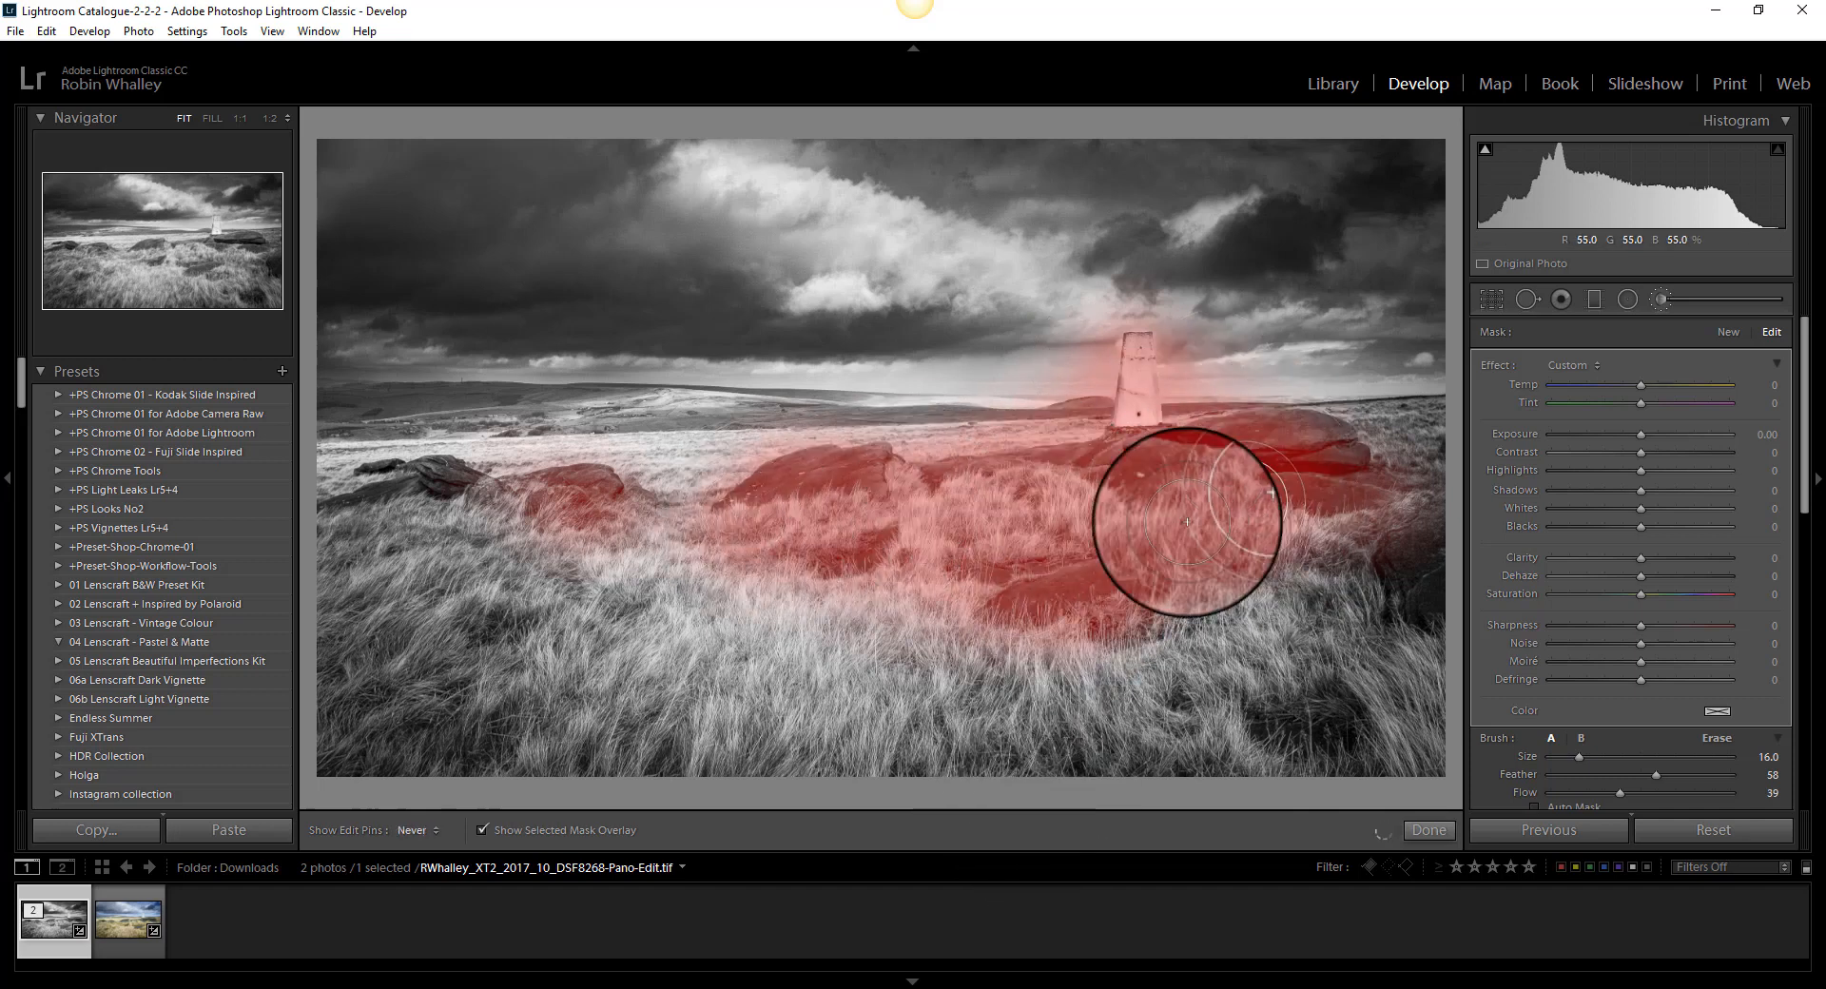
{"action": "left_click", "coordinate": [483, 830]}
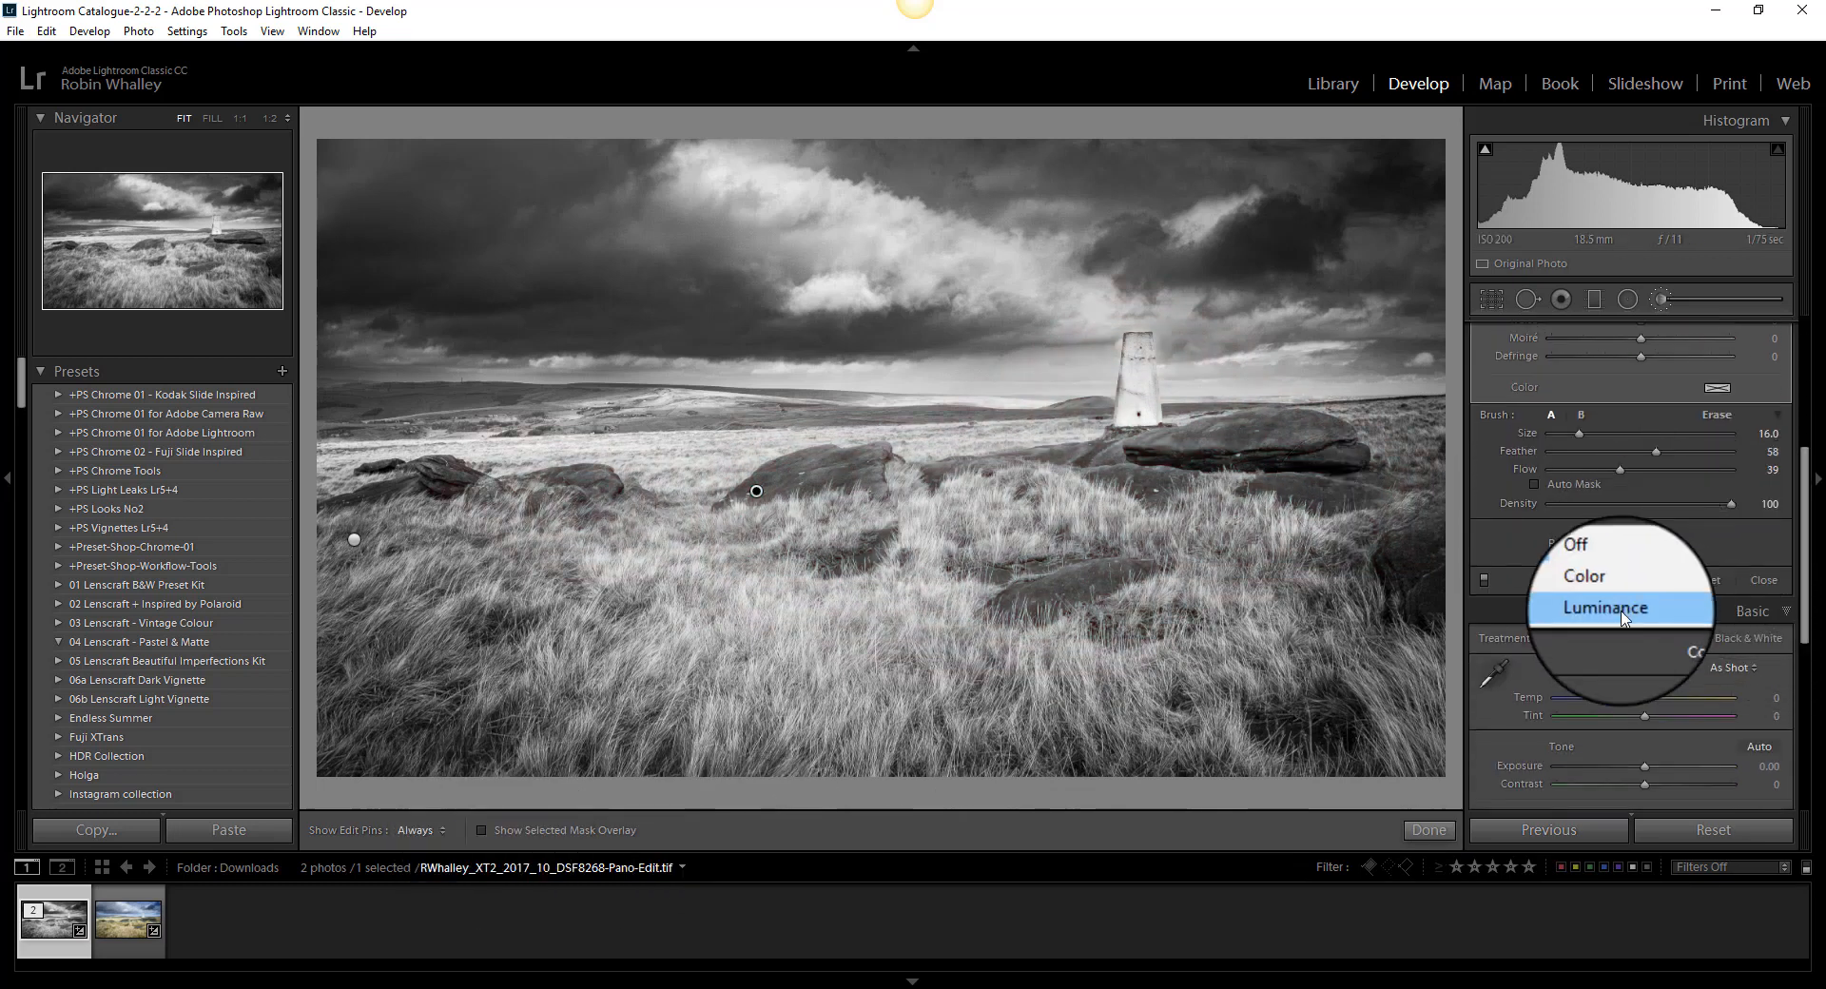
- Limit the rocks brush to luminance 12–91, raise contrast, pull highlights to -33, and fine-tune exposure
{"action": "left_click", "coordinate": [1605, 608]}
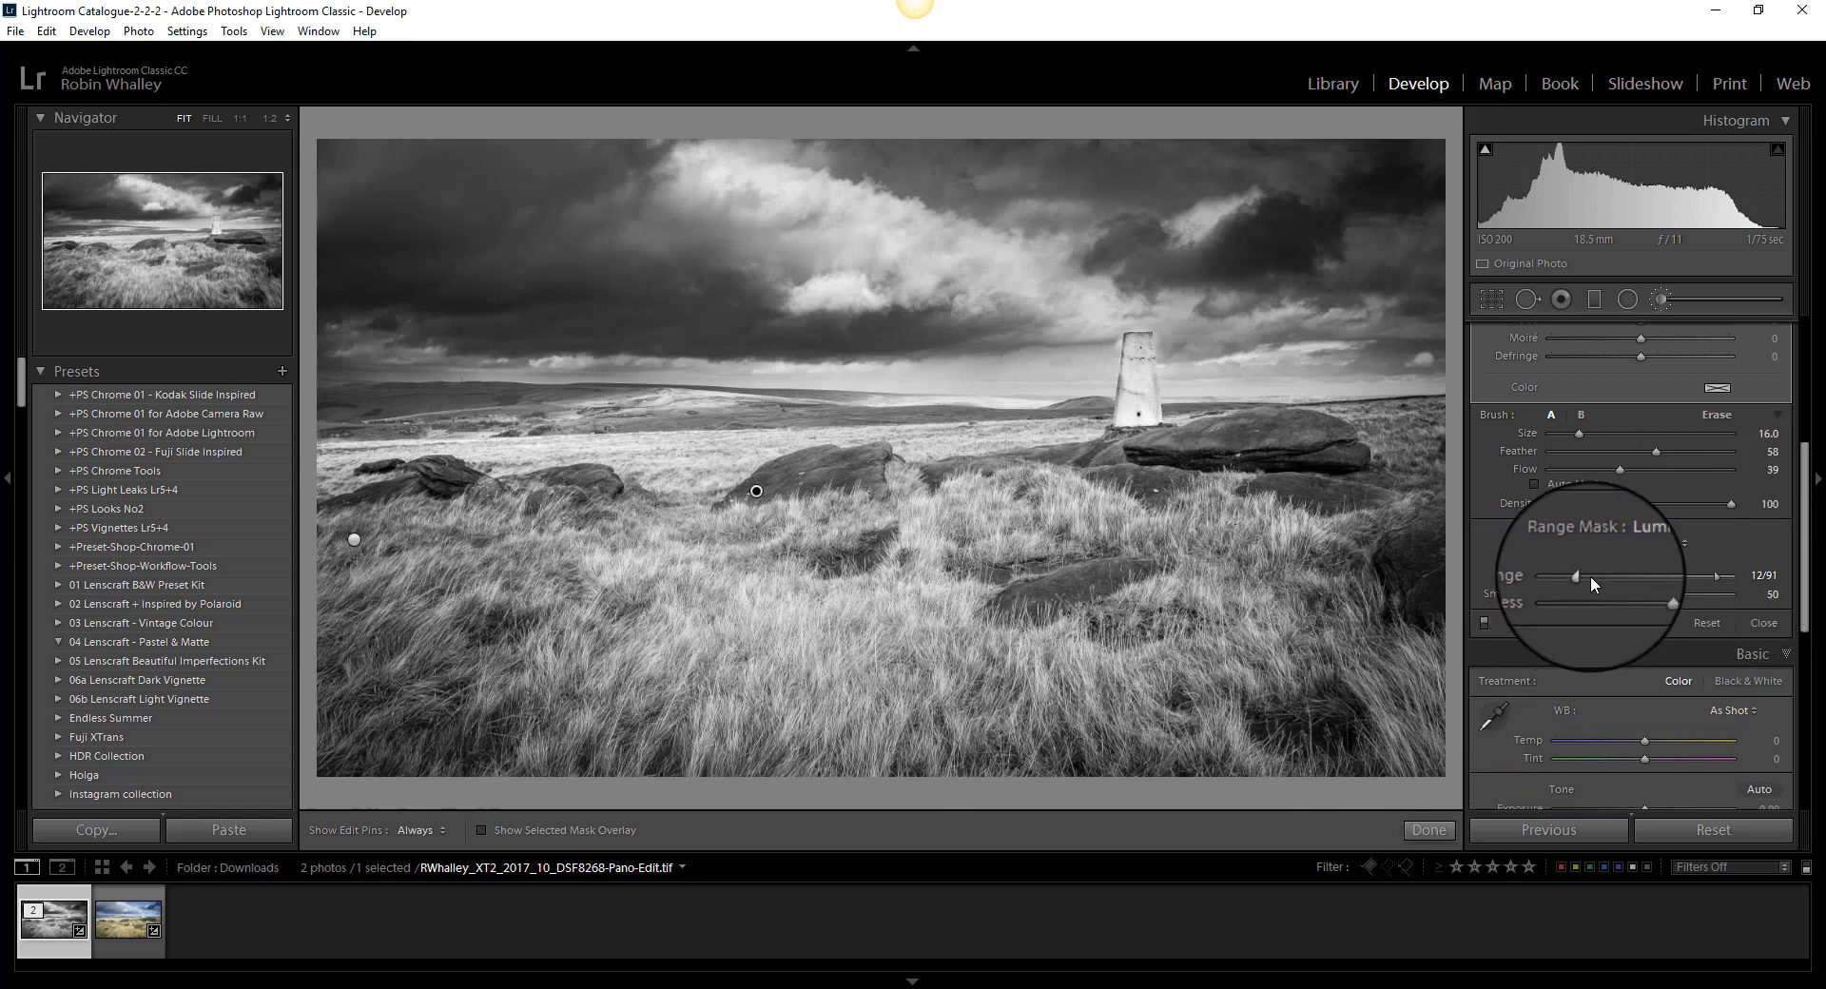
{"action": "left_click_drag", "start_coordinate": [1576, 575], "coordinate": [1607, 576]}
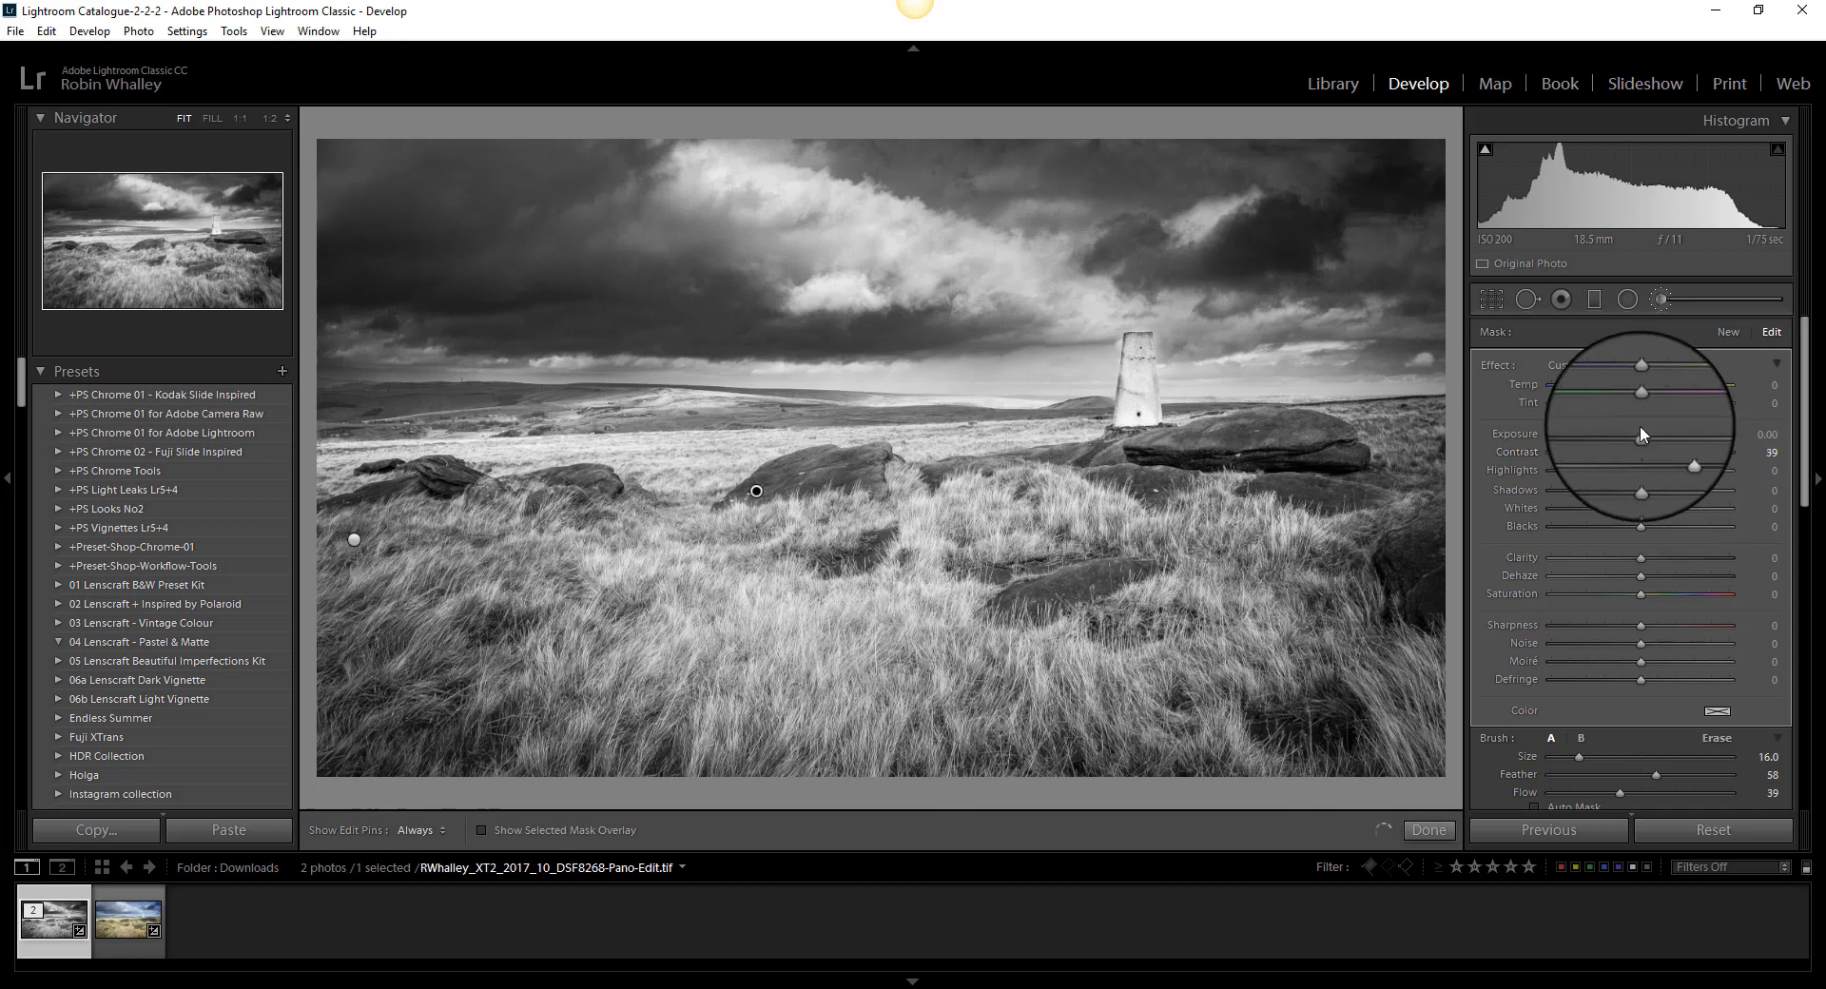
{"action": "left_click_drag", "start_coordinate": [1643, 433], "coordinate": [1630, 440]}
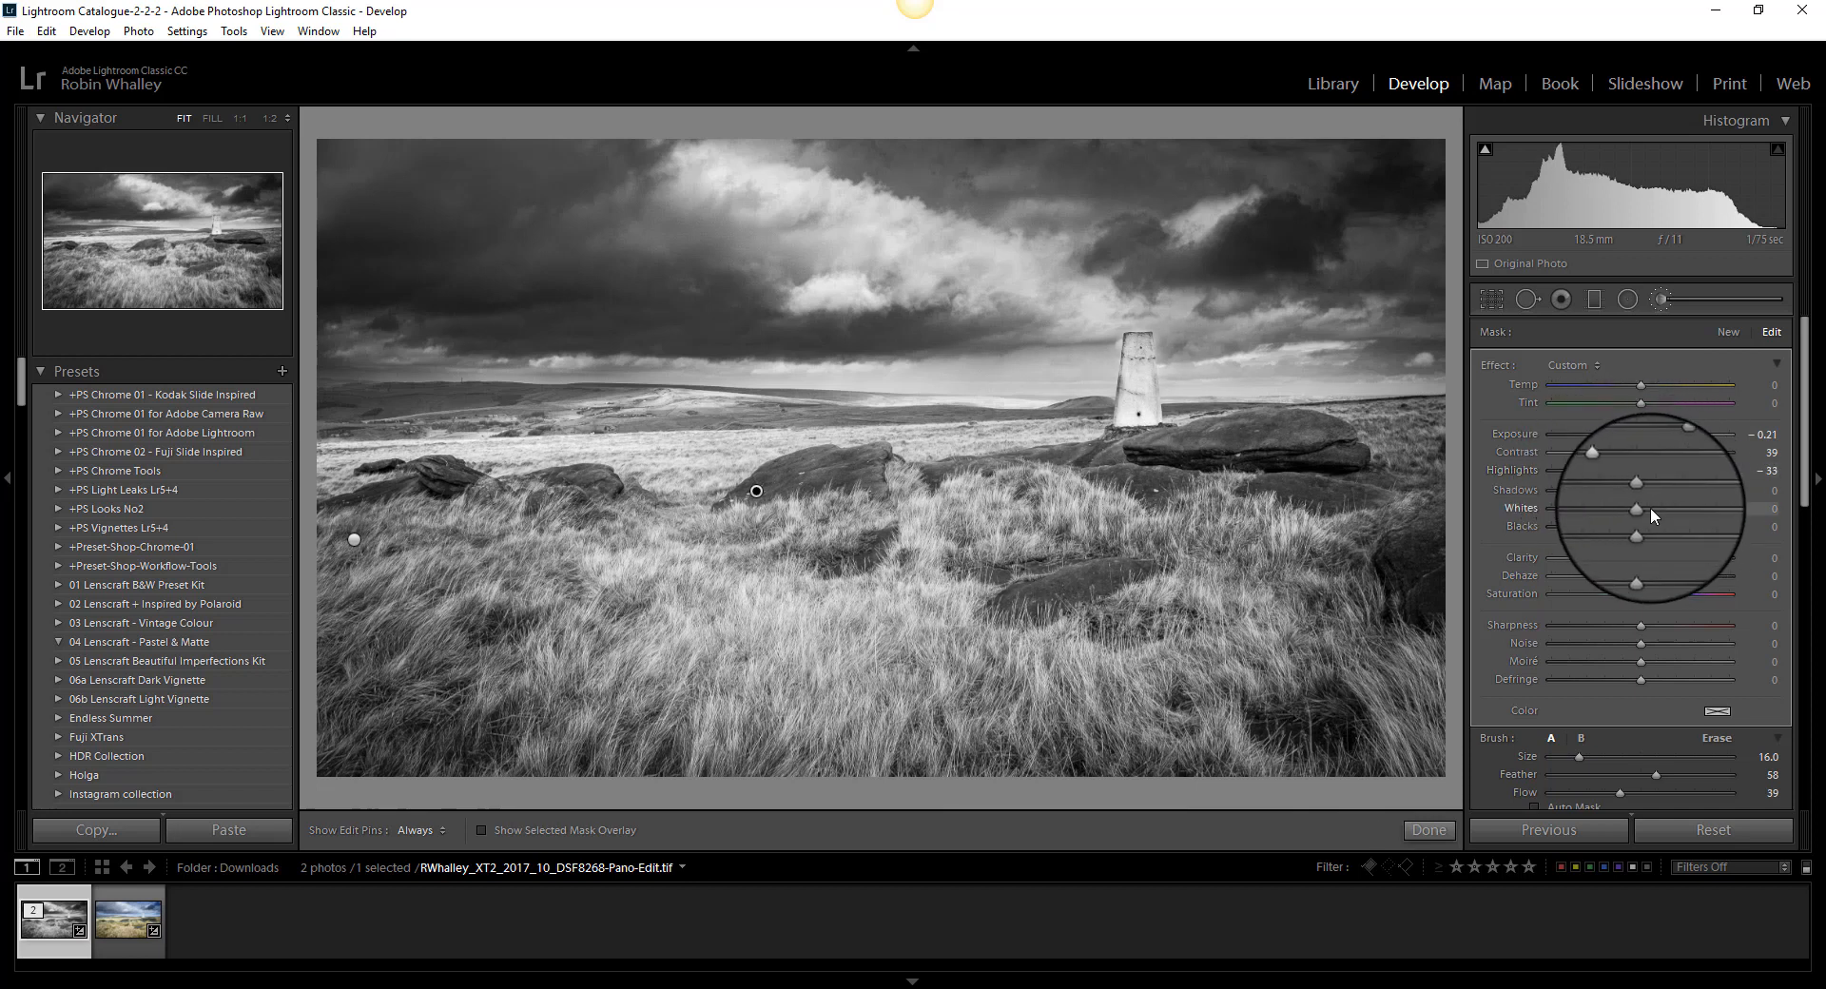
{"action": "left_click_drag", "start_coordinate": [1636, 507], "coordinate": [1689, 507]}
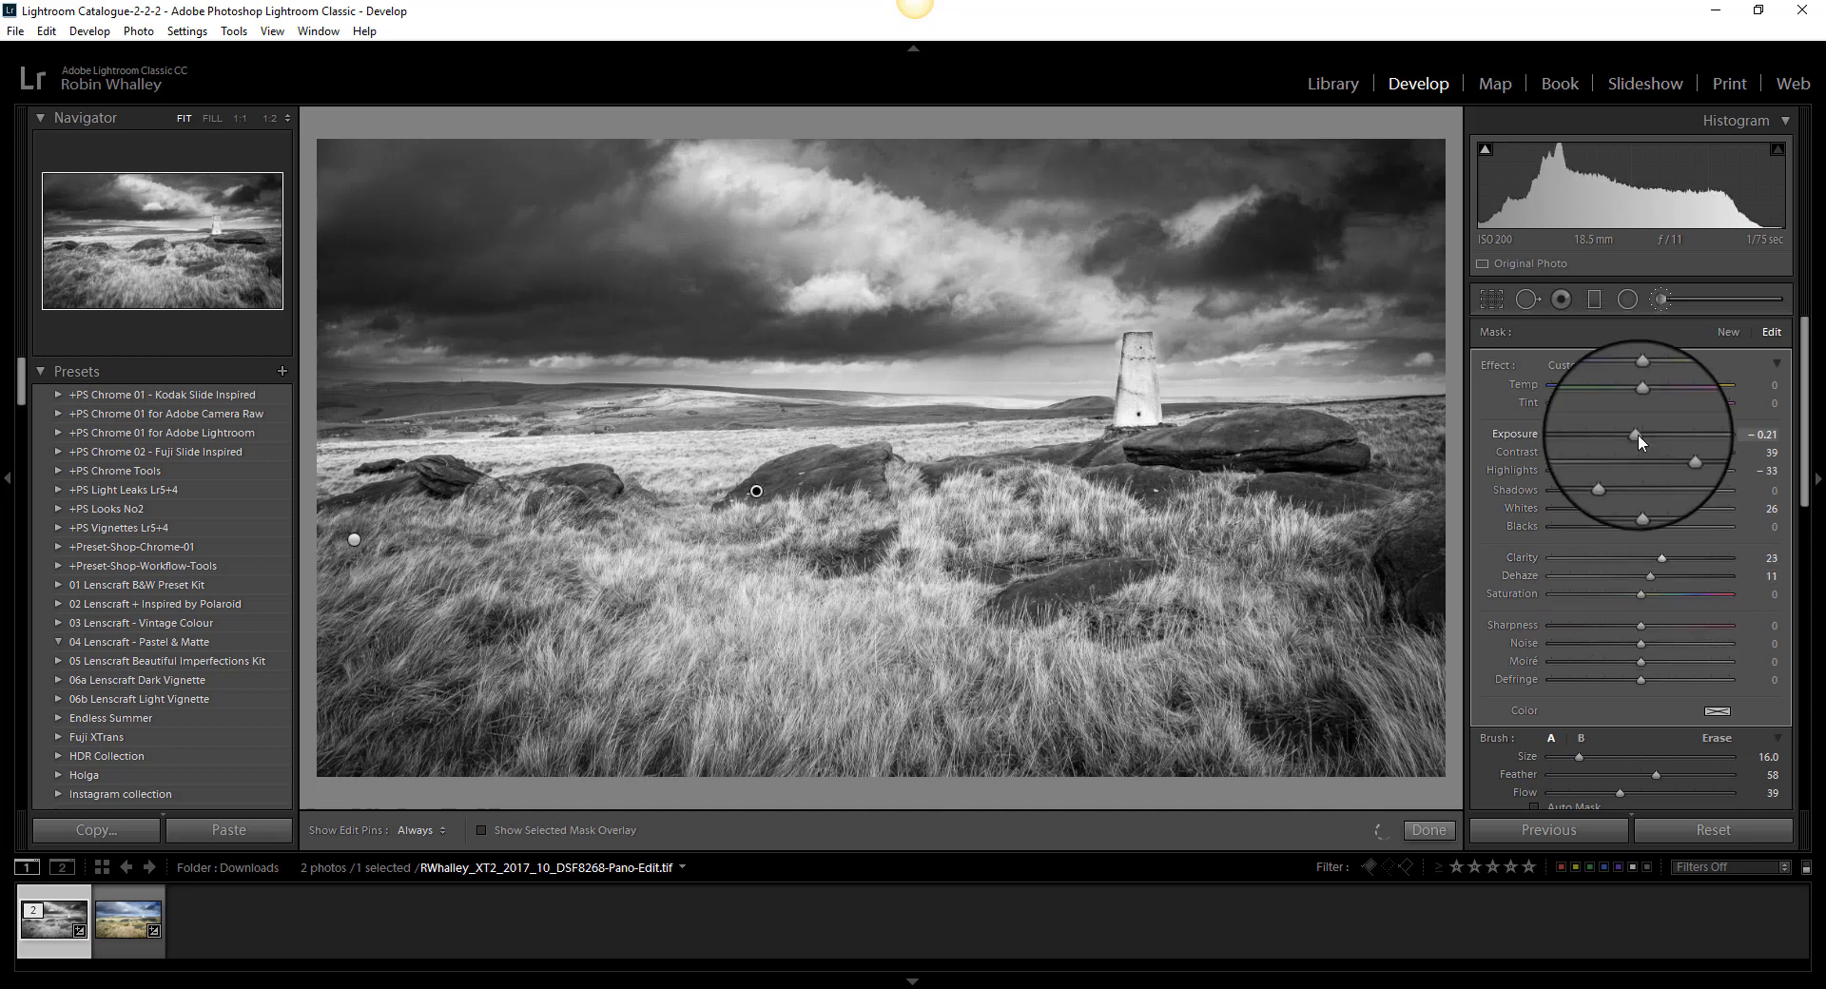
{"action": "left_click_drag", "start_coordinate": [1634, 434], "coordinate": [1642, 434]}
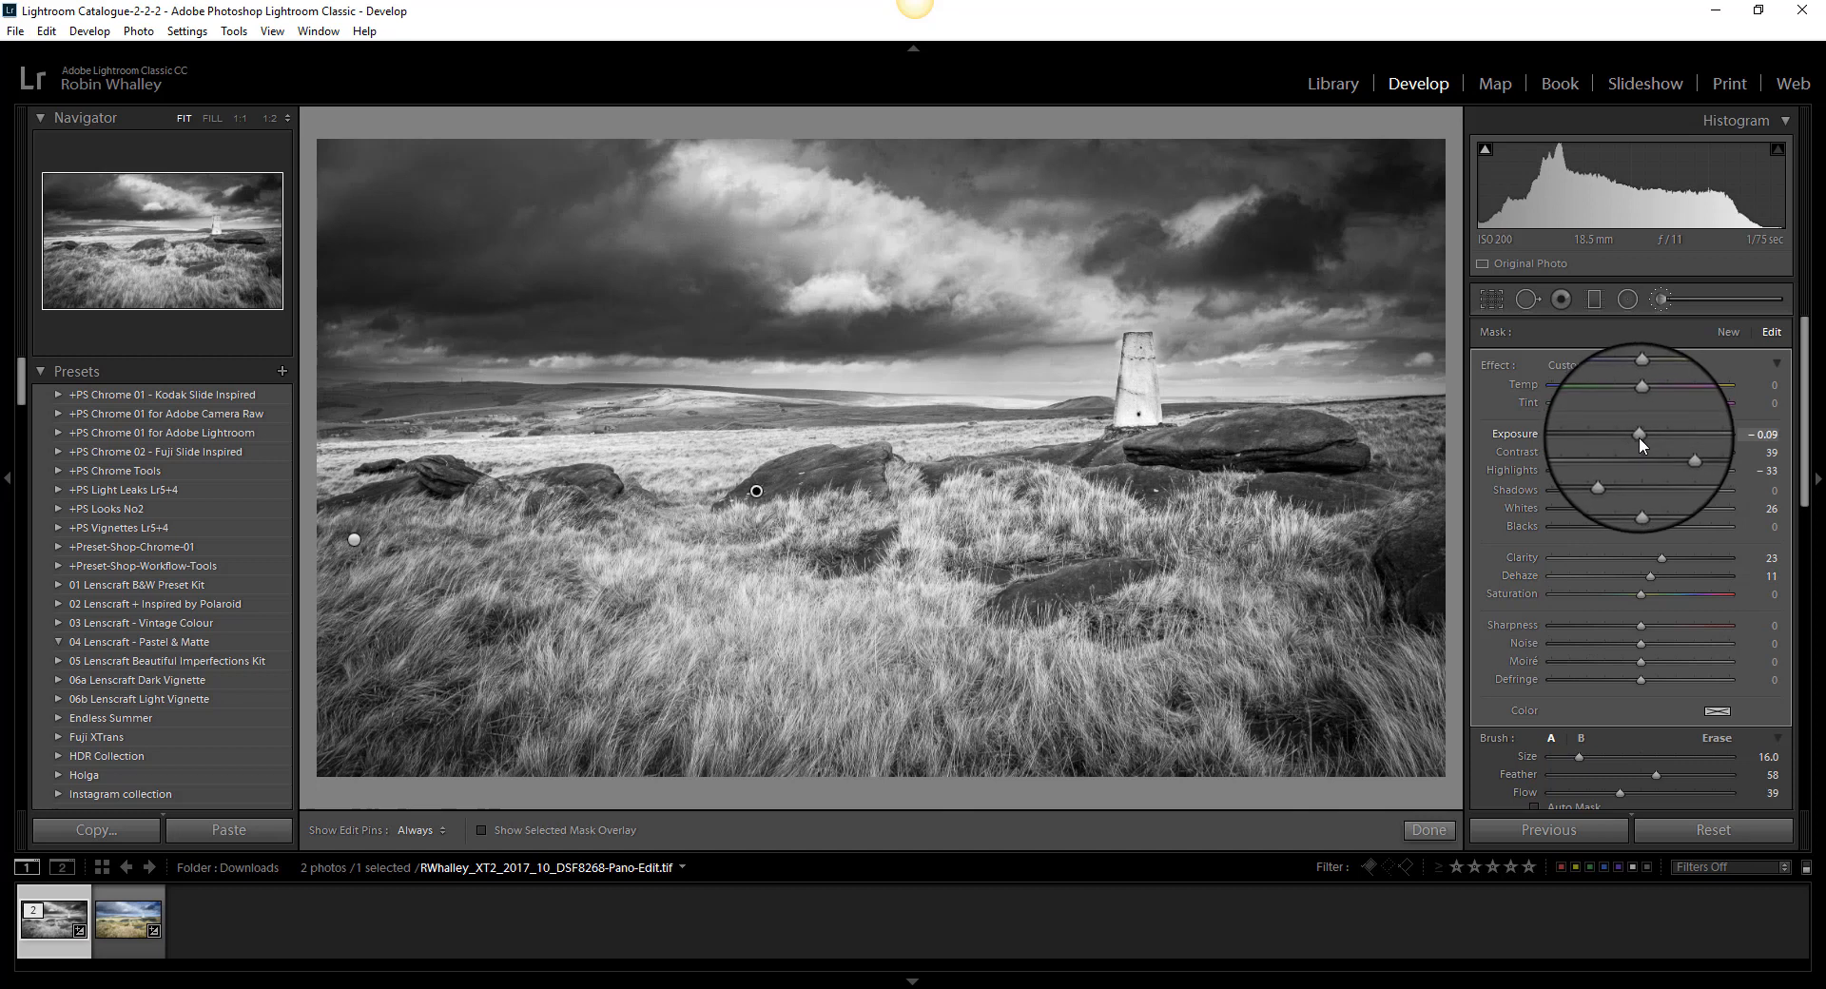
{"action": "left_click_drag", "start_coordinate": [1686, 452], "coordinate": [1666, 456]}
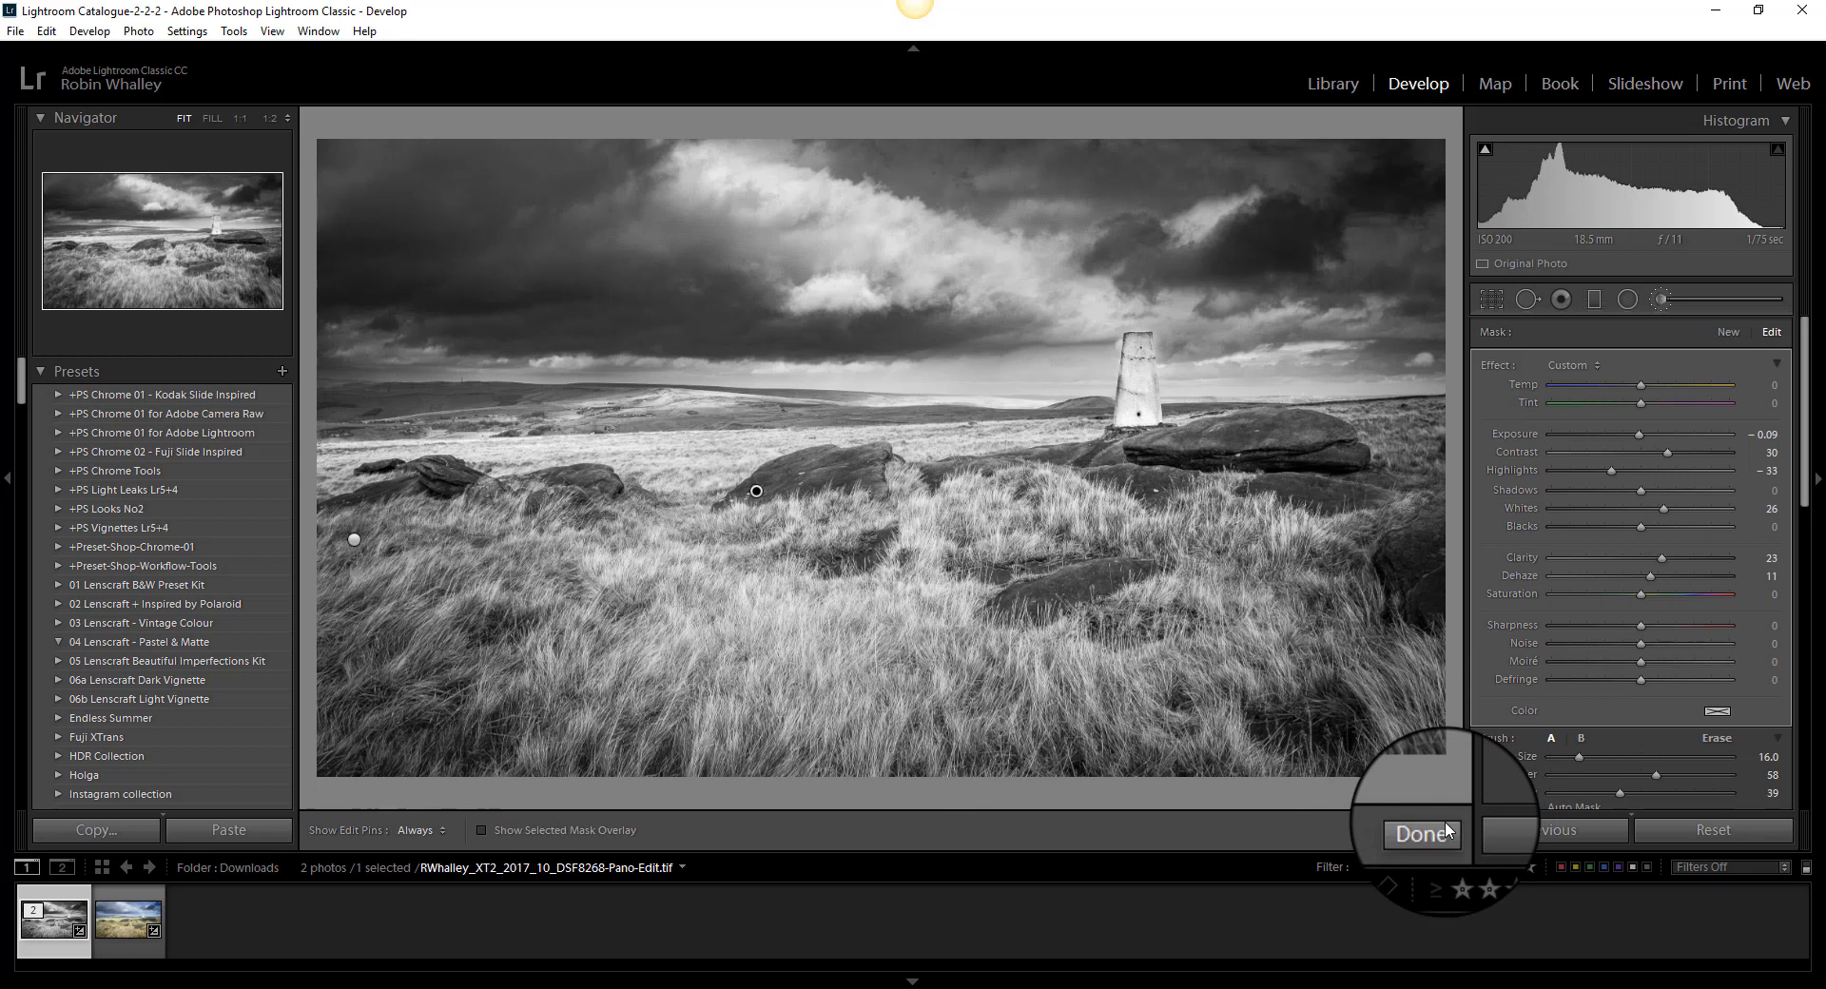
- Commit the rocks-and-pillar brush edits with Done
{"action": "left_click", "coordinate": [1423, 835]}
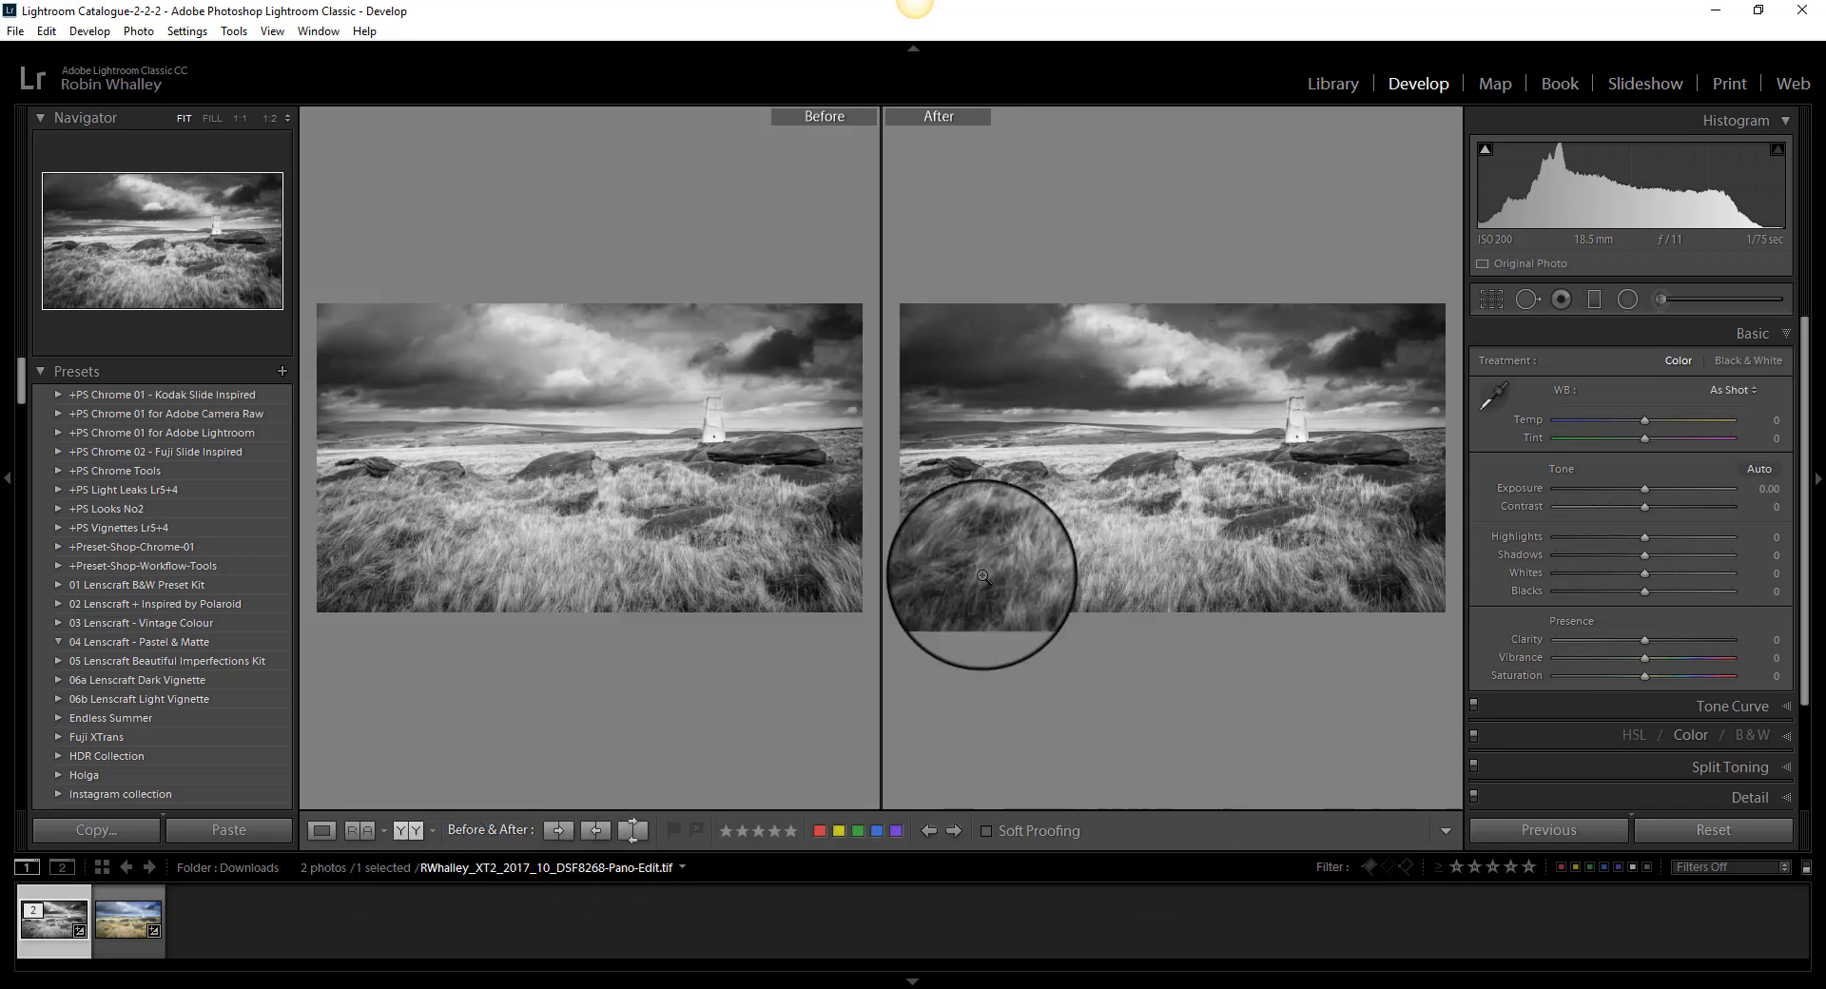
{"action": "mouse_move", "coordinate": [1085, 412]}
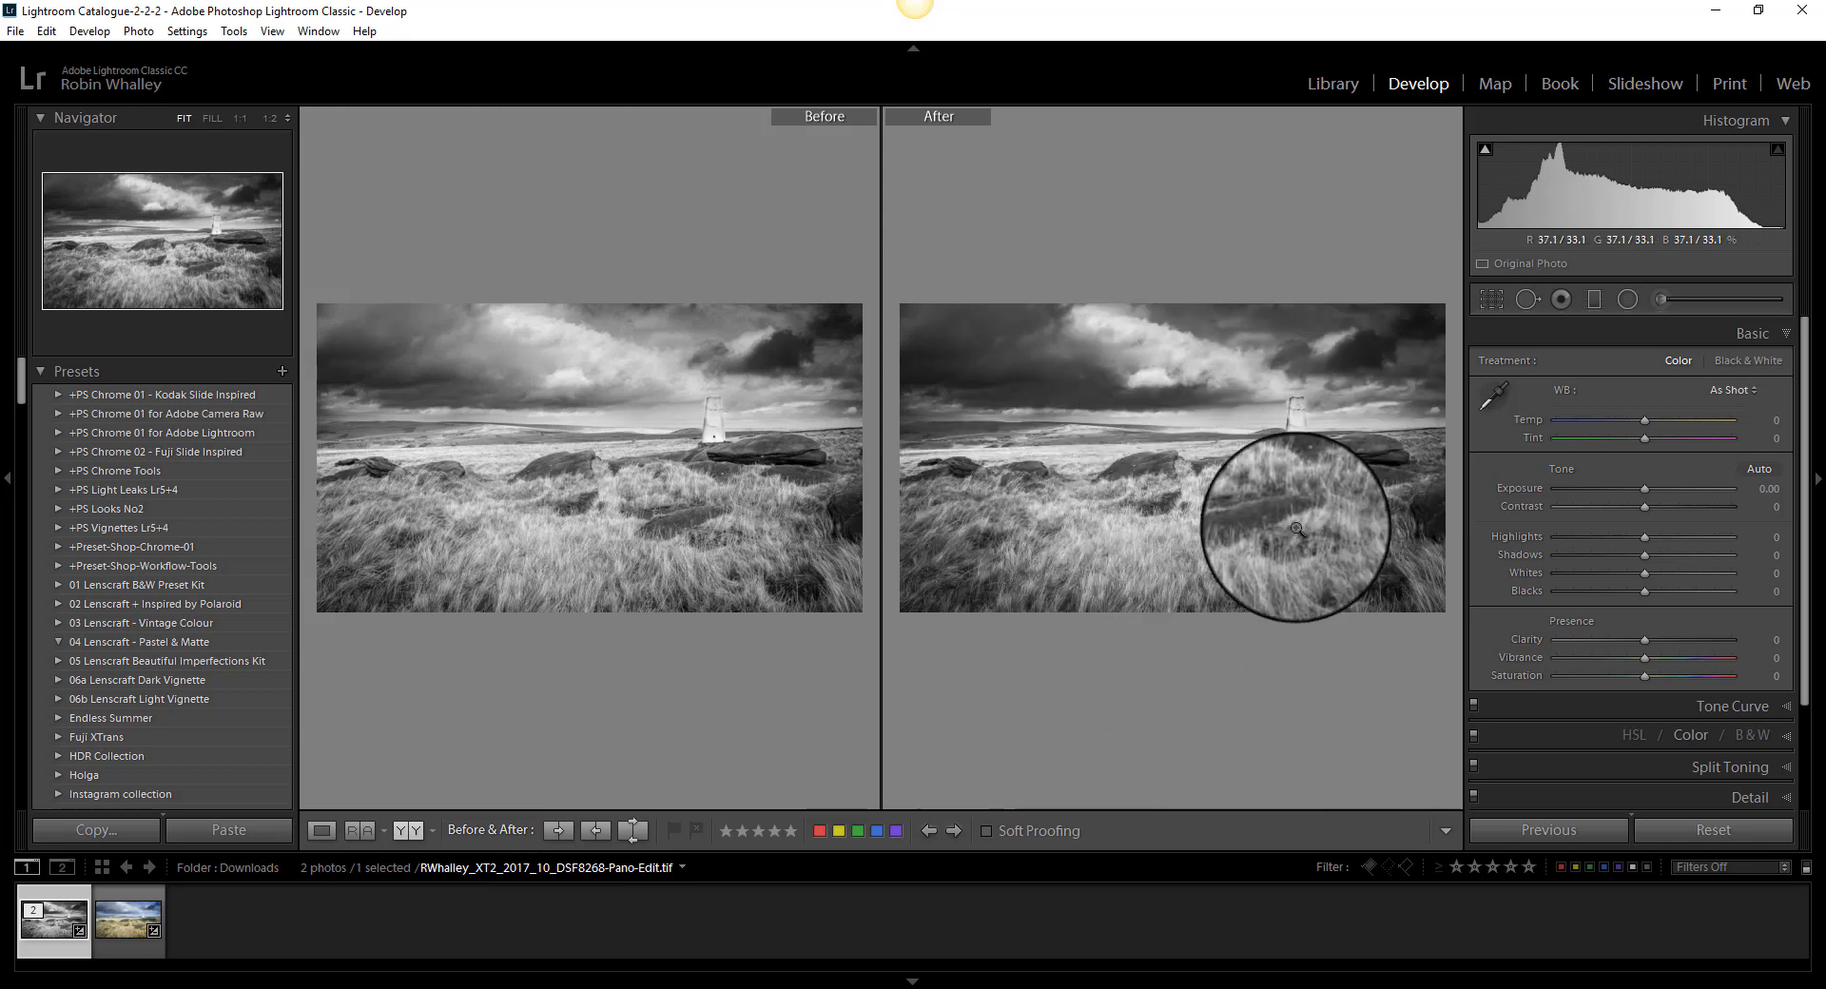
{"action": "mouse_move", "coordinate": [585, 533]}
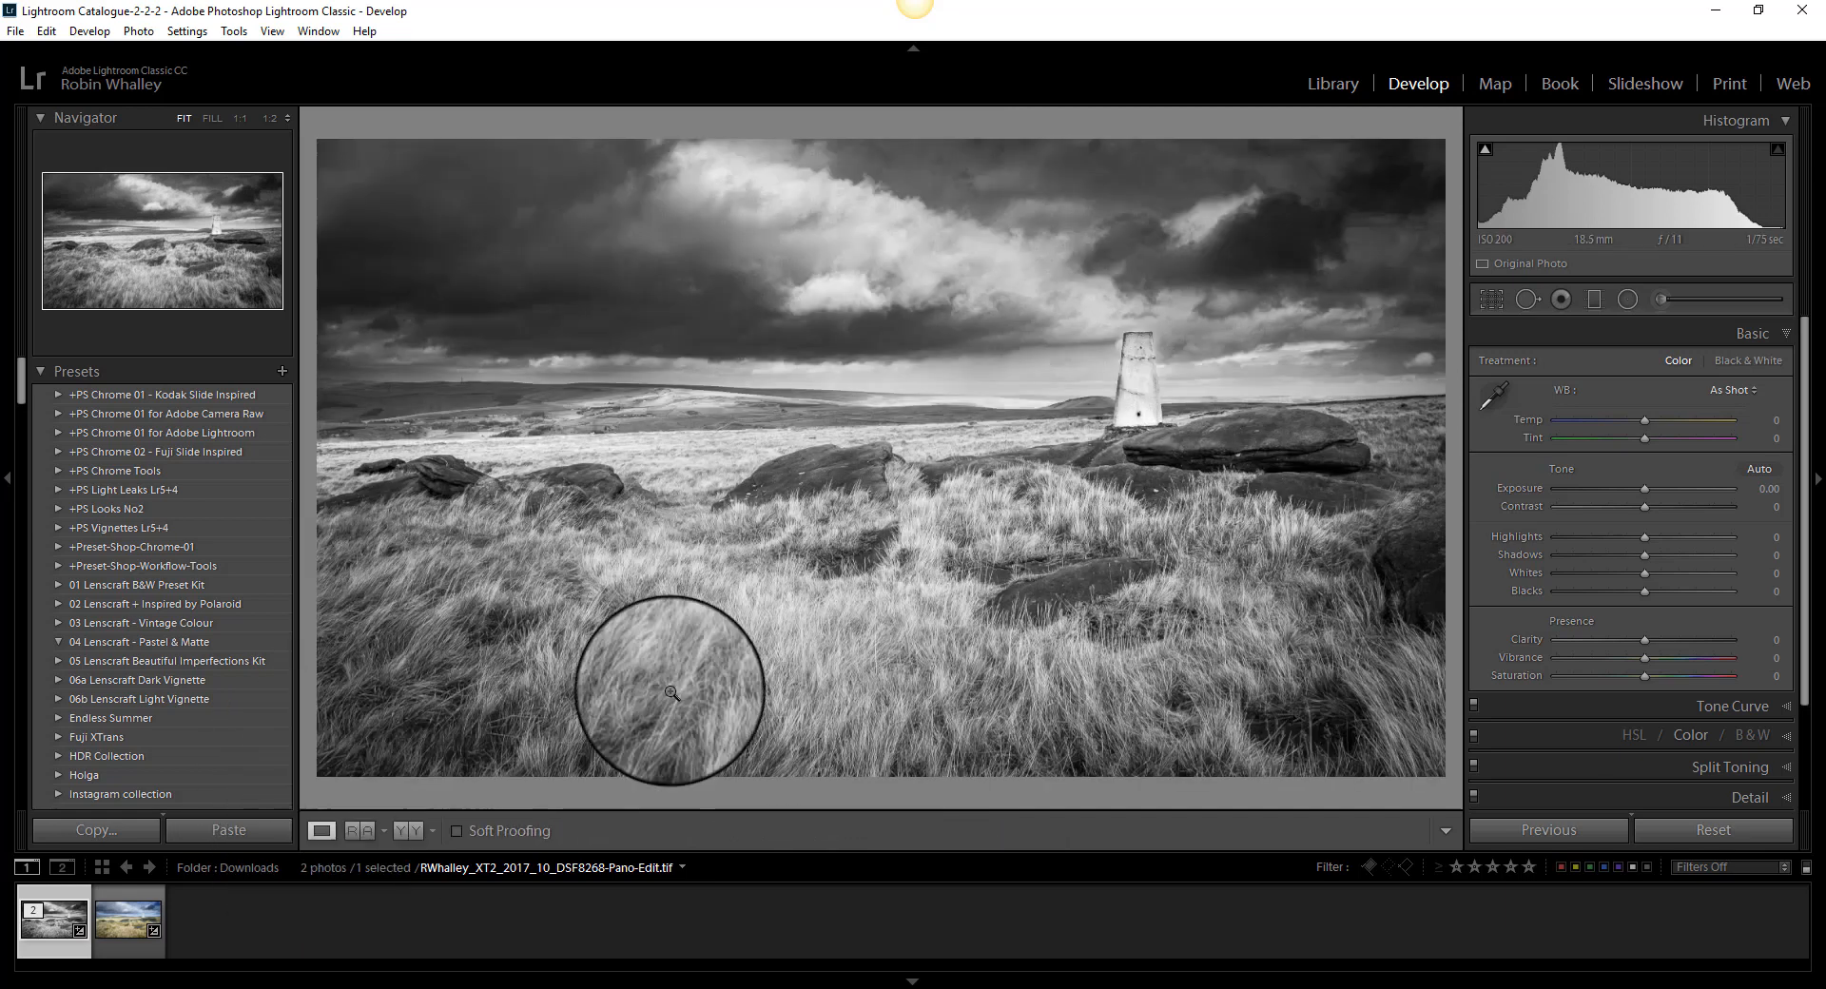
{"action": "mouse_move", "coordinate": [1195, 596]}
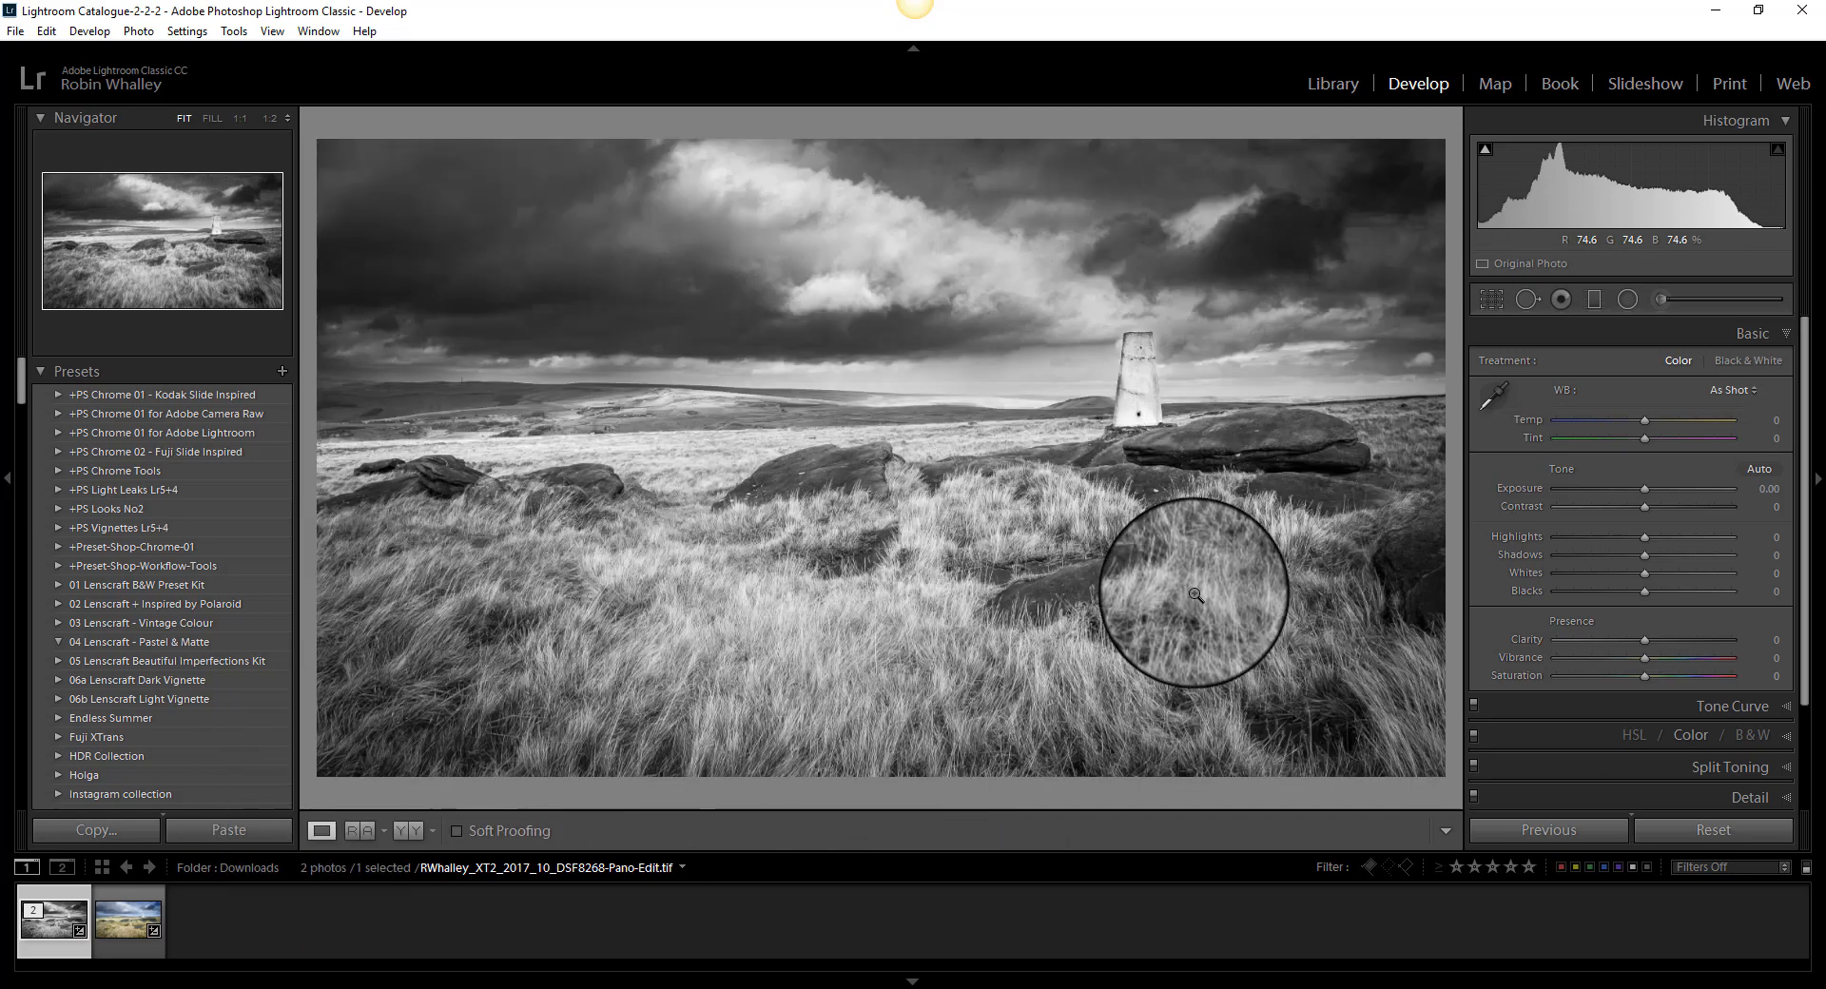